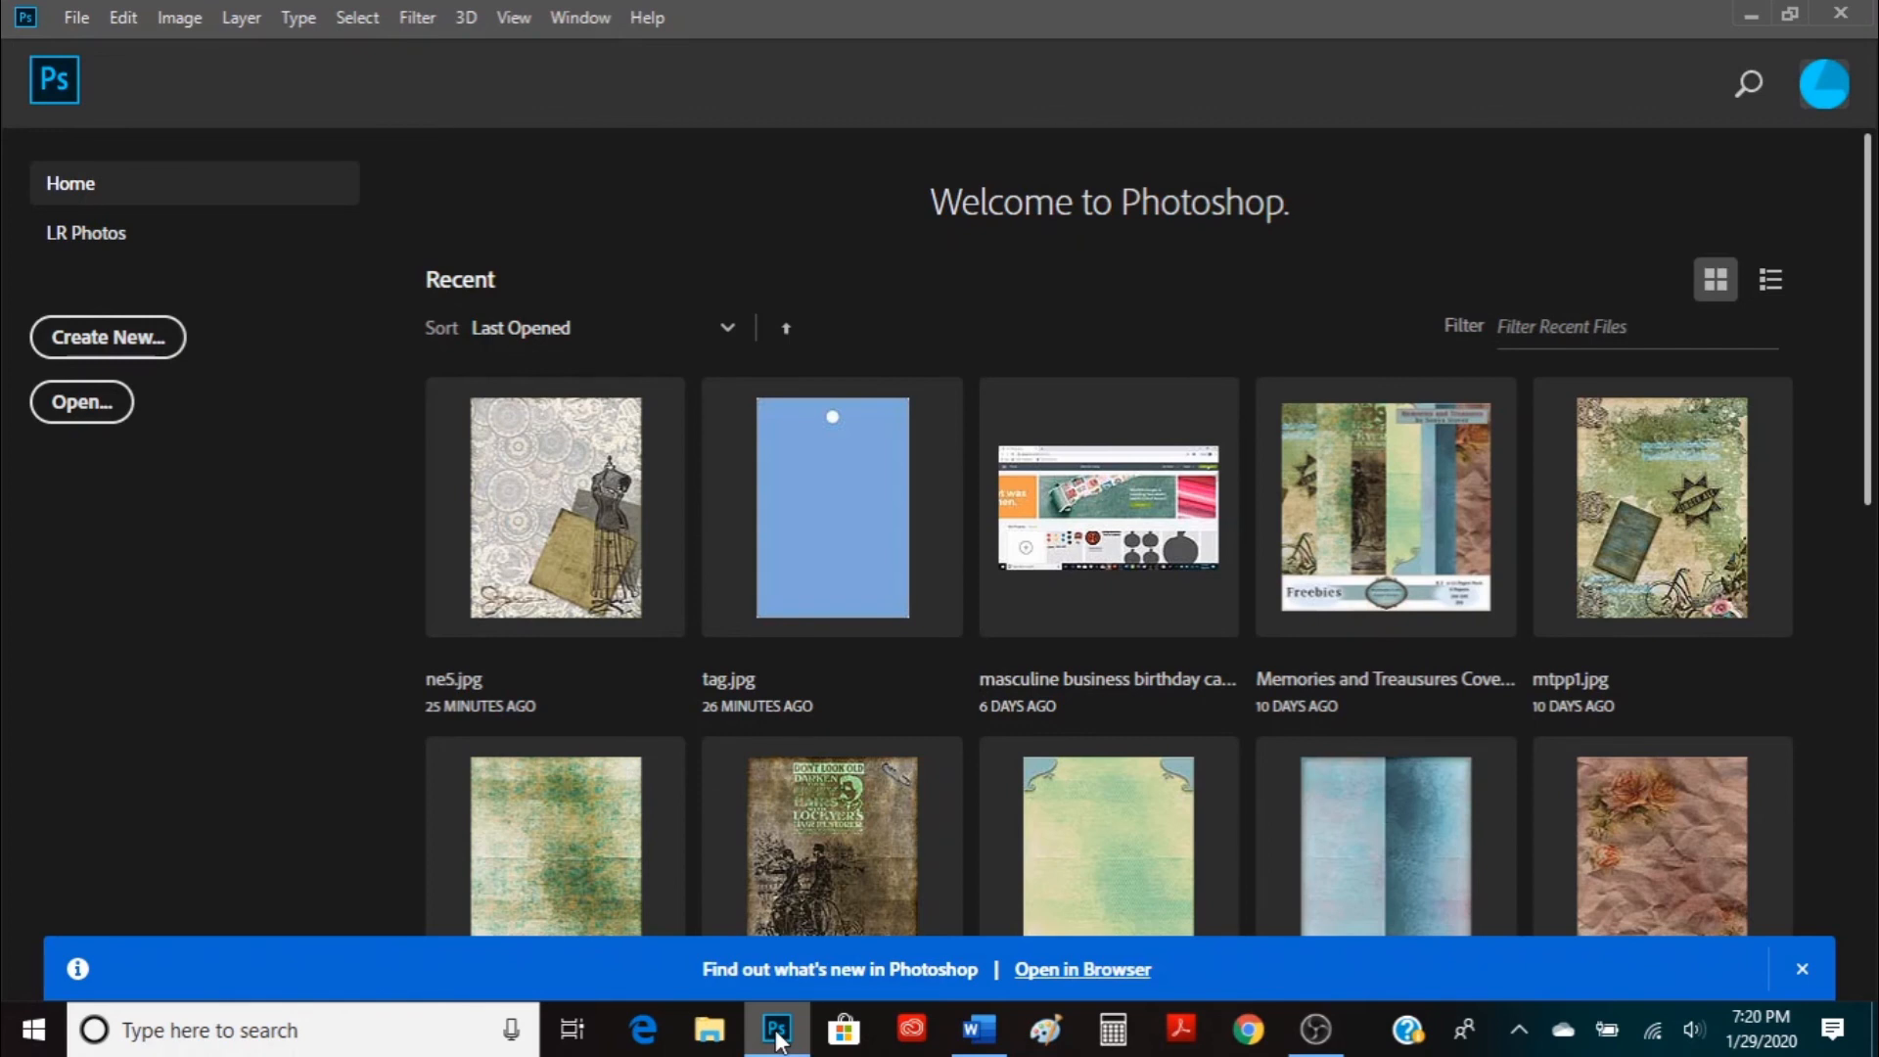
mouse_move(521, 468)
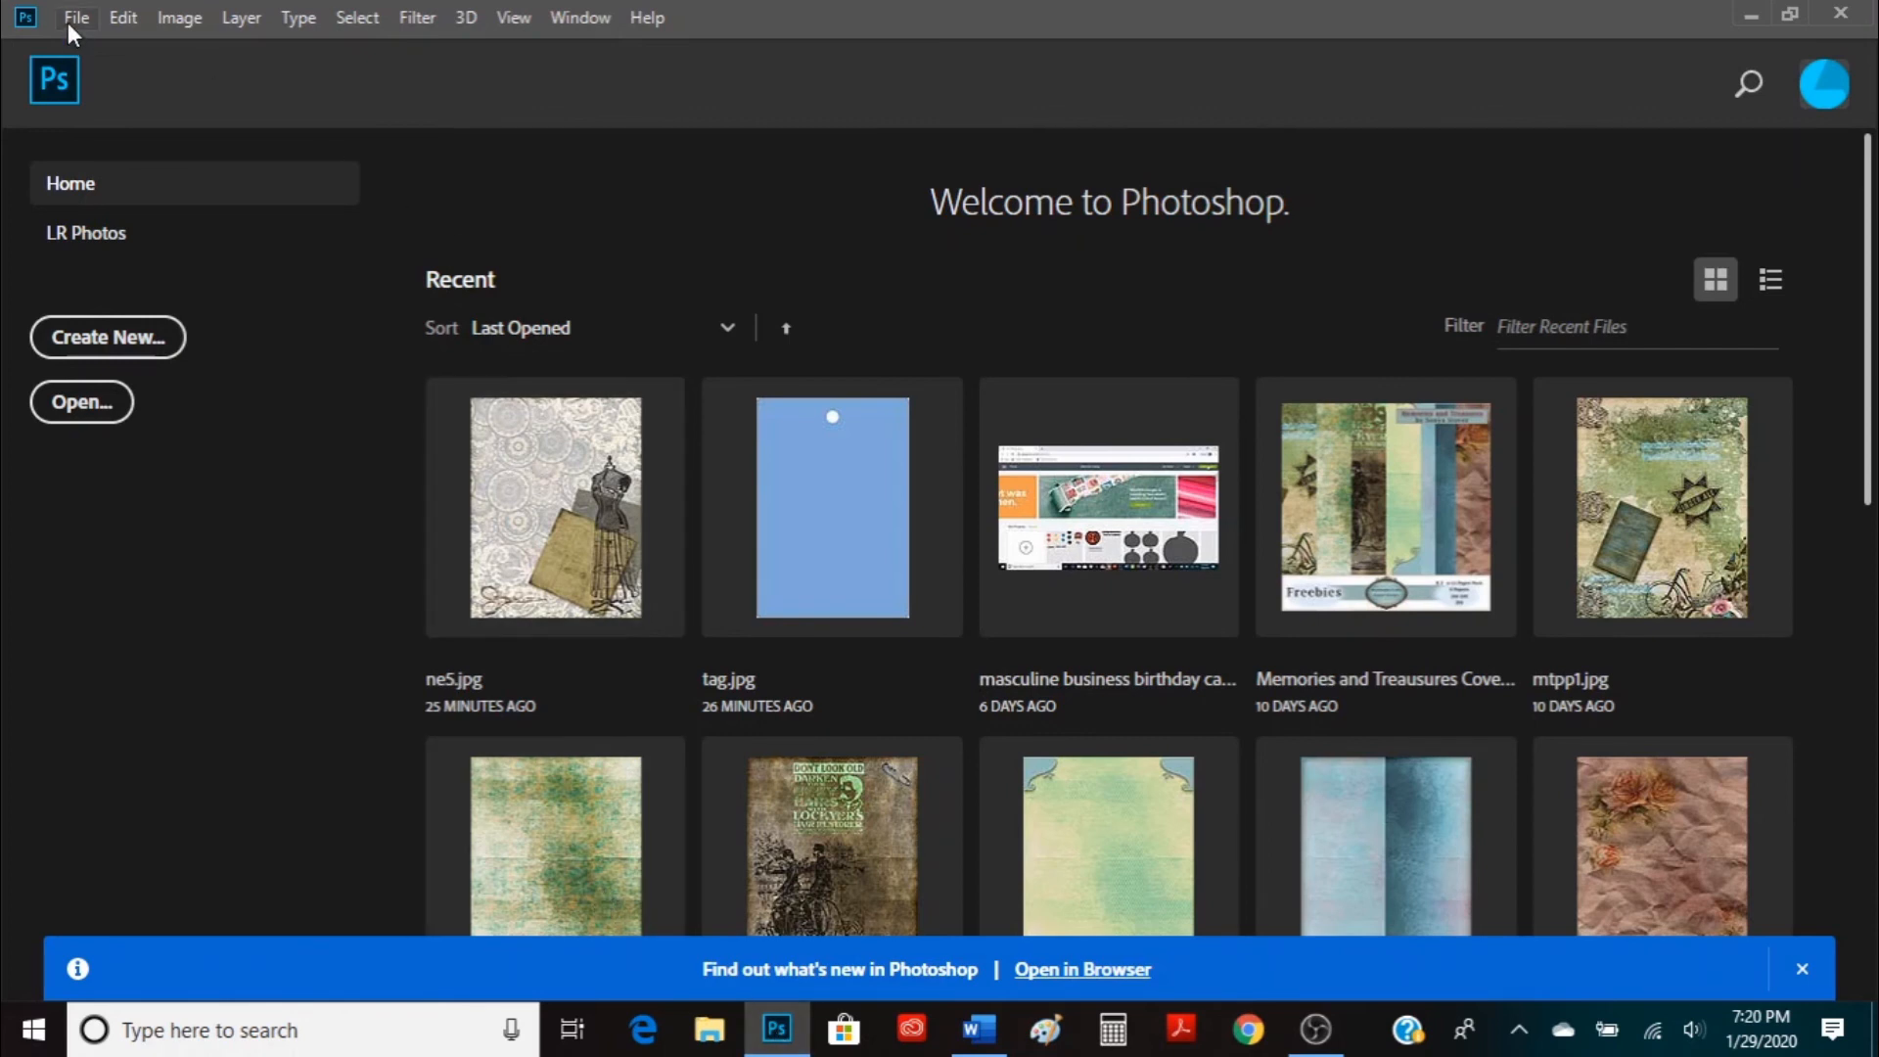
mouse_move(98, 84)
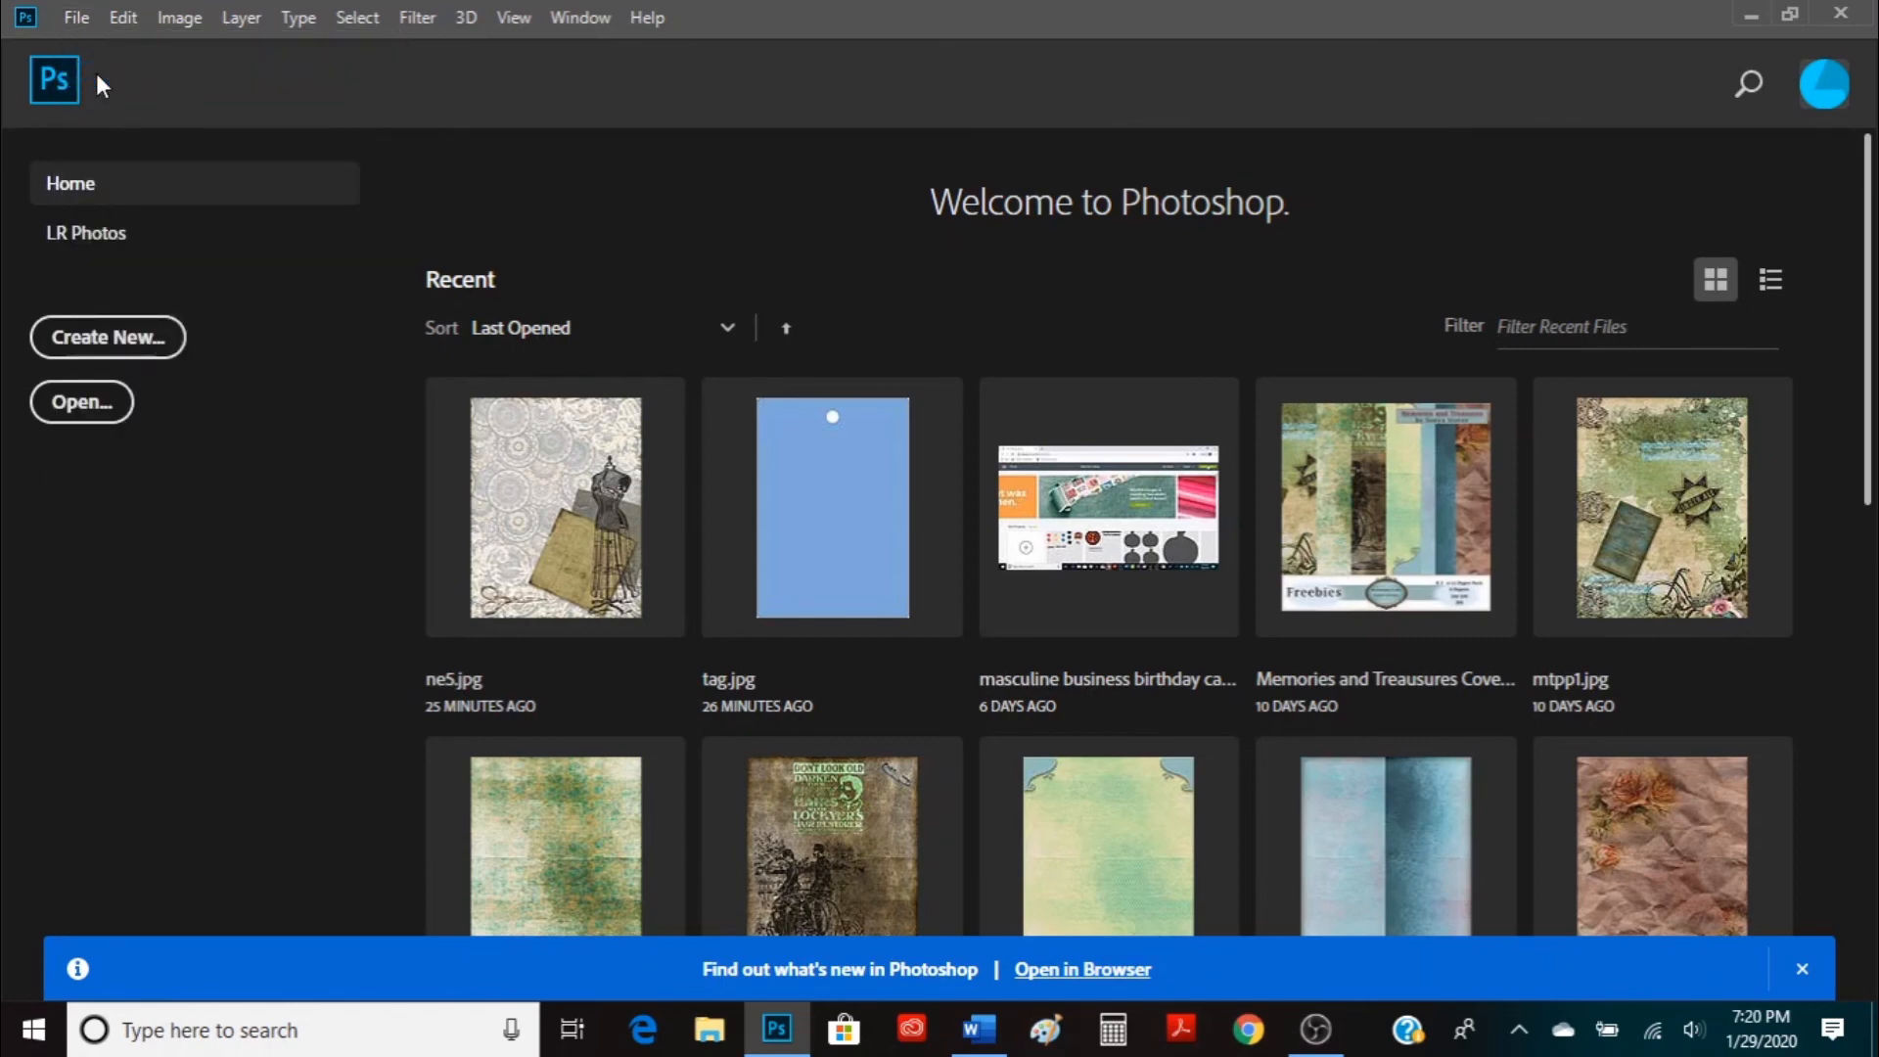
Open tag.png from the examples folder via the Home screen
left_click(82, 401)
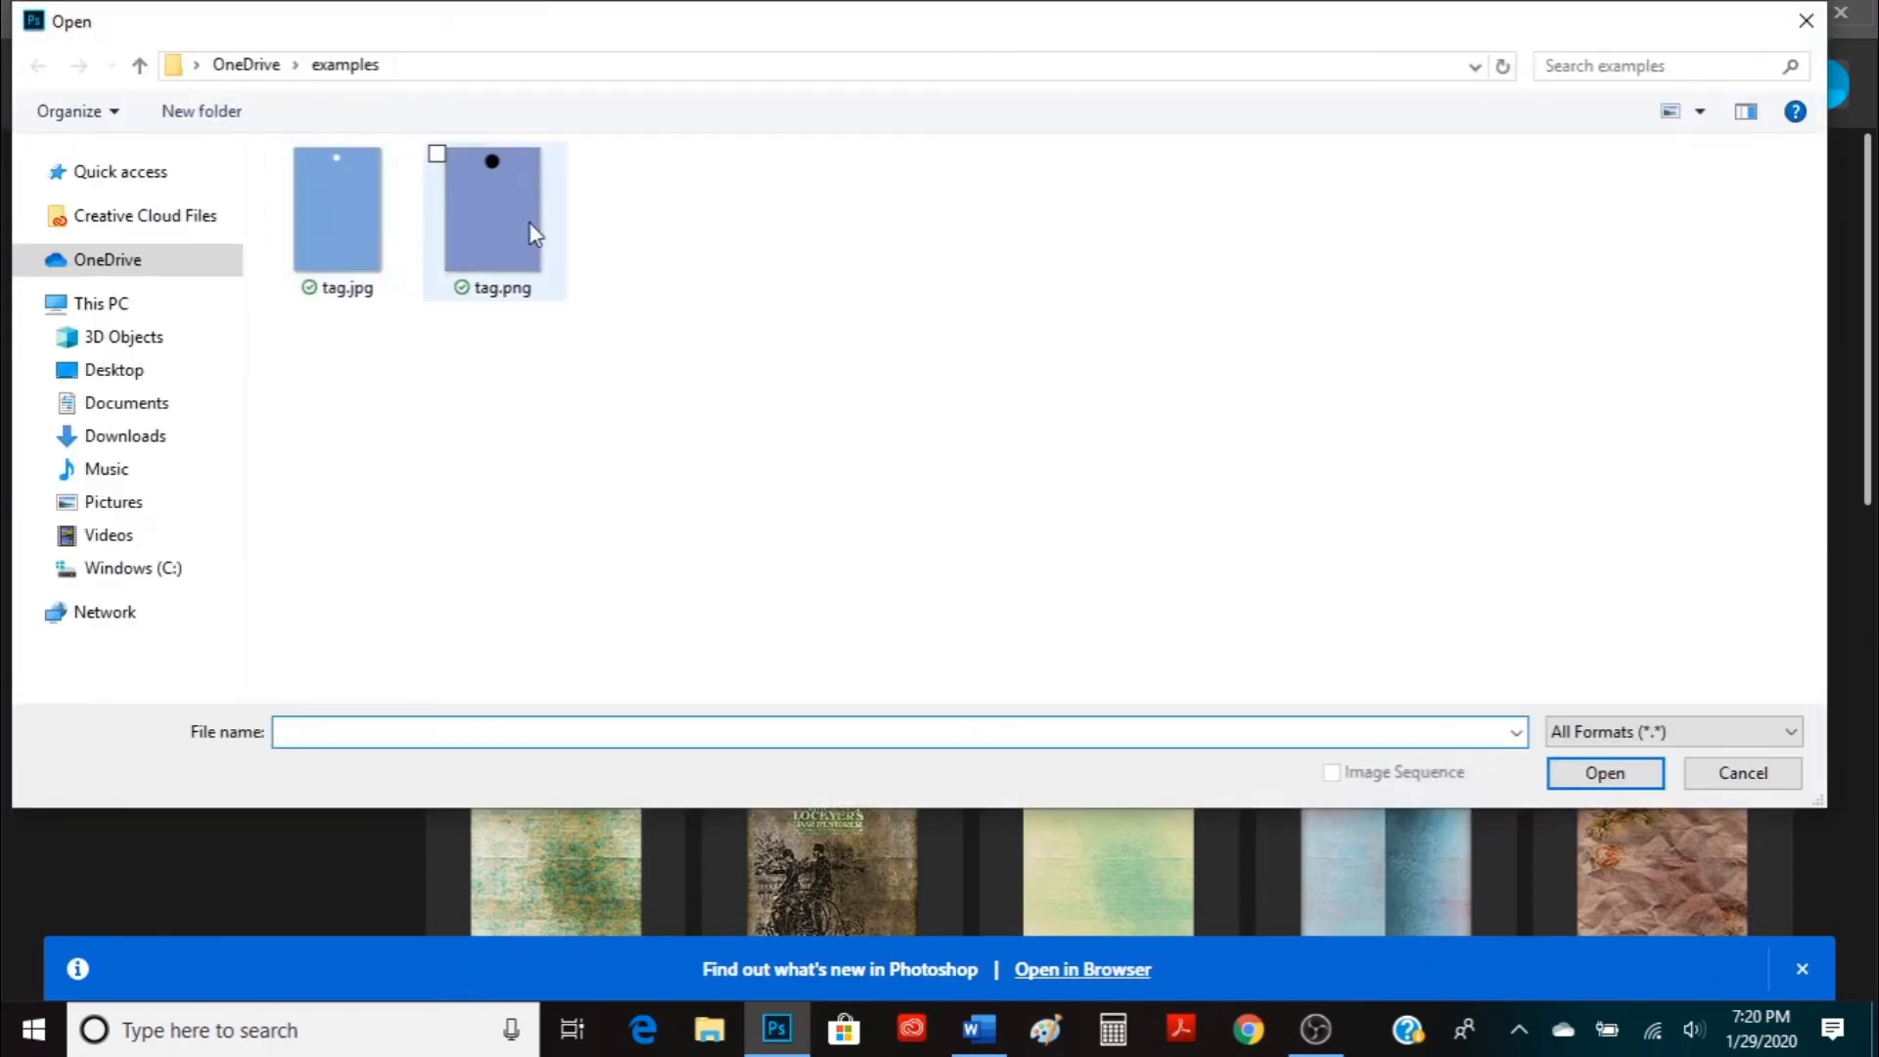
left_click(494, 210)
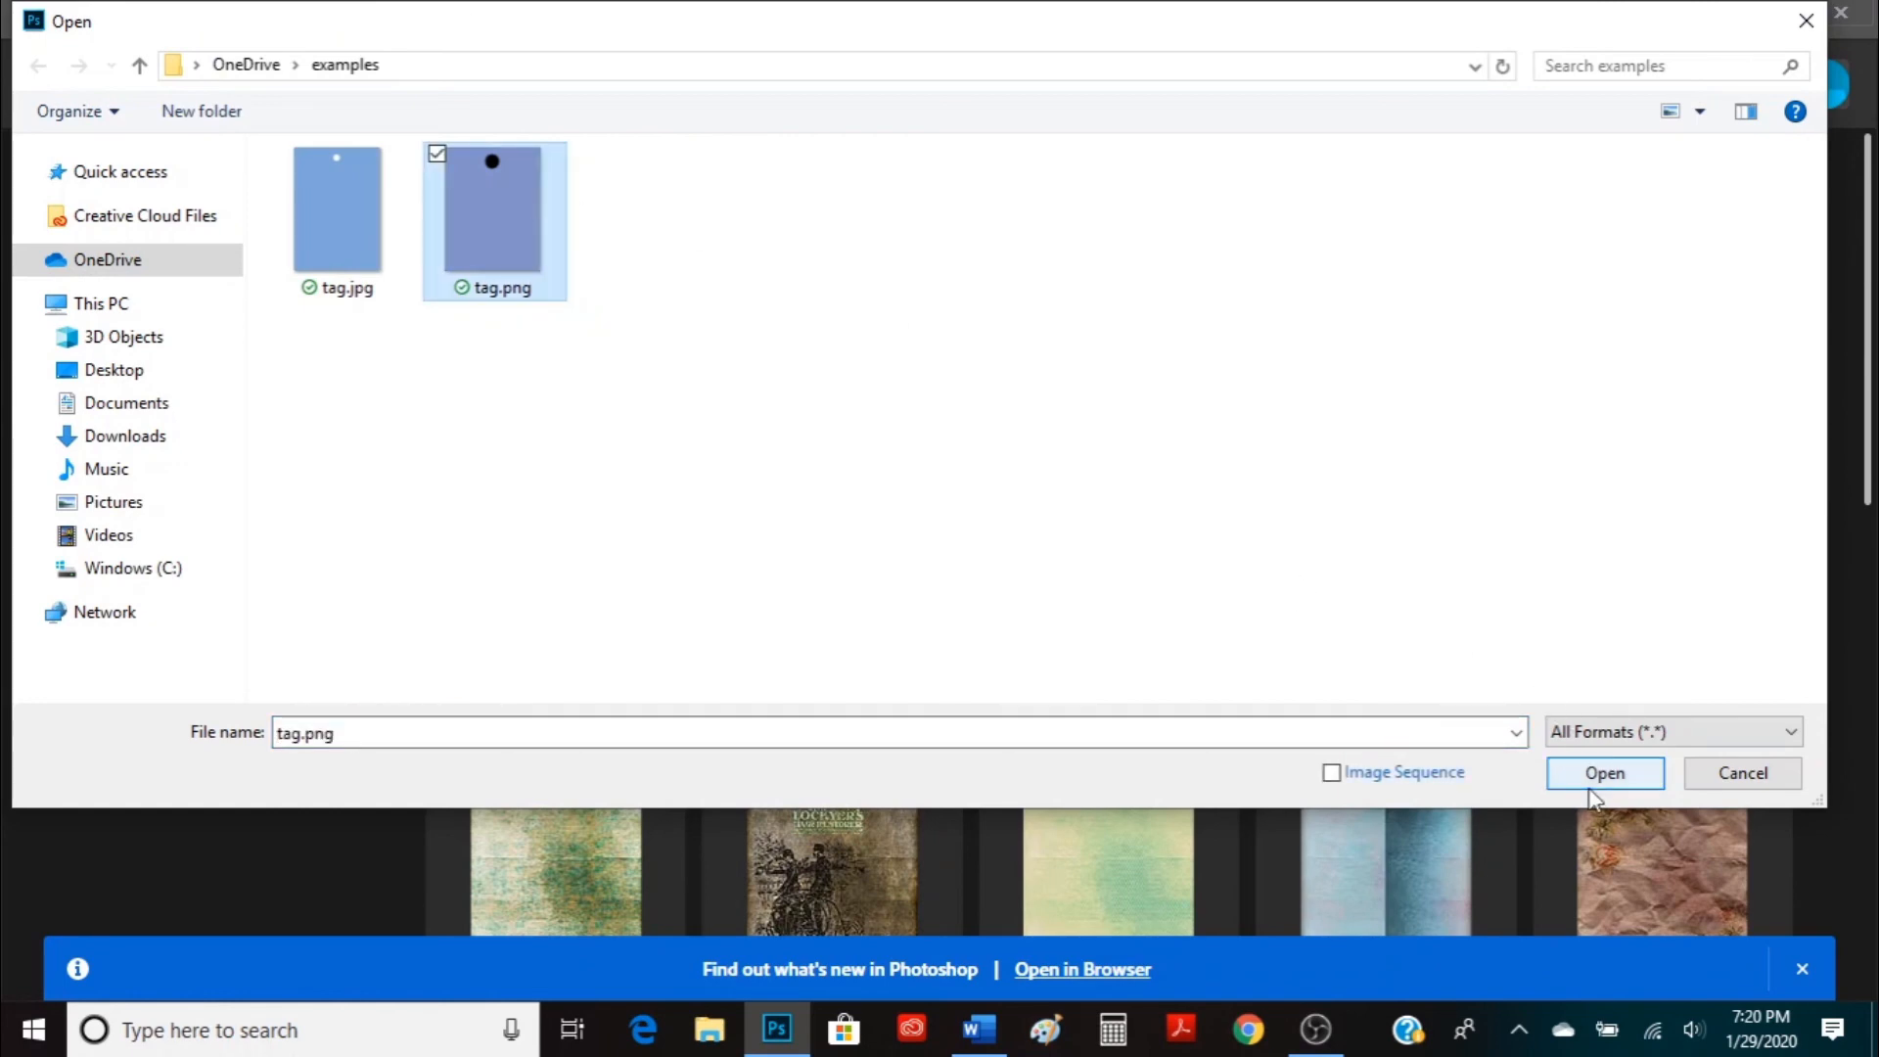
left_click(1603, 773)
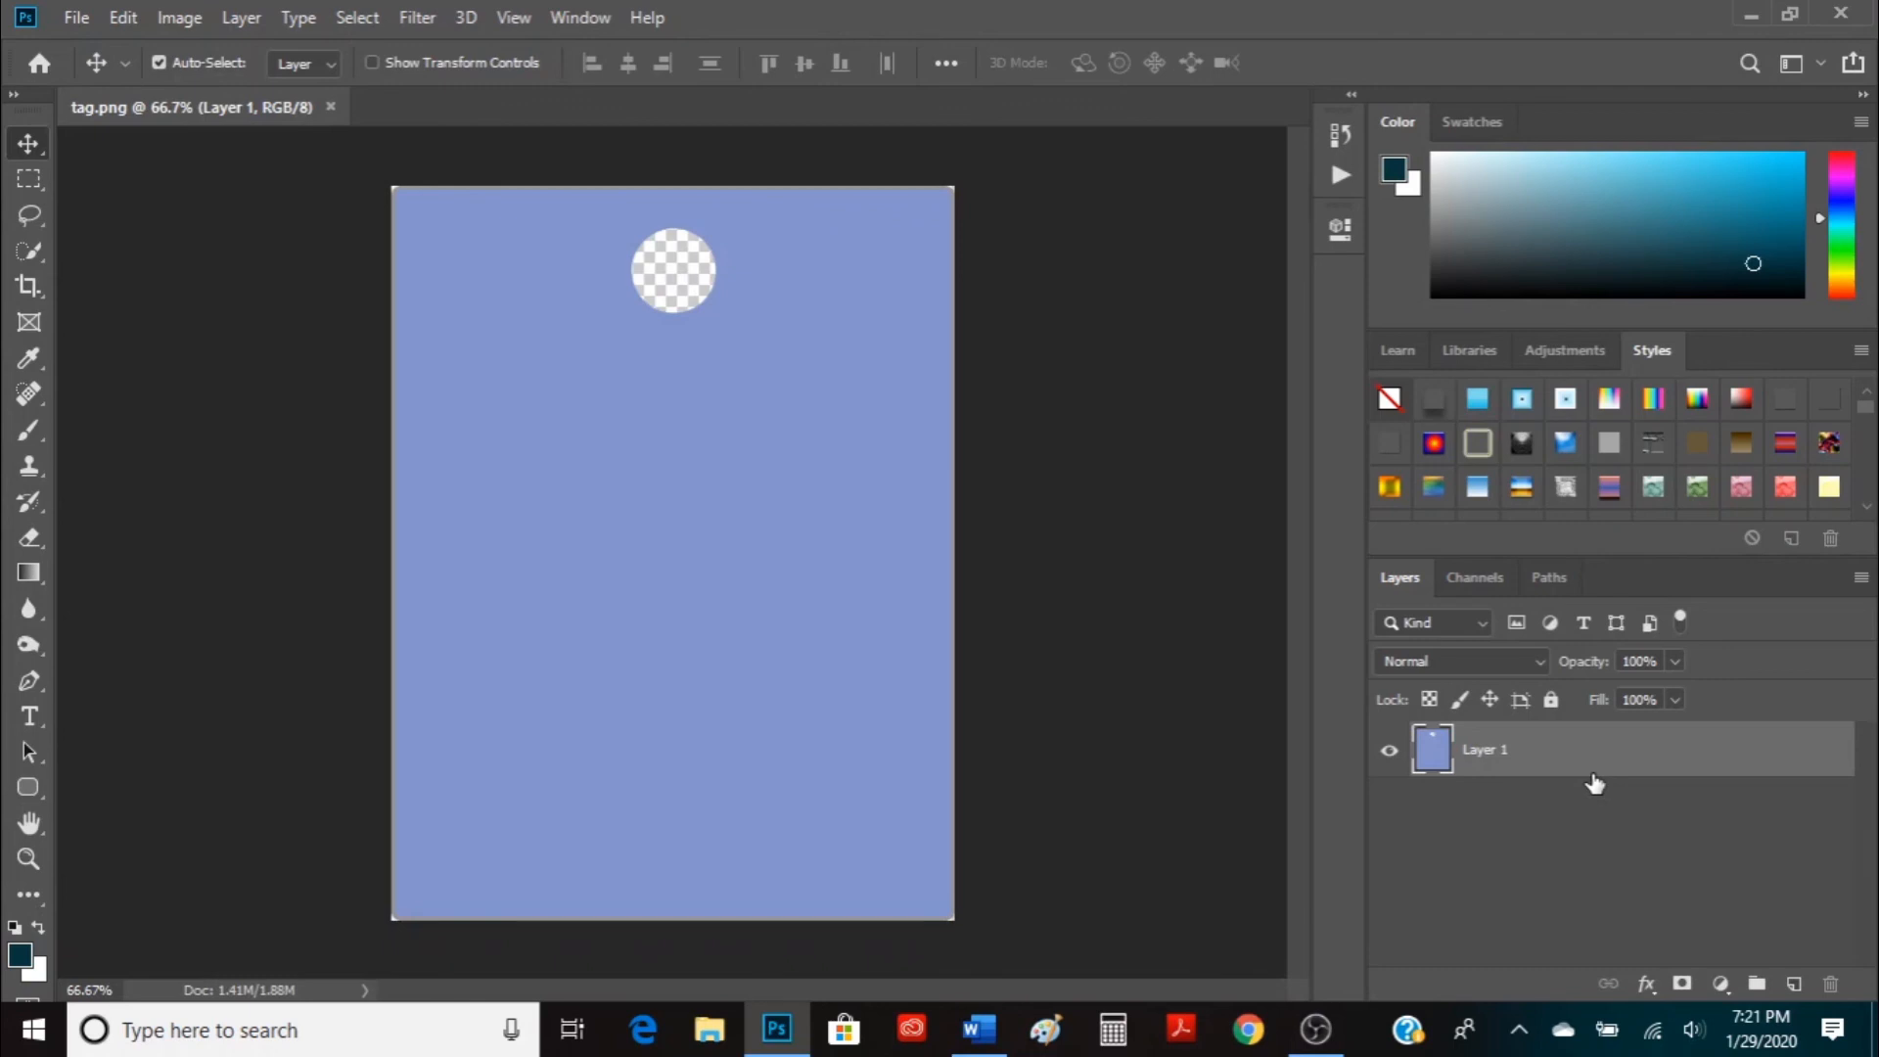
mouse_move(69, 45)
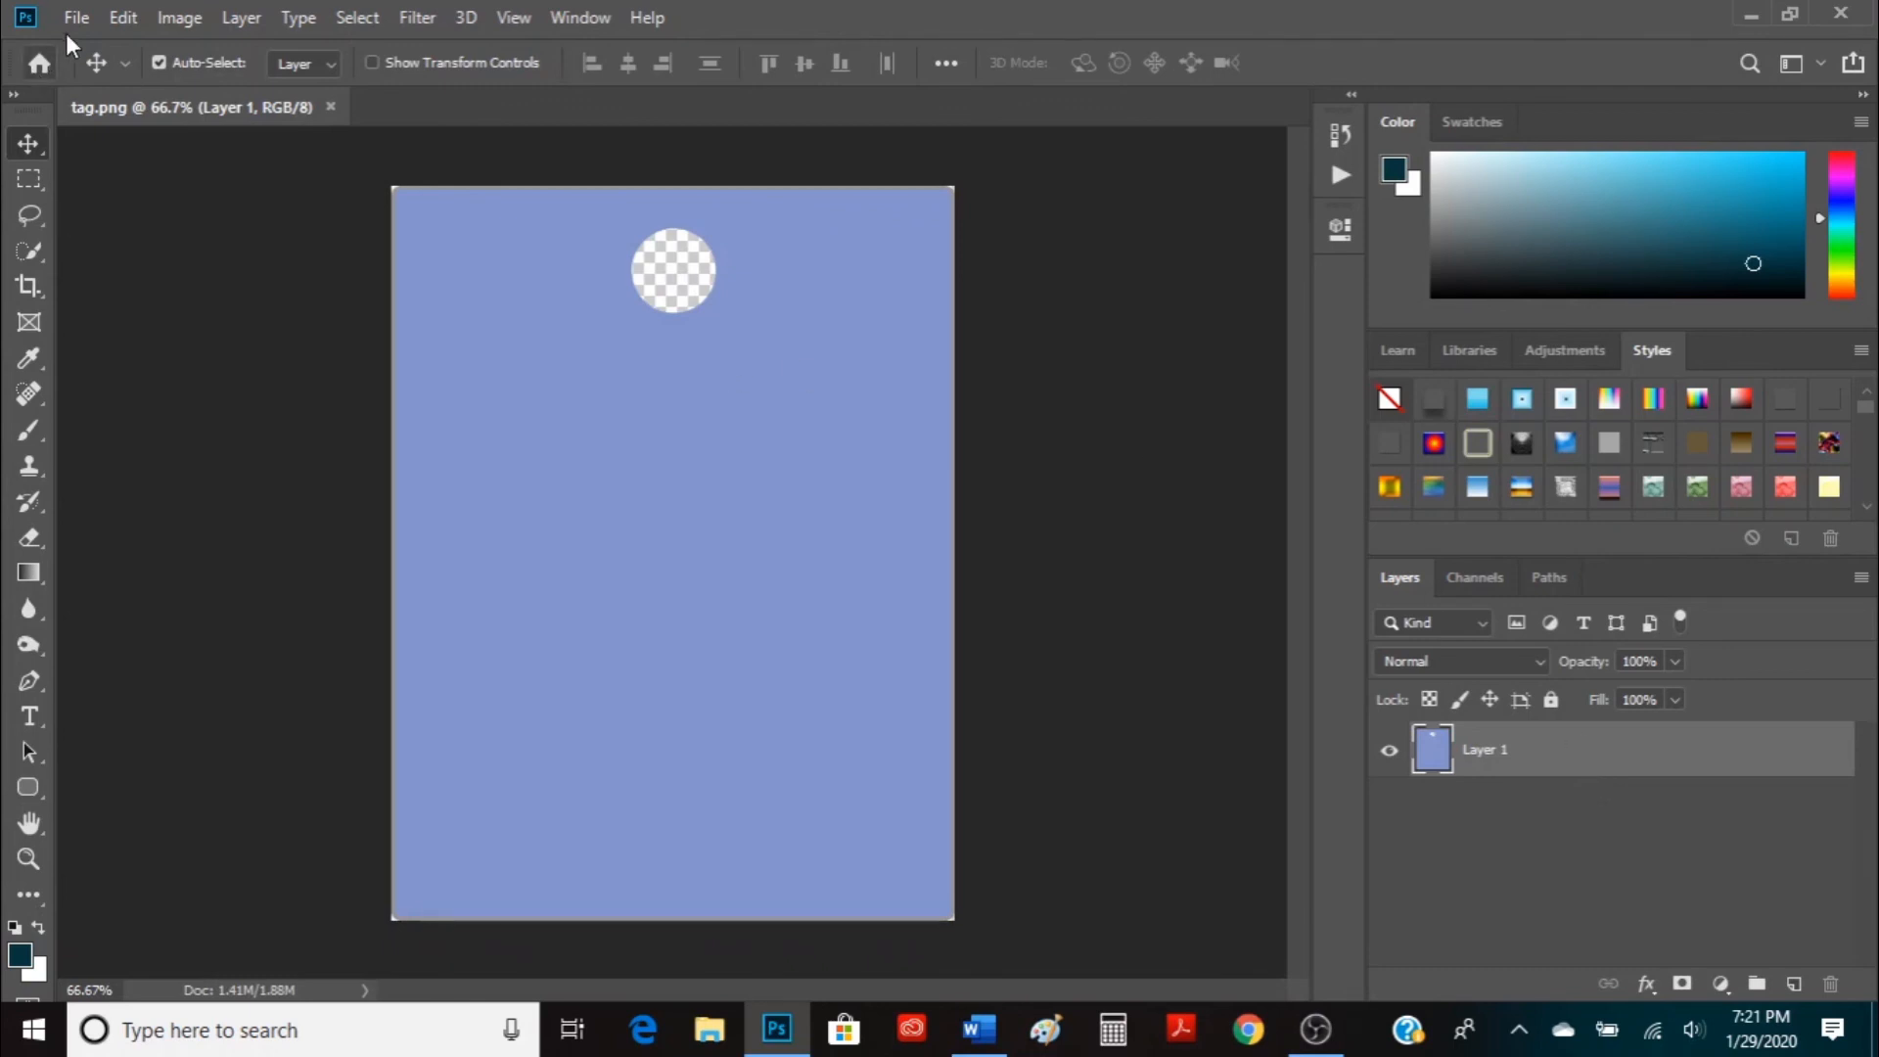
Open ne5.jpg from the OneDrive nostalgic era papers folder as a second document
left_click(77, 18)
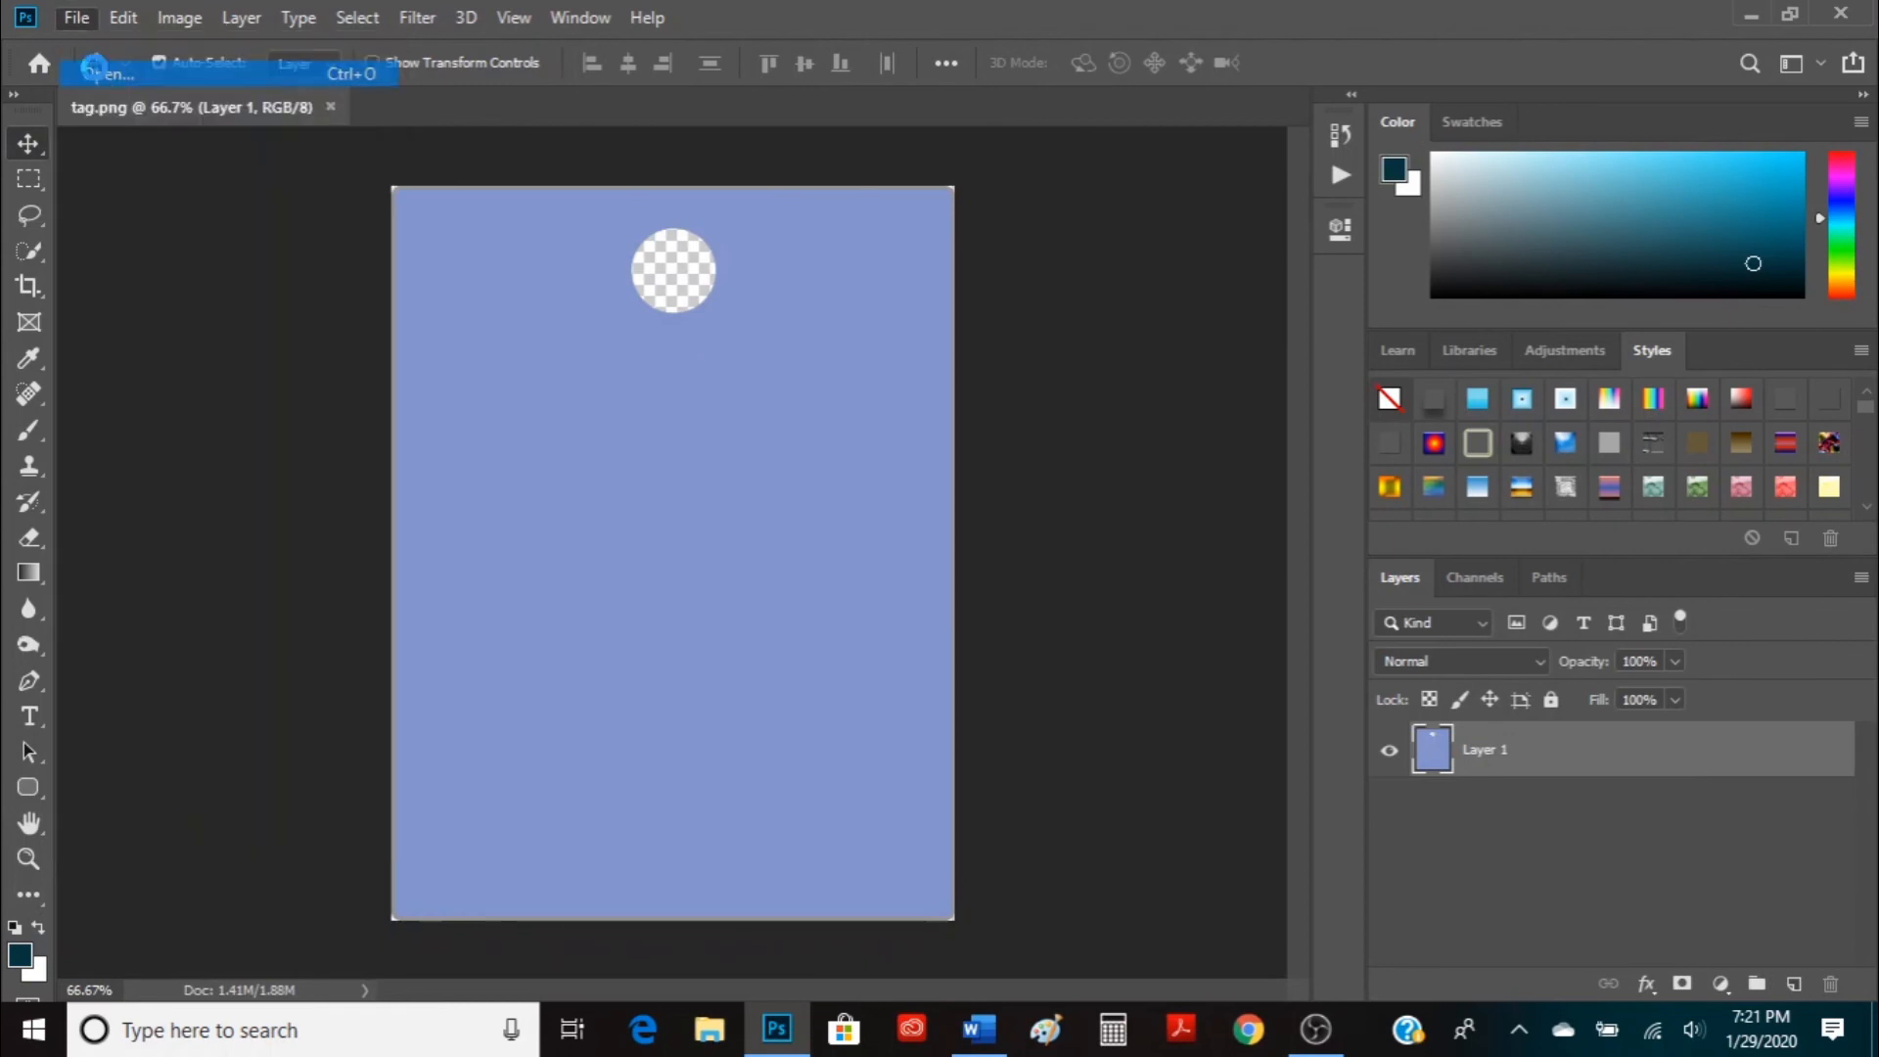
left_click(110, 72)
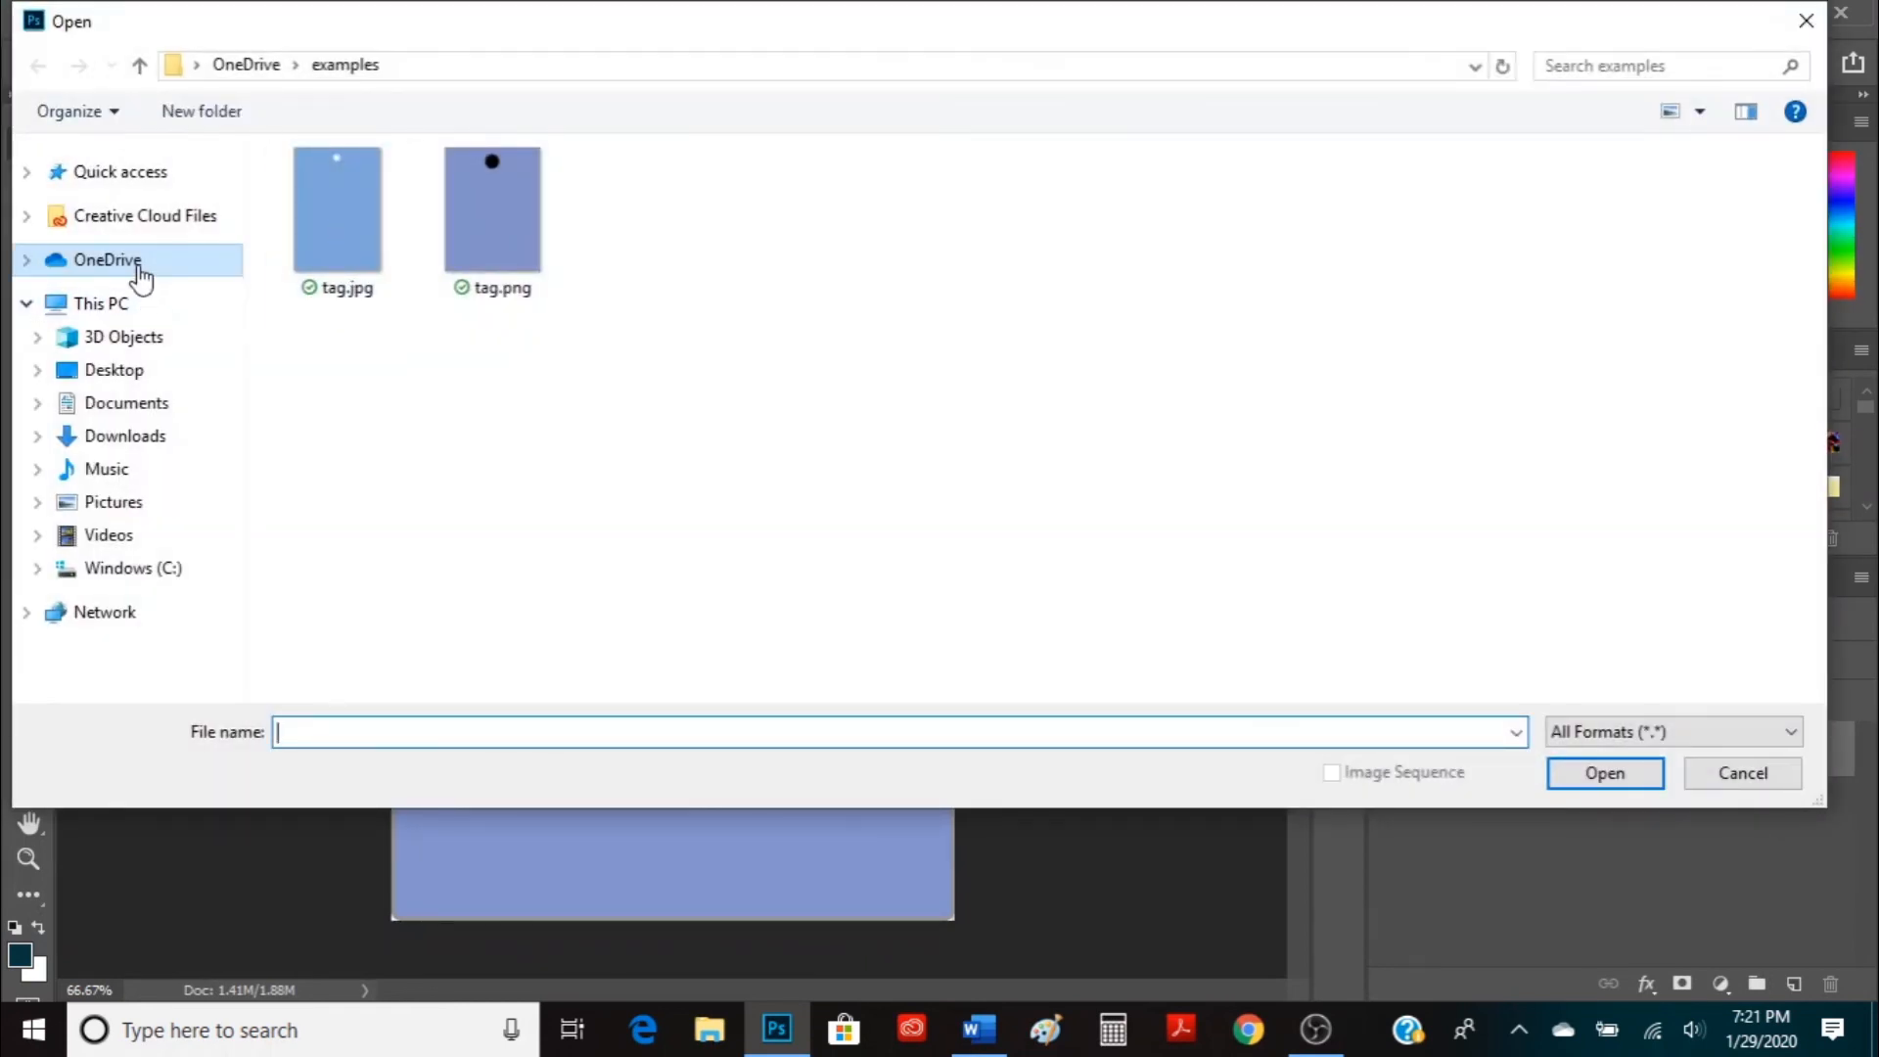
left_click(106, 260)
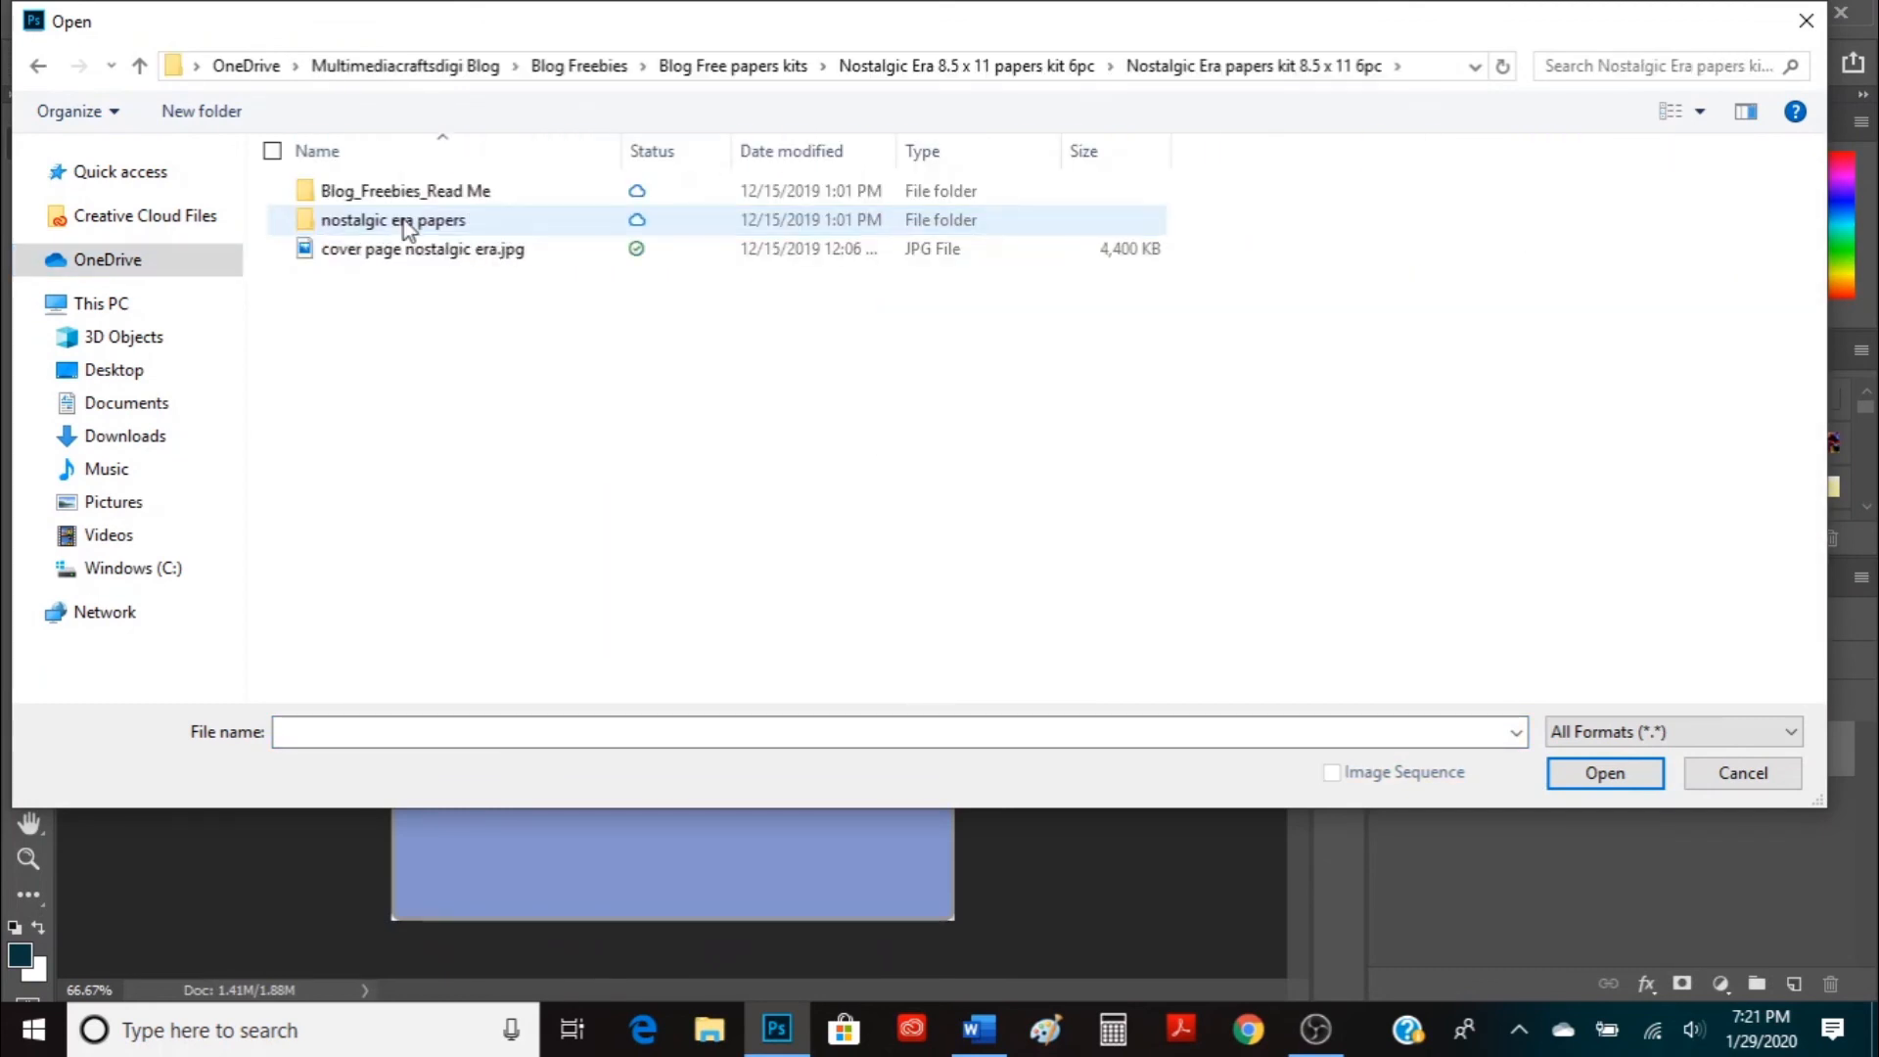
double_click(393, 219)
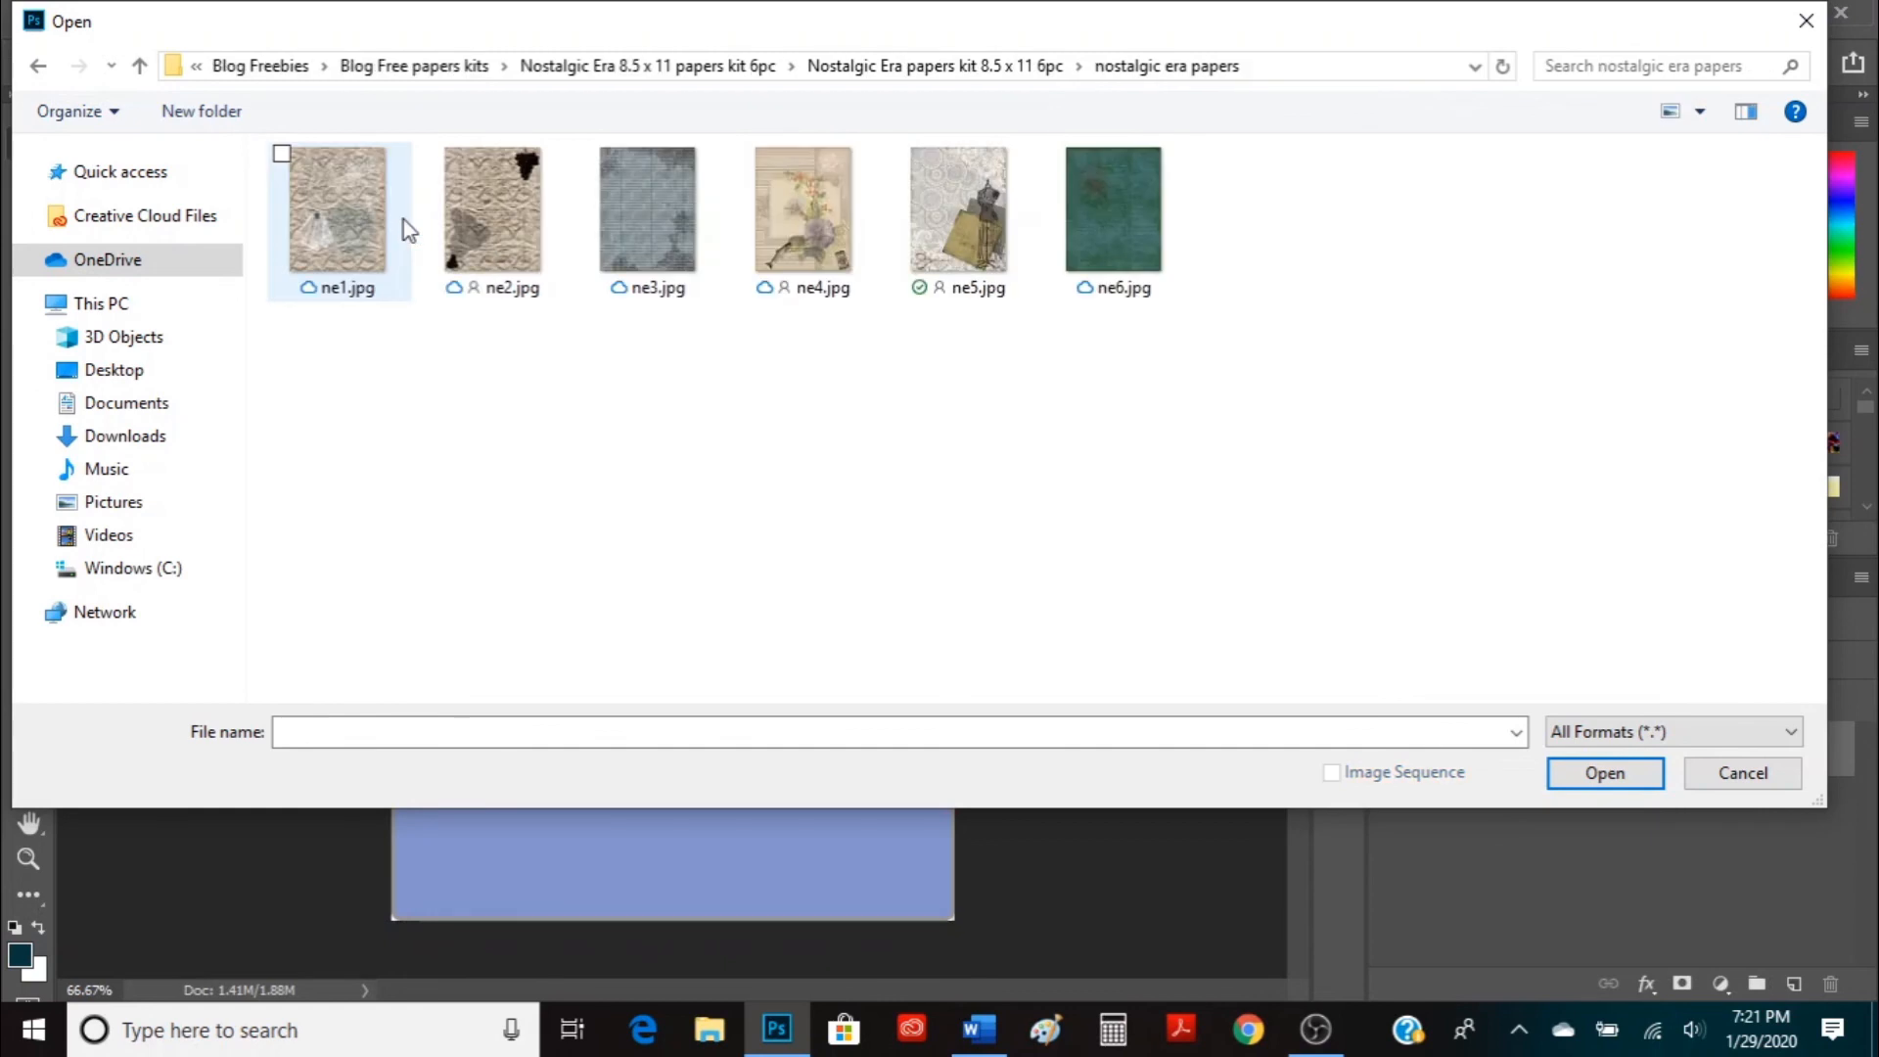
left_click(959, 210)
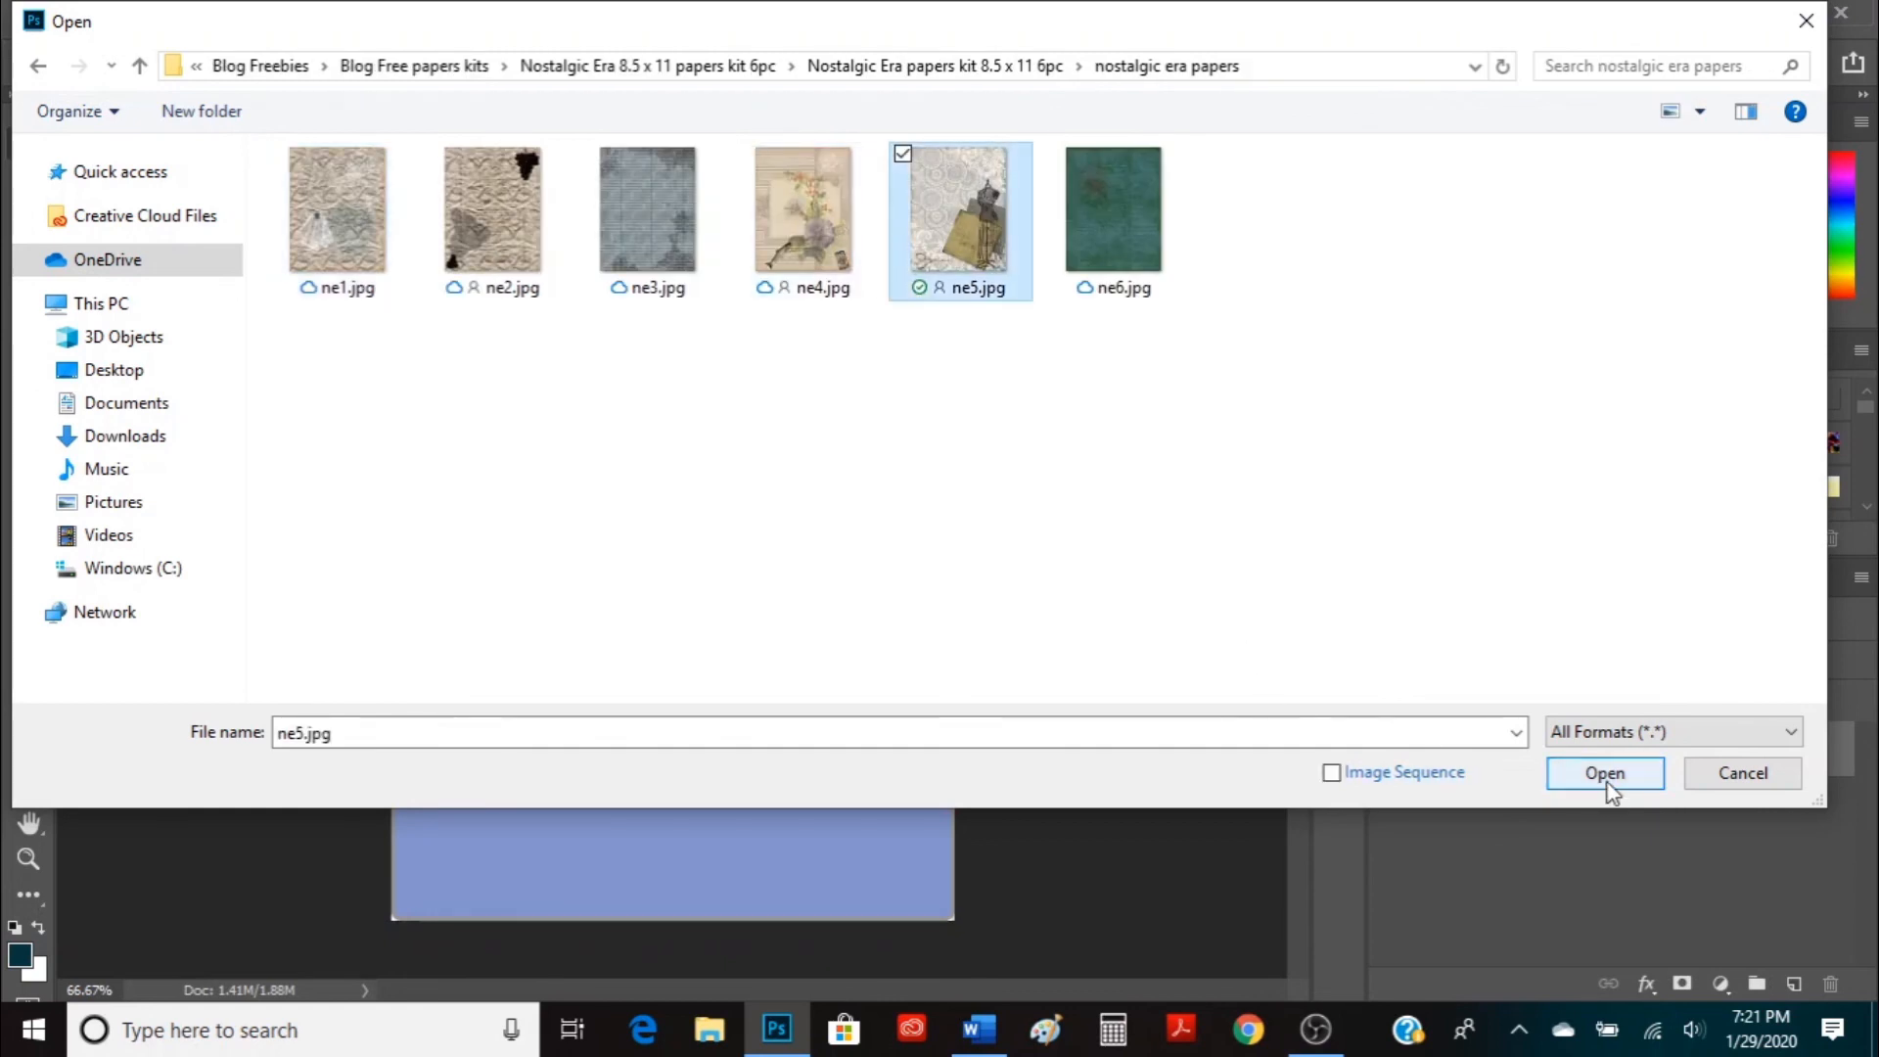
left_click(1603, 771)
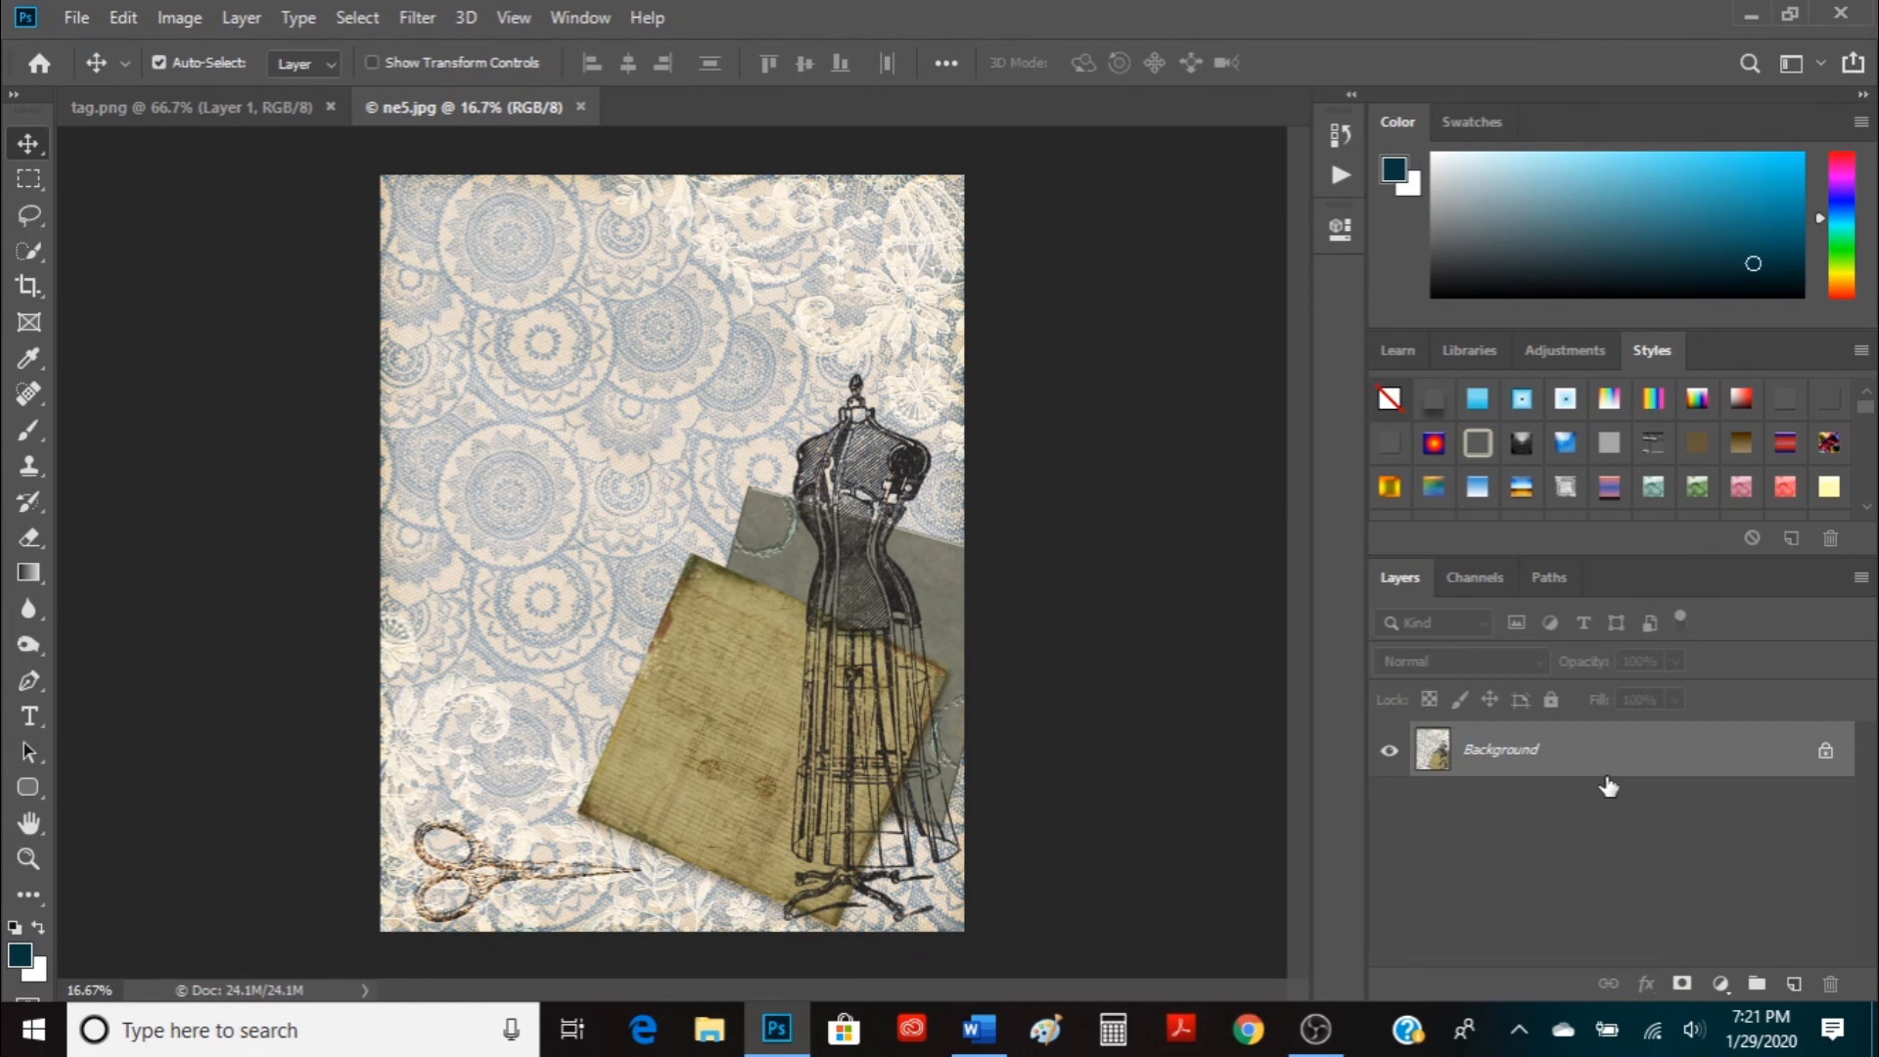
mouse_move(1681, 770)
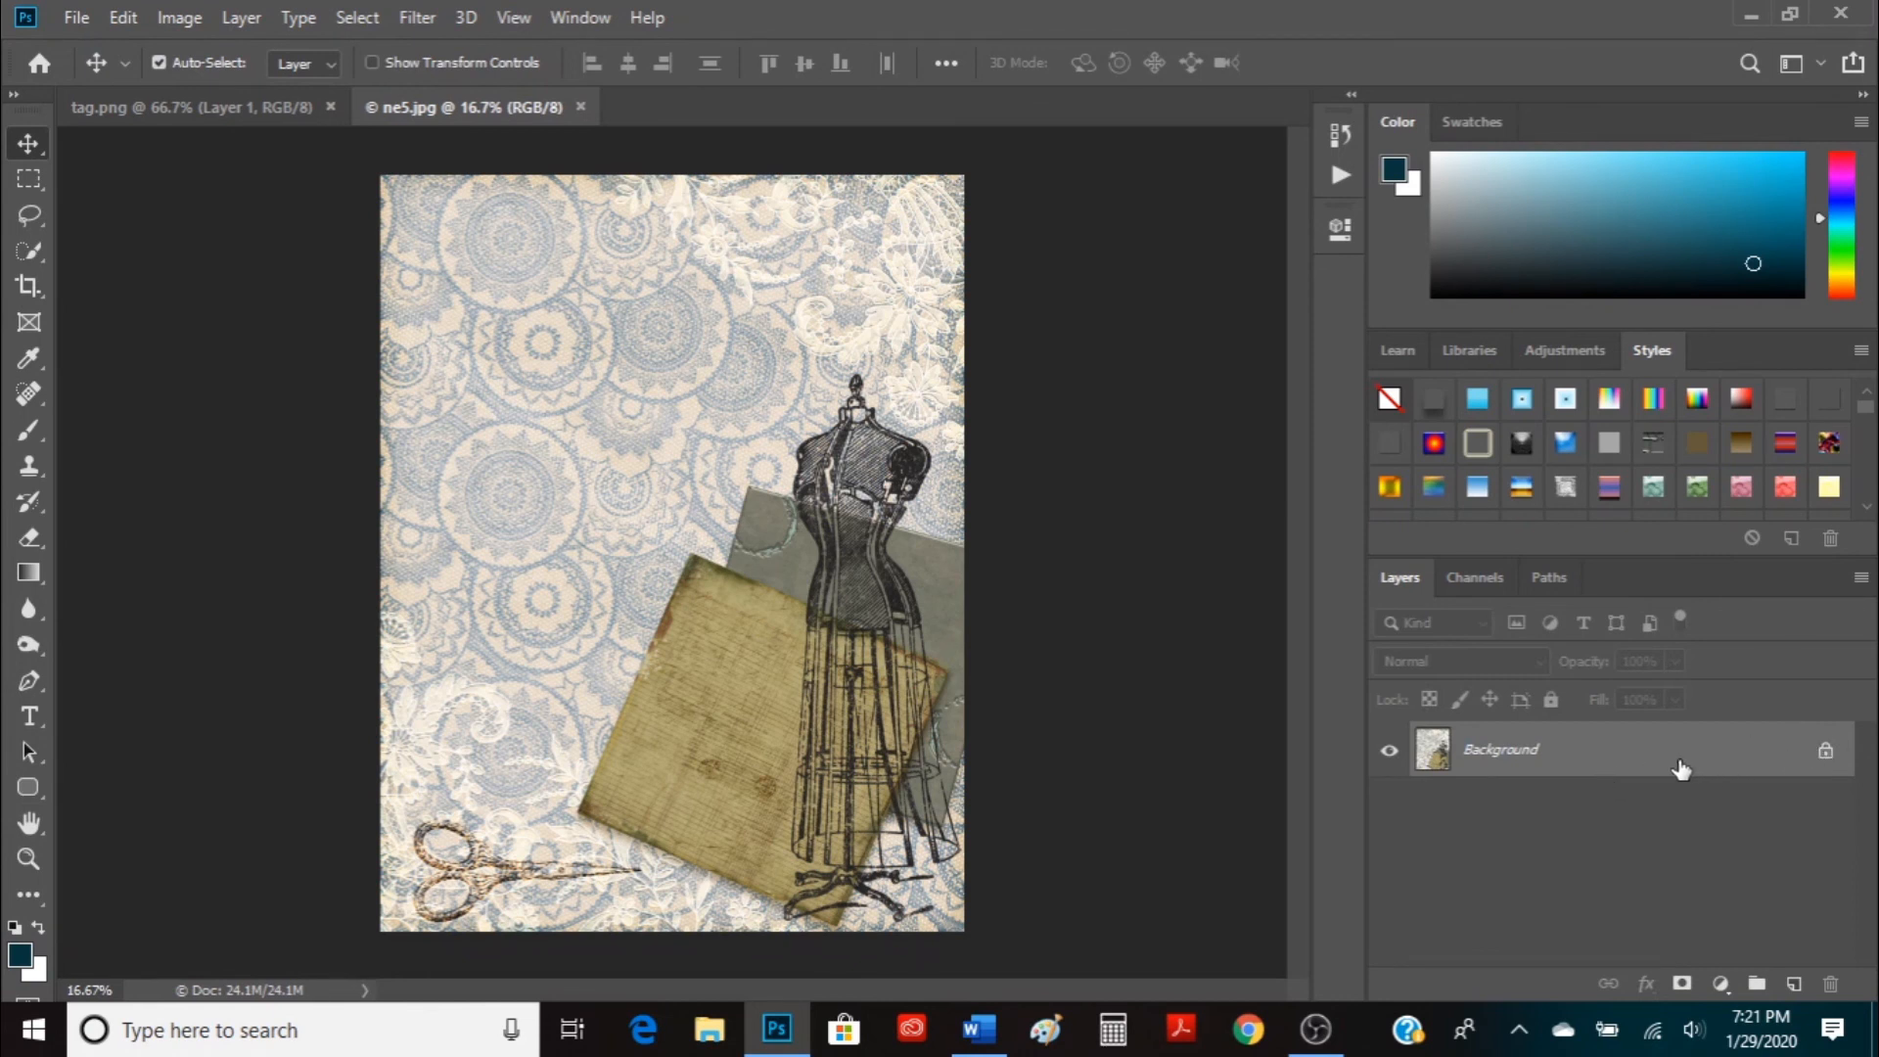
mouse_move(1824, 755)
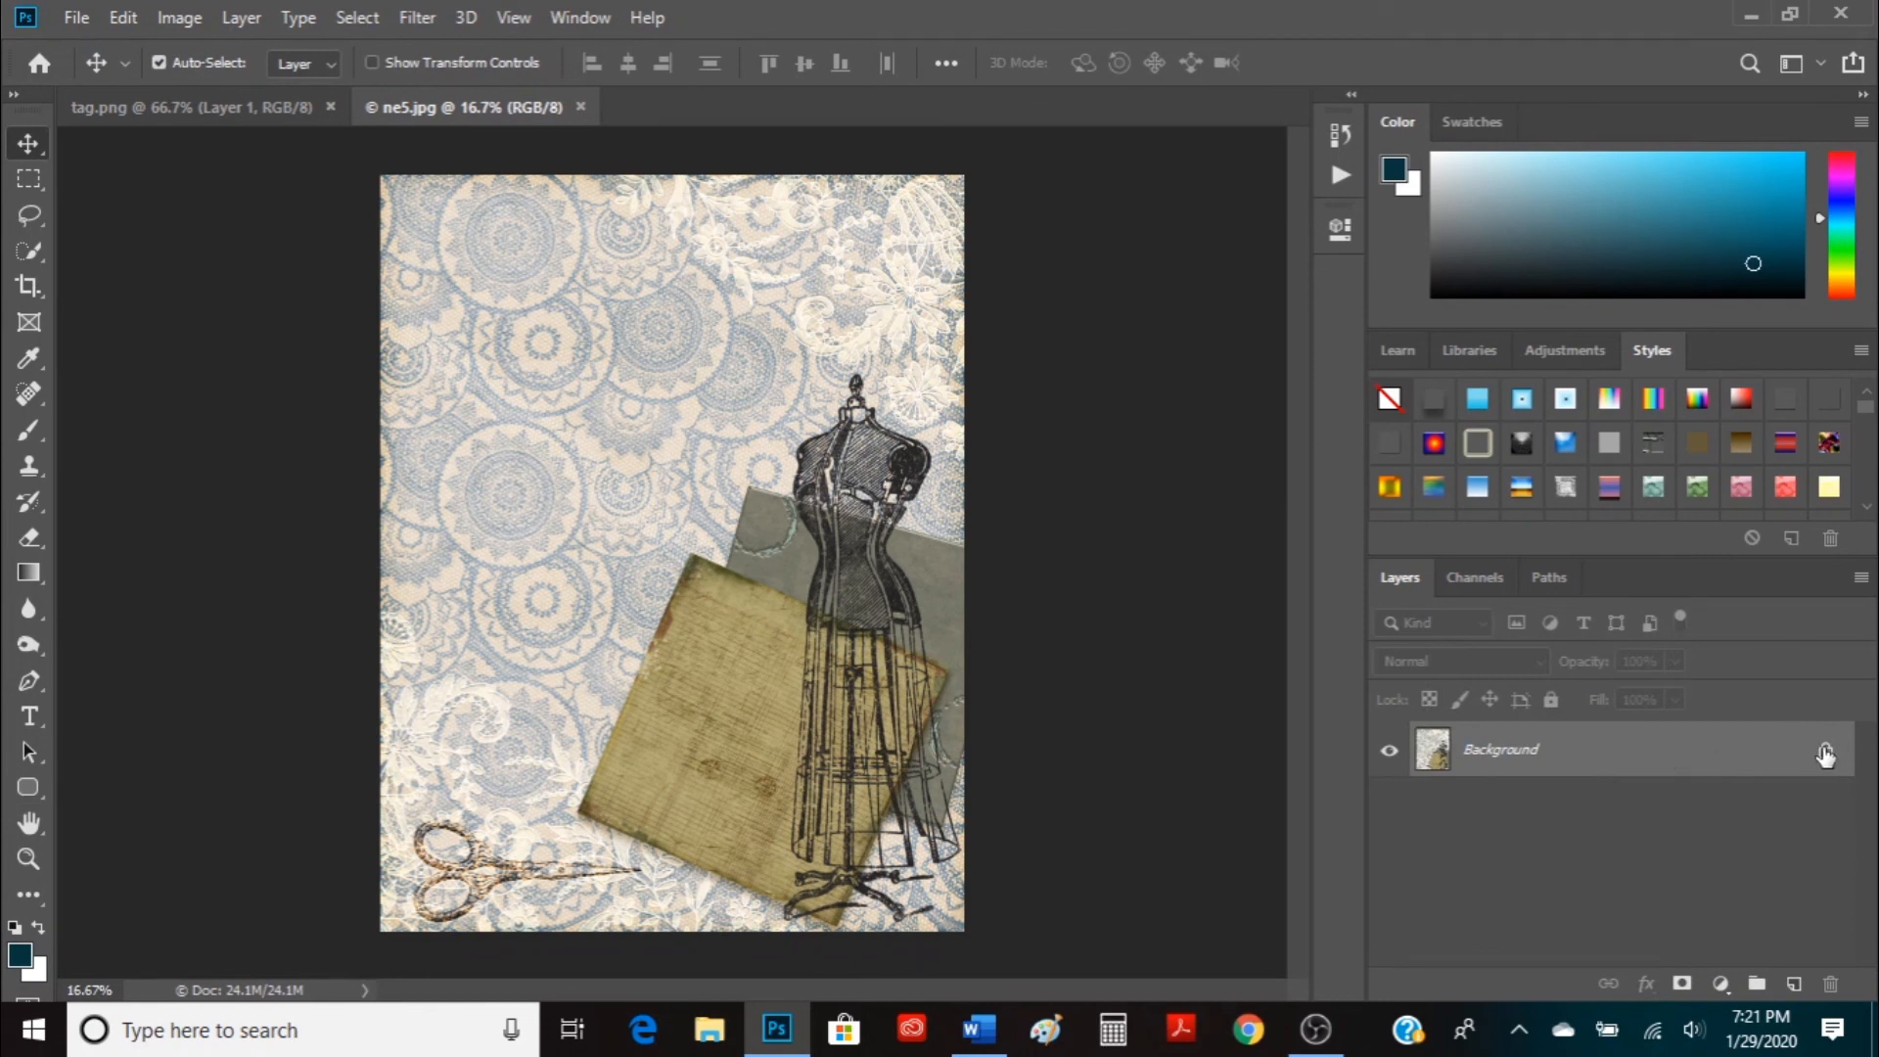
mouse_move(1826, 752)
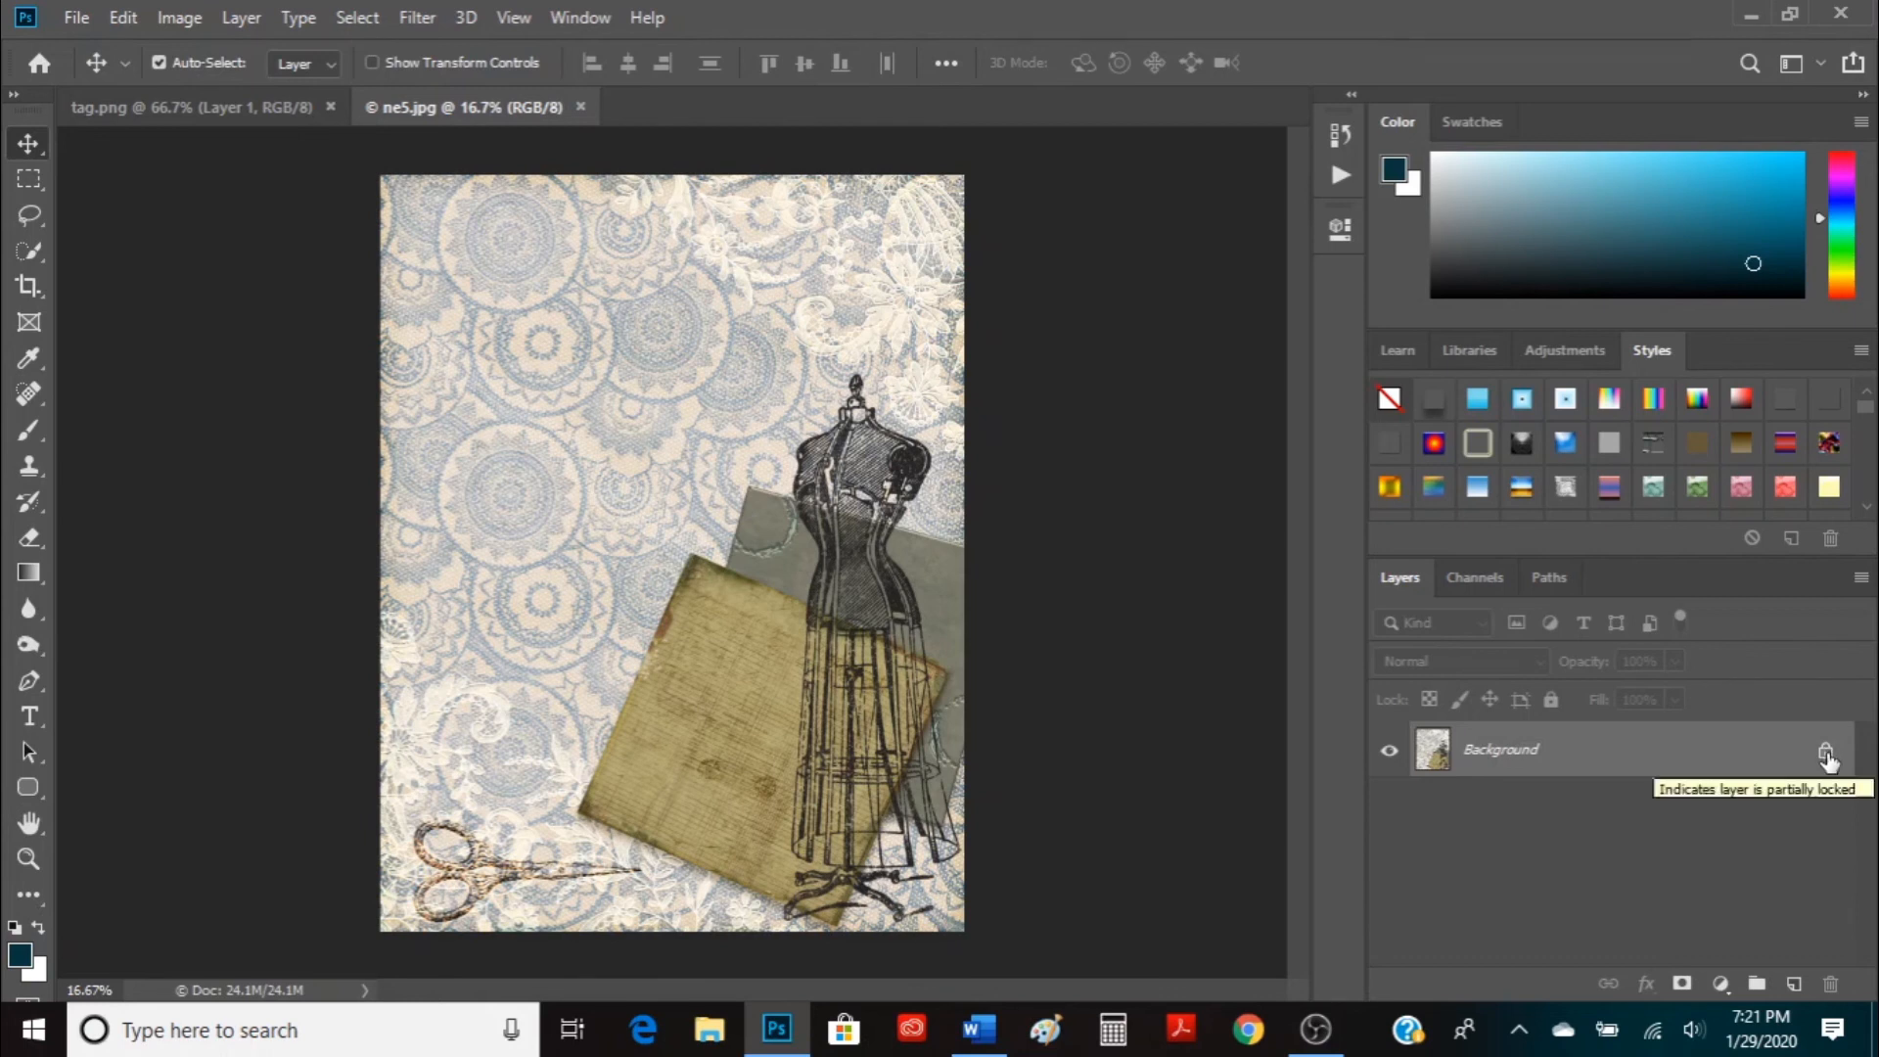
Unlock the paper's Background layer, copy it, and switch back to tag.png
left_click(1824, 752)
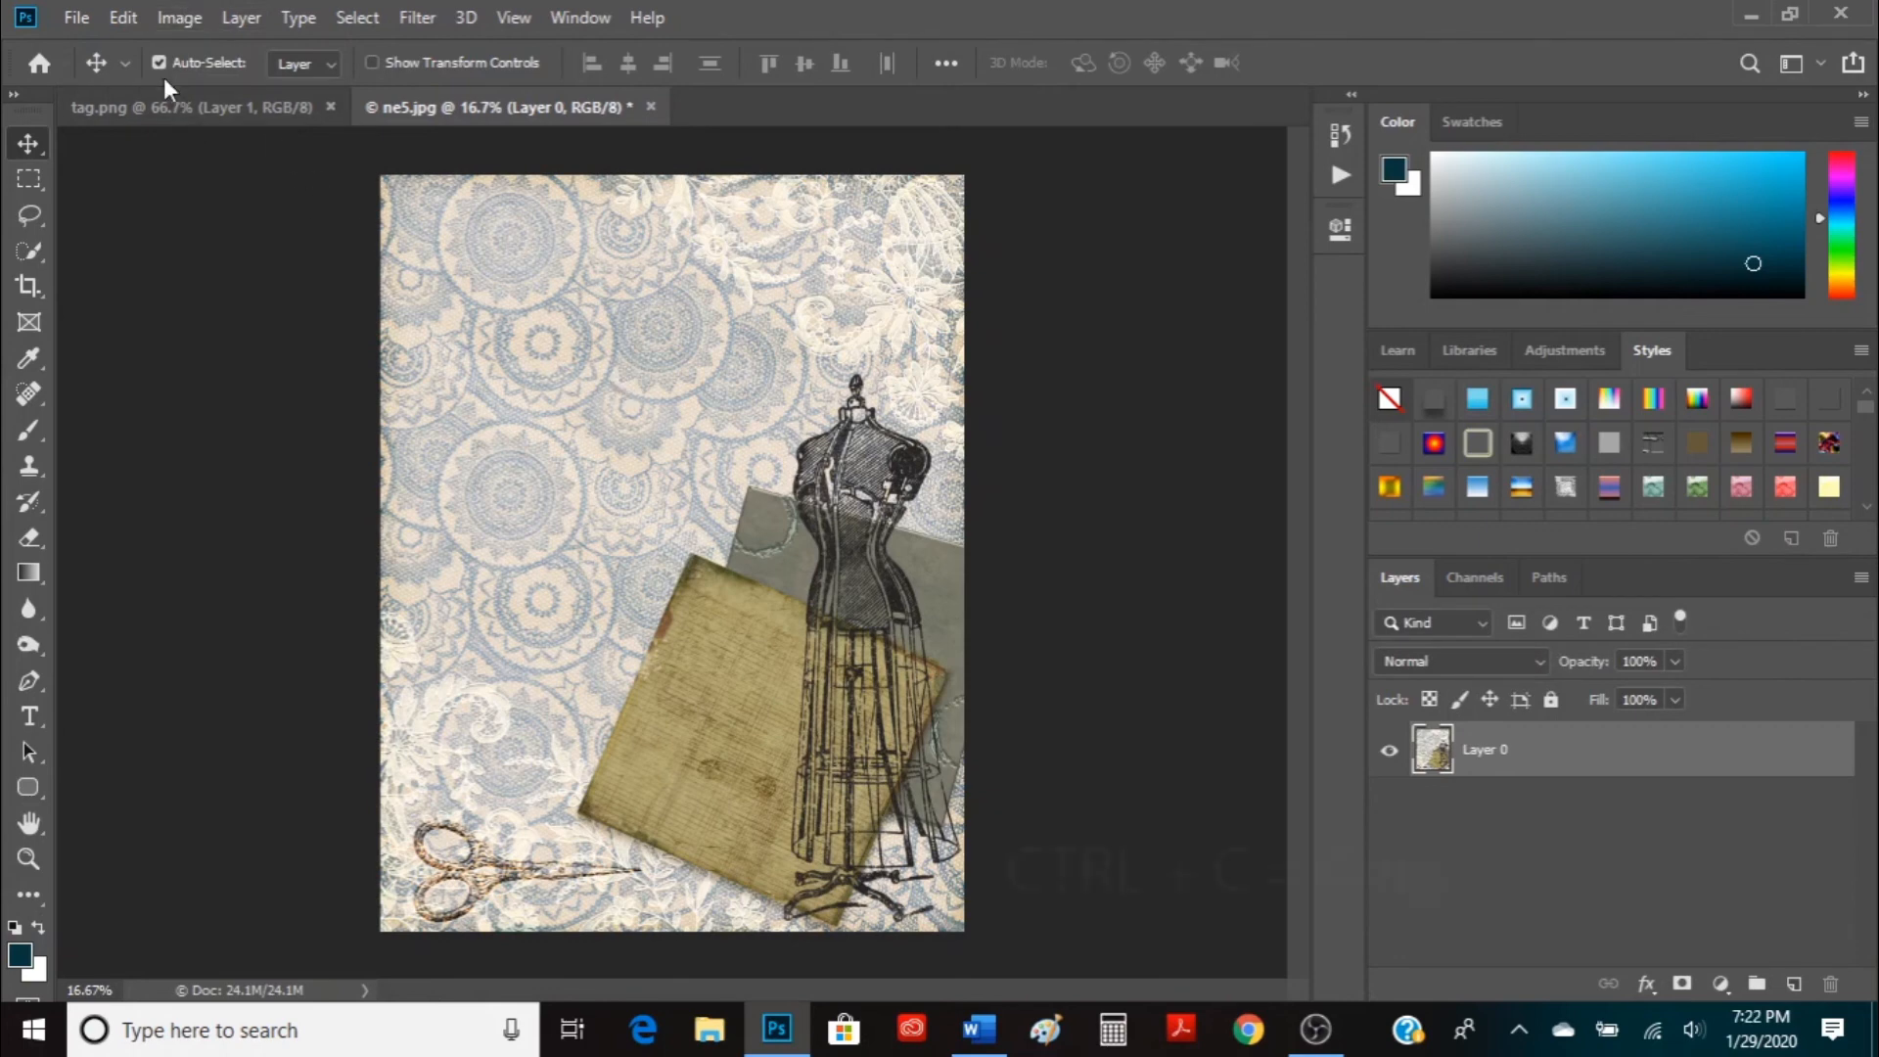
left_click(122, 18)
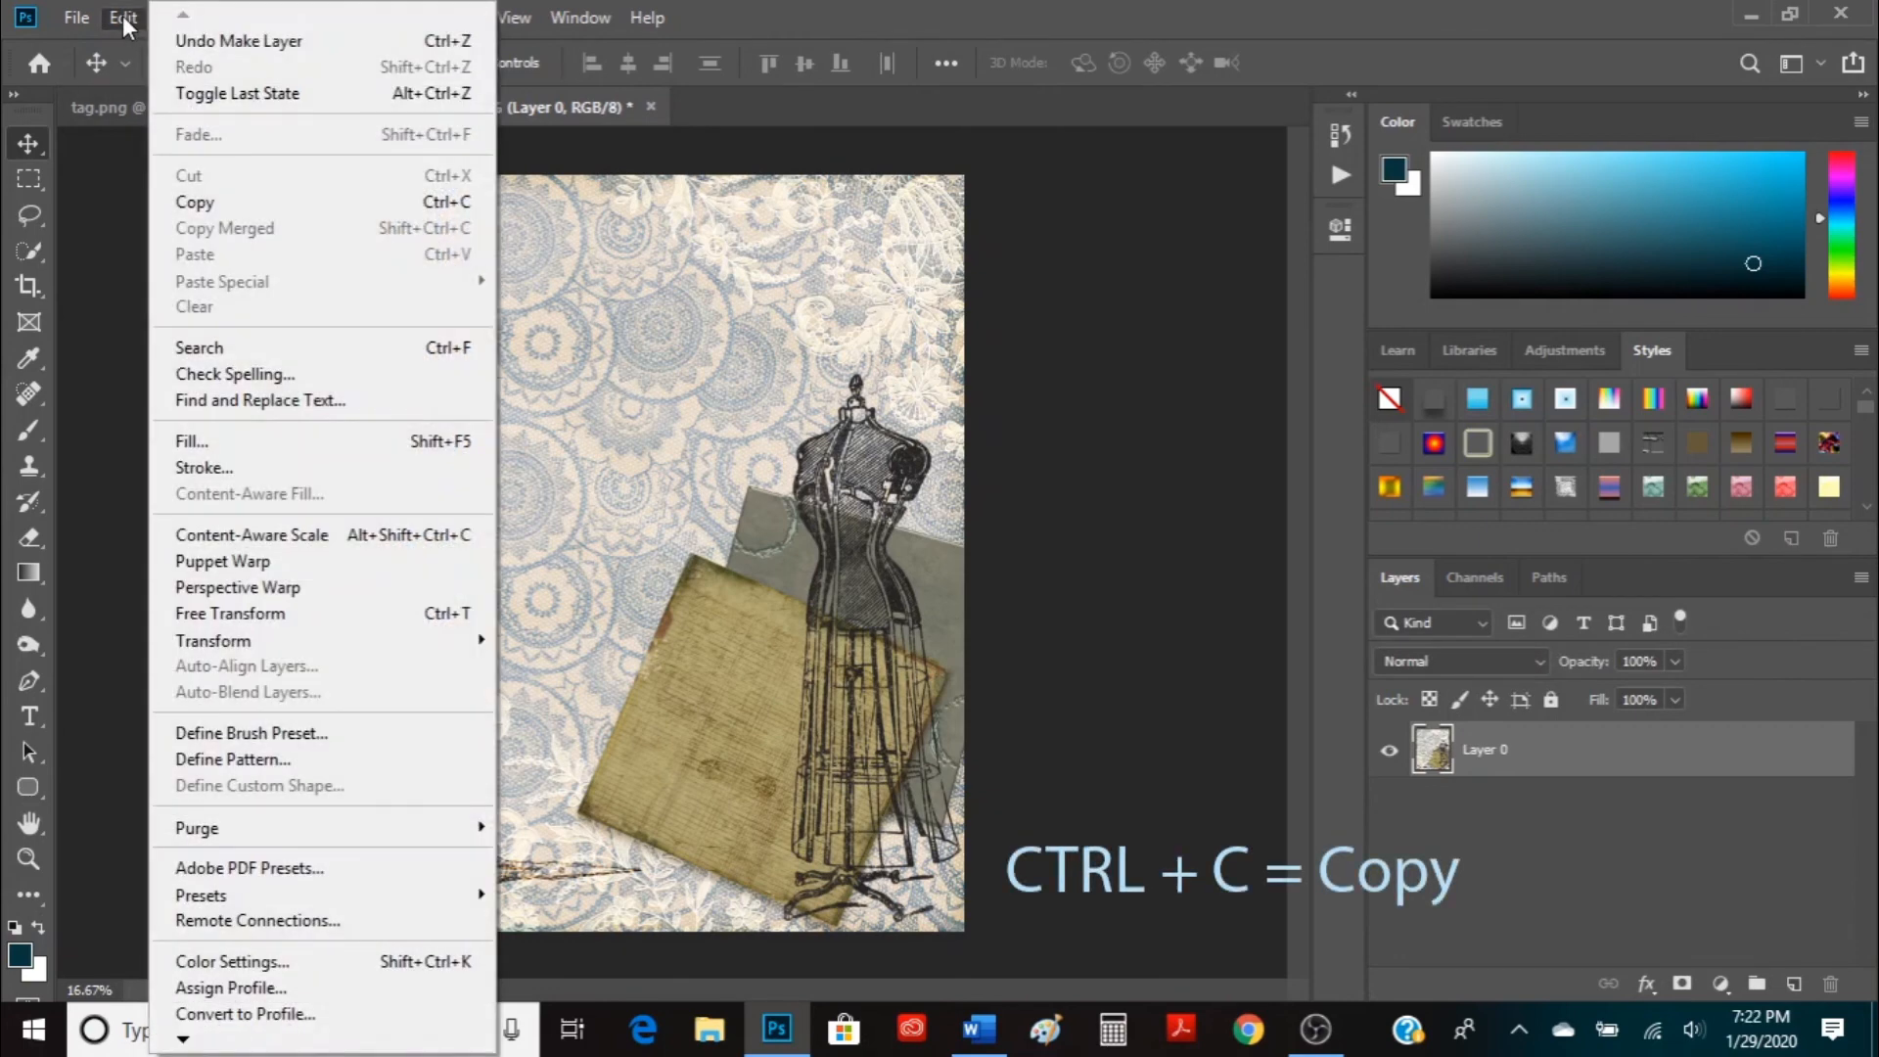
left_click(194, 202)
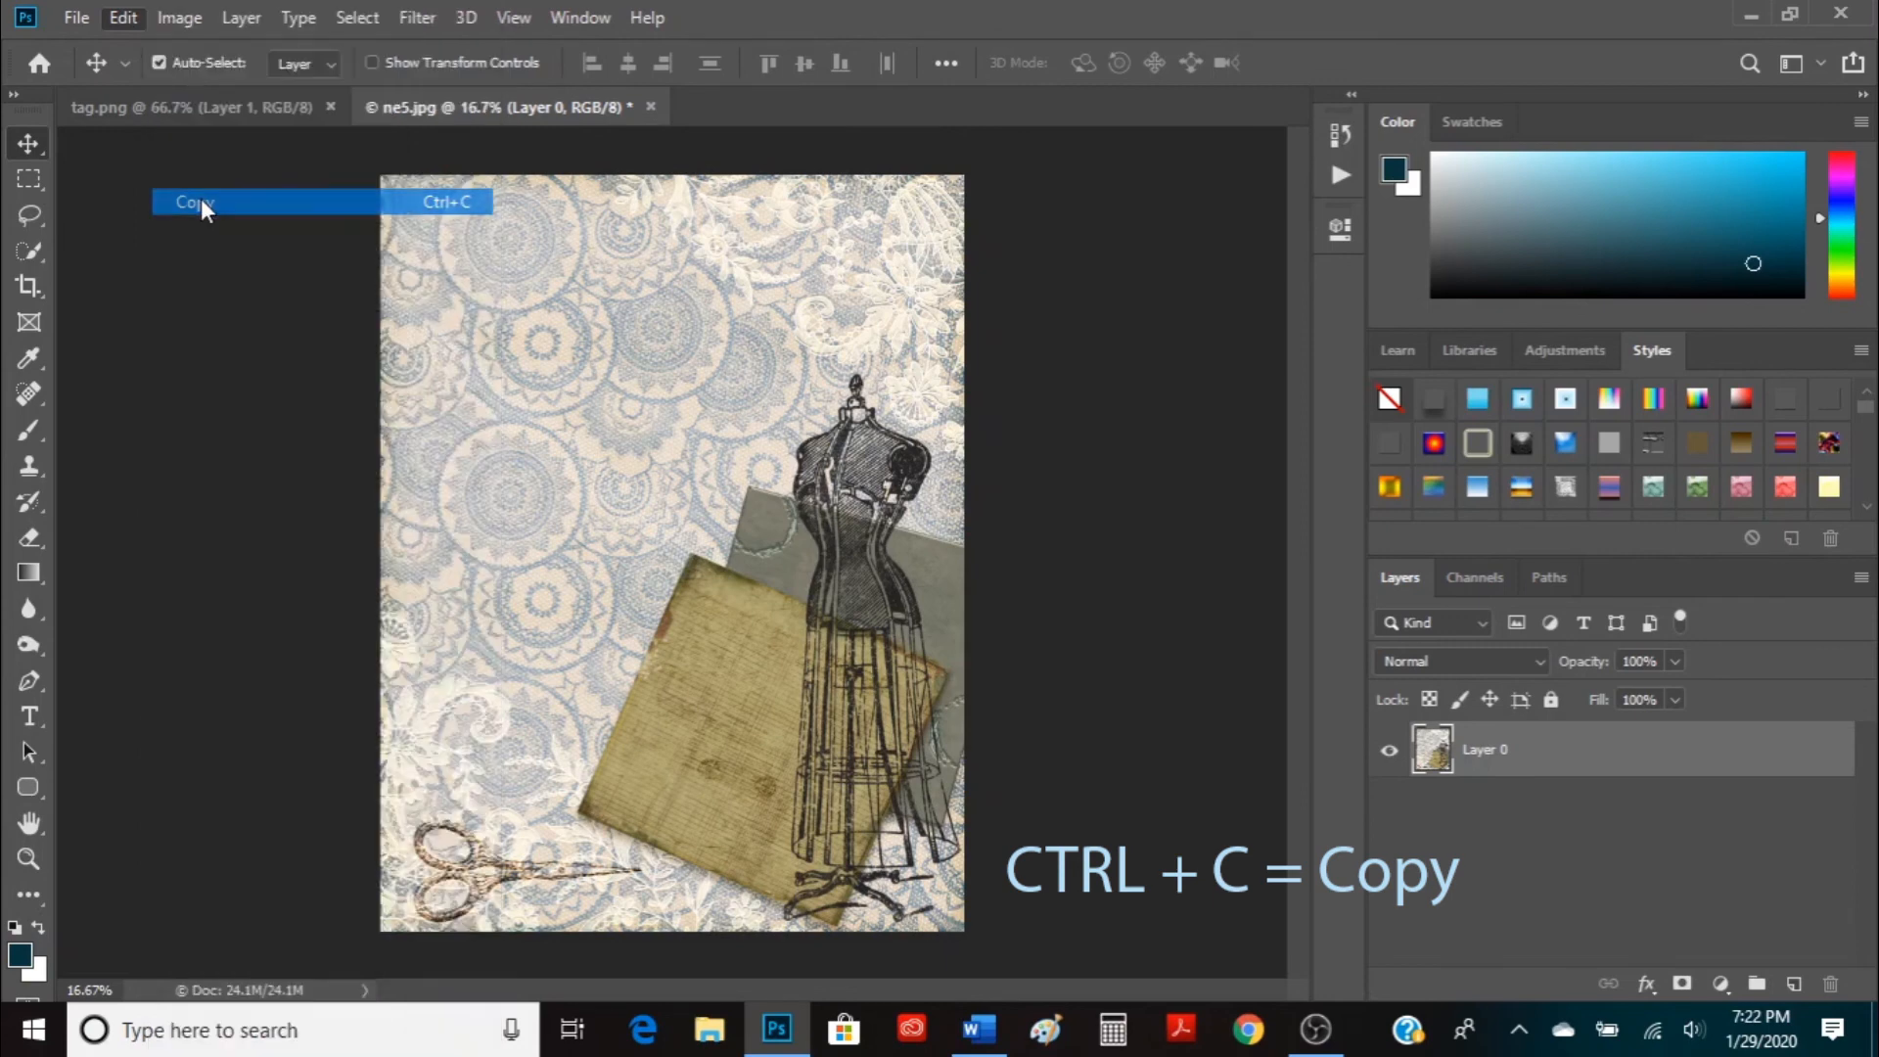
left_click(193, 201)
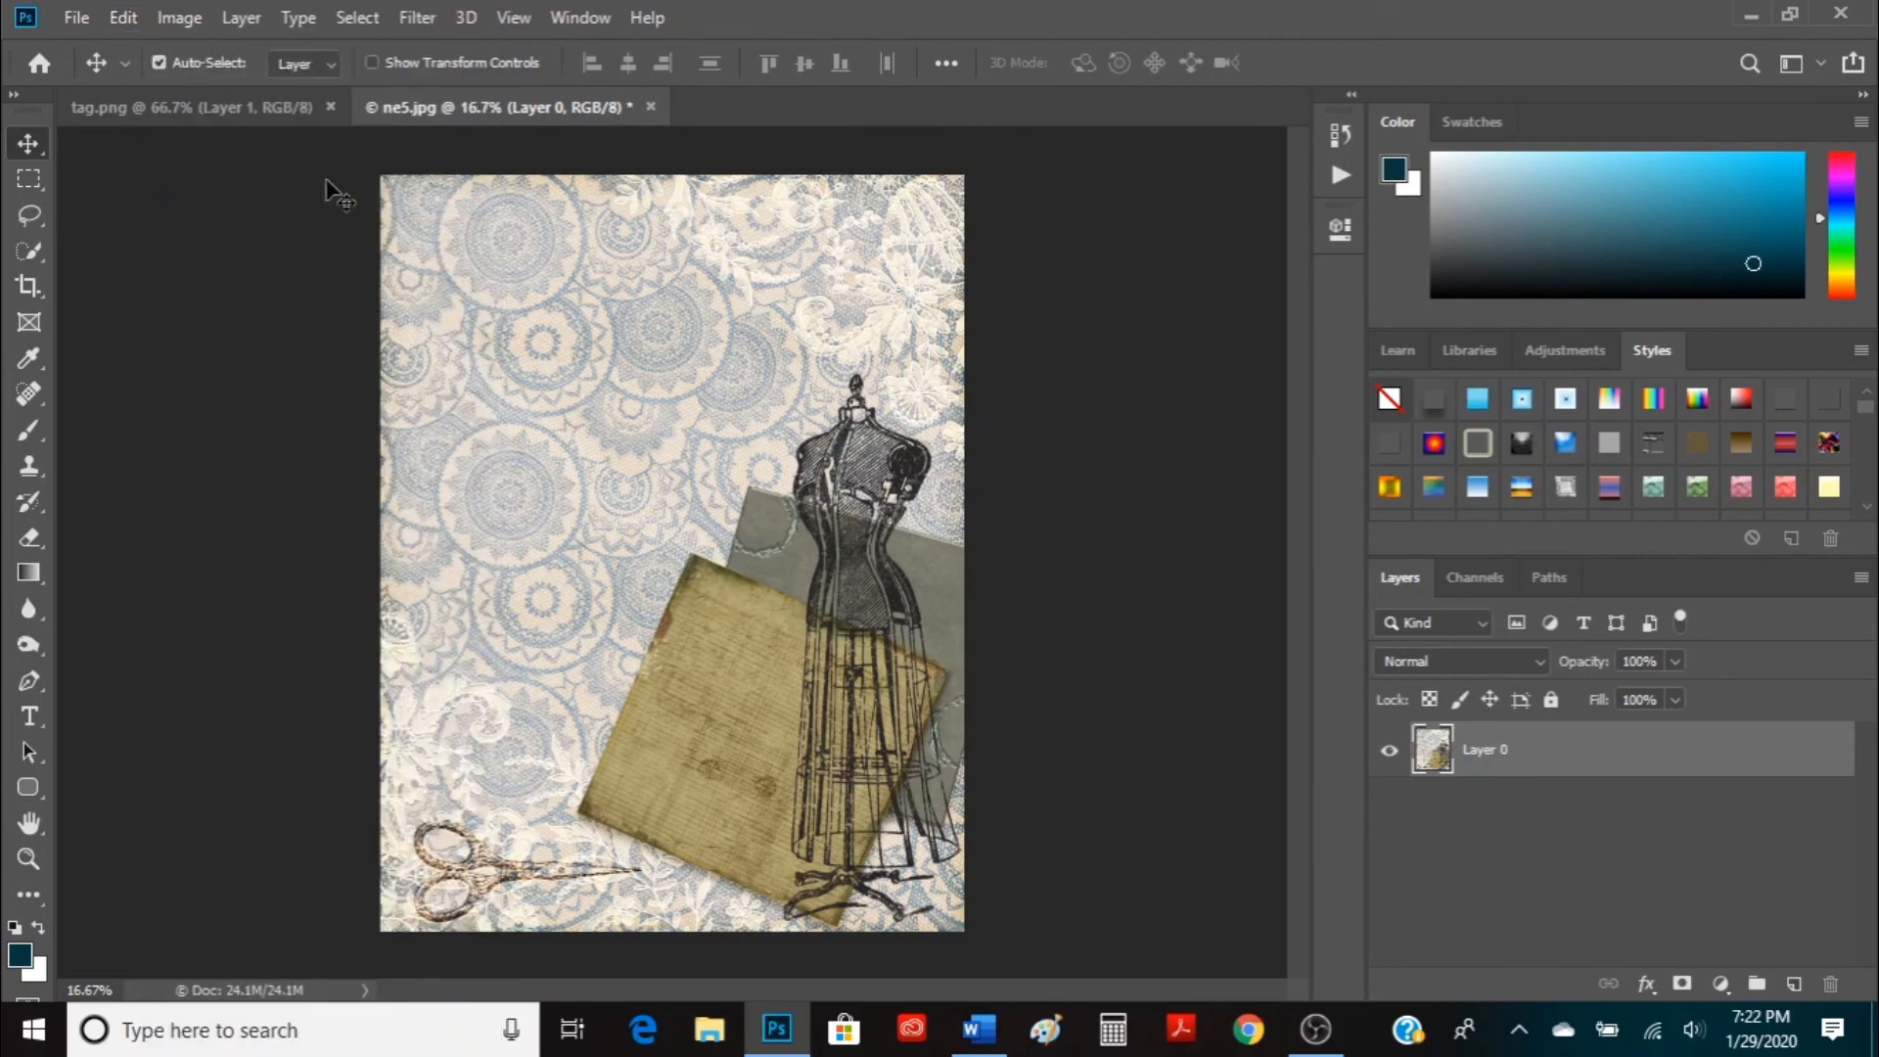
left_click(180, 106)
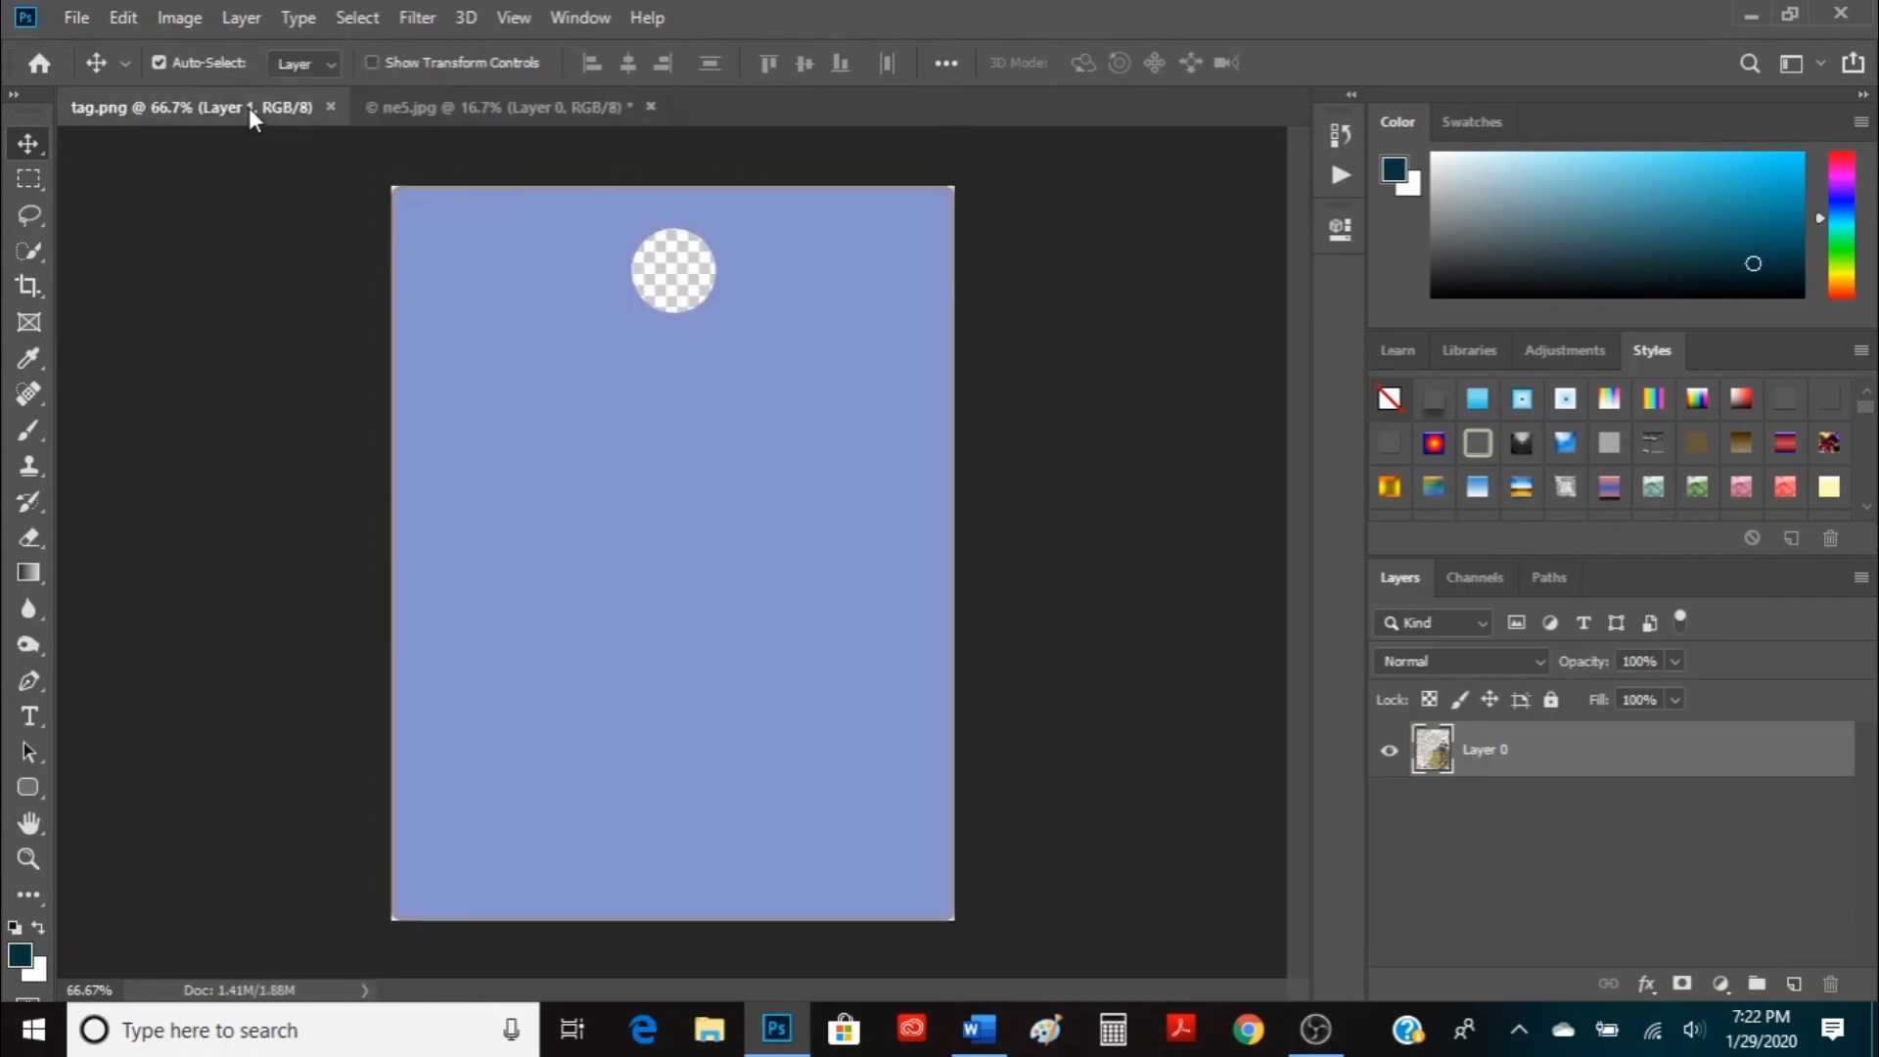
Paste the copied paper into tag.png as Layer 2 above the tag
key("ctrl+v")
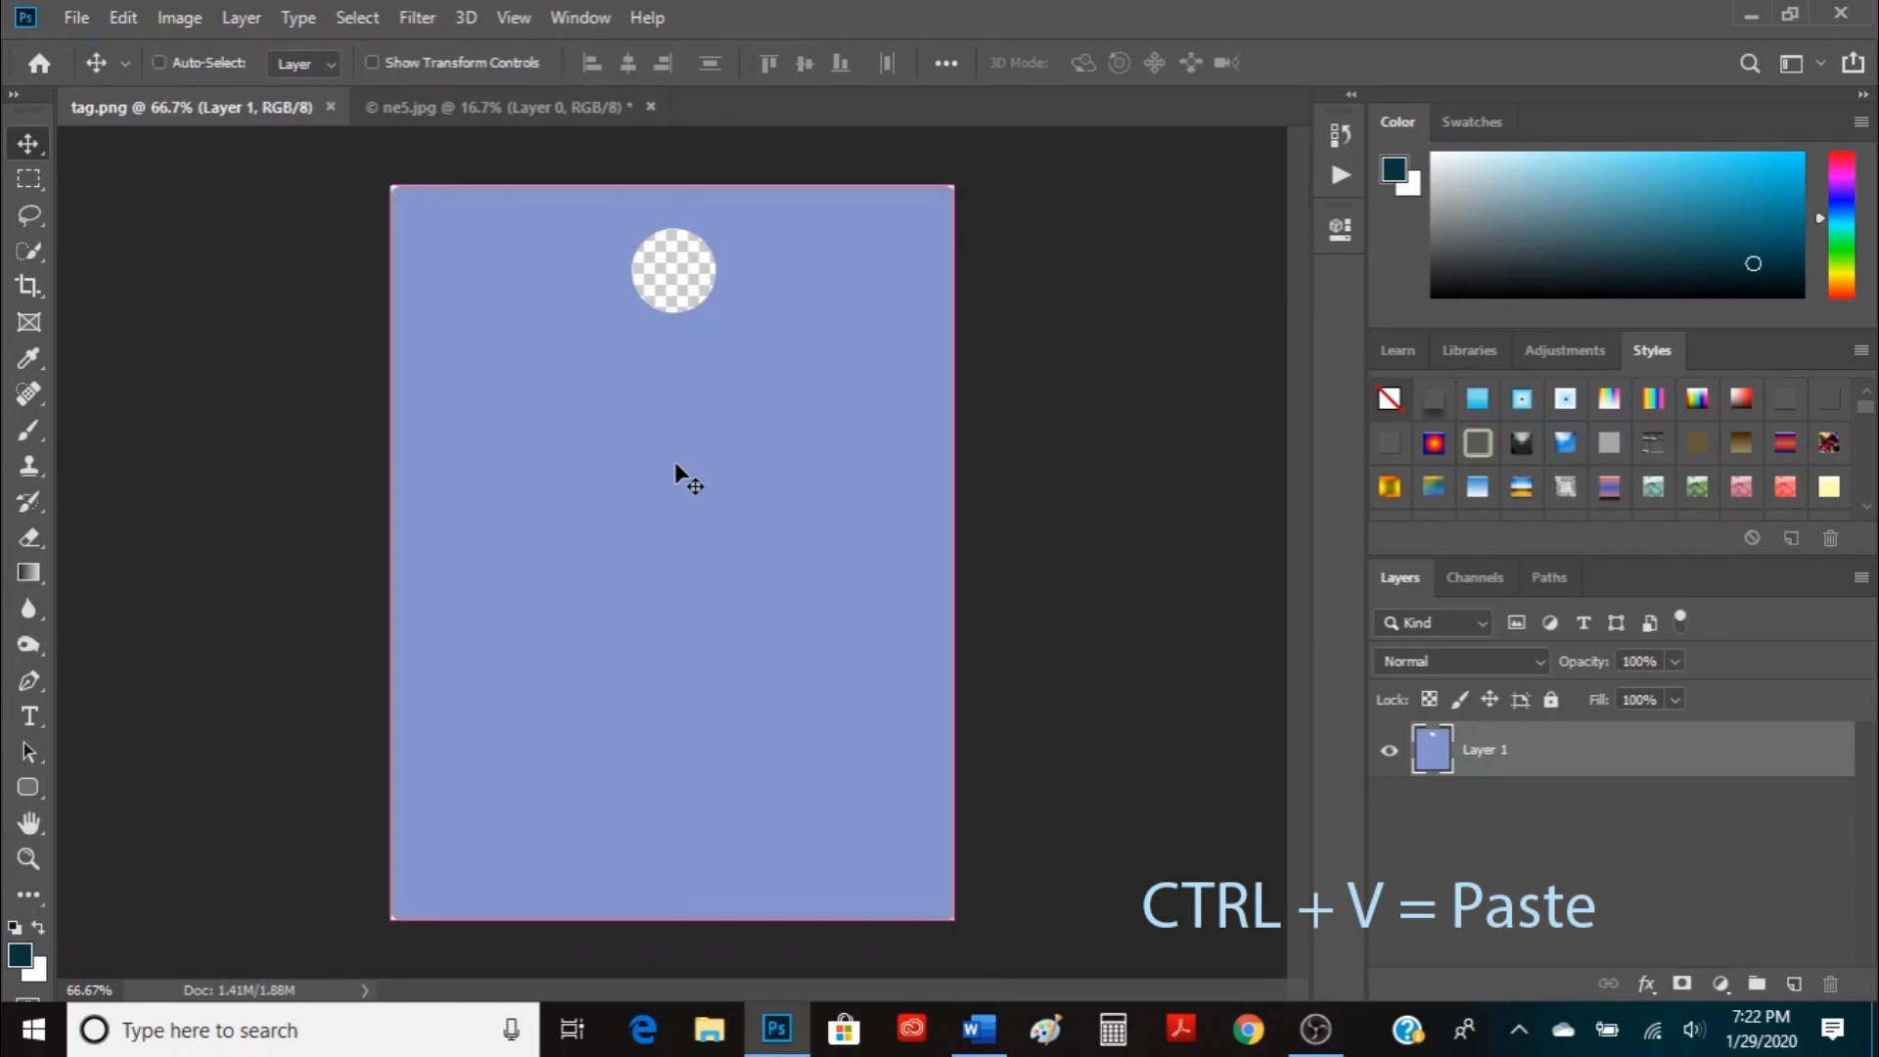
key("ctrl+v")
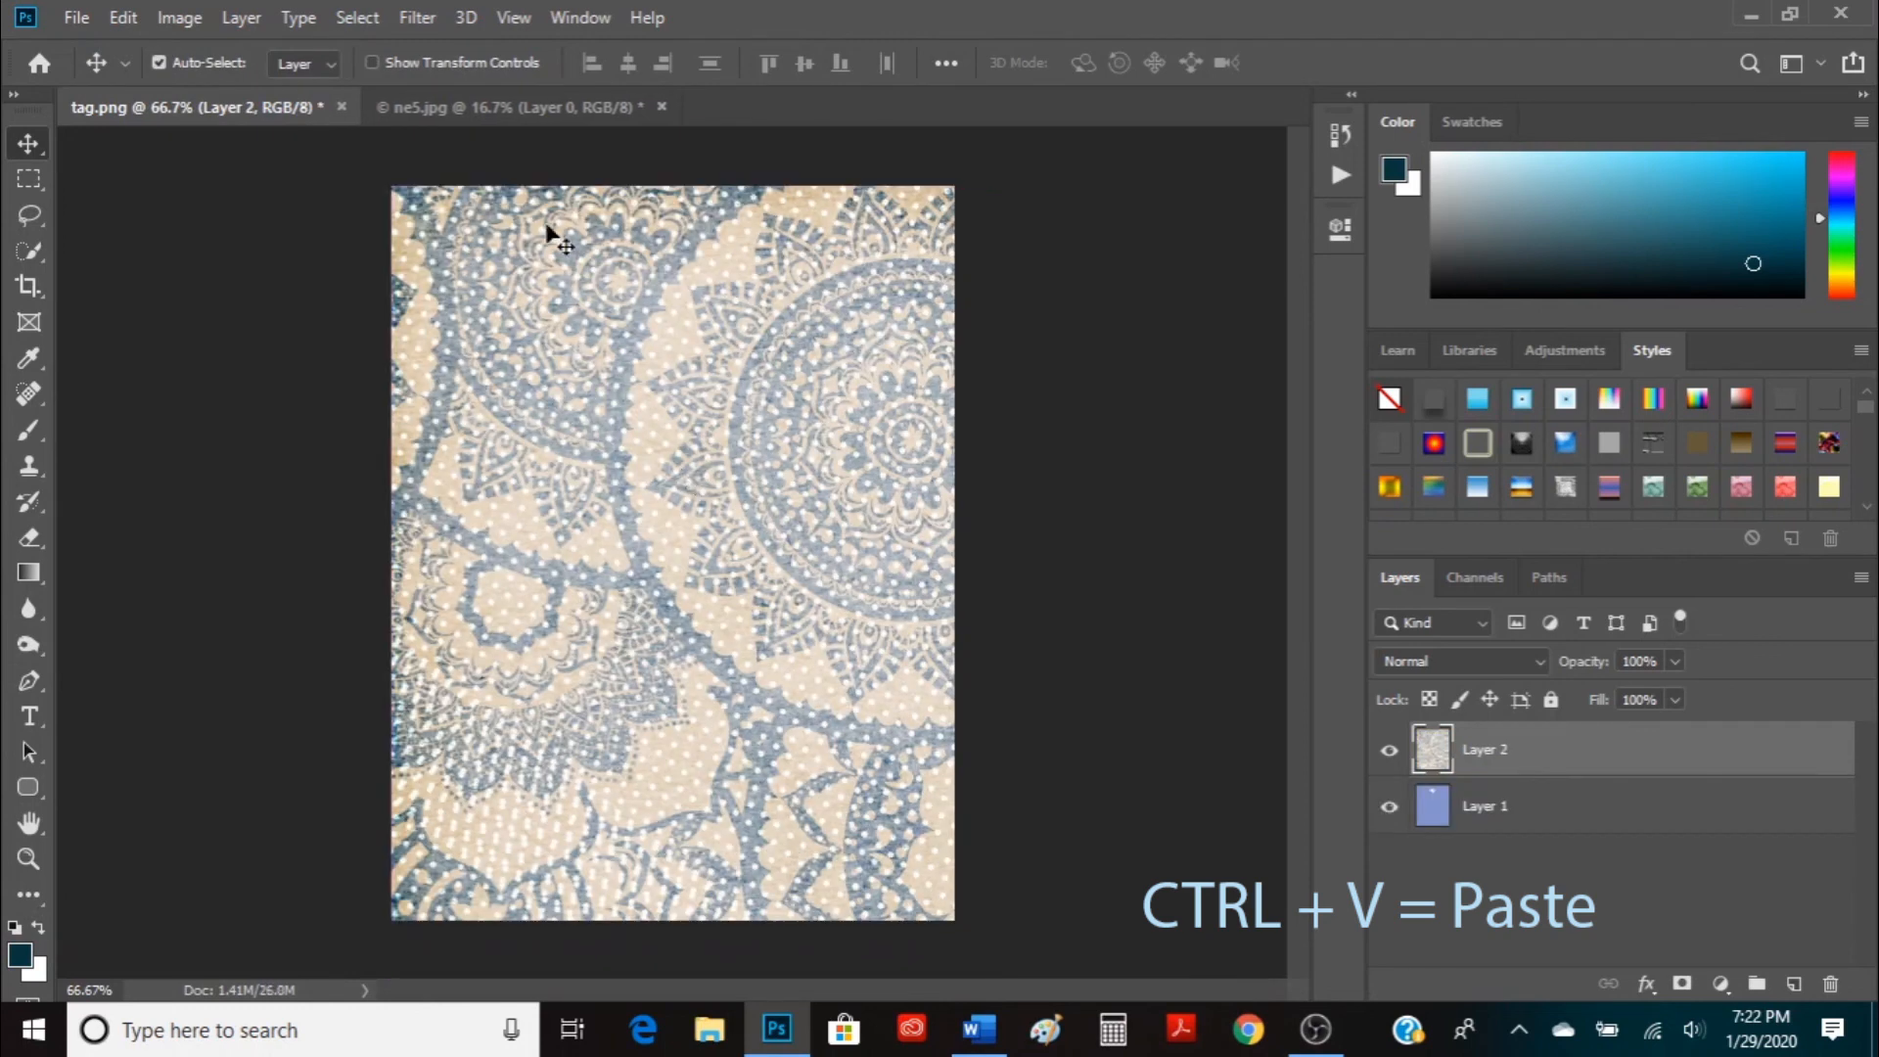
left_click(121, 18)
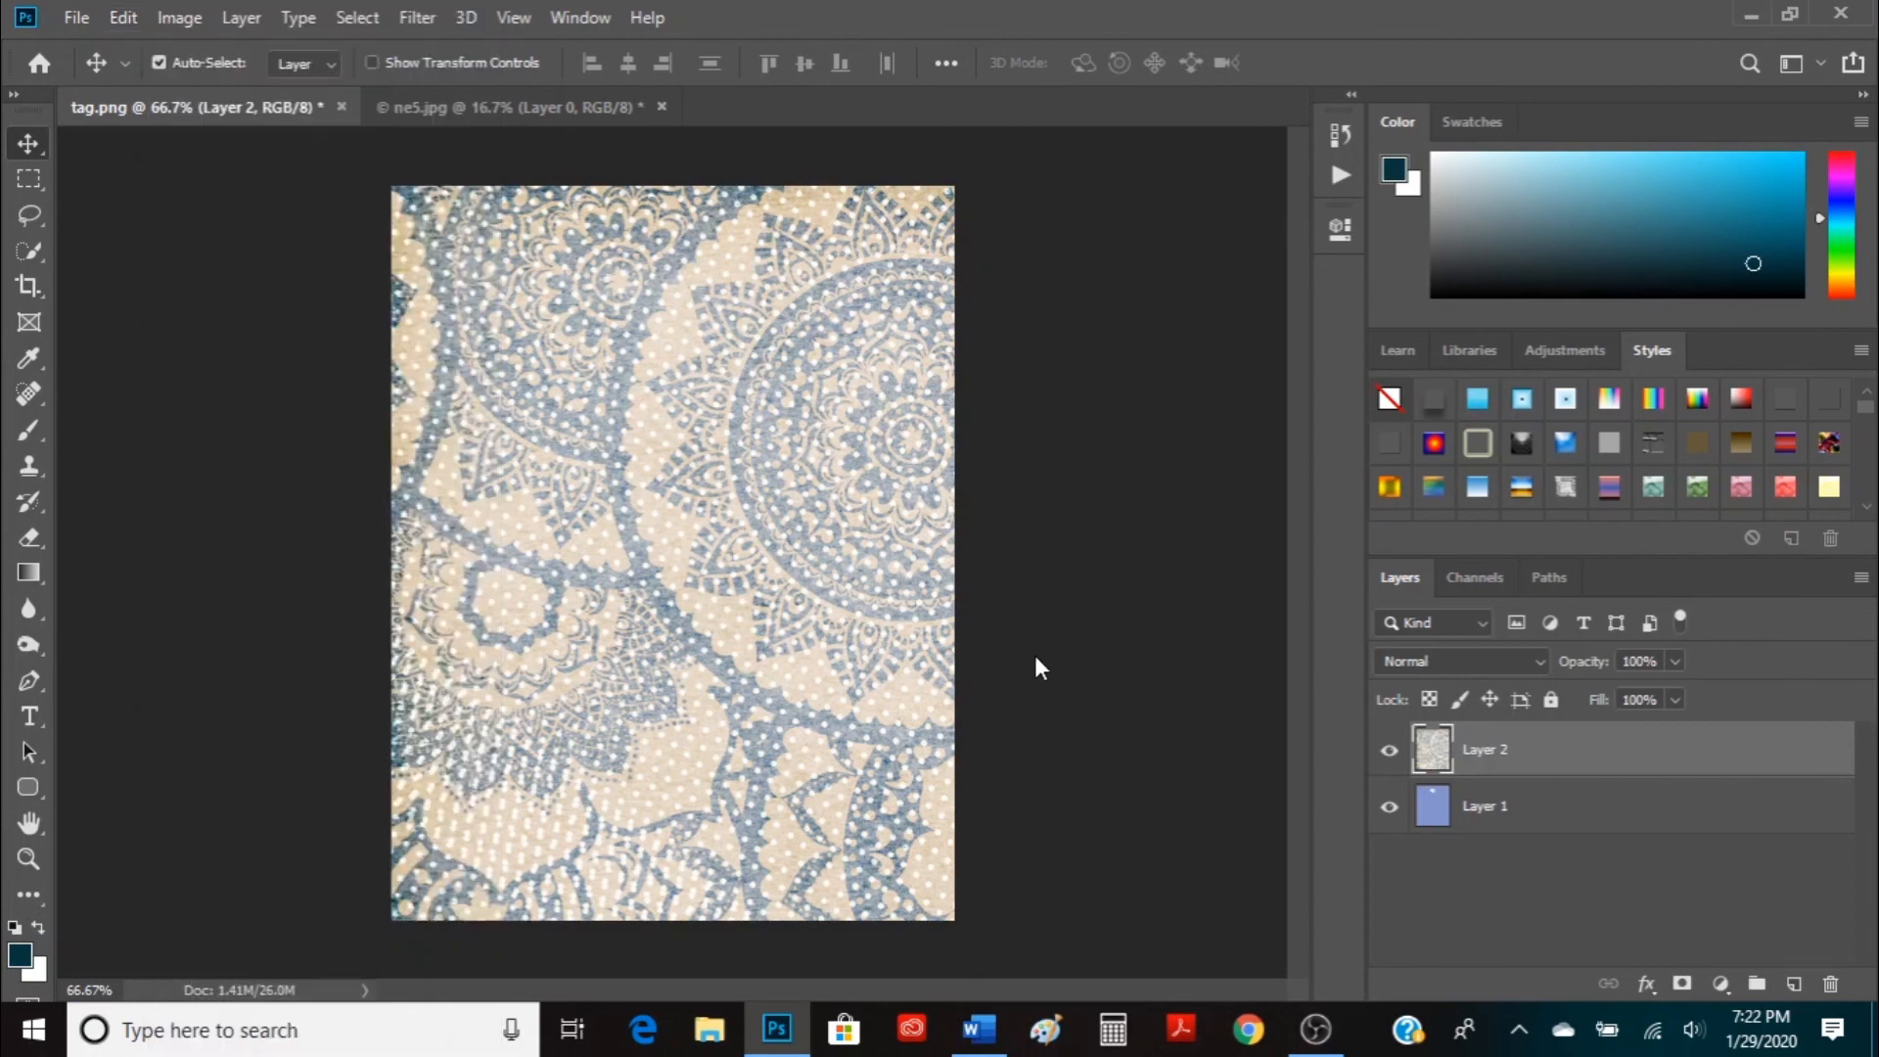
mouse_move(1538, 764)
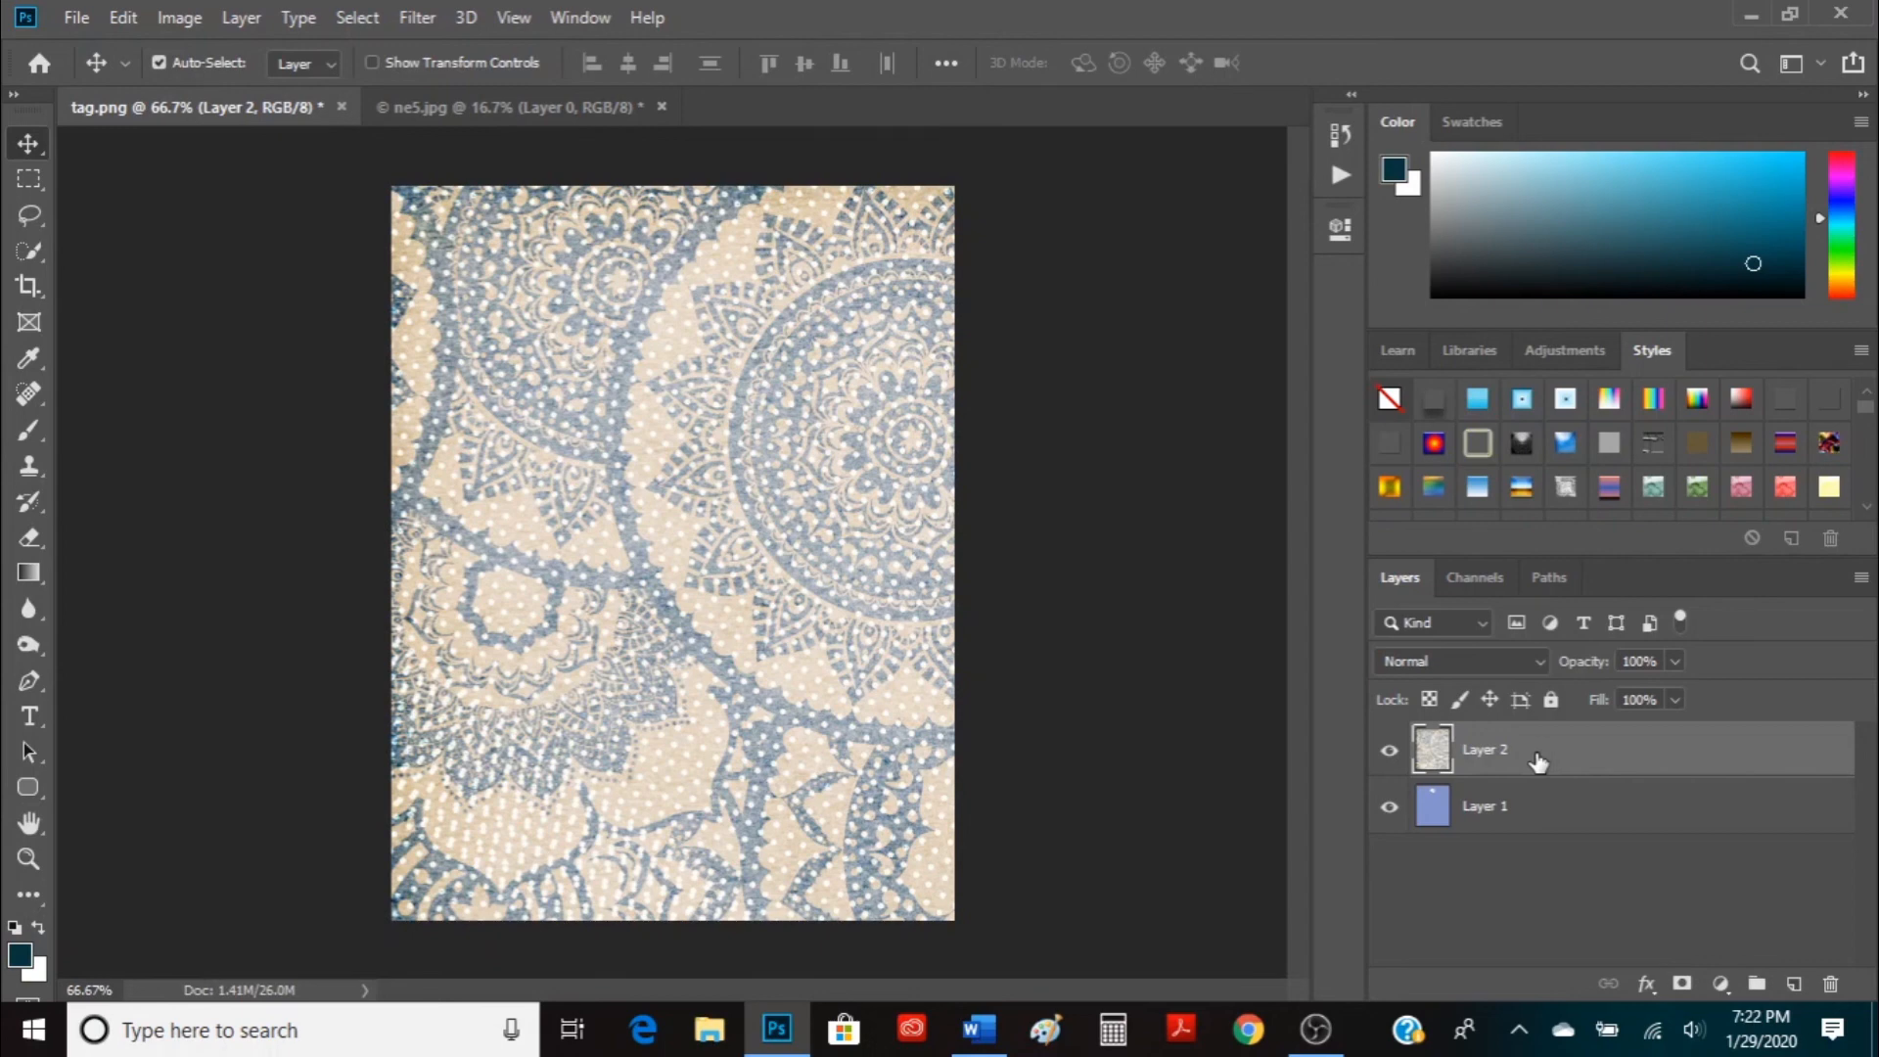
Bring up the layer options for the pasted paper Layer 2
right_click(1484, 750)
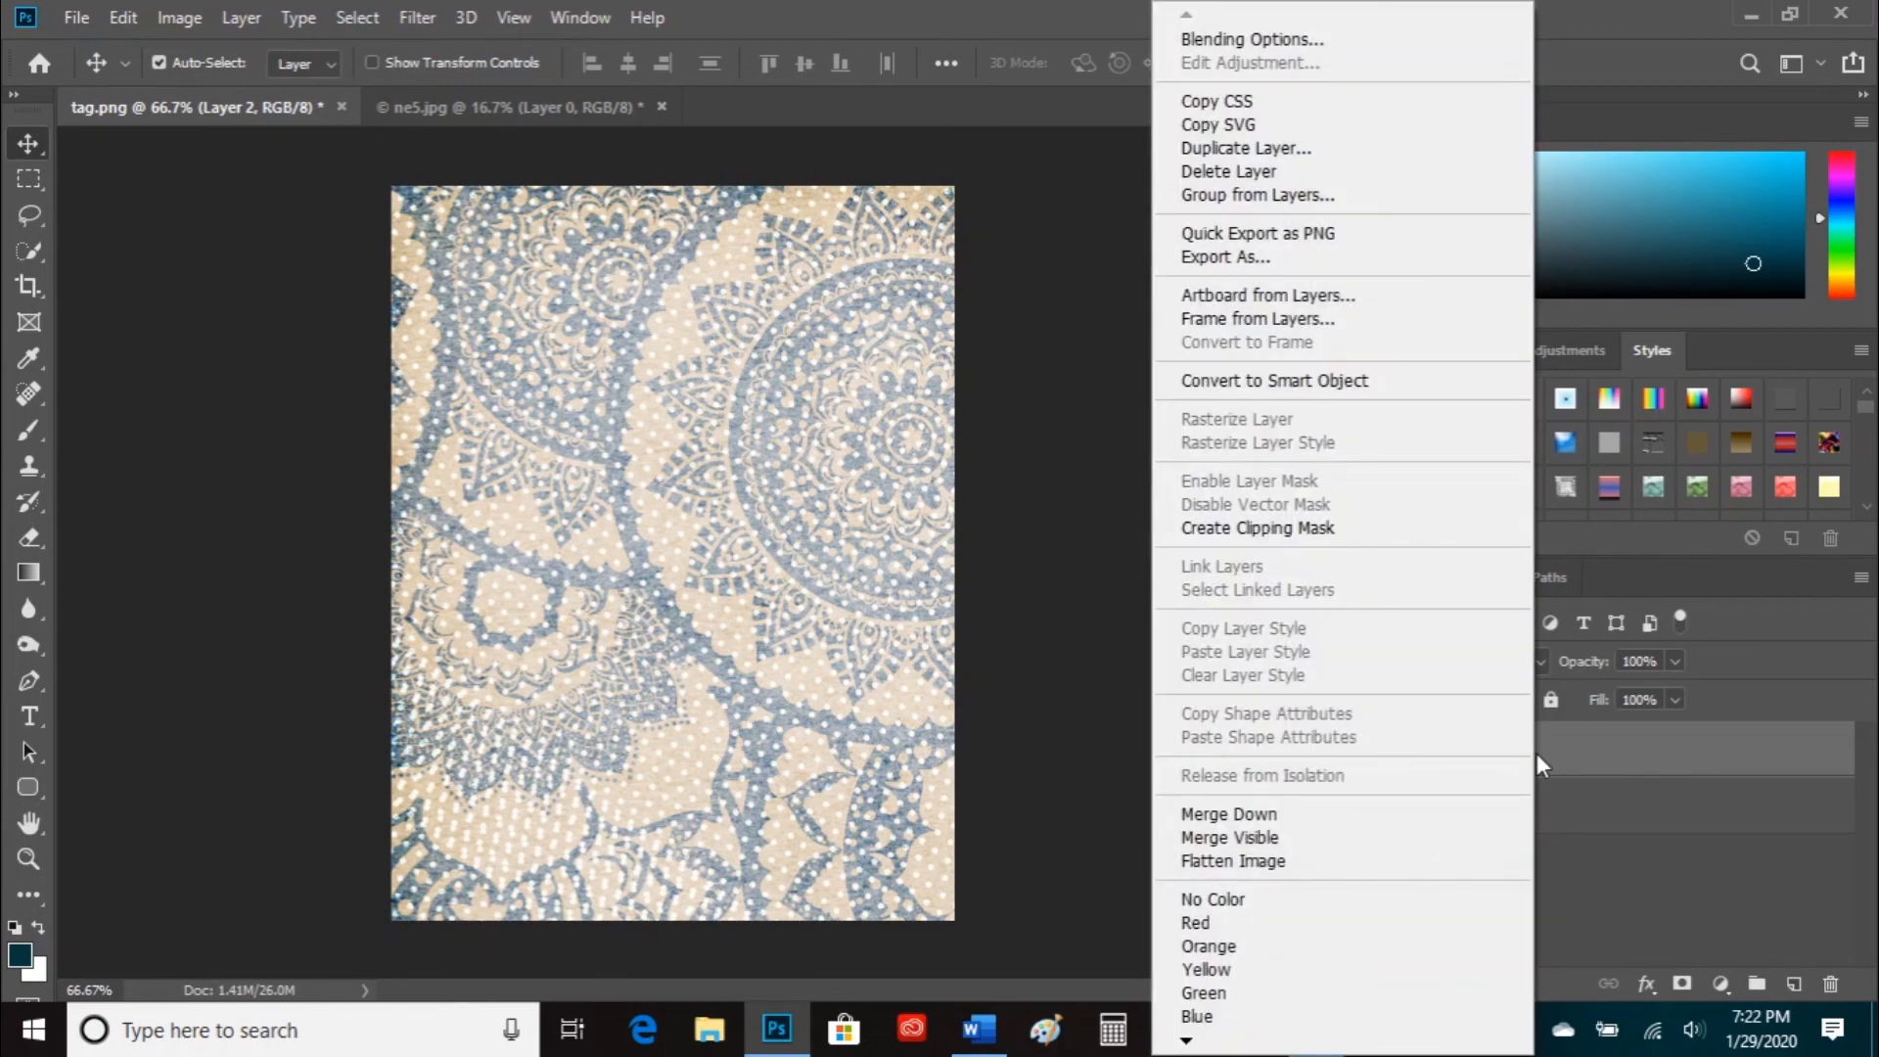
mouse_move(1282, 529)
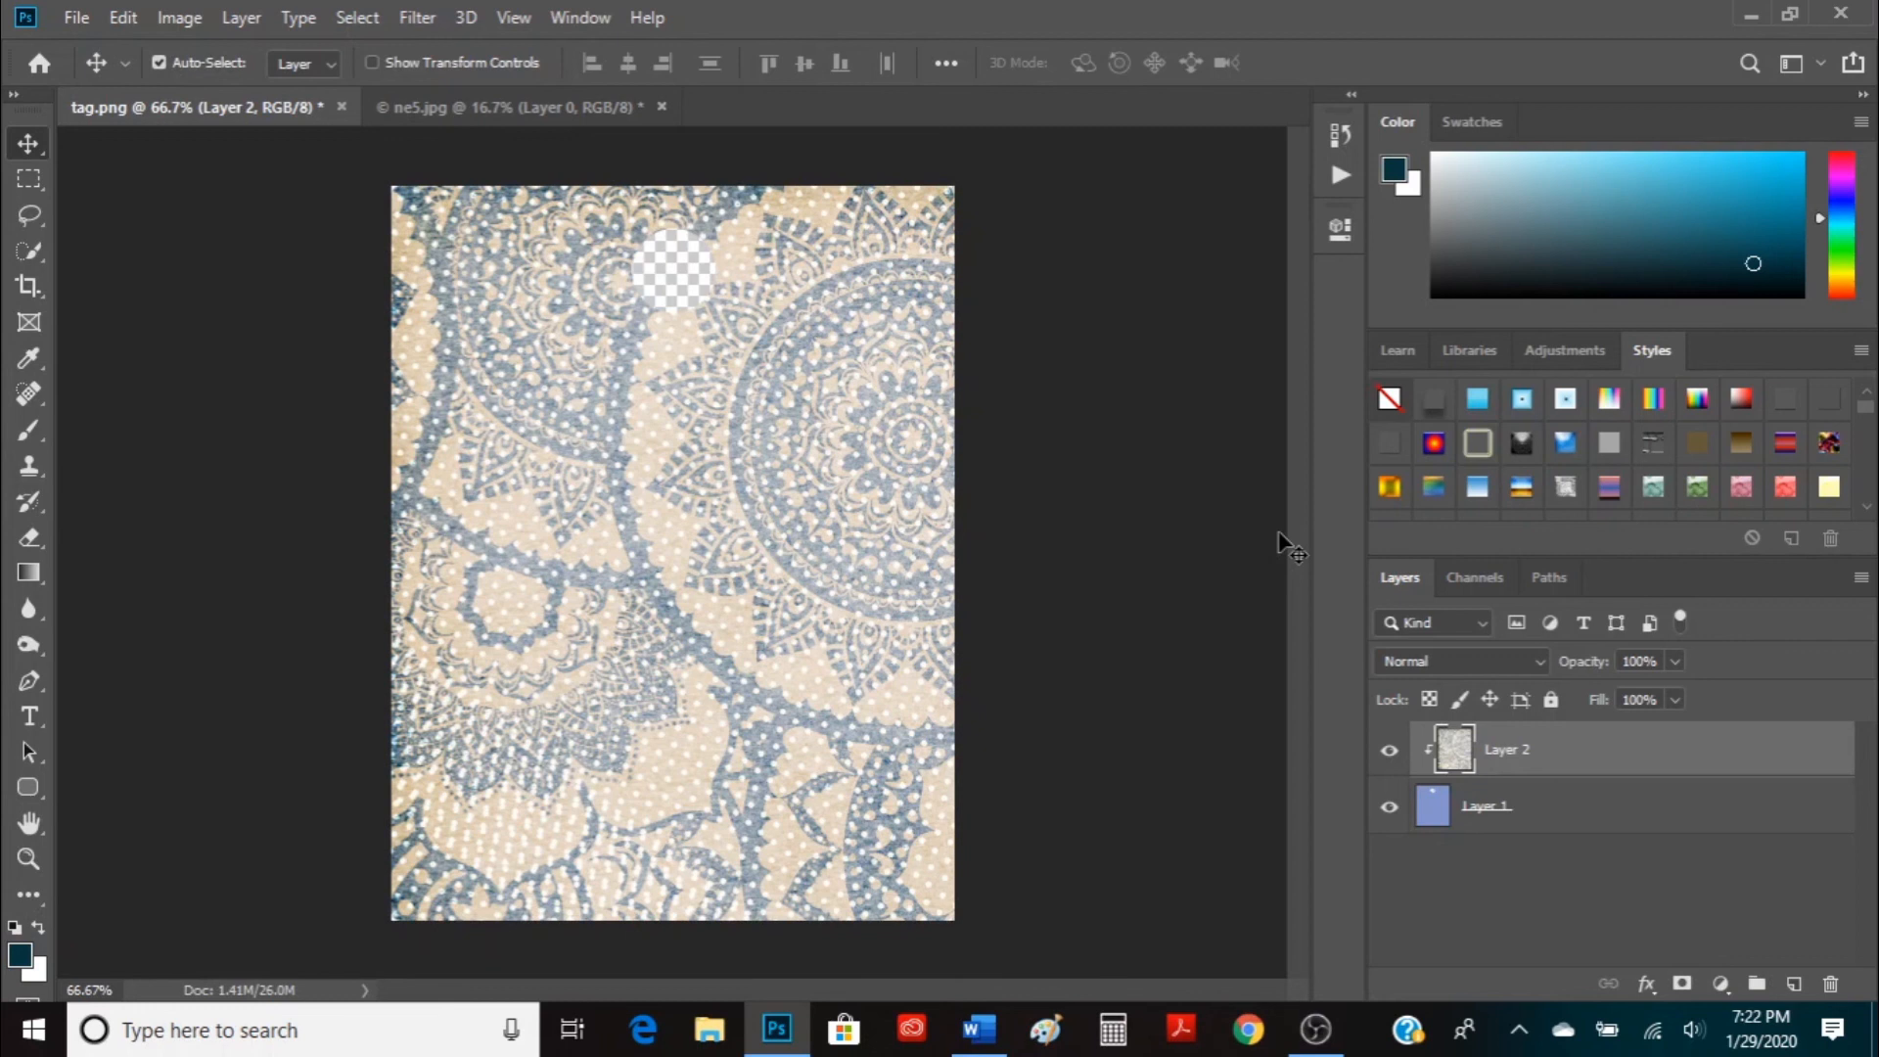
mouse_move(1417, 573)
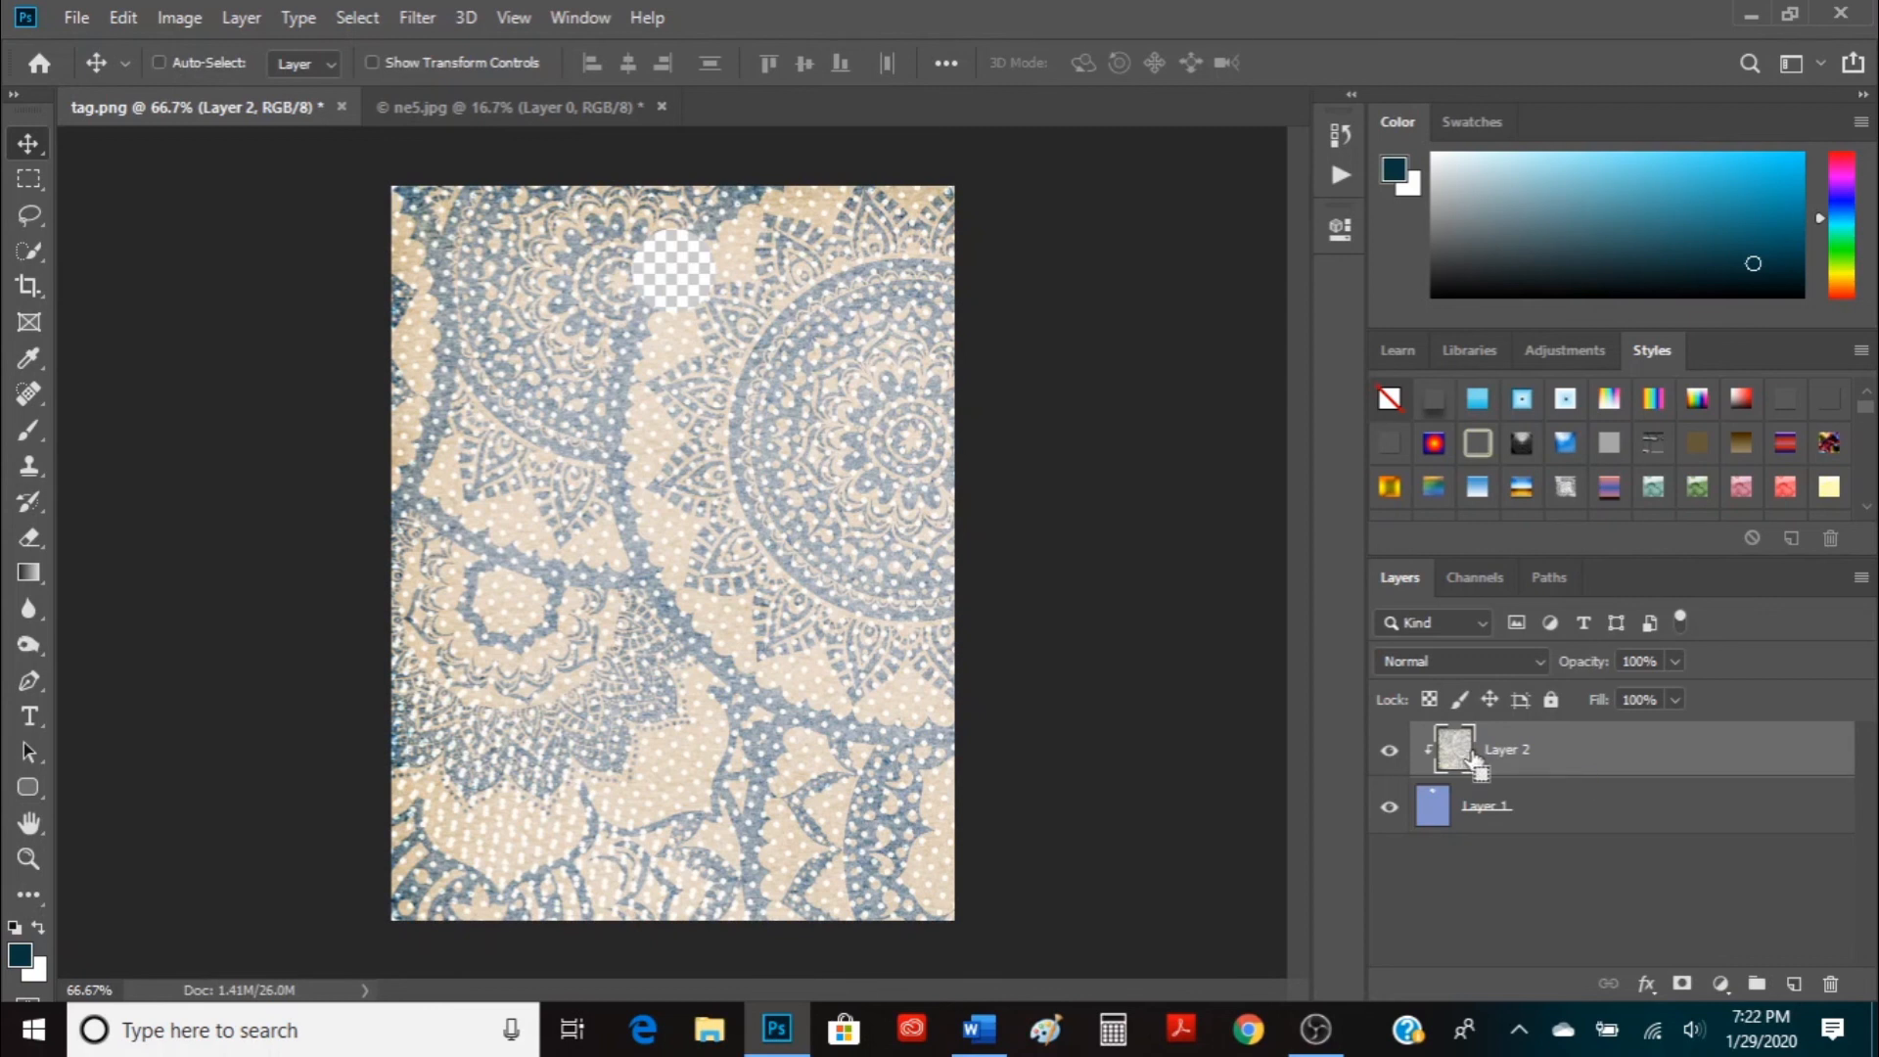
Free-transform Layer 2 down to about 27% so the dress form and scissors fit the tag, and commit
key("ctrl+t")
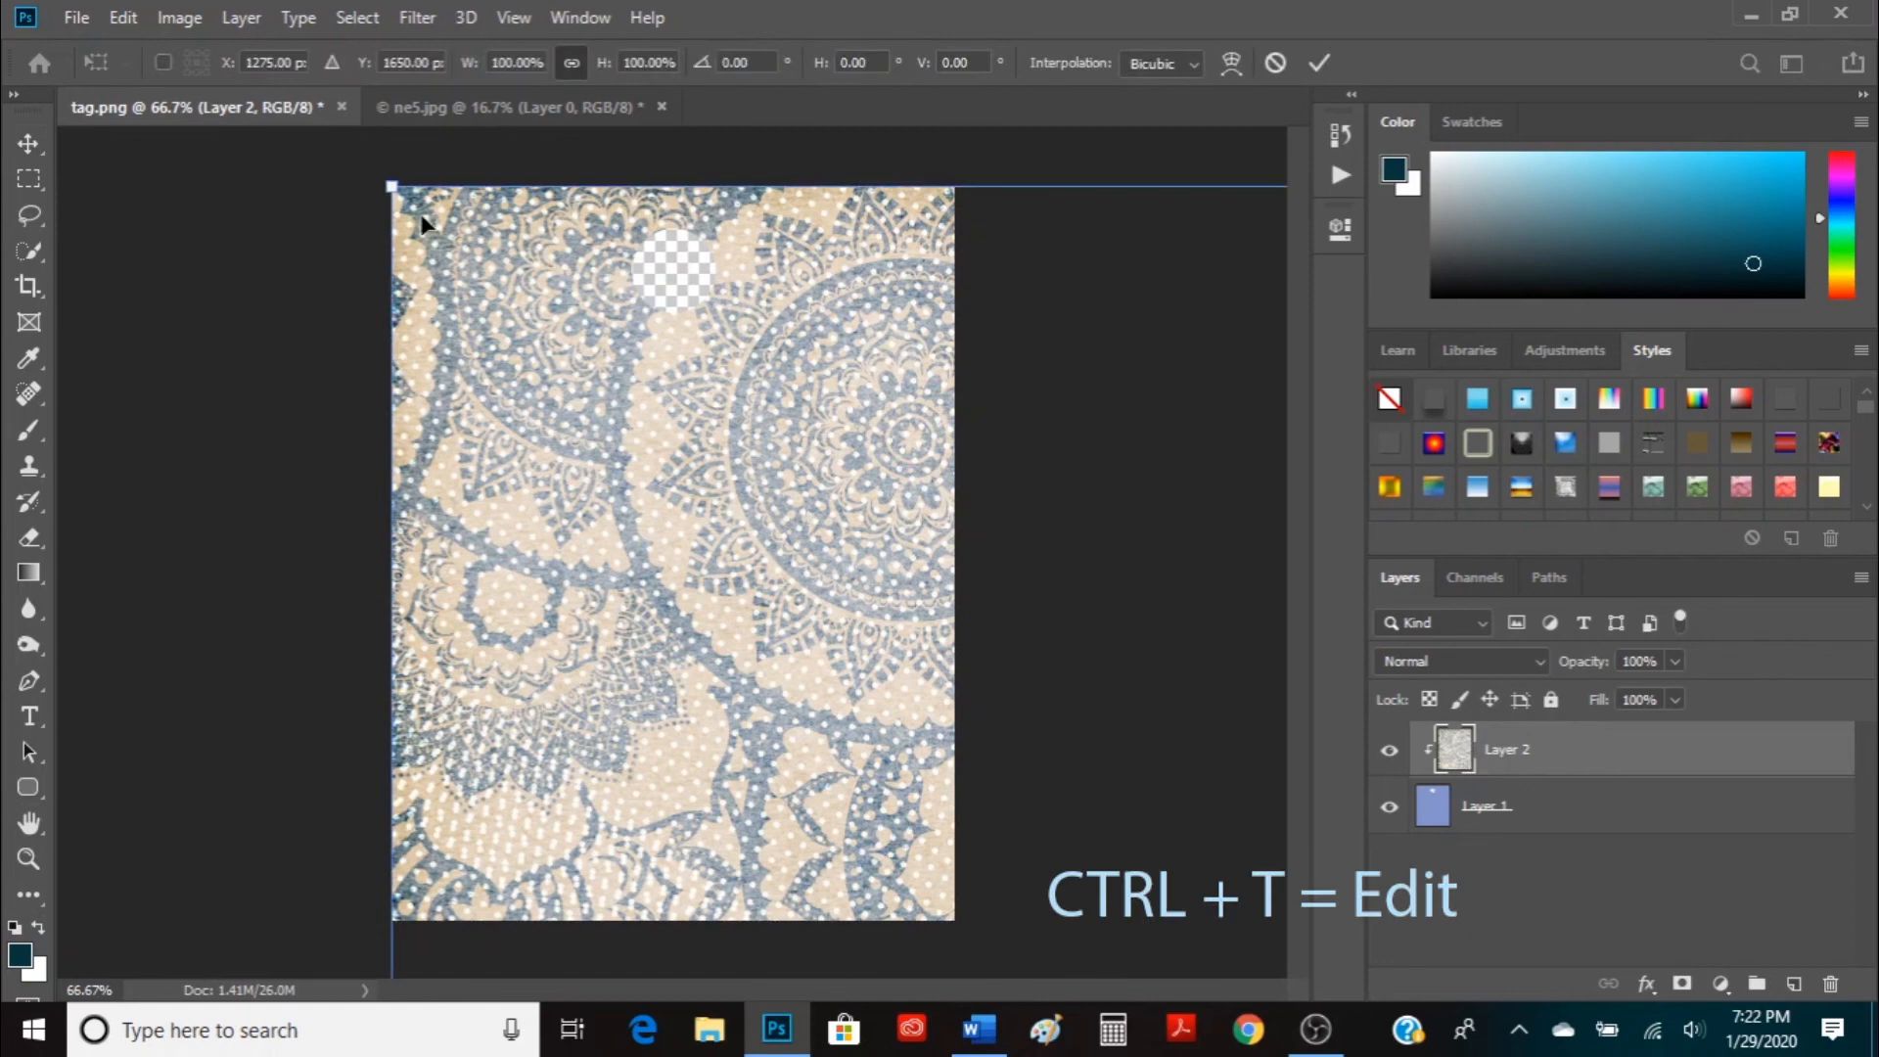
left_click(121, 18)
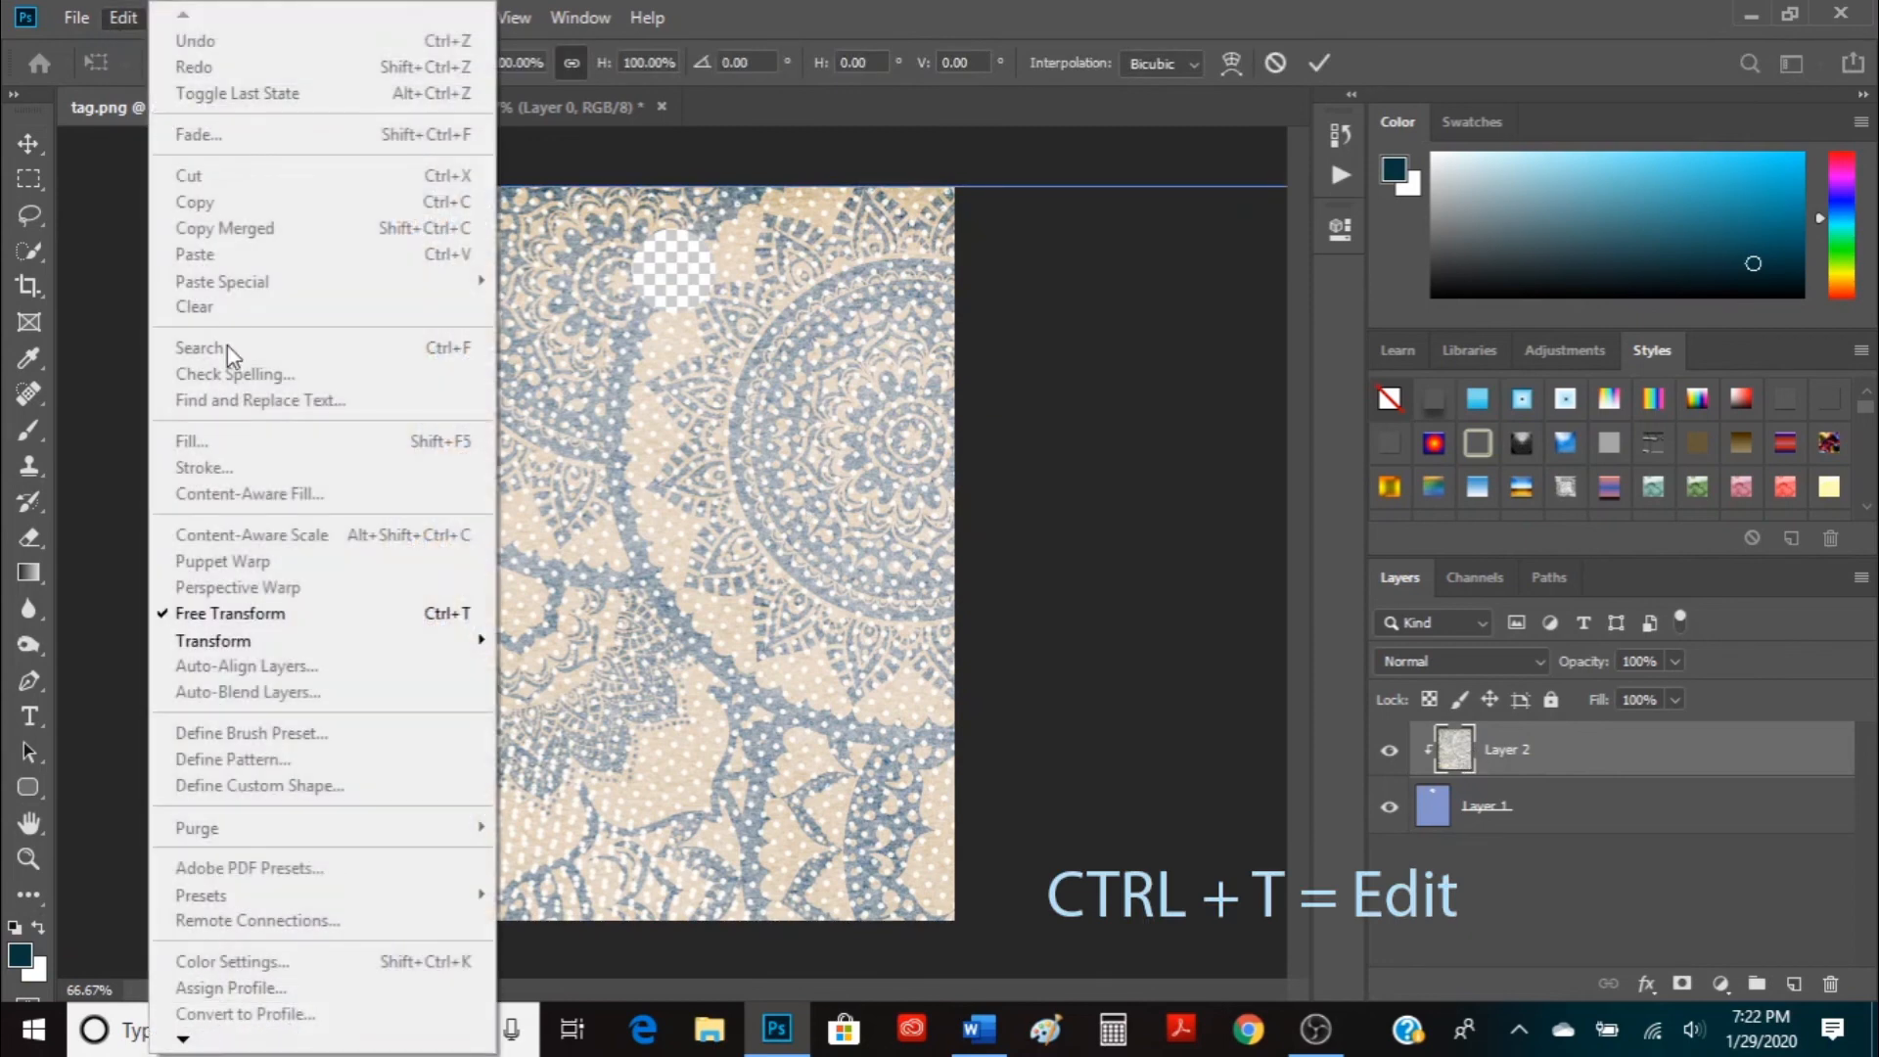
mouse_move(247, 612)
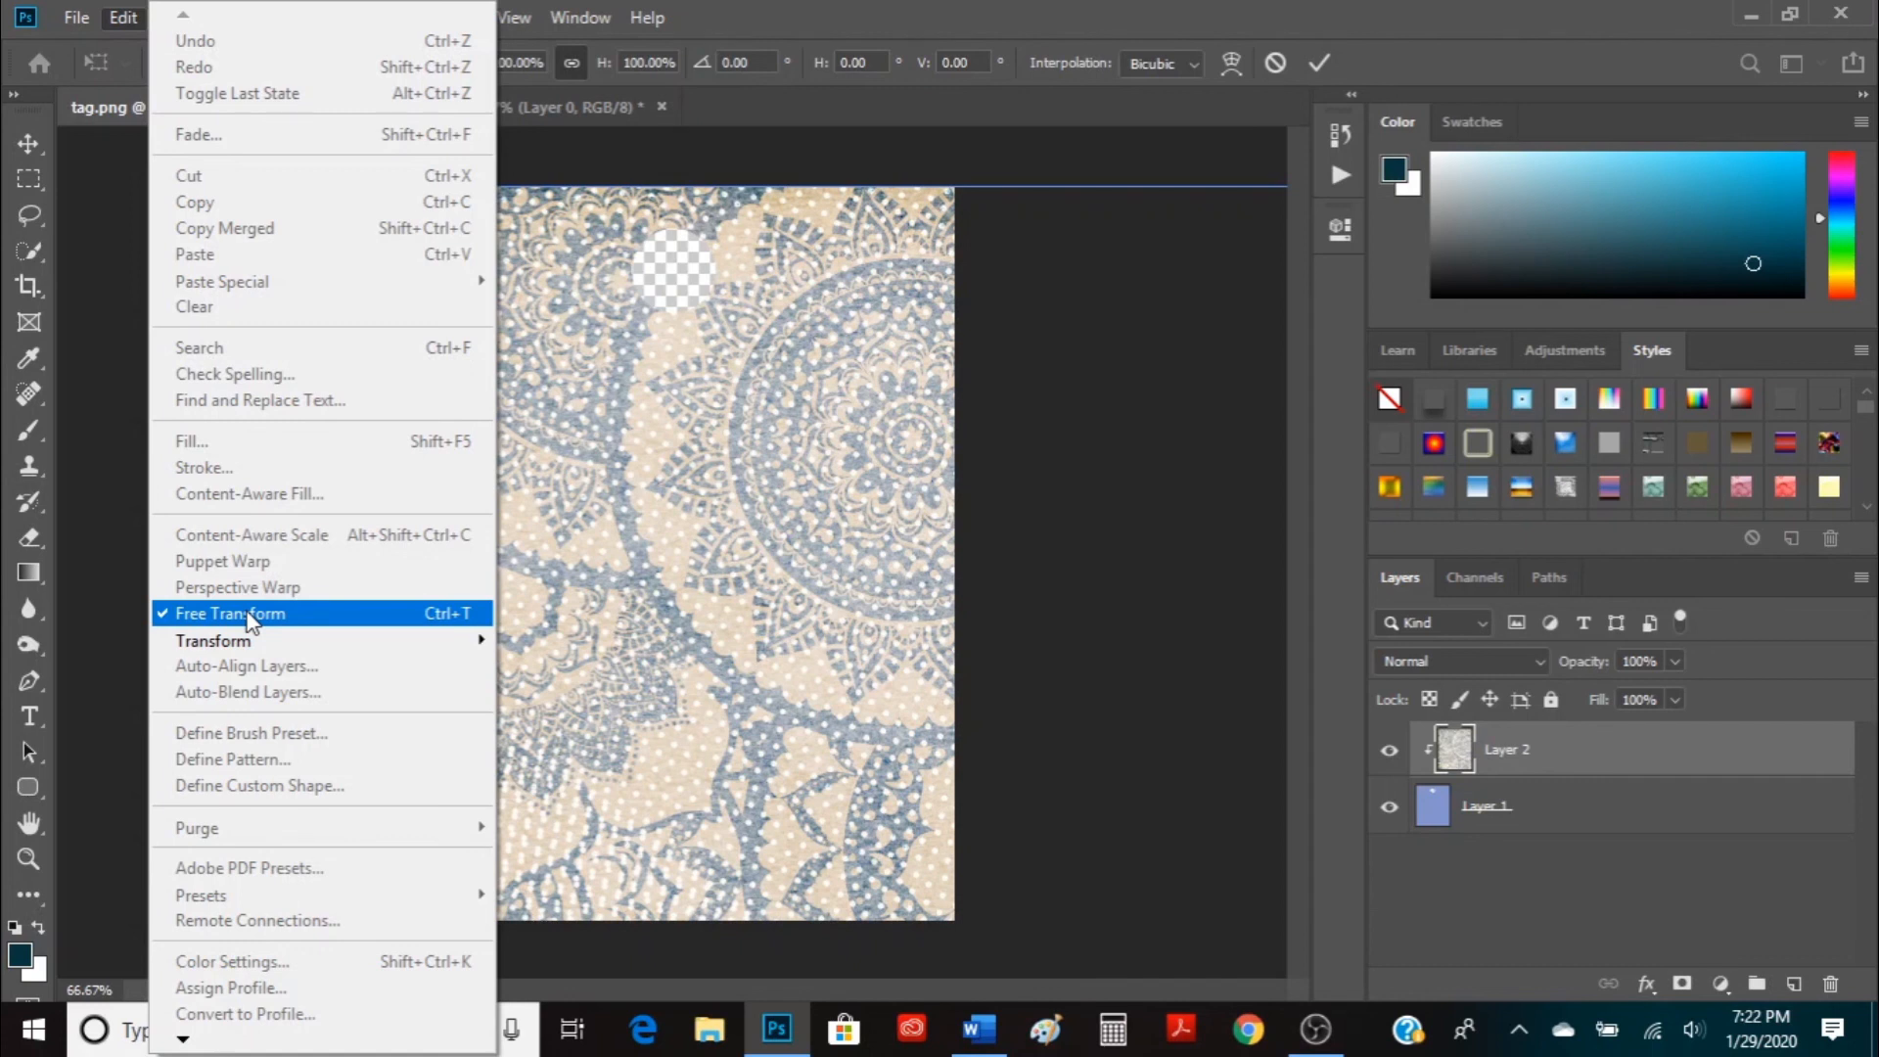
left_click(229, 613)
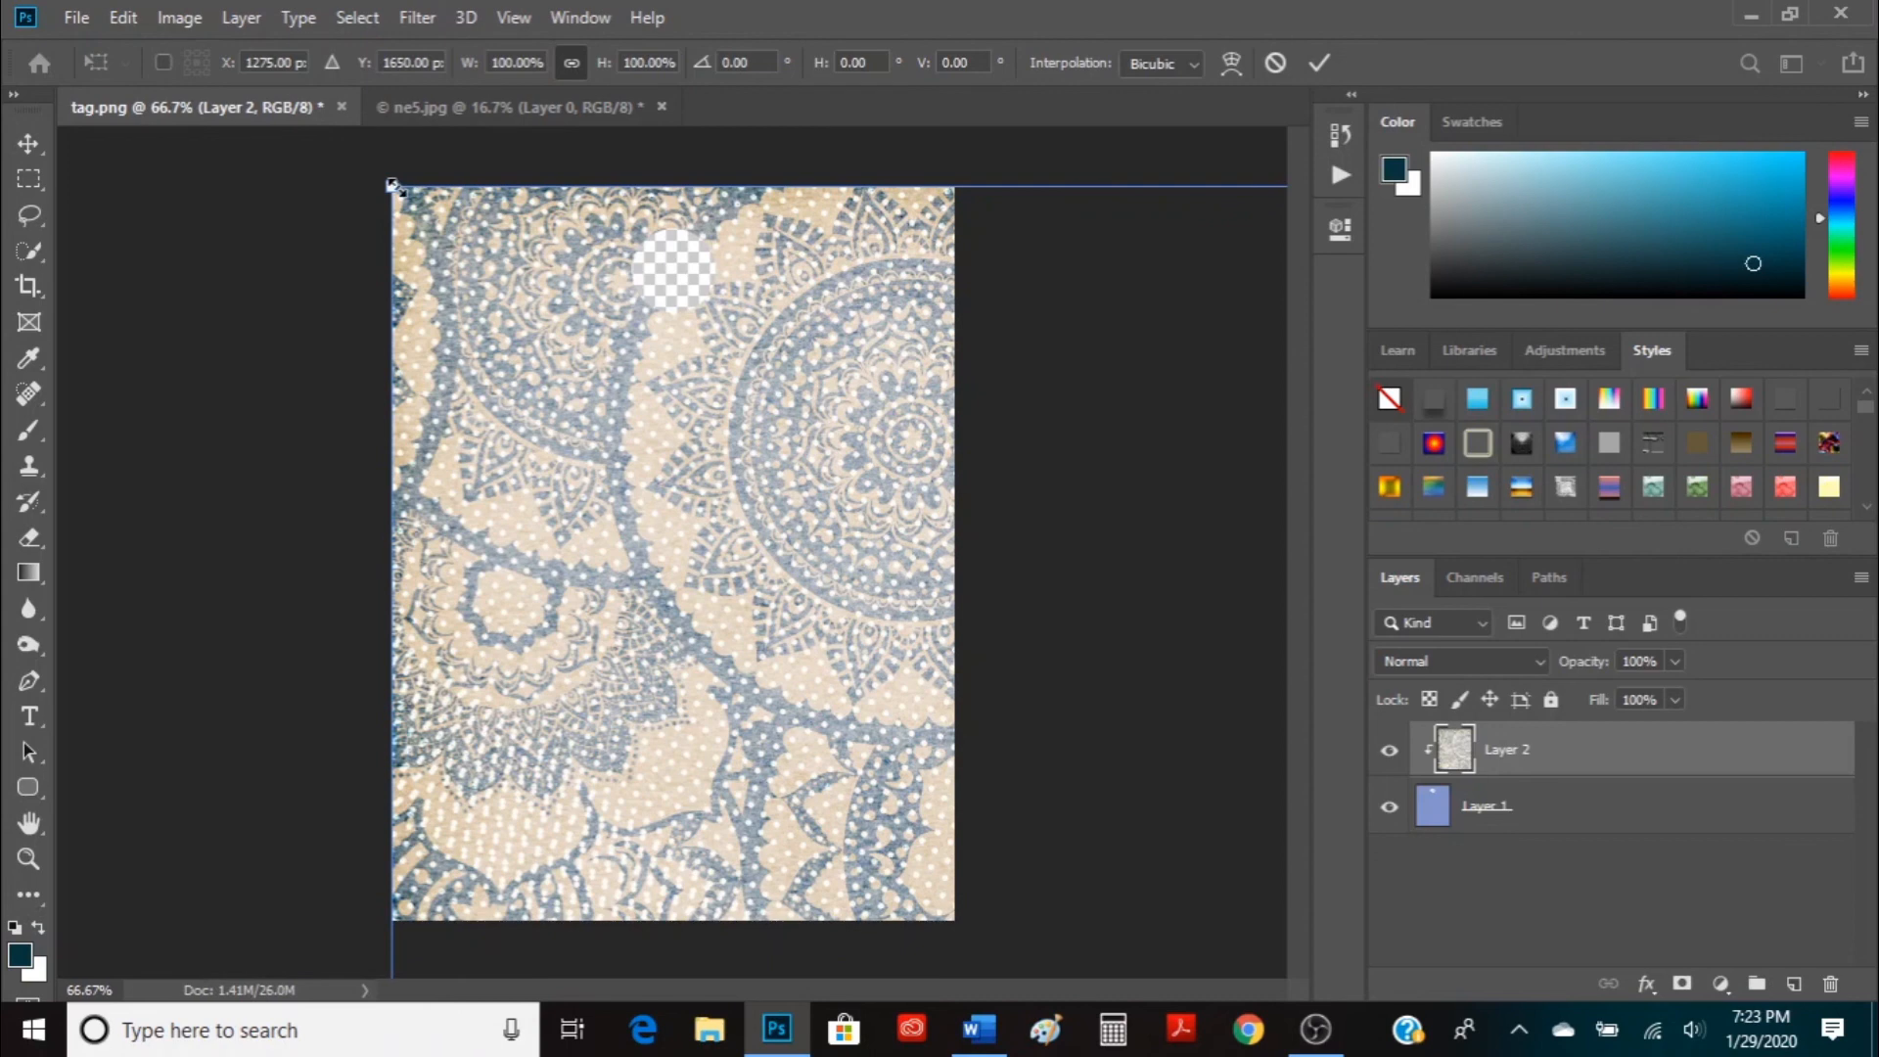
left_click_drag(393, 188, 422, 227)
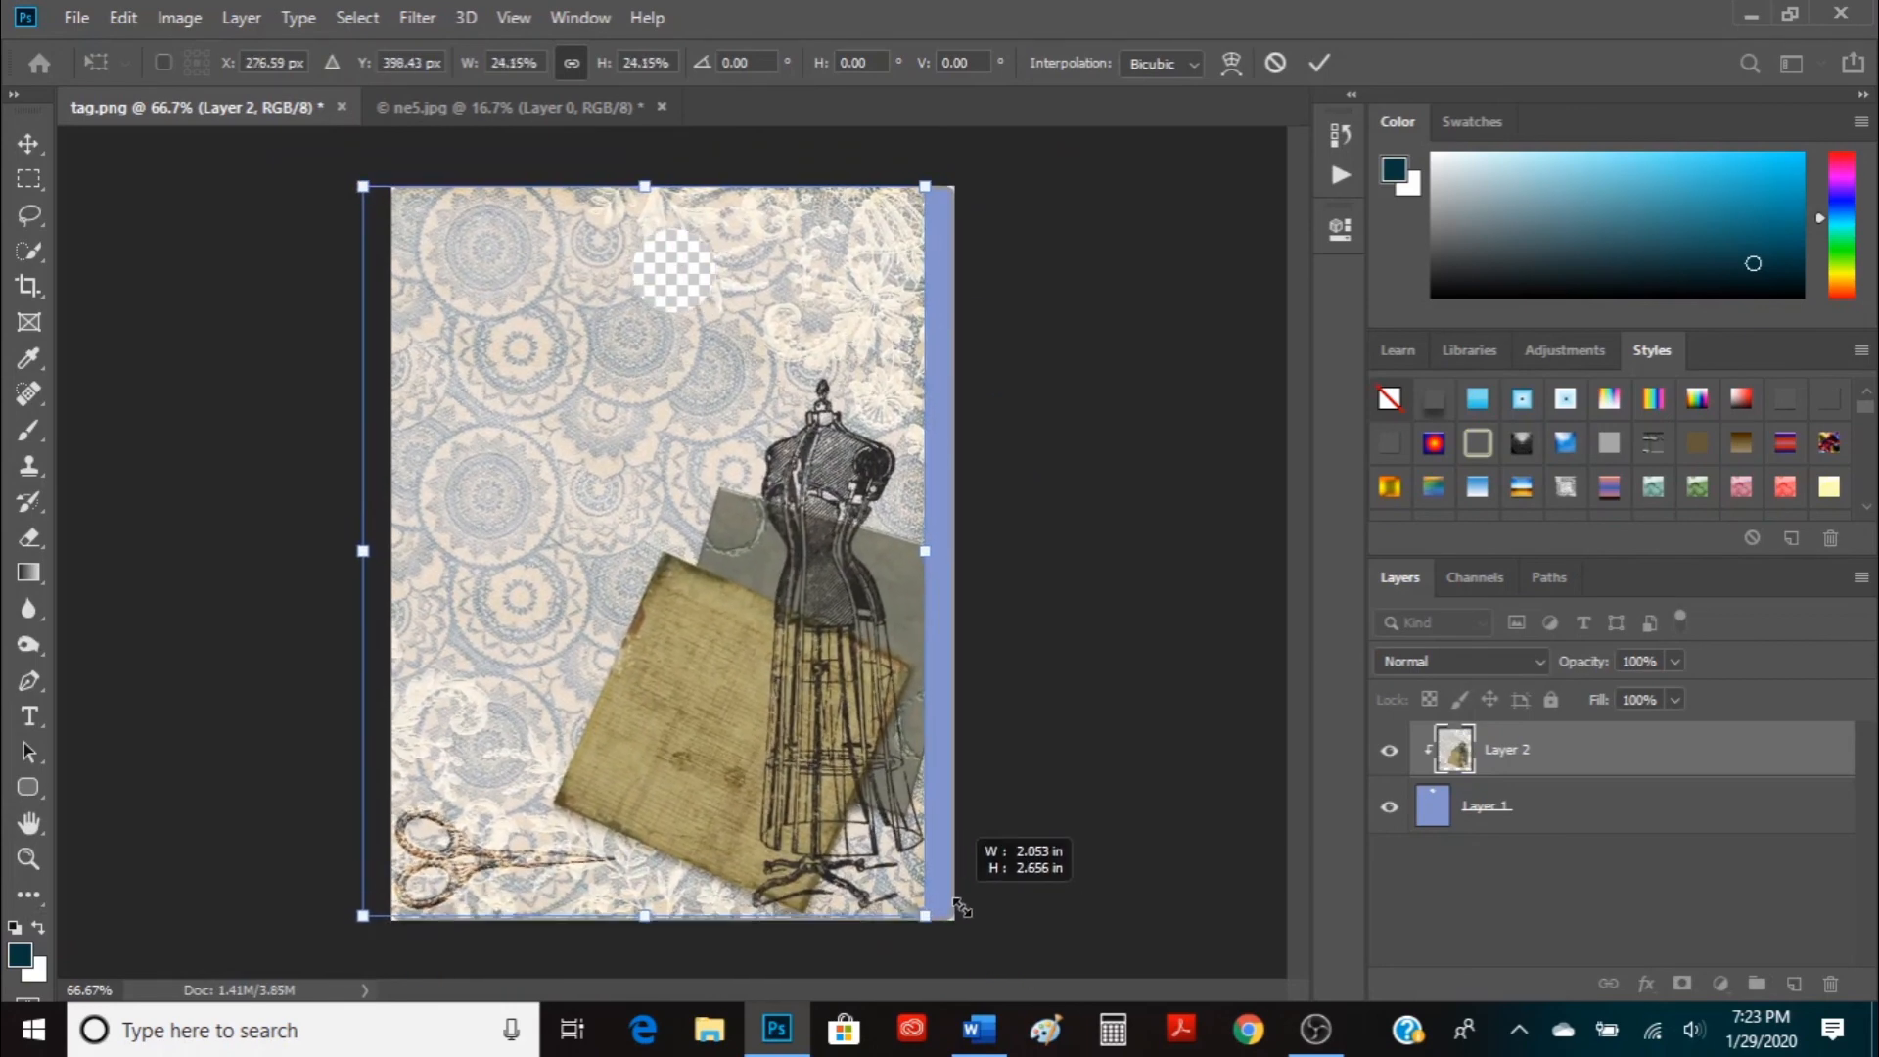
left_click_drag(922, 916, 967, 971)
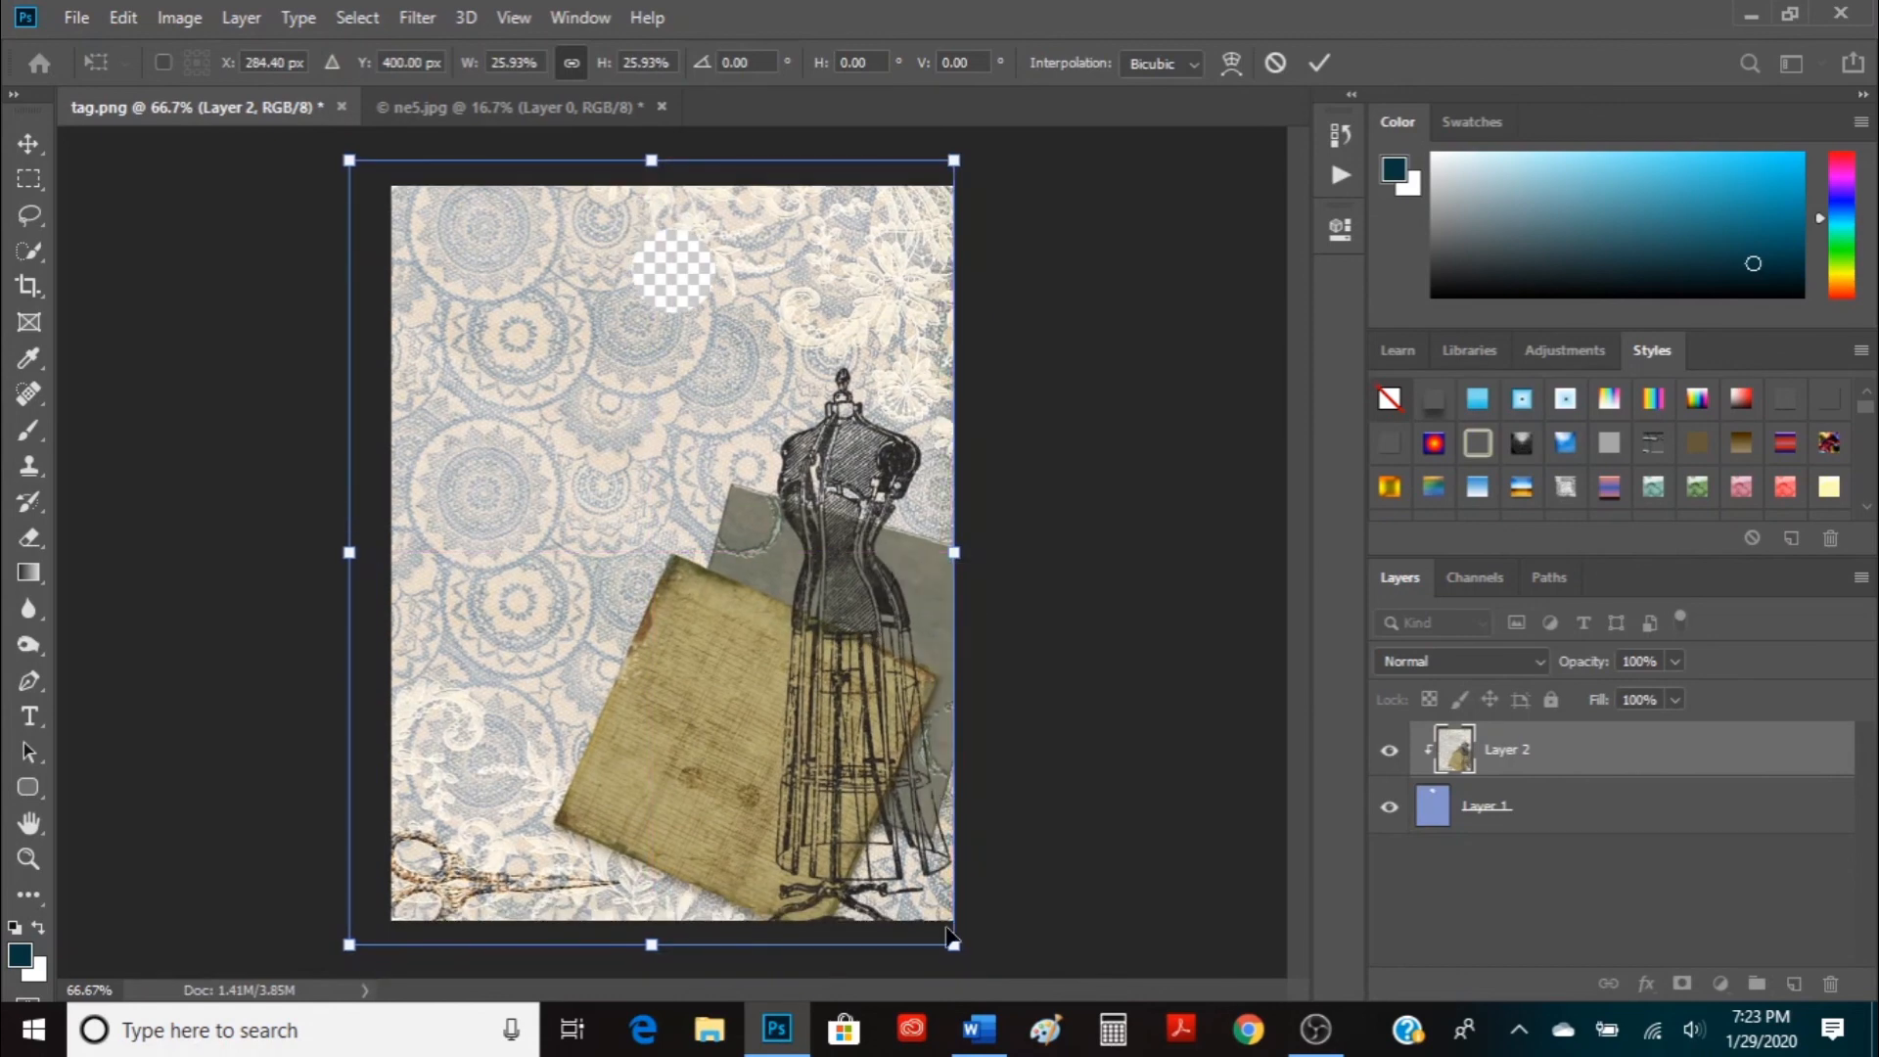
left_click_drag(953, 943, 985, 967)
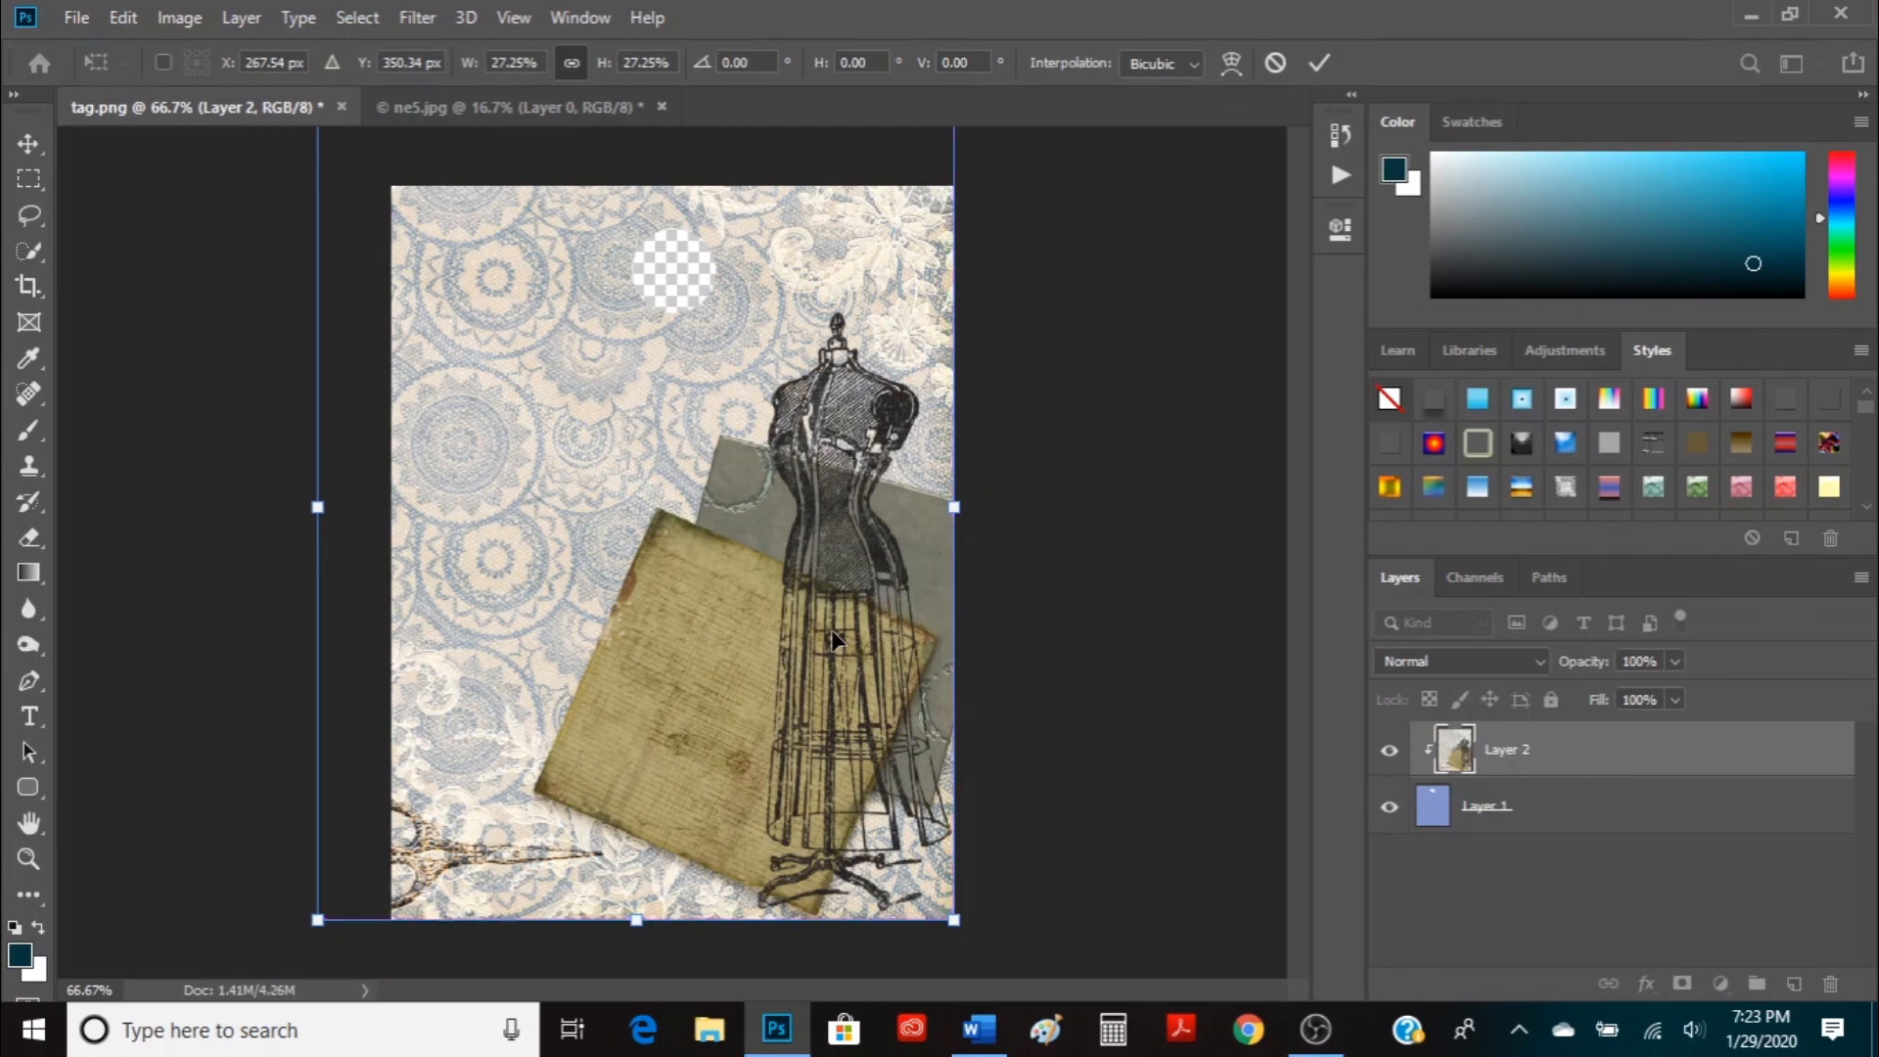
mouse_move(921, 634)
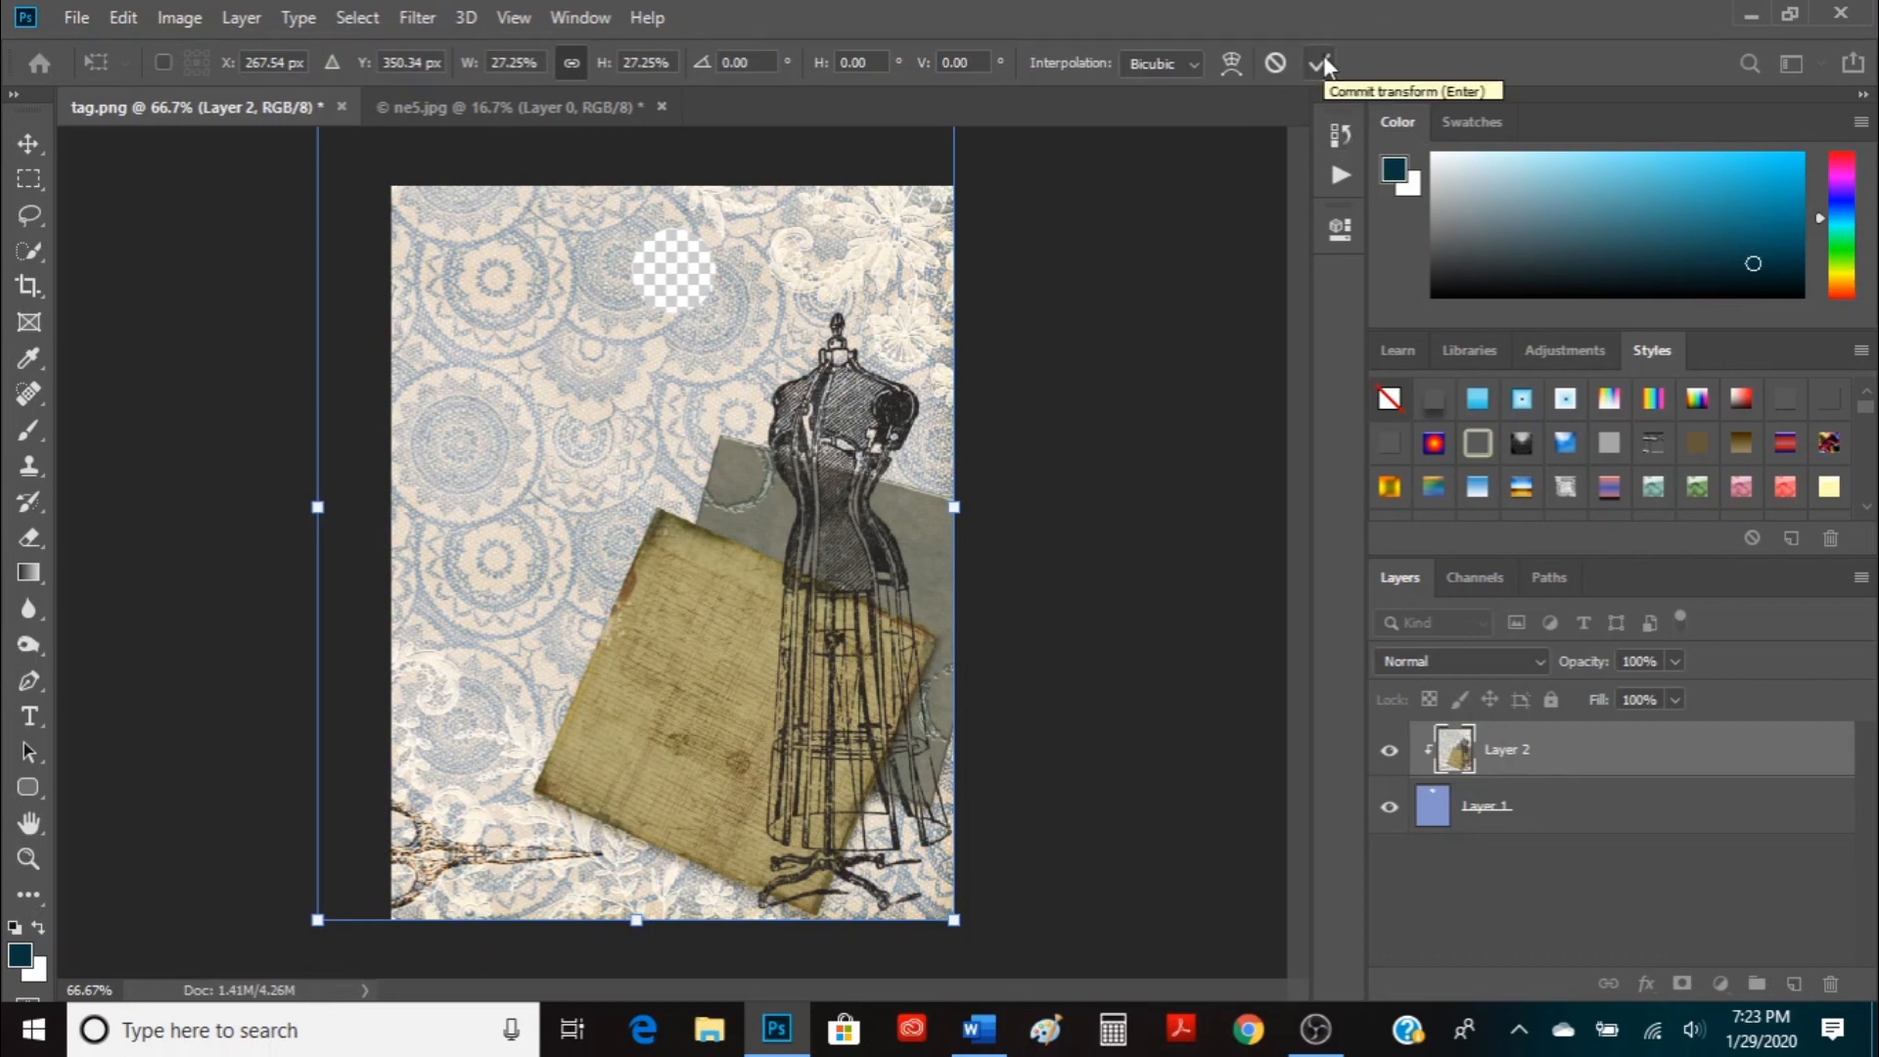
left_click(1318, 63)
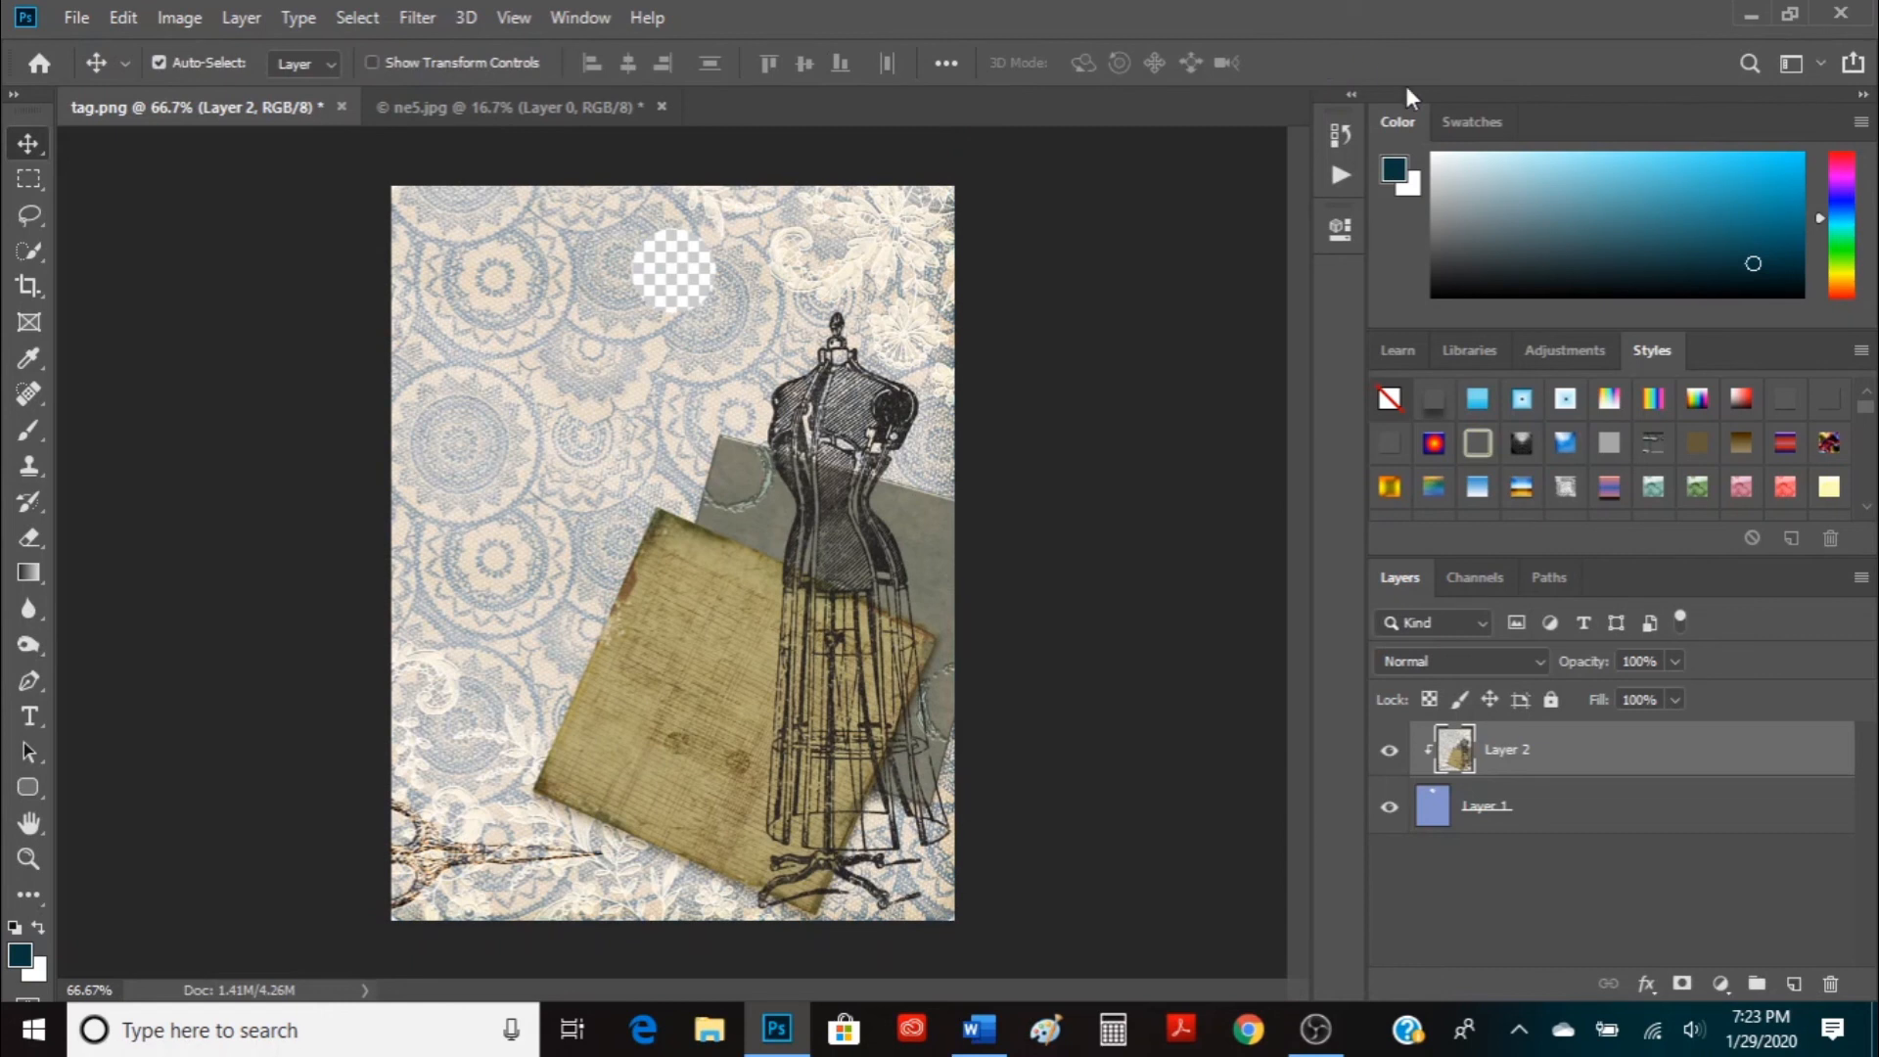
mouse_move(1252, 429)
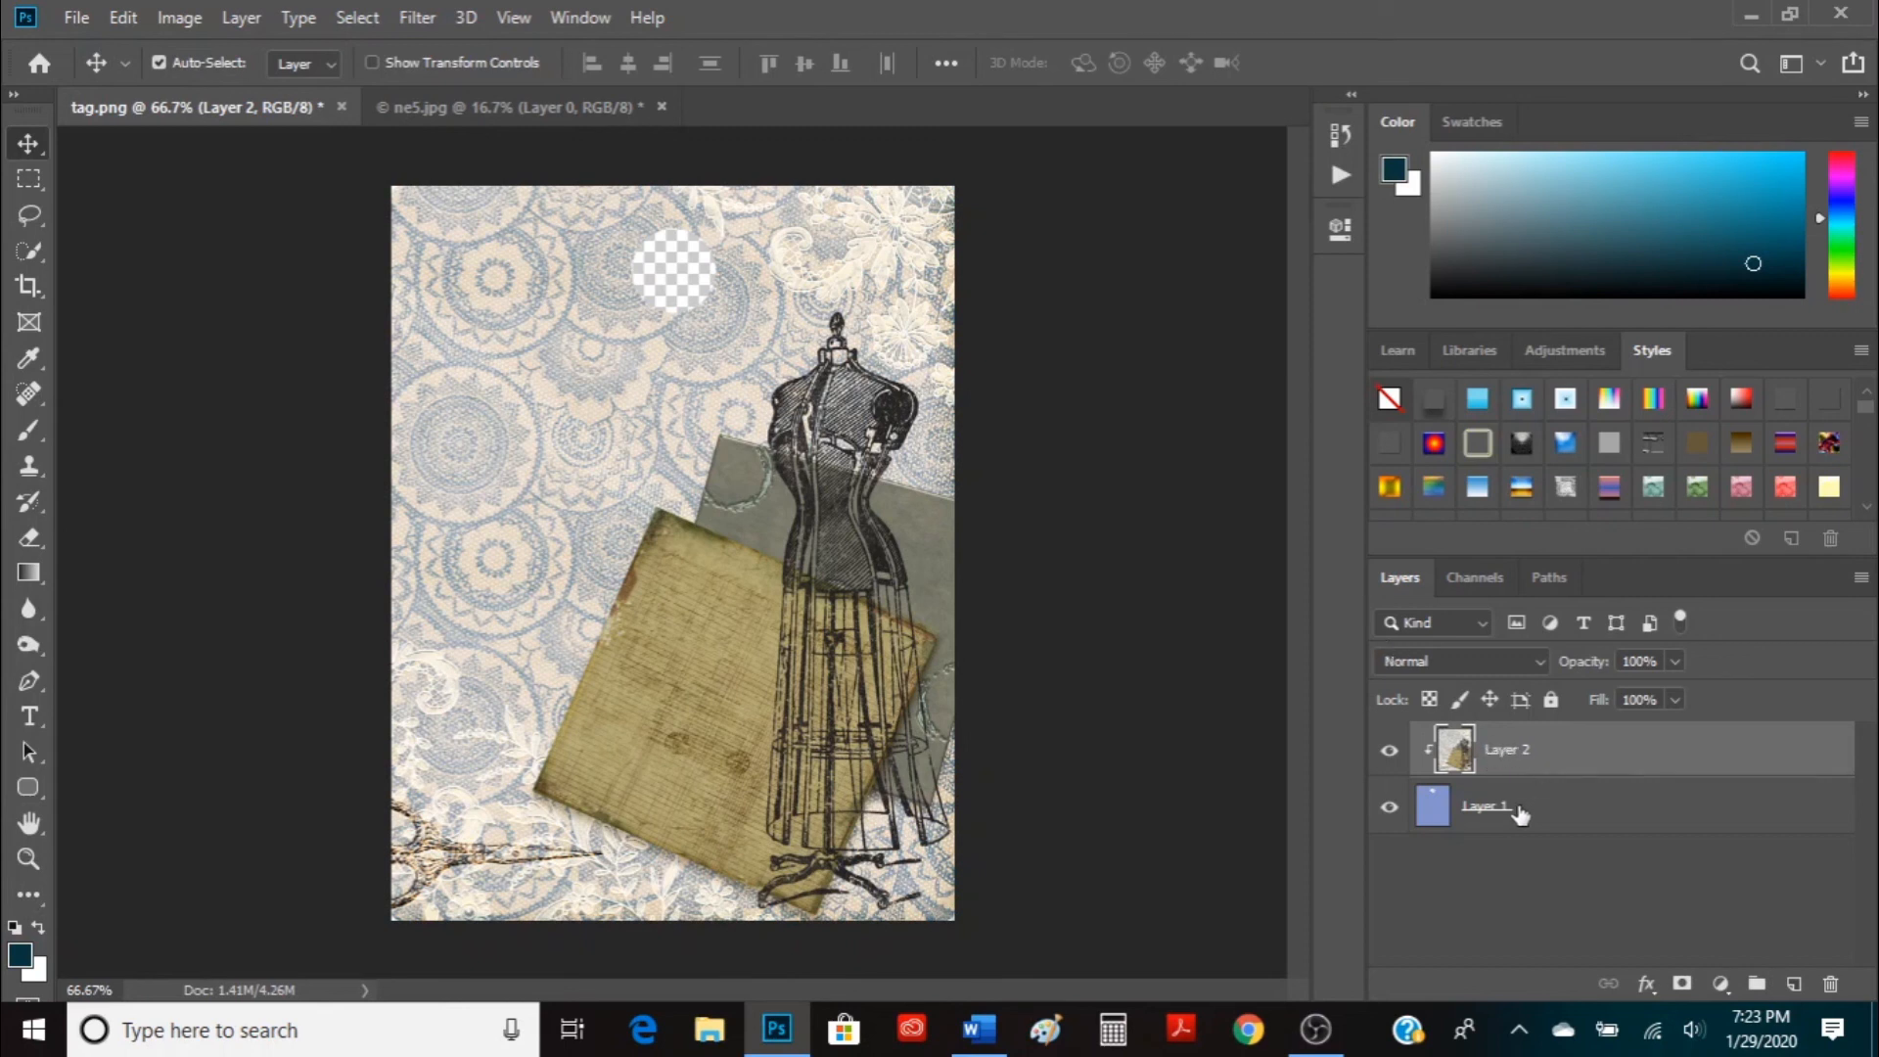
mouse_move(1486, 805)
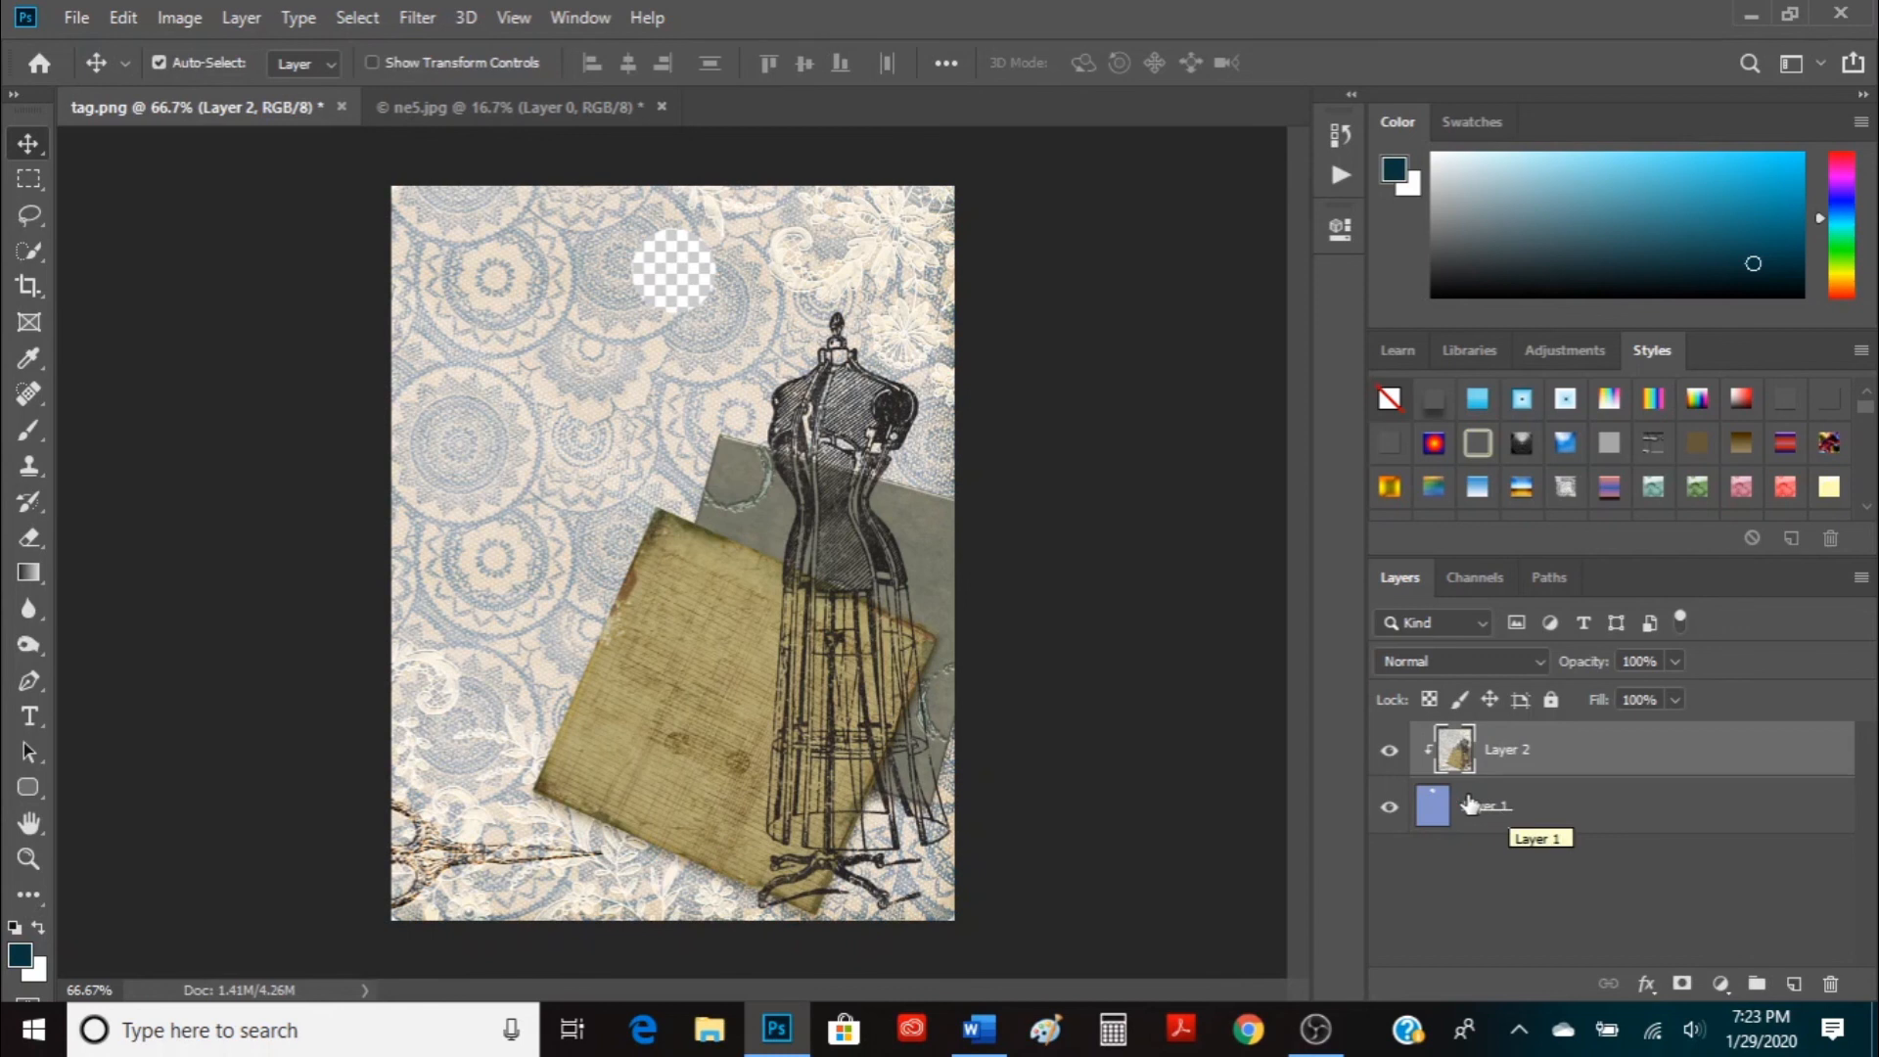
mouse_move(1472, 804)
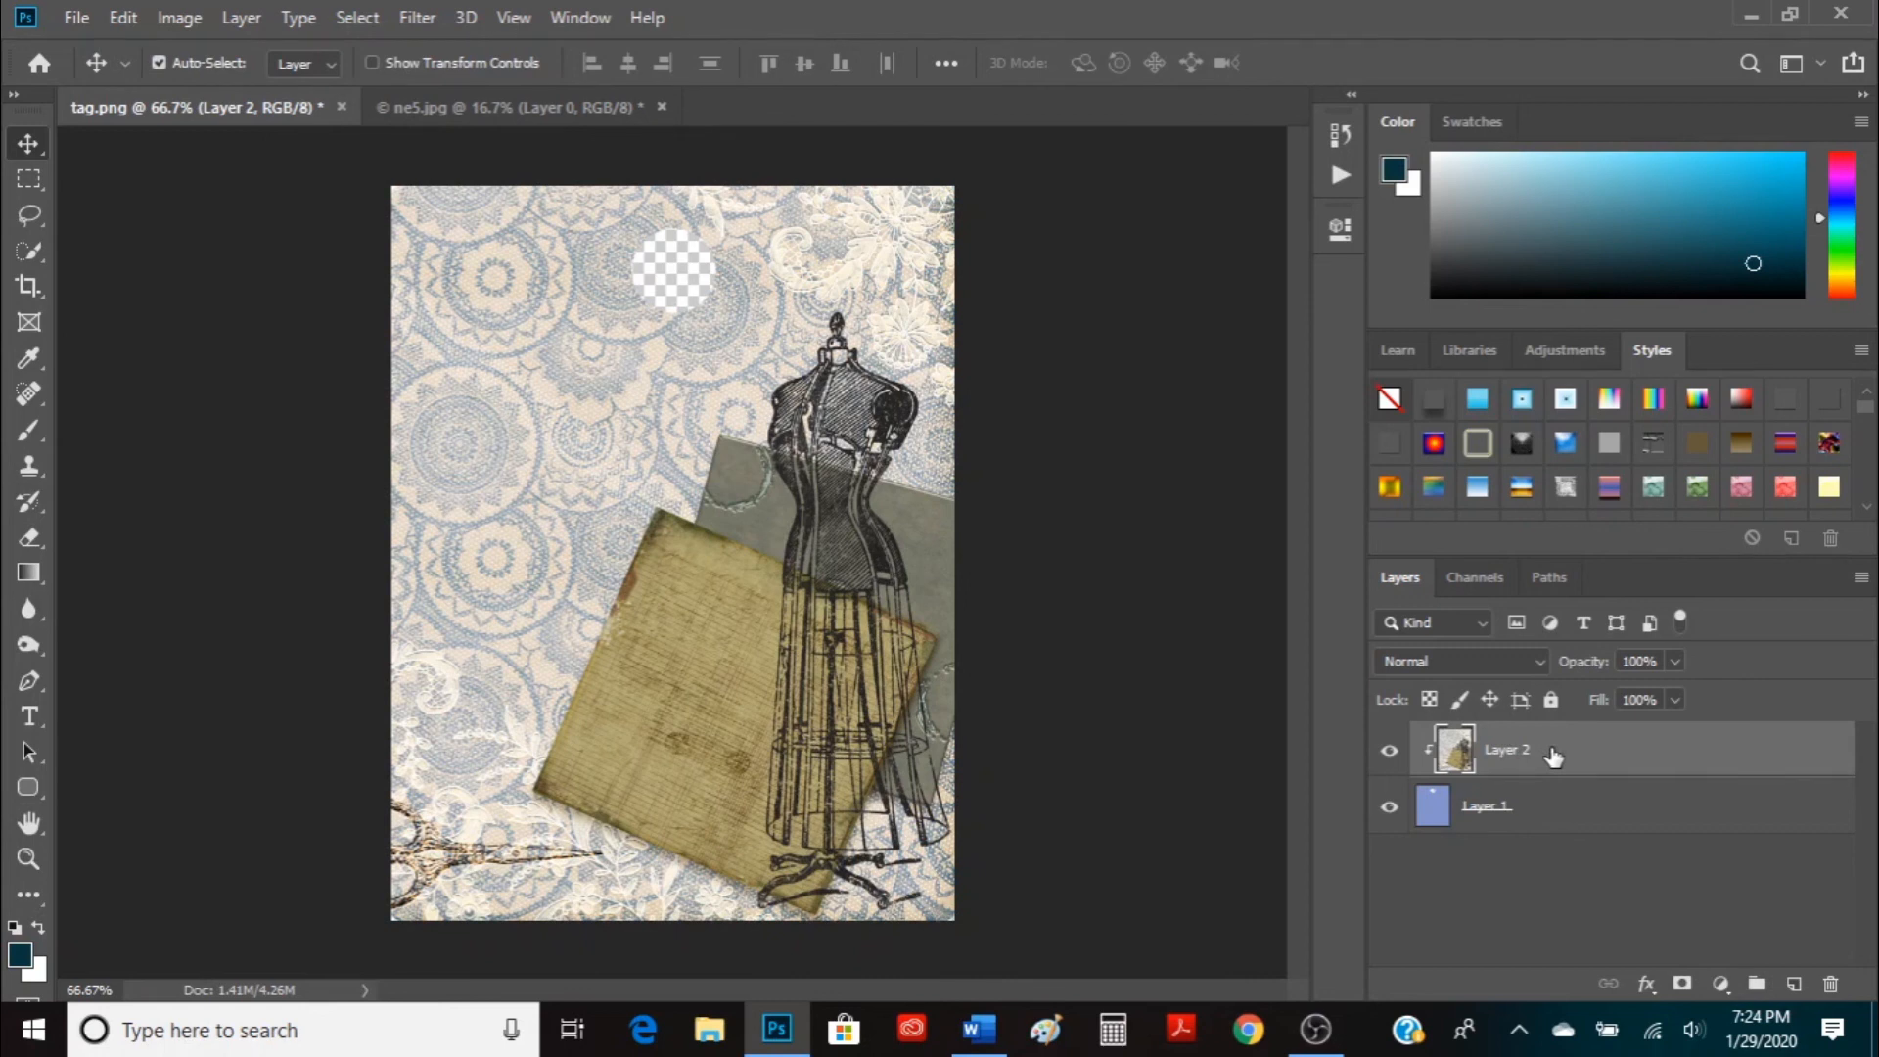
mouse_move(1493, 808)
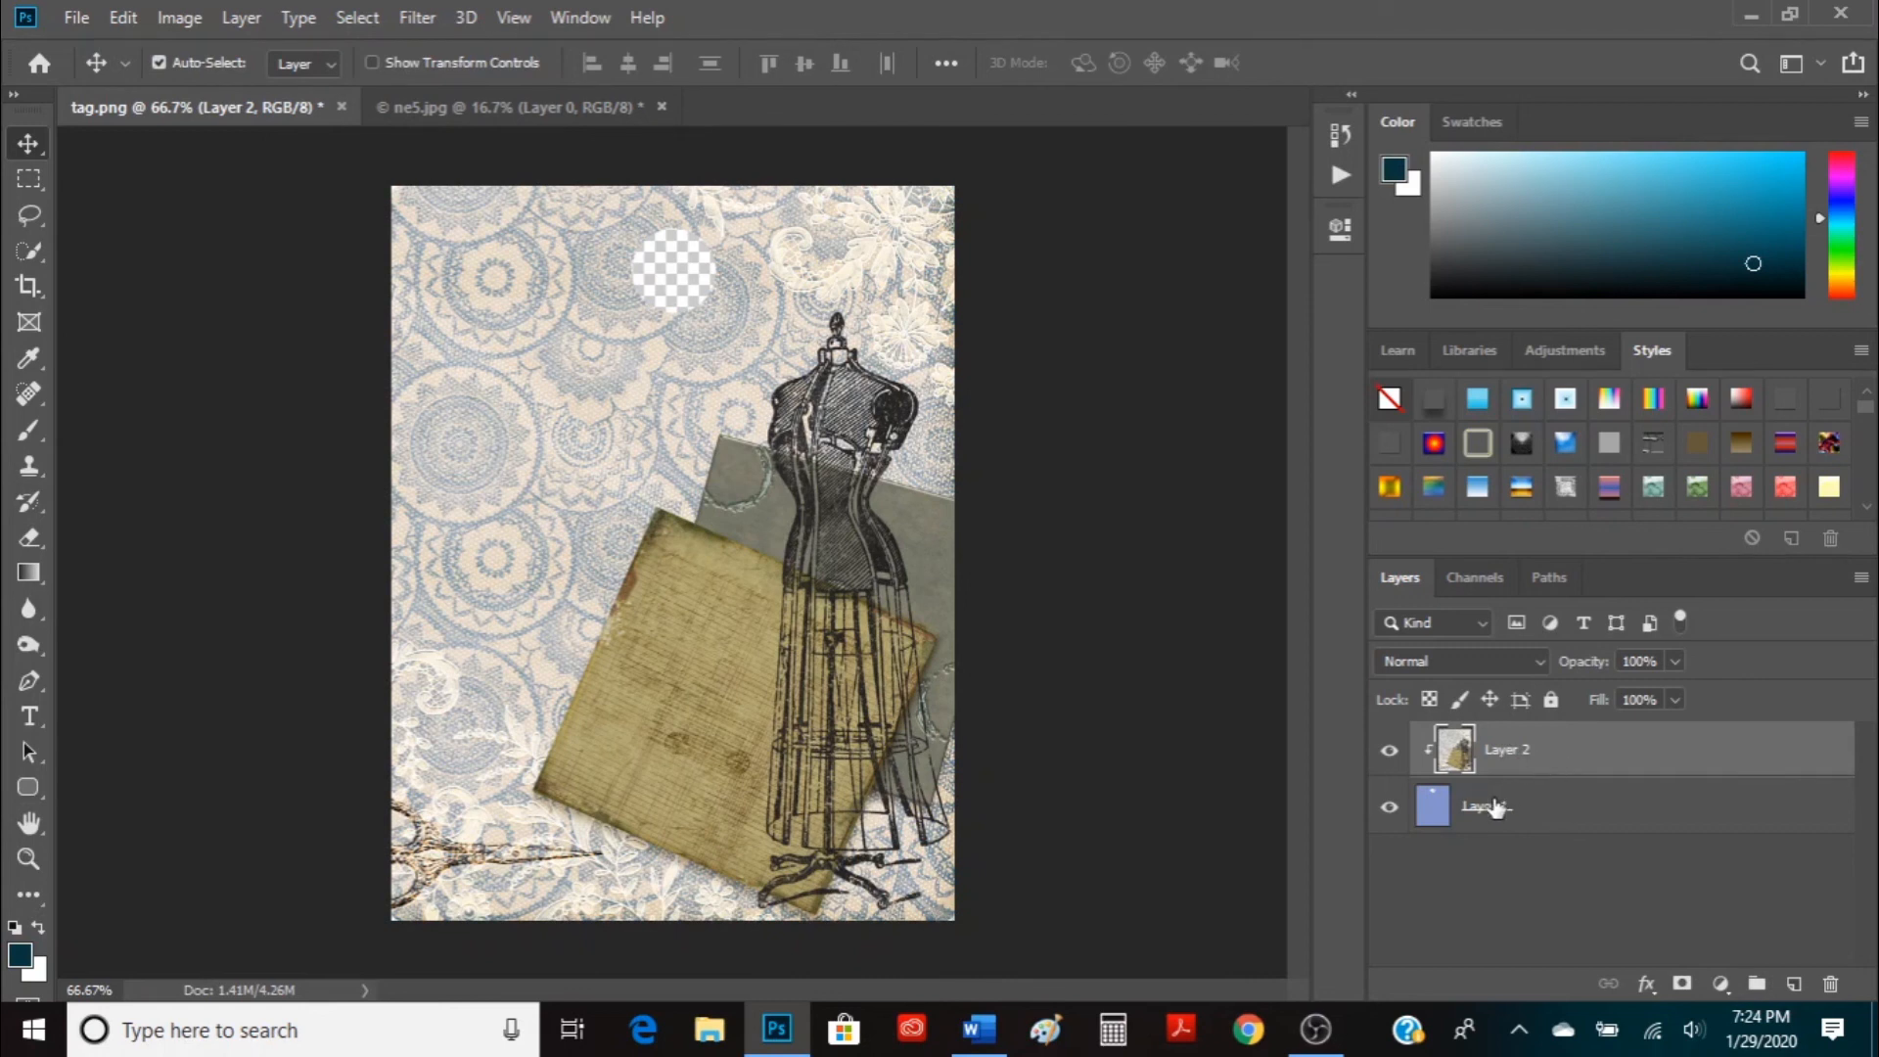
mouse_move(1486, 805)
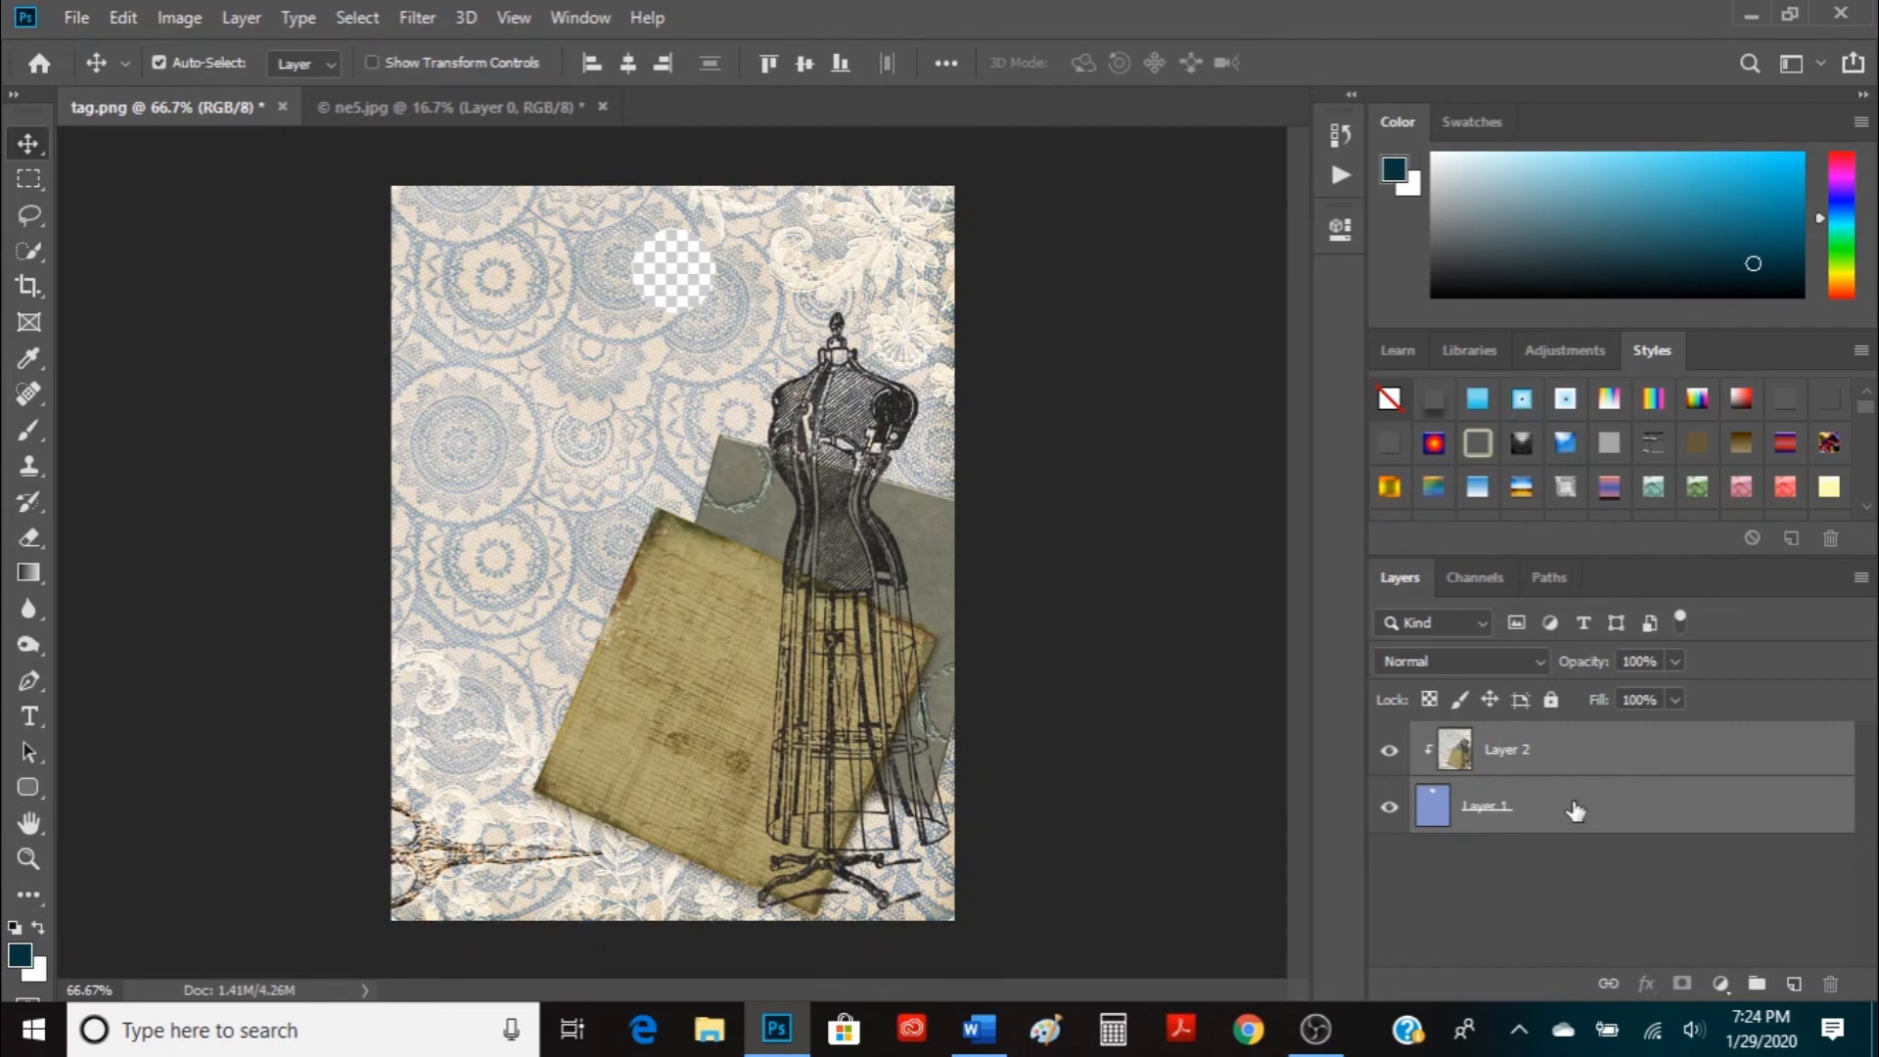
Merge the selected paper and tag layers into a single Layer 2
right_click(1486, 804)
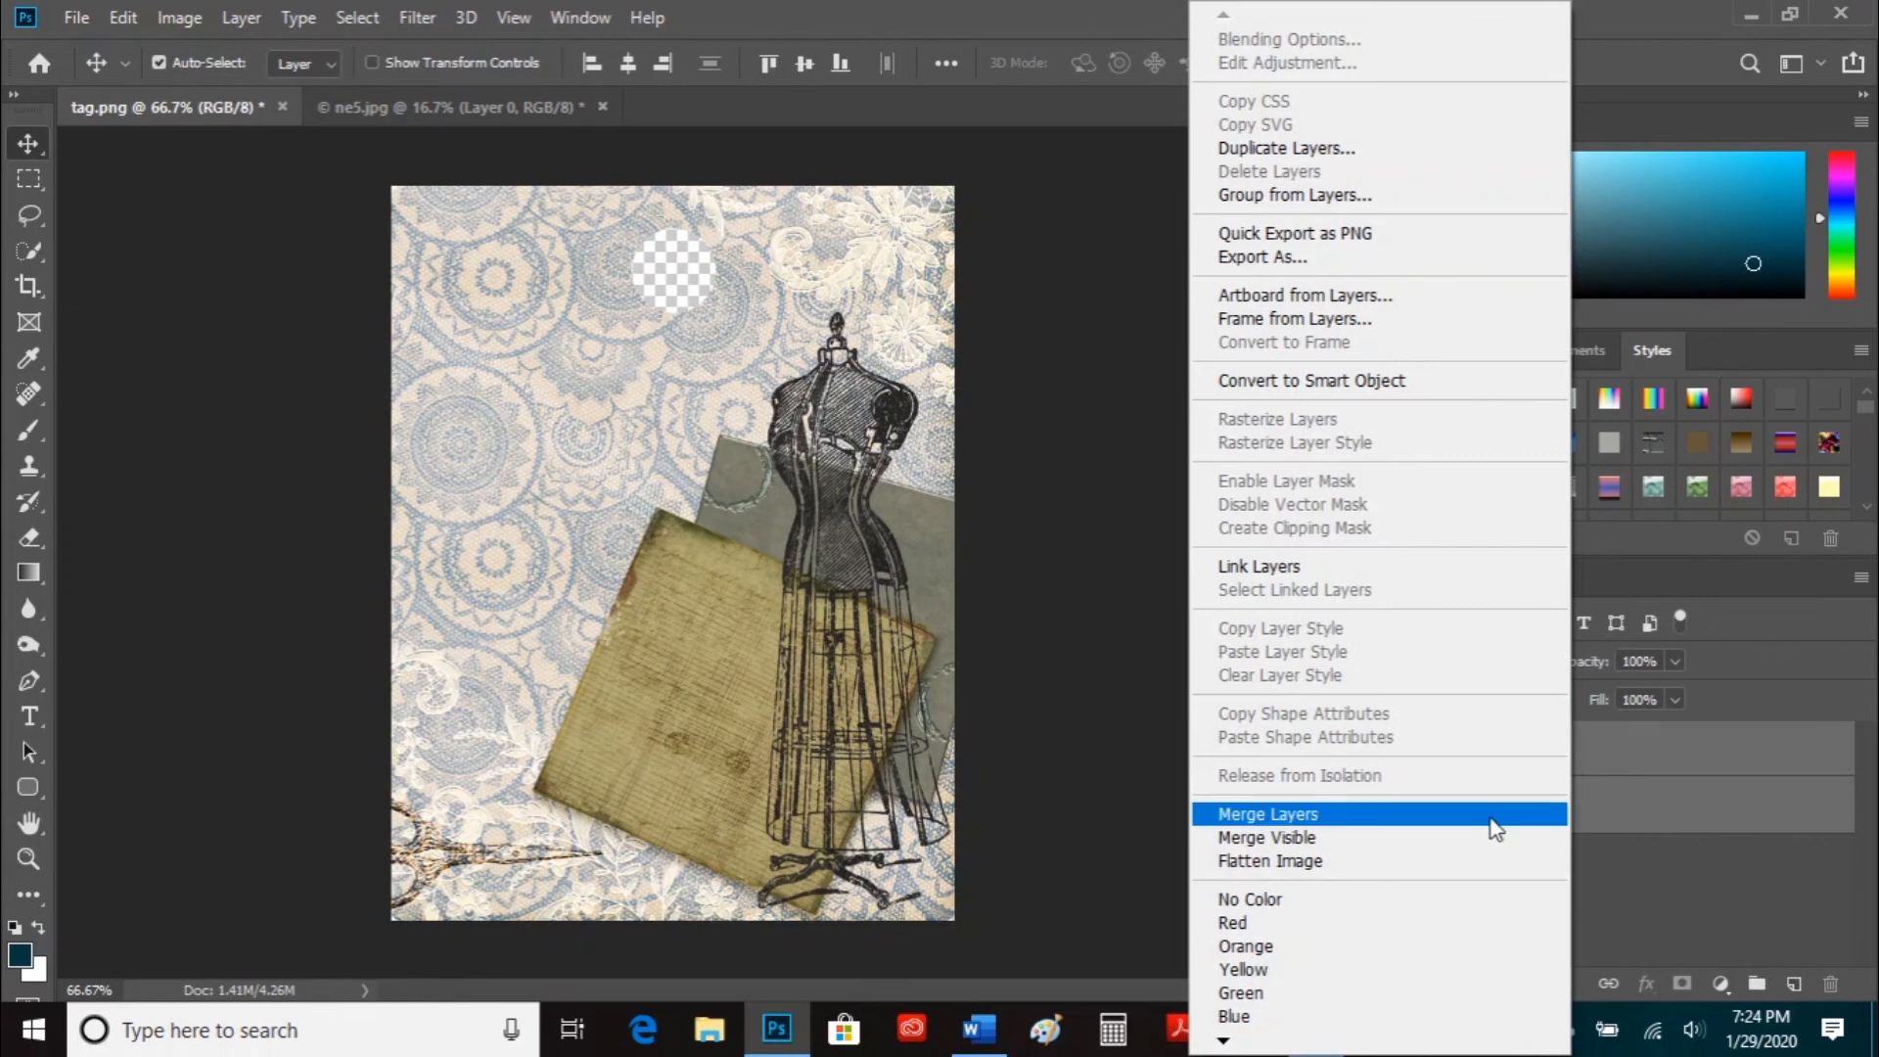
left_click(1266, 814)
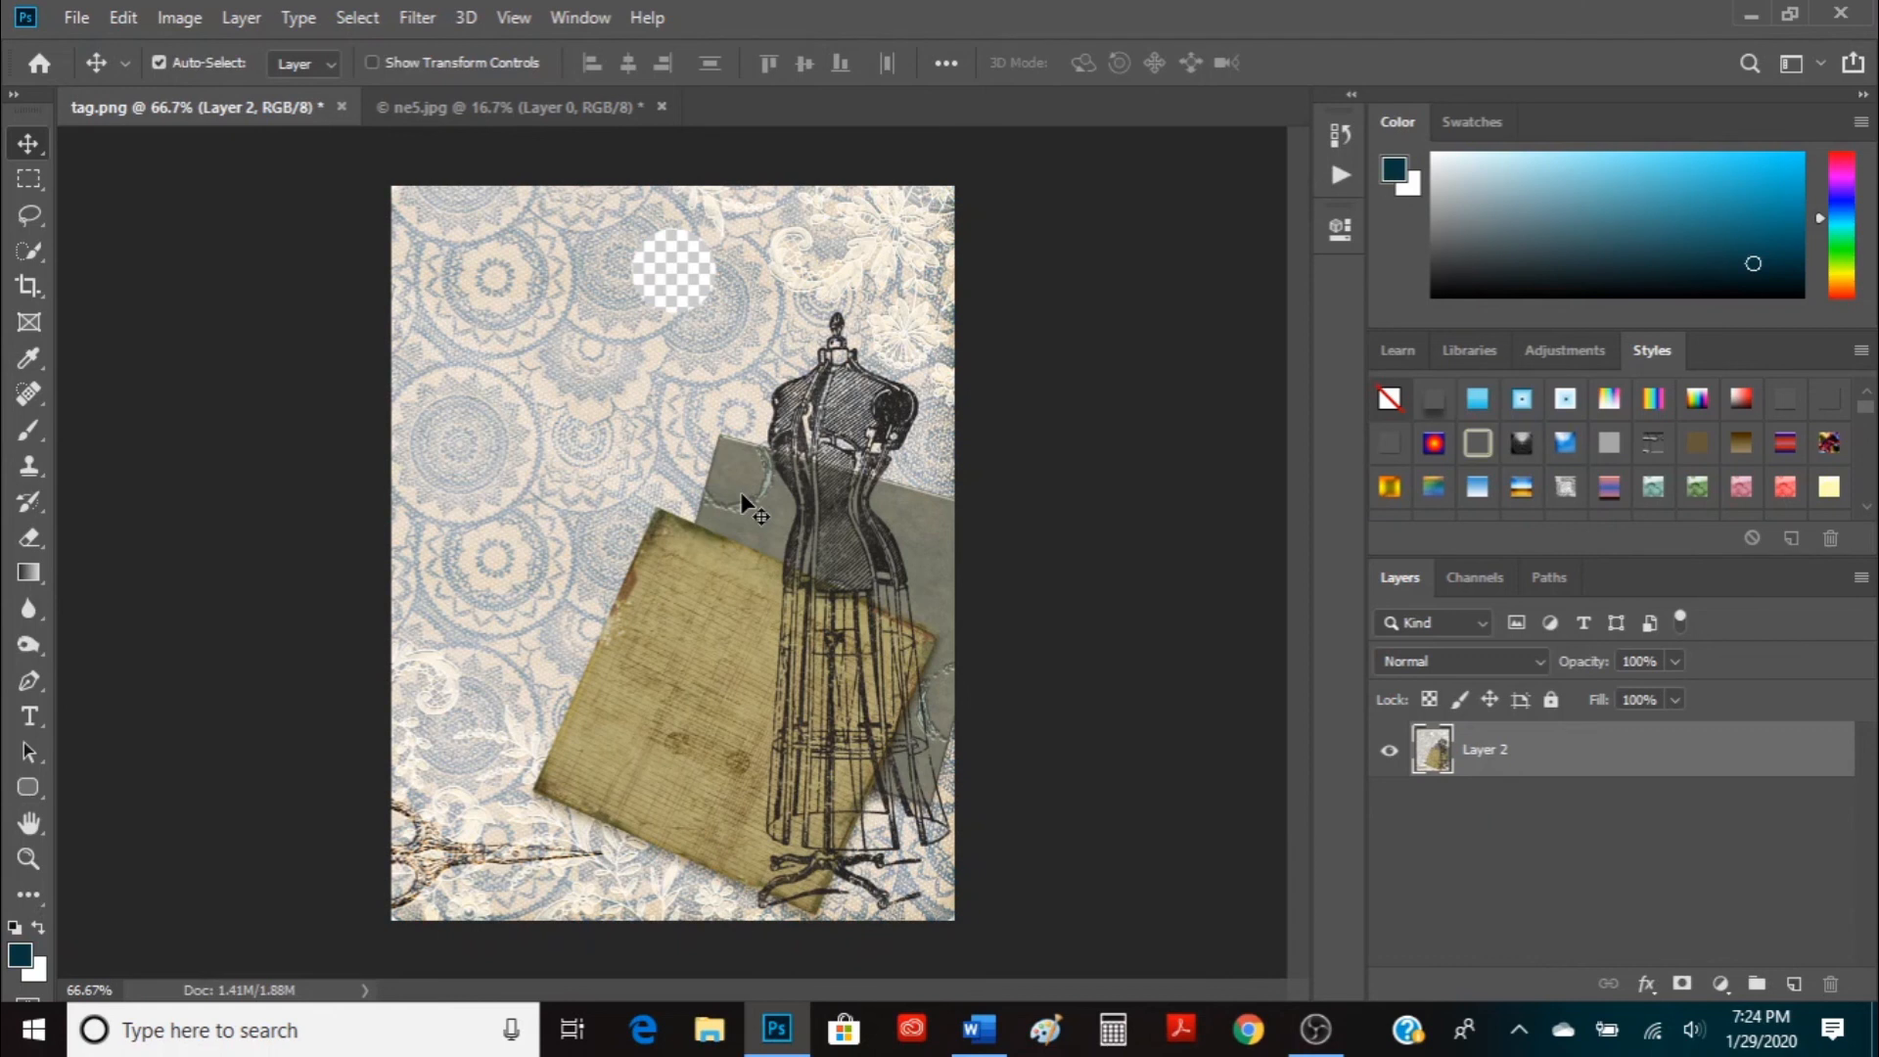
mouse_move(1733, 928)
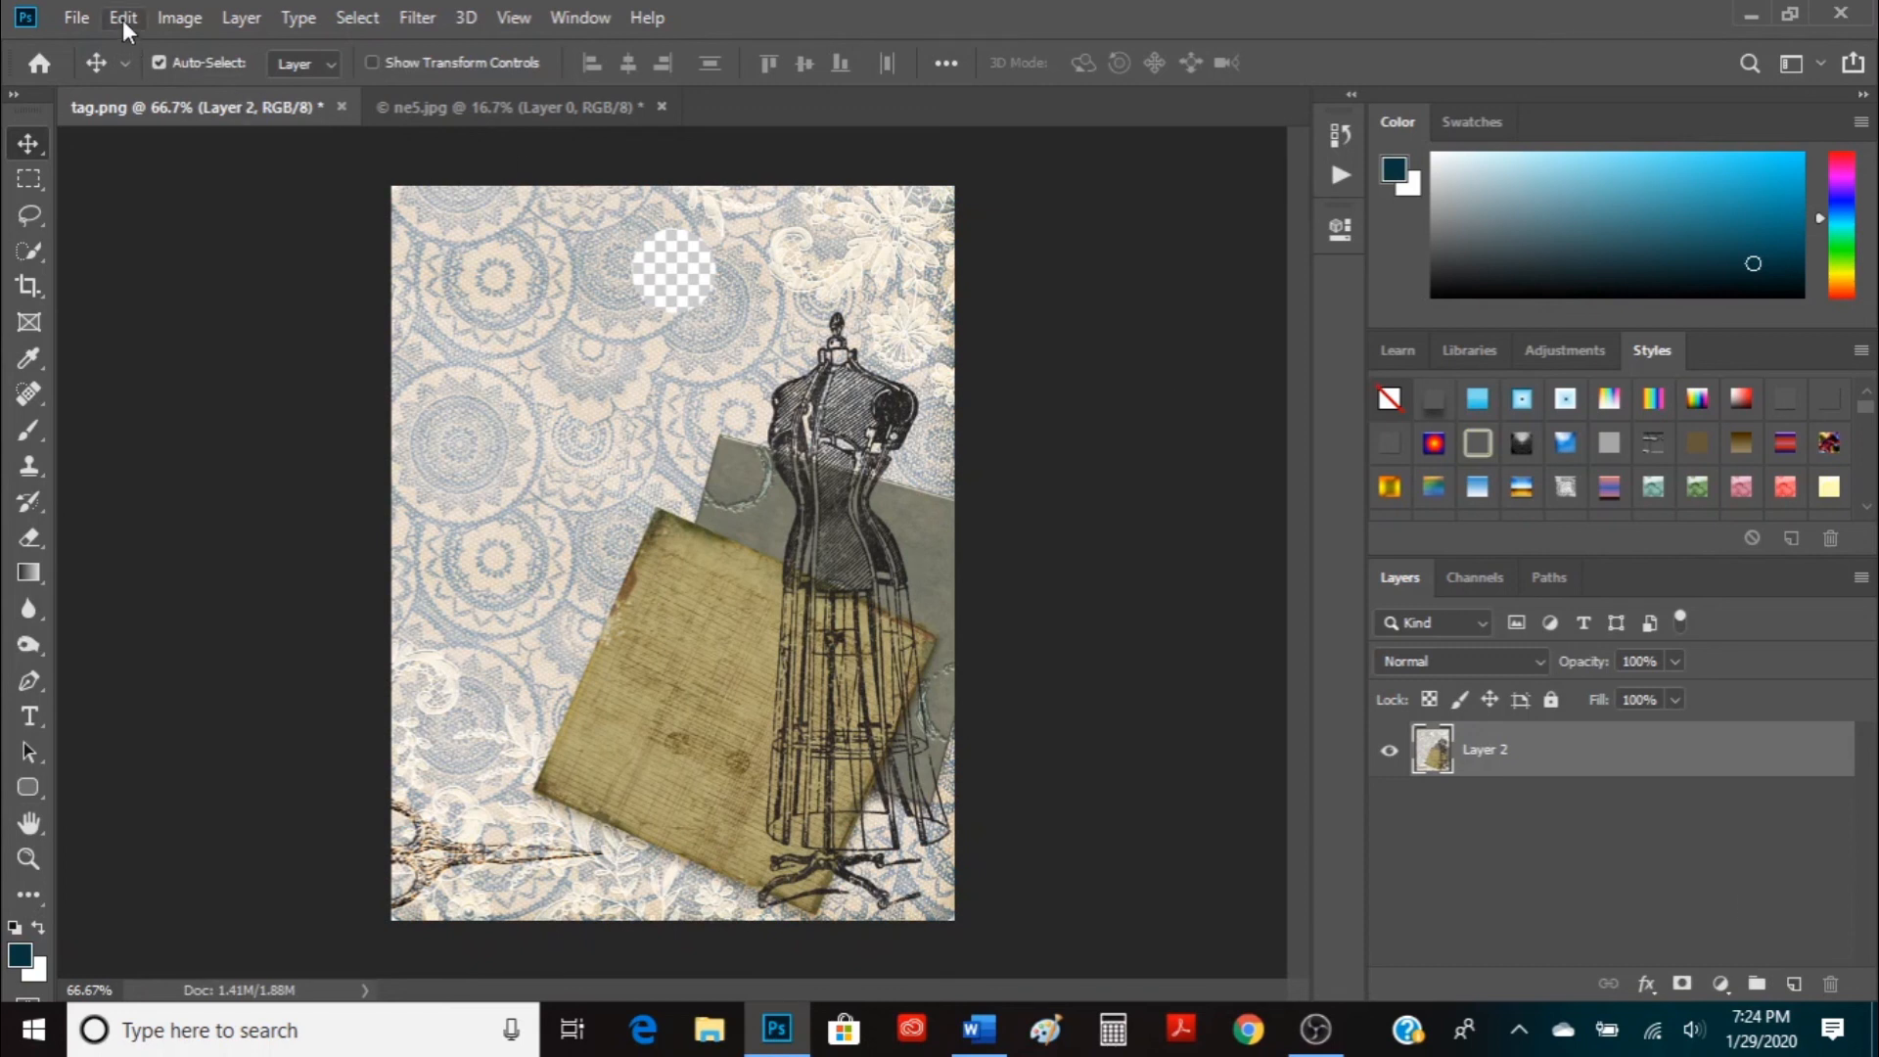
Set the canvas size to 3 by 4 inches
left_click(178, 17)
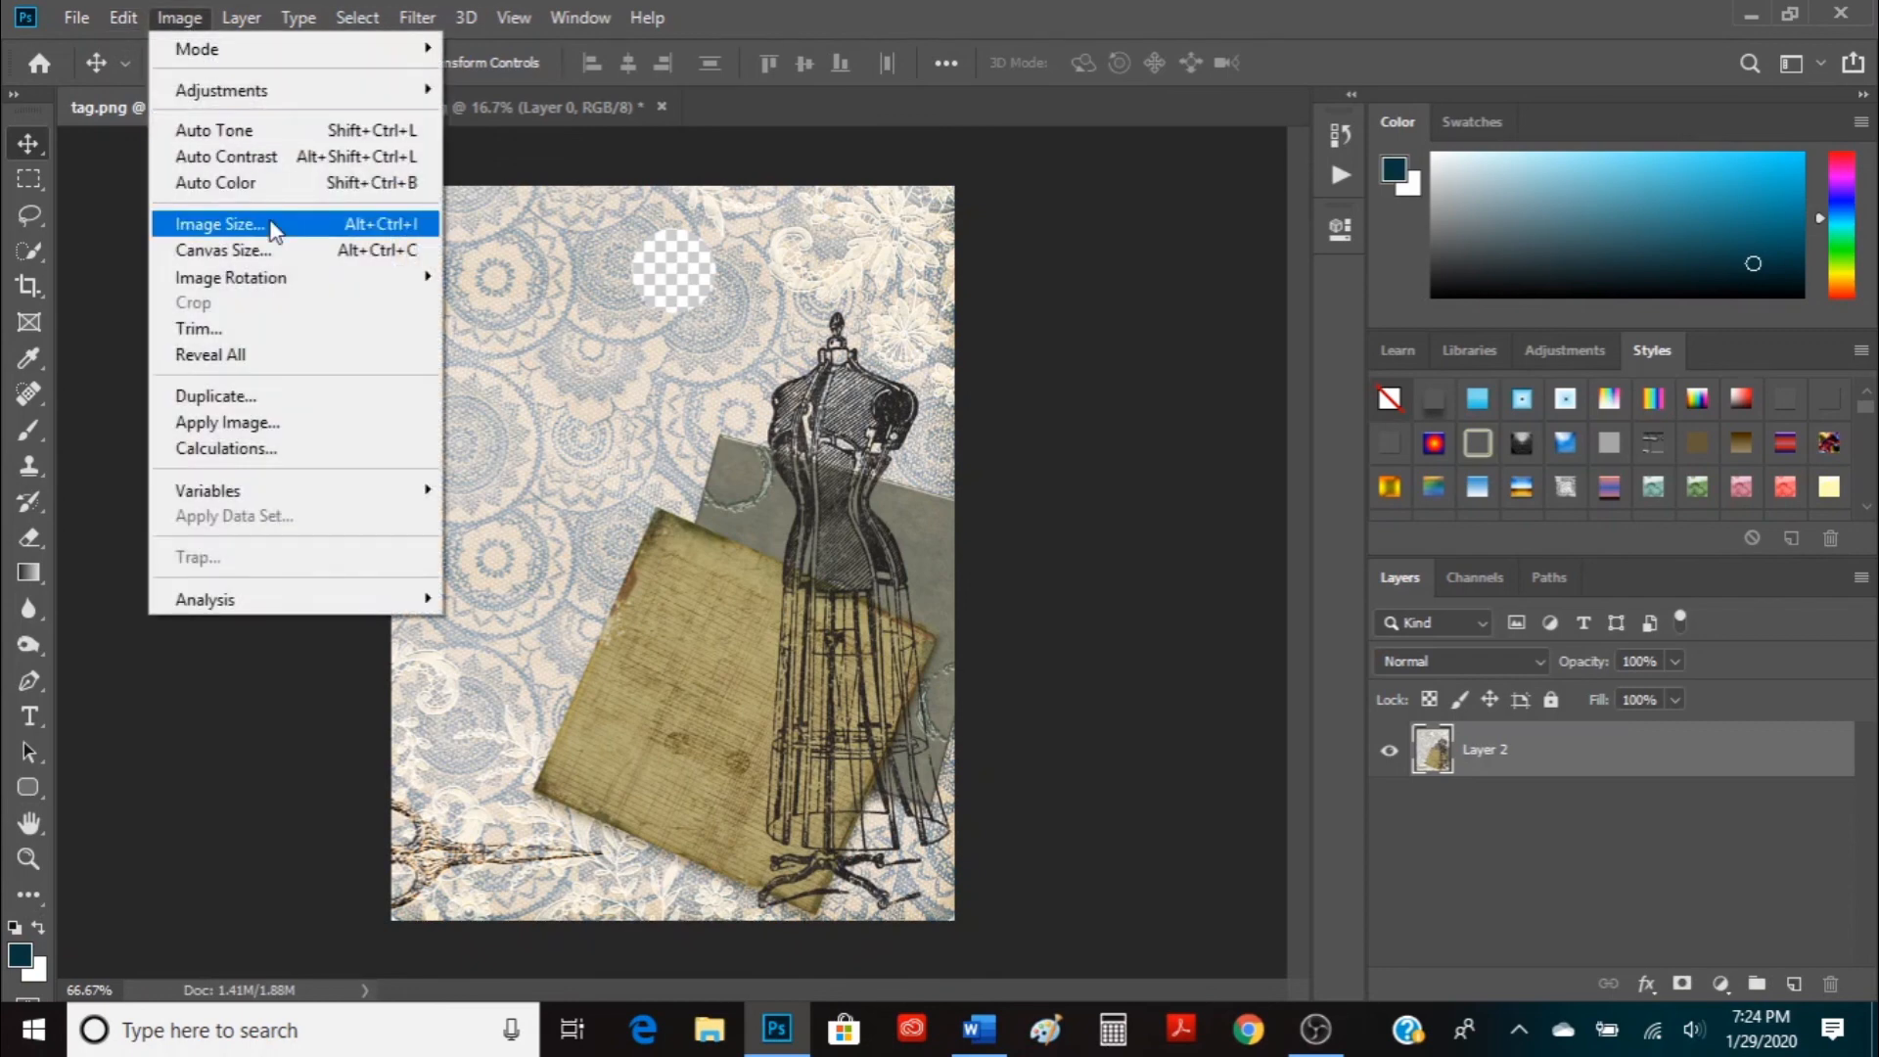
mouse_move(221, 248)
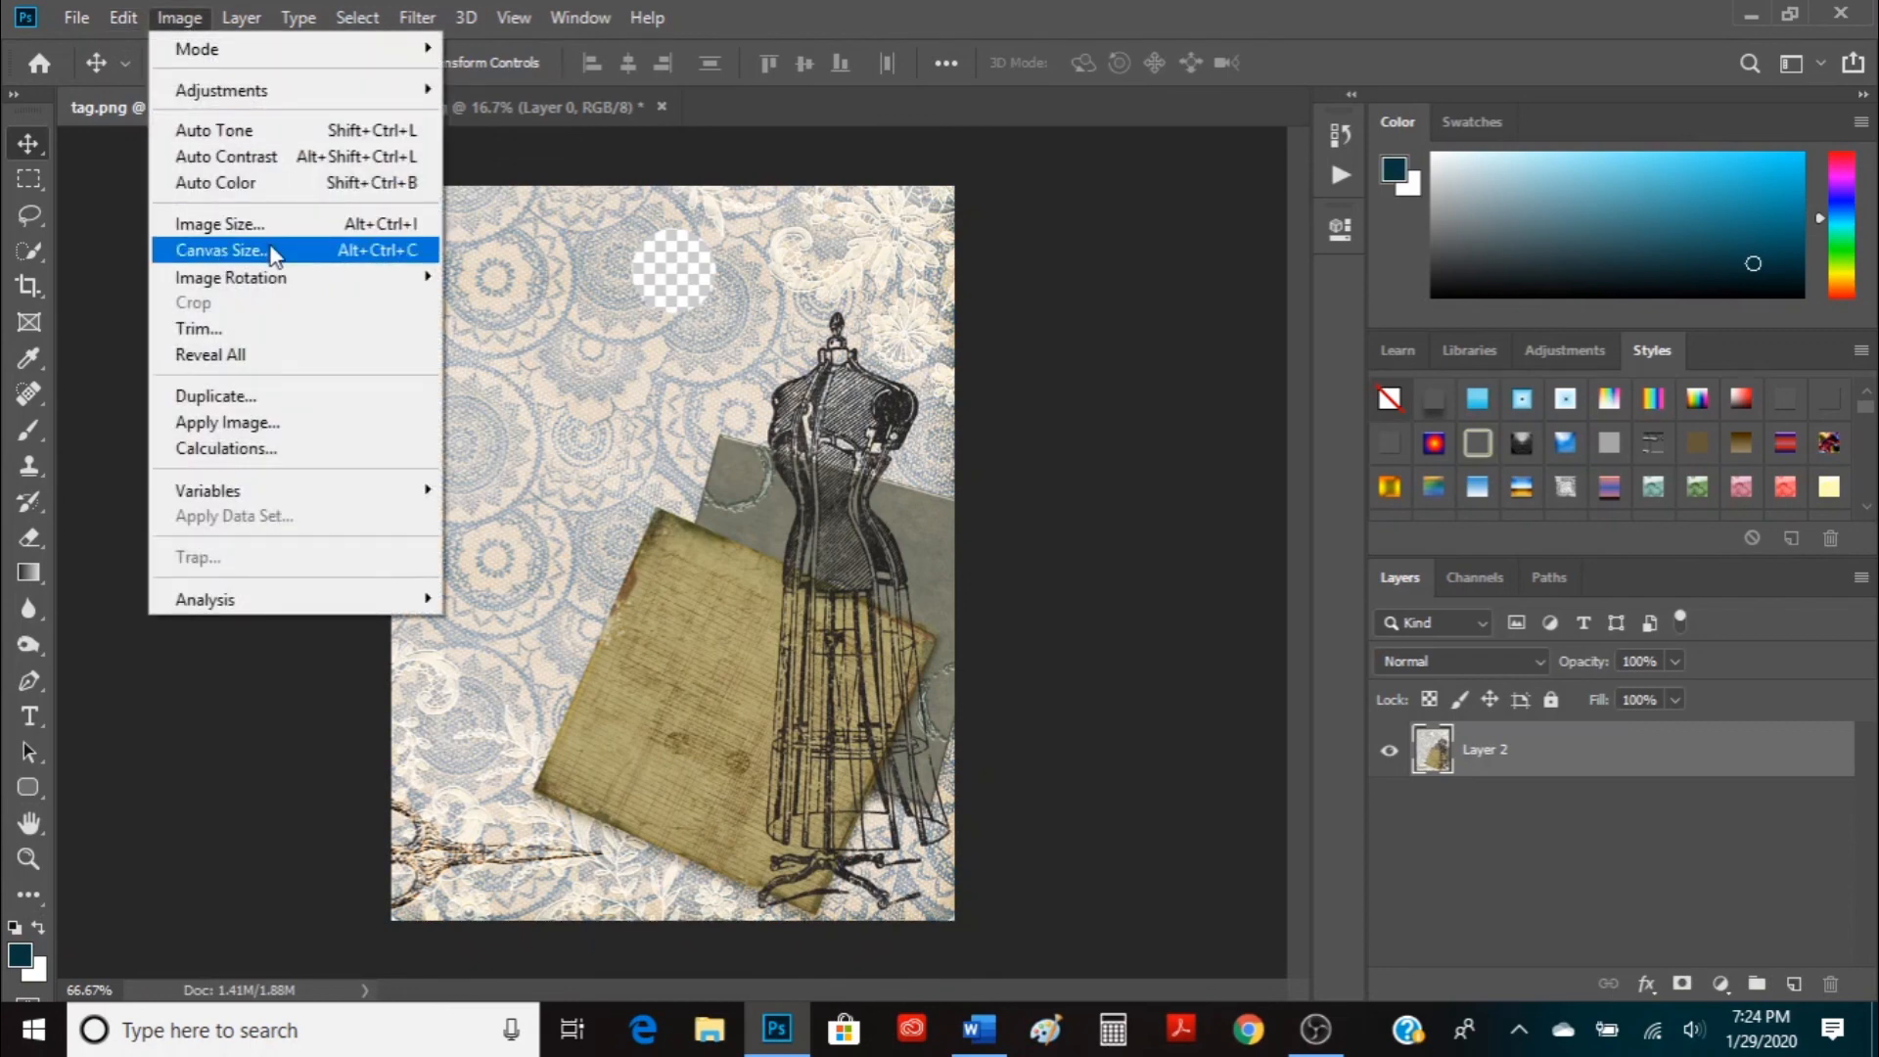
left_click(222, 251)
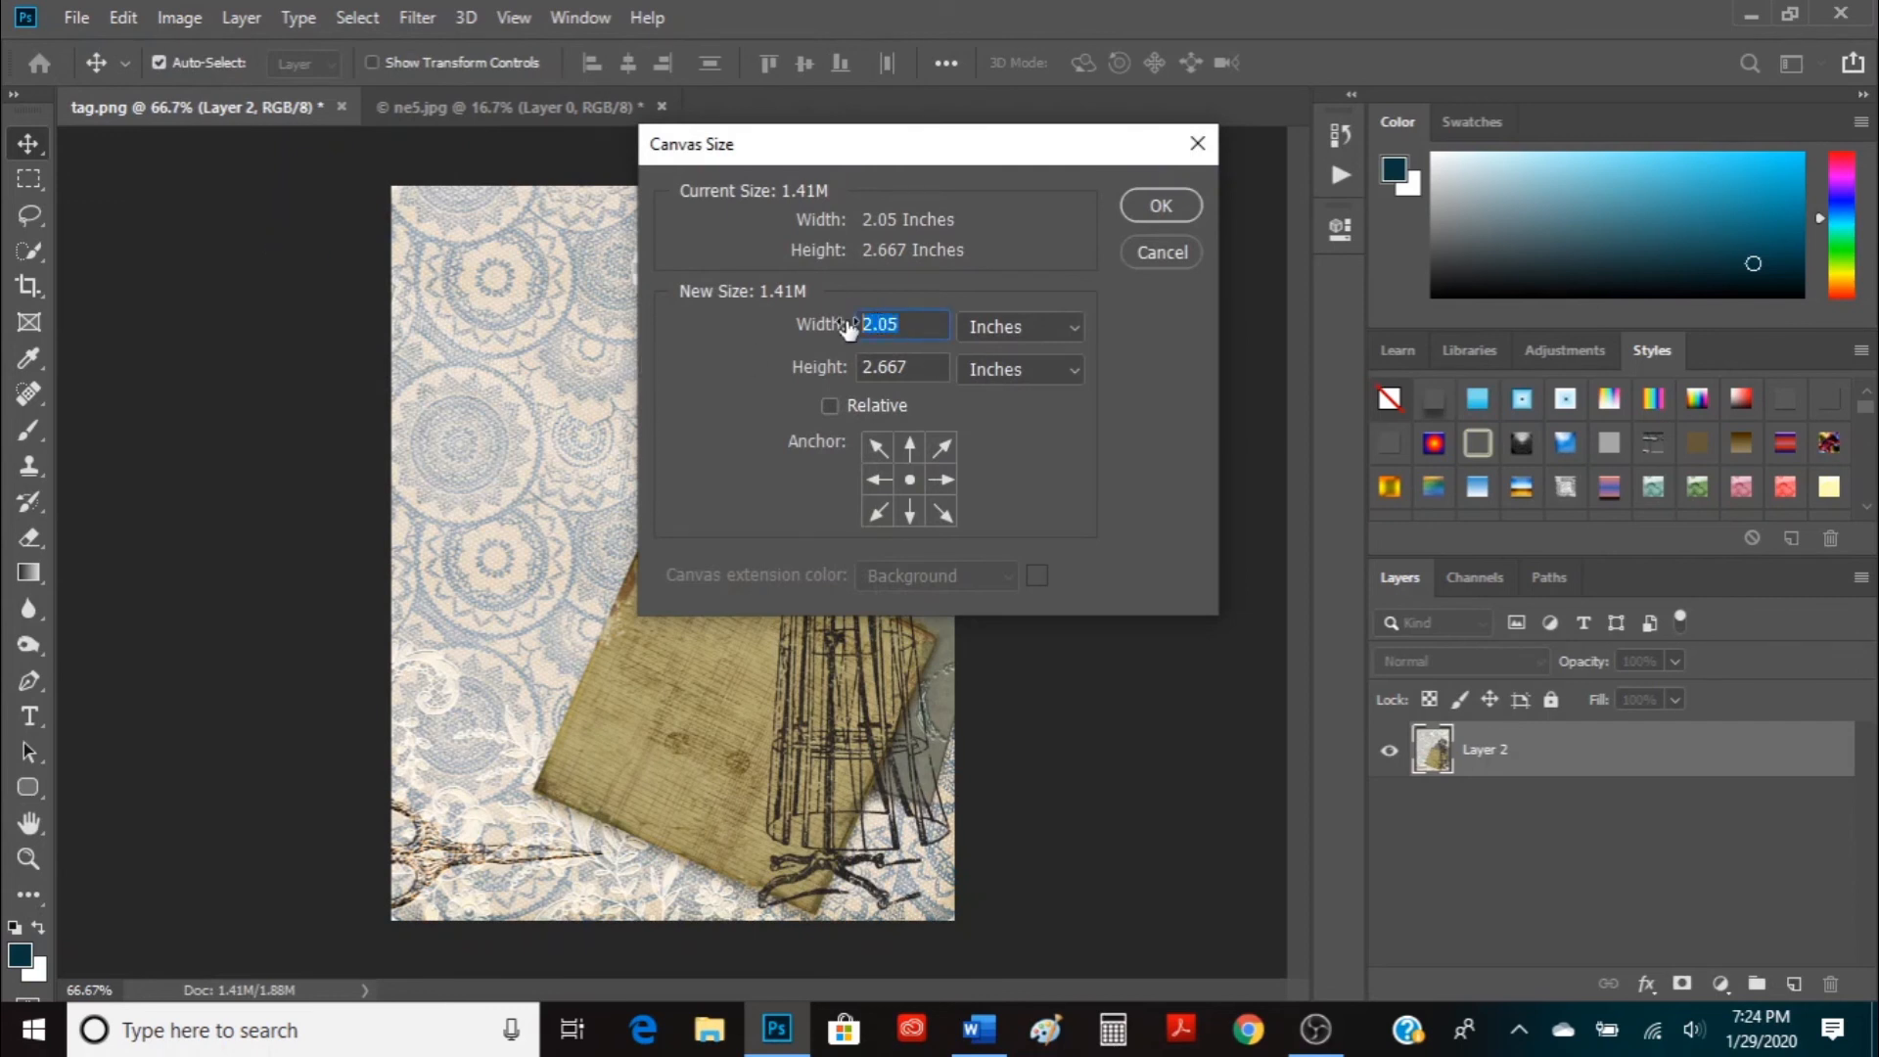
type("3")
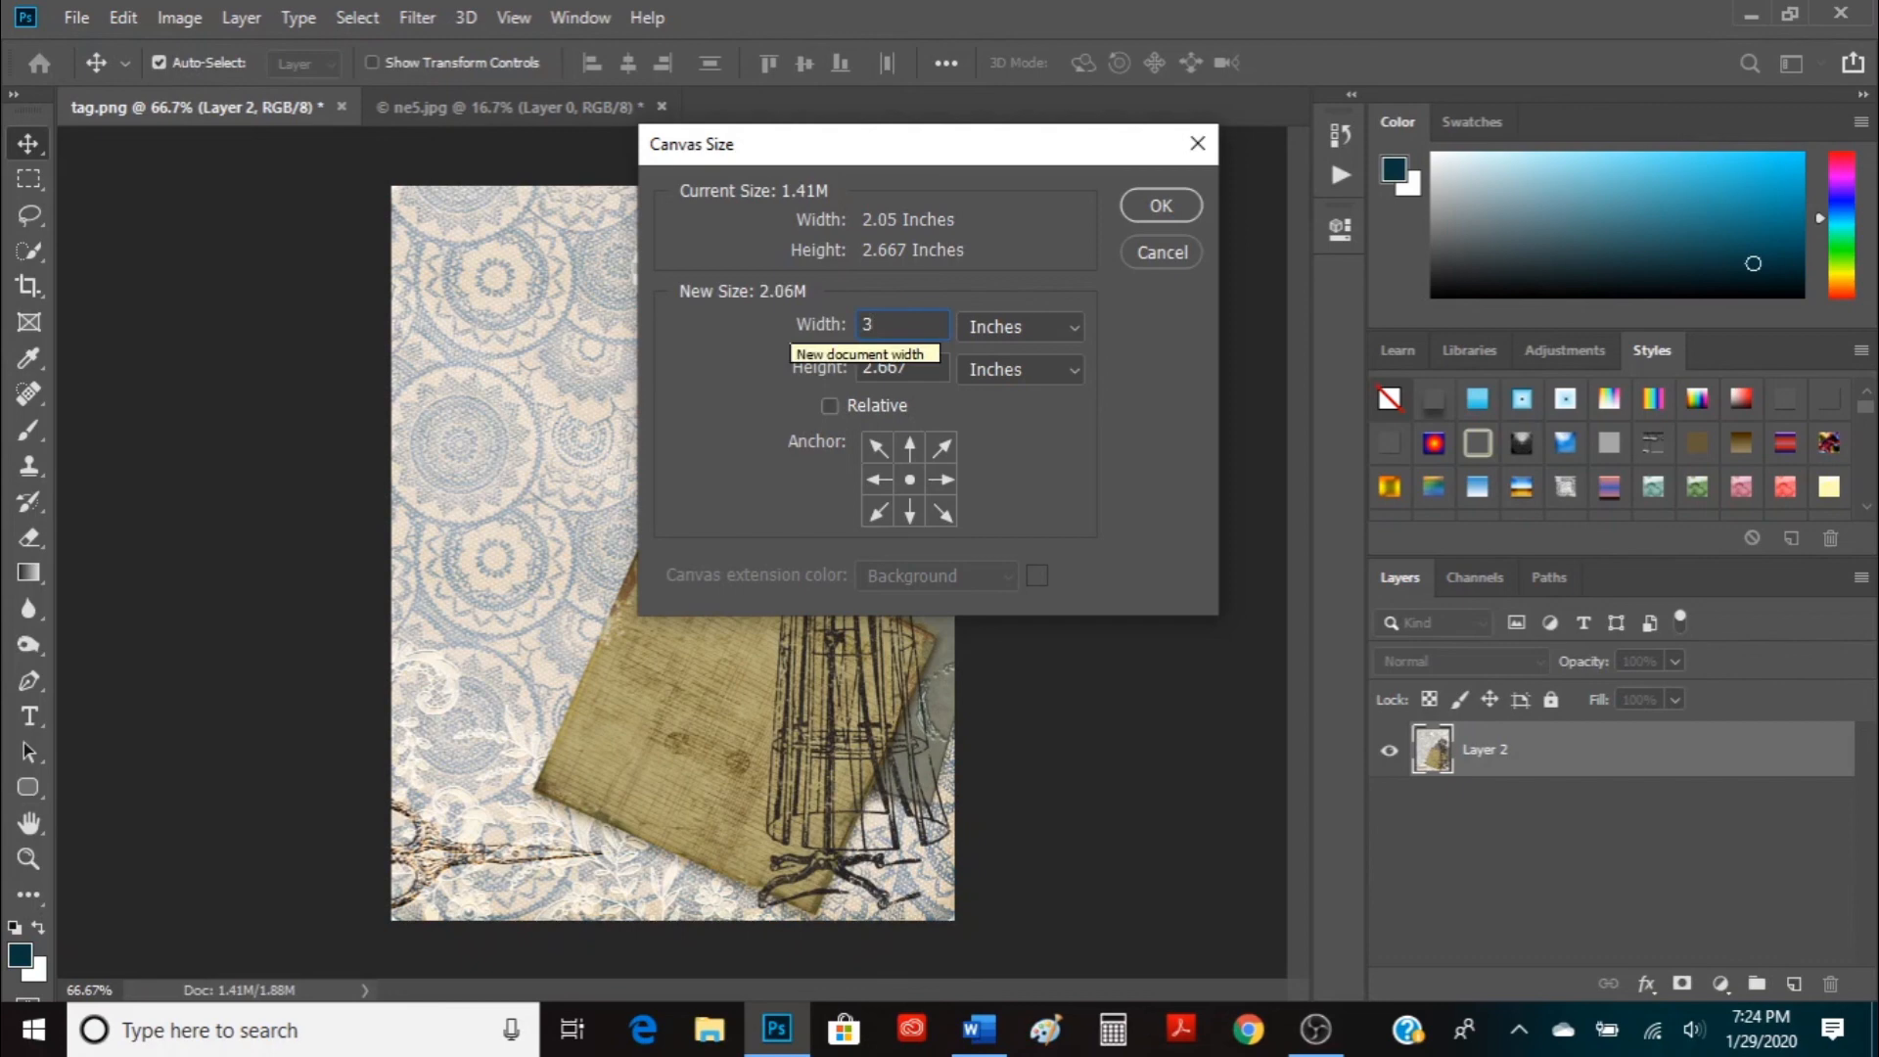
left_click(900, 368)
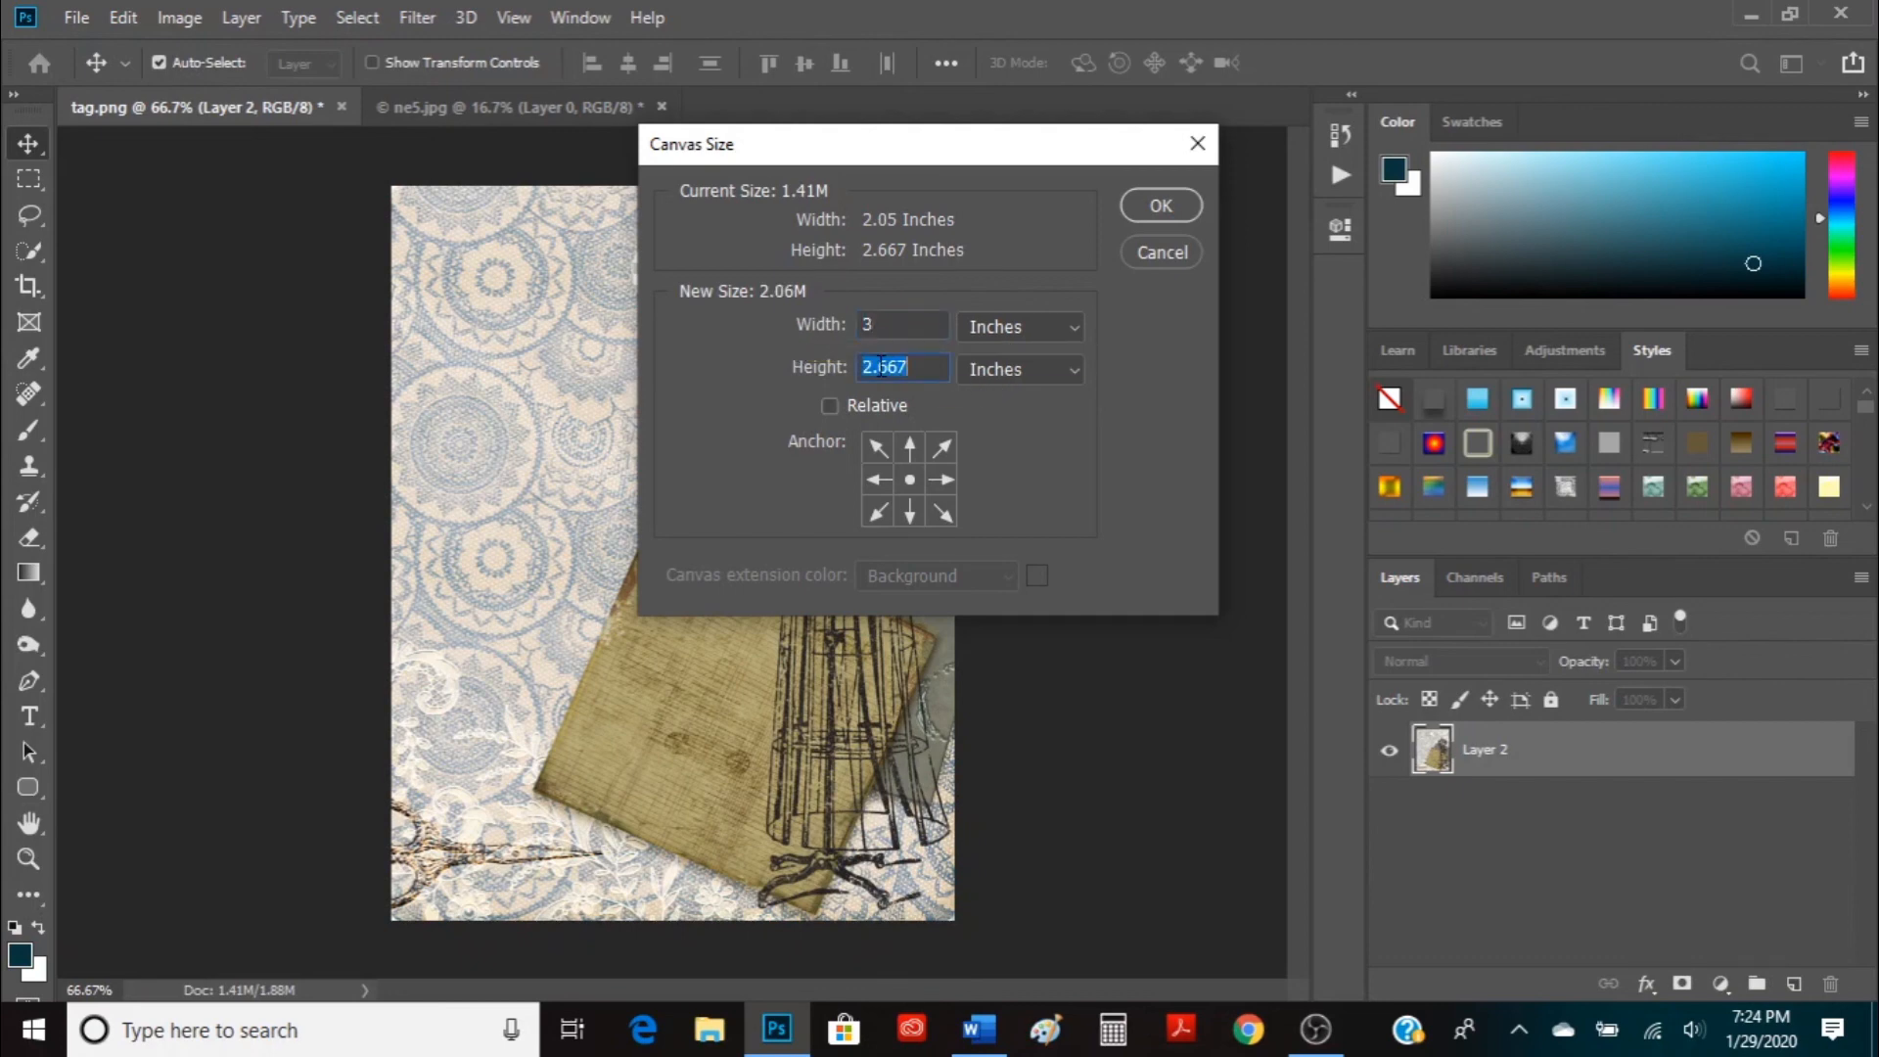
type("4")
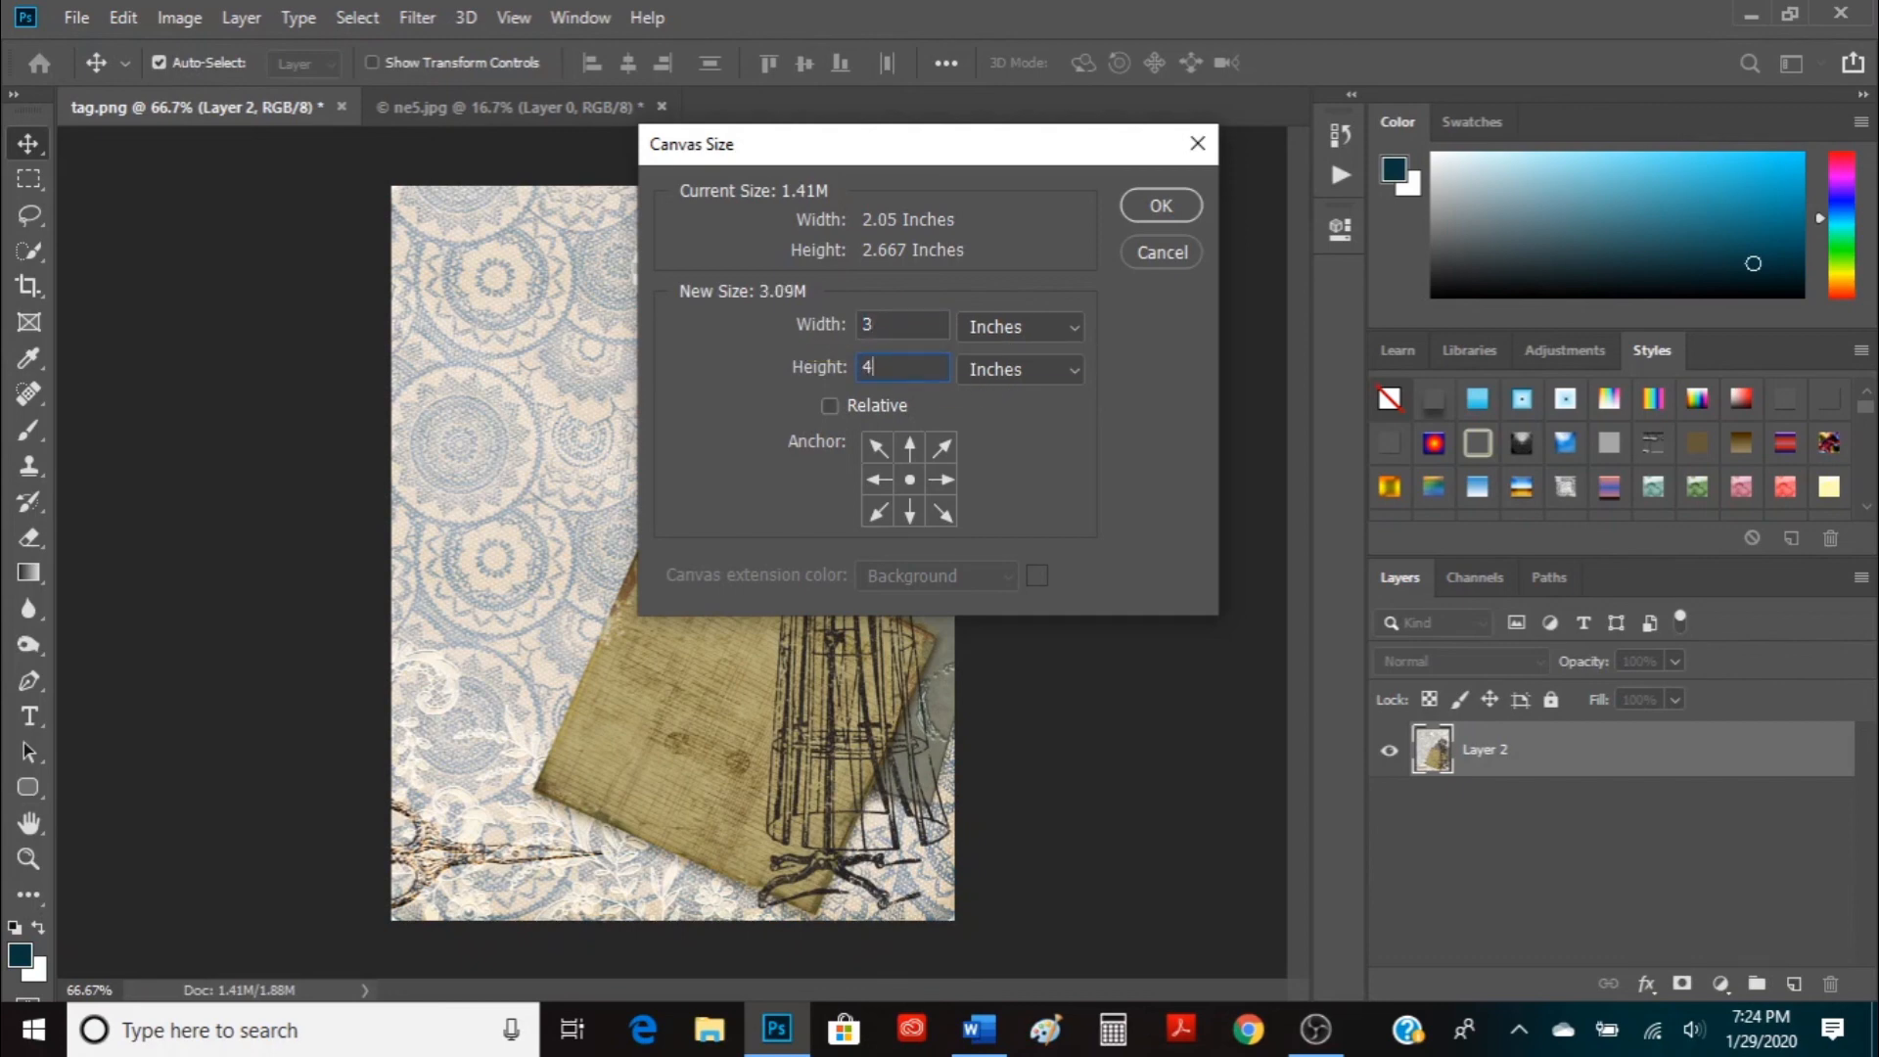
left_click(1157, 205)
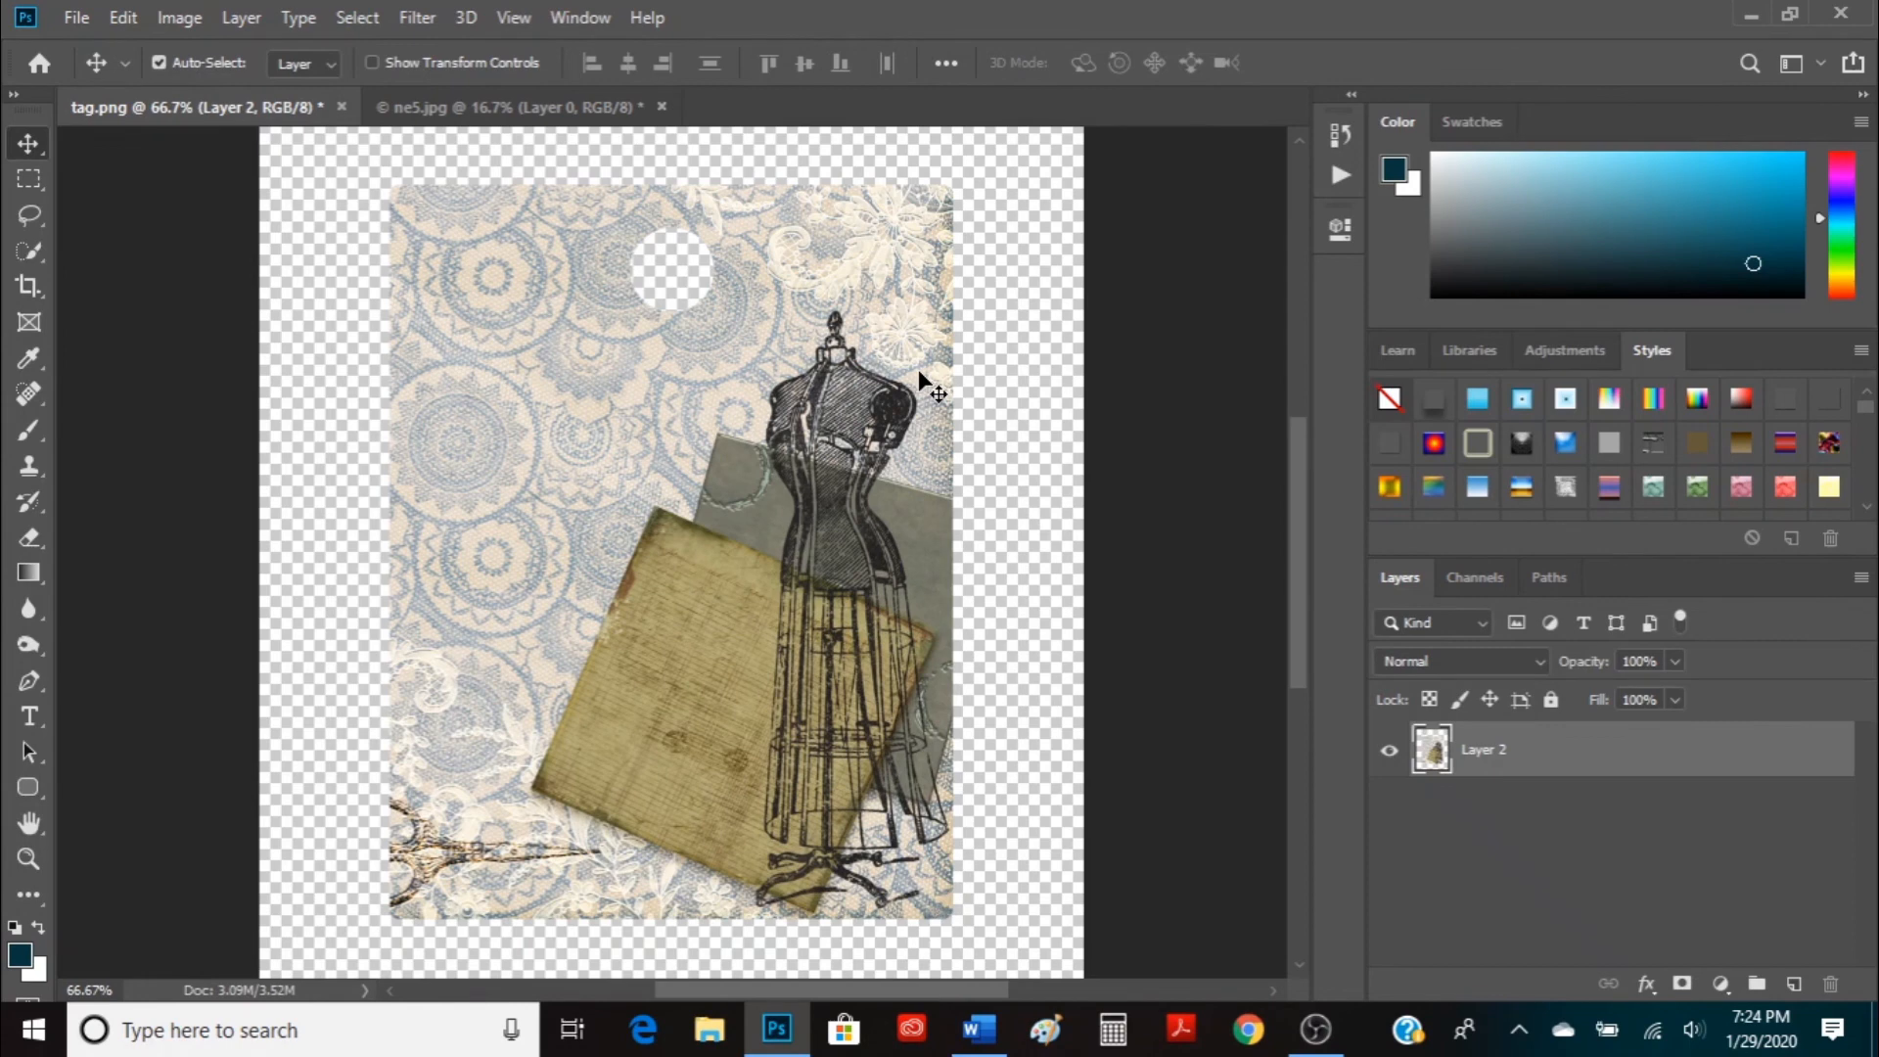
mouse_move(834, 531)
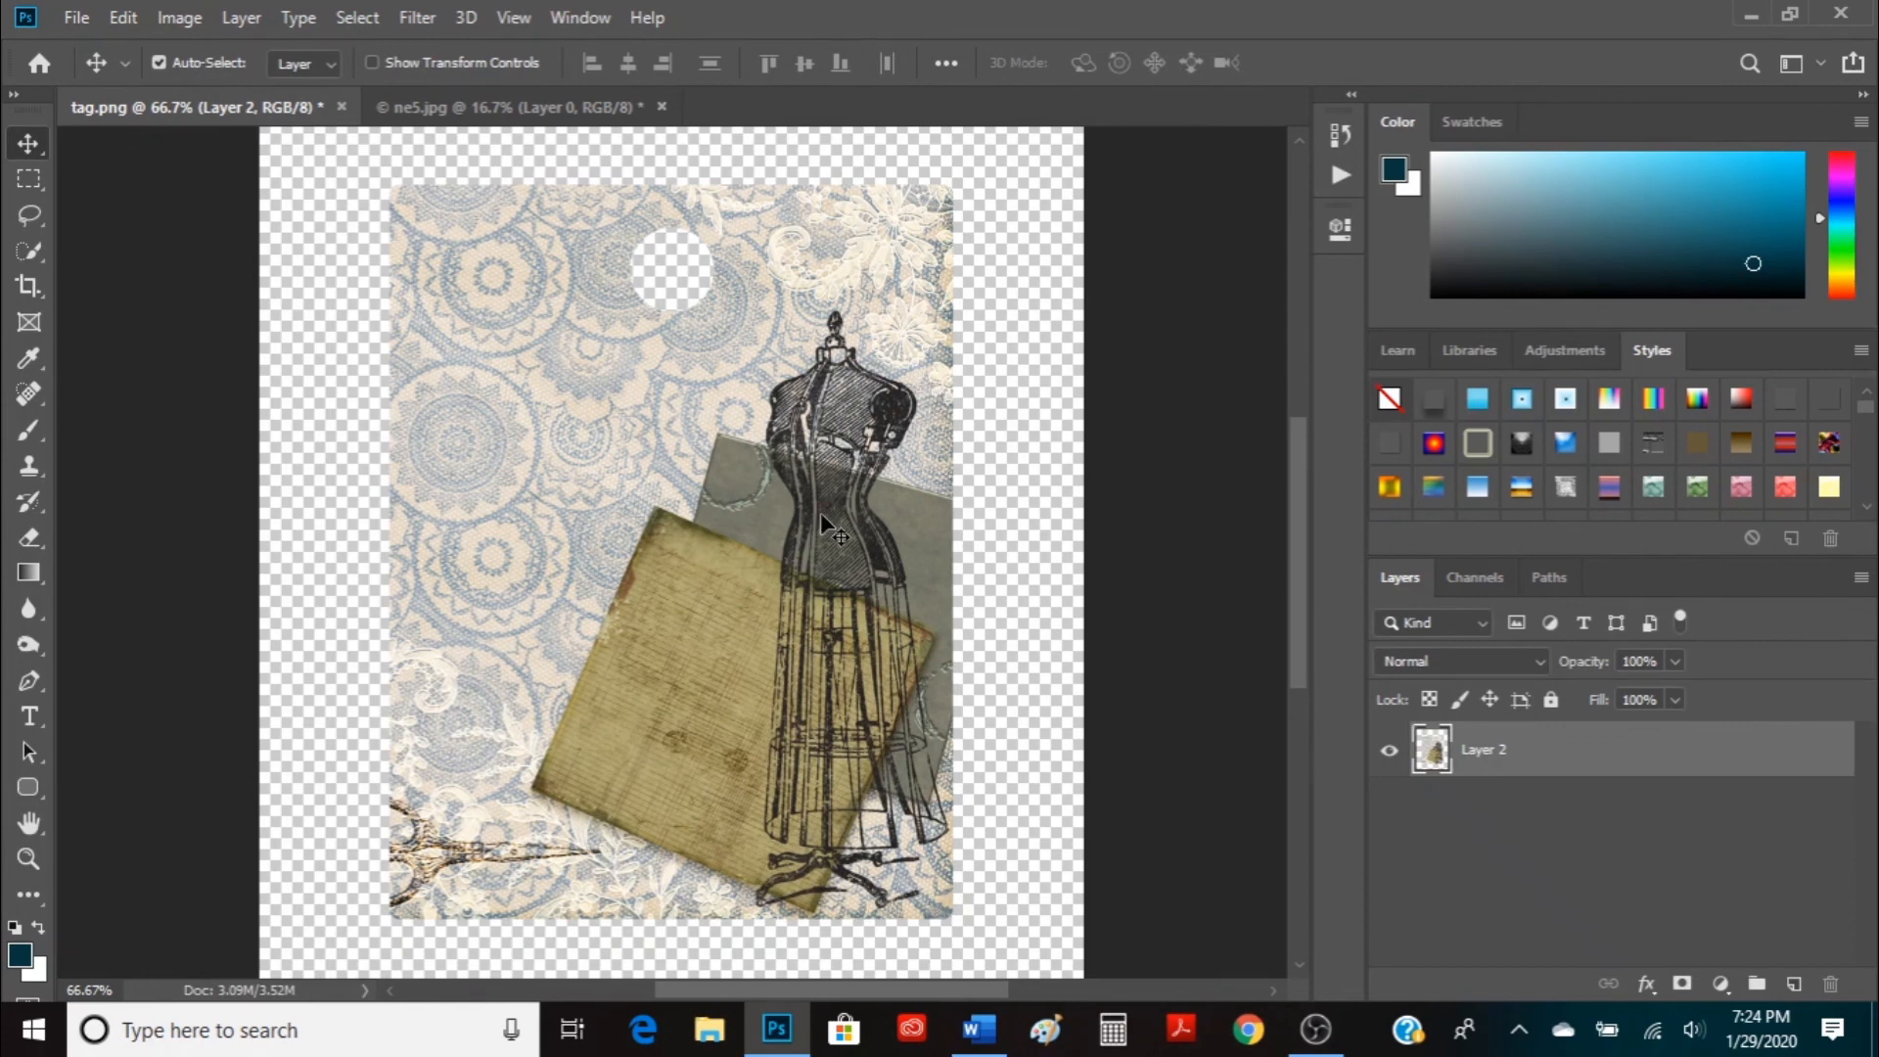
Centre the merged tag artwork on the enlarged transparent canvas
left_click_drag(826, 532, 910, 514)
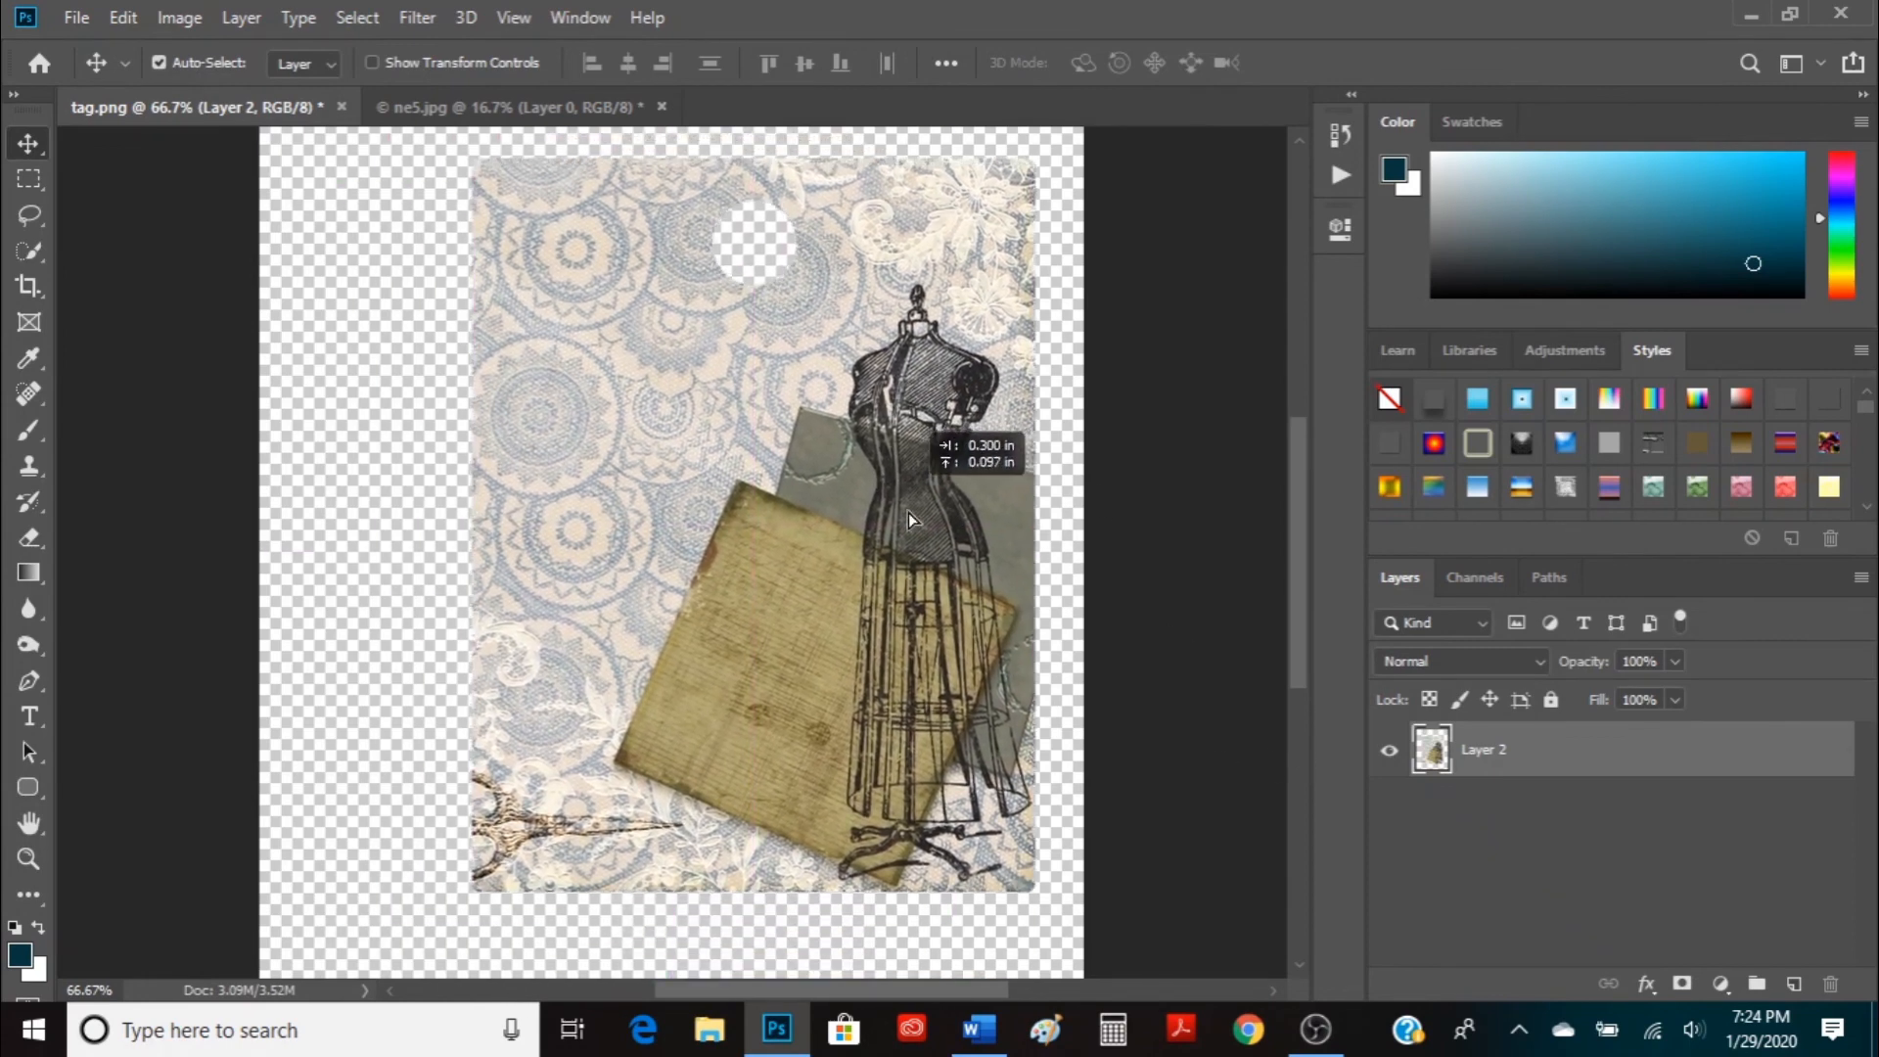
left_click_drag(906, 521, 845, 526)
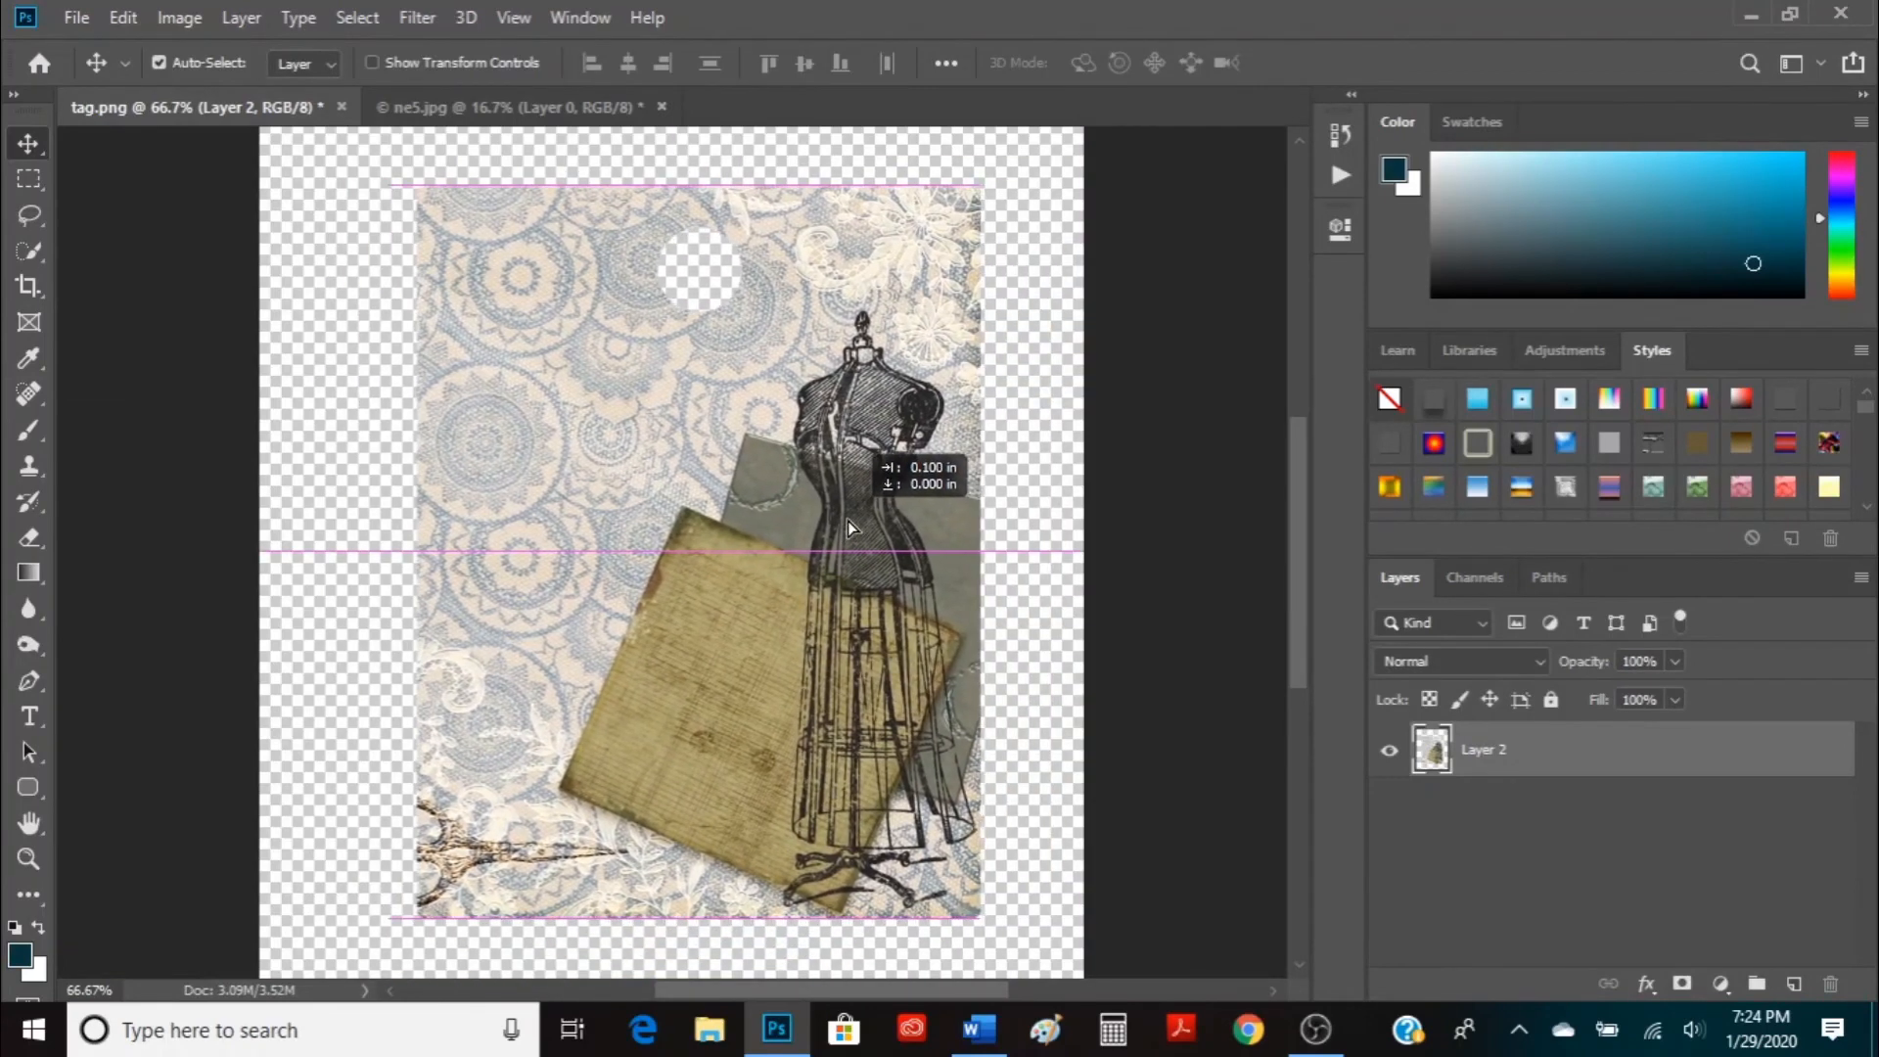
left_click_drag(839, 526, 826, 514)
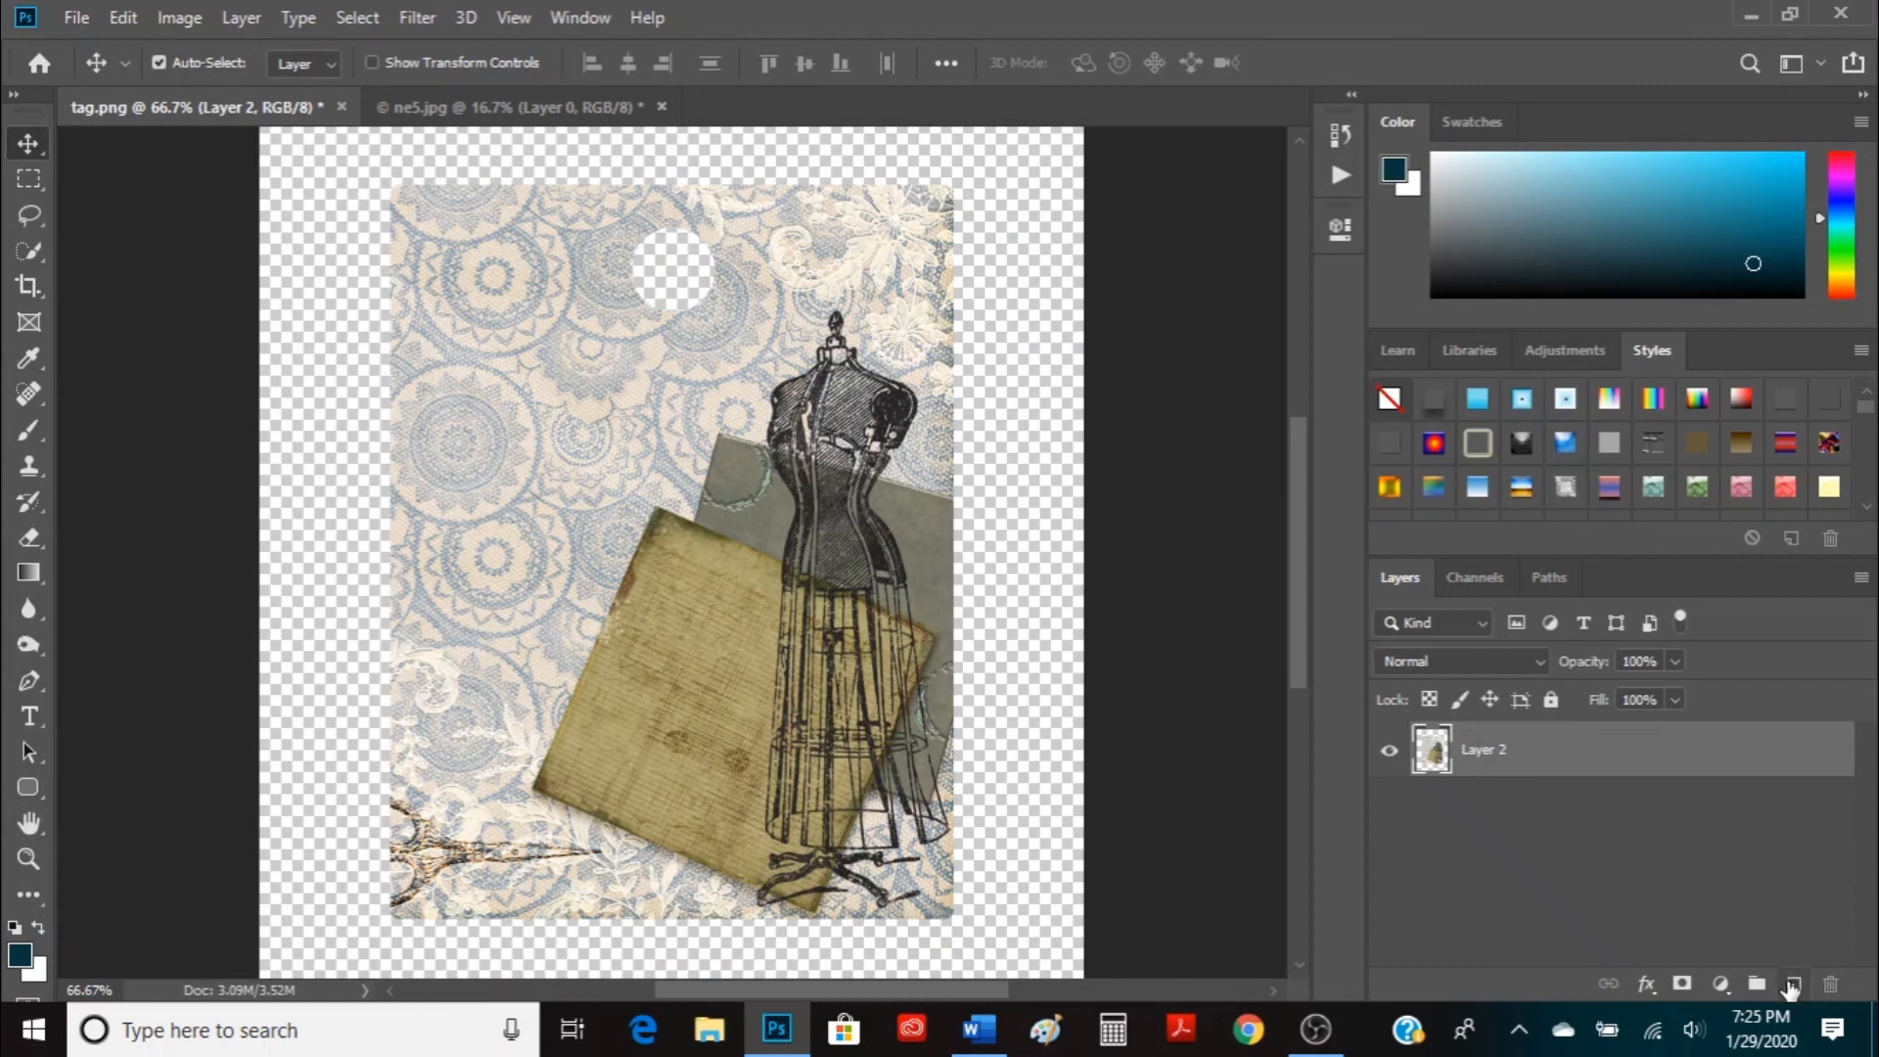
Add a new Layer 3 and set the foreground colour to muted purple #af66a9
left_click(1793, 985)
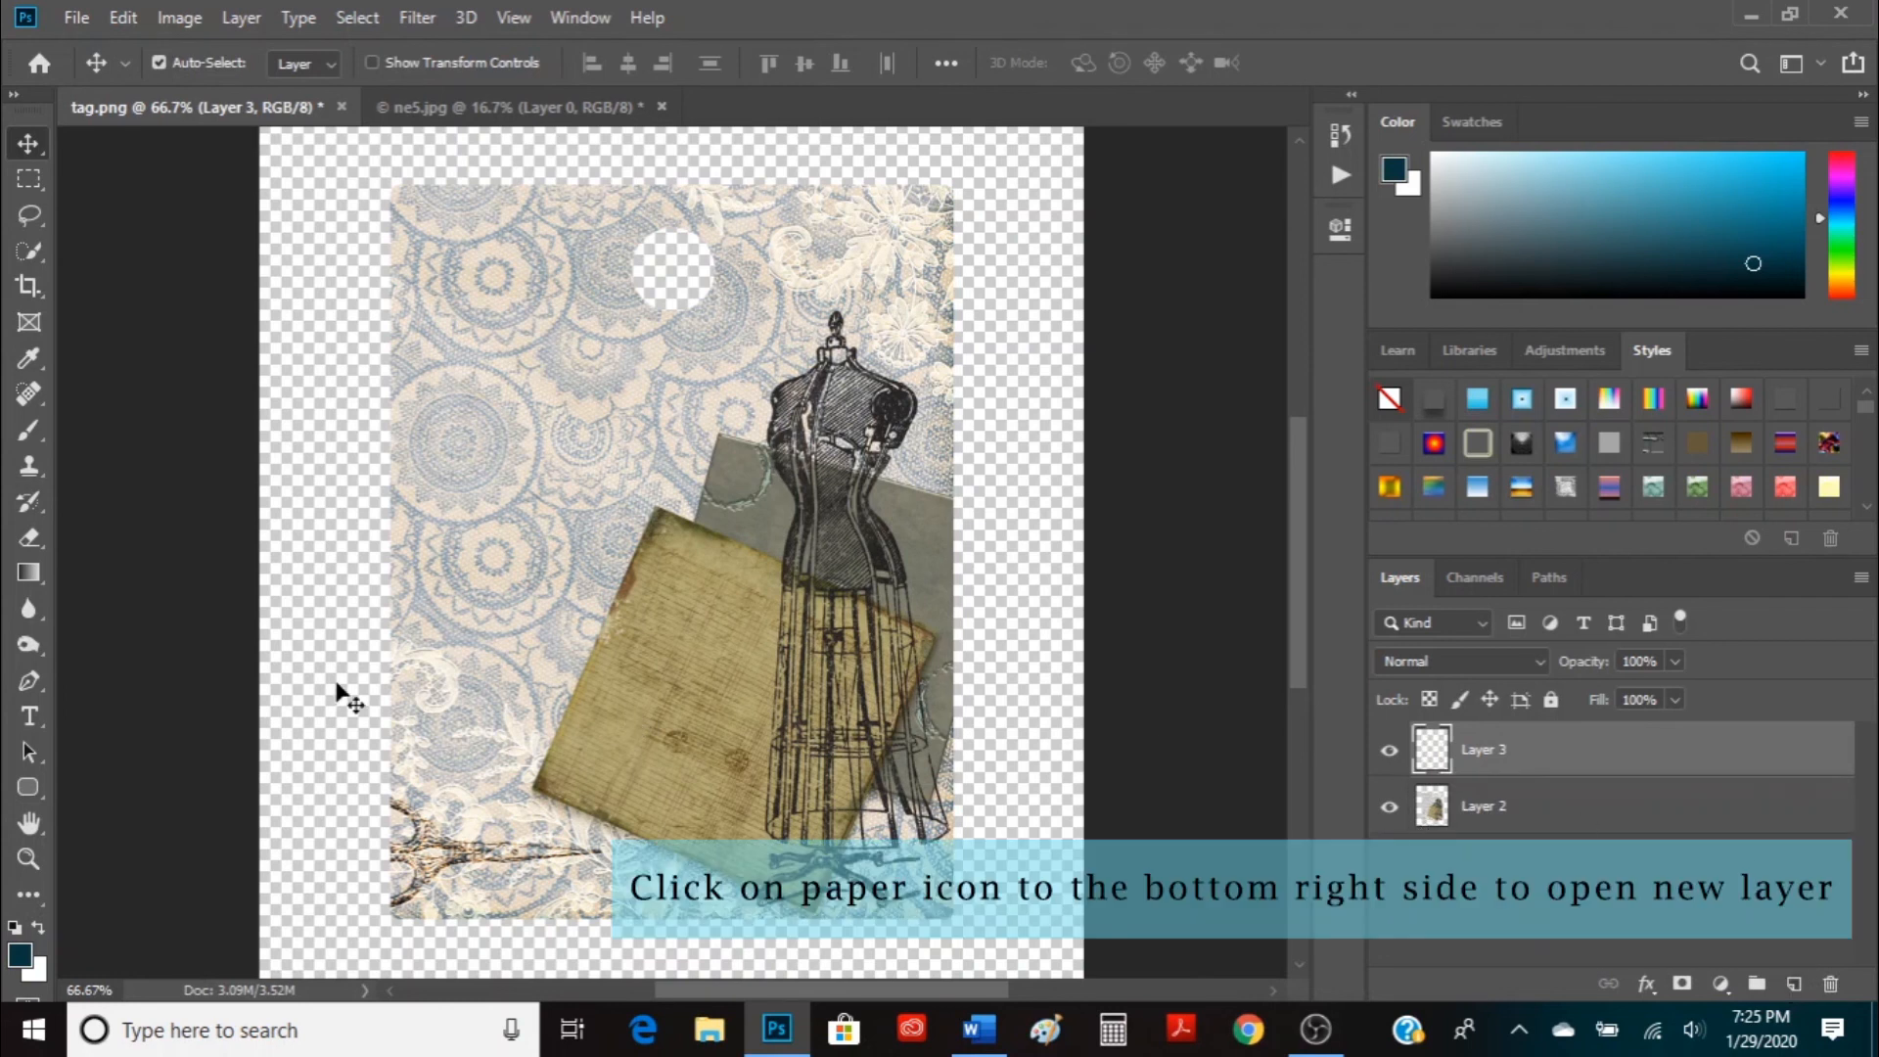
mouse_move(33, 953)
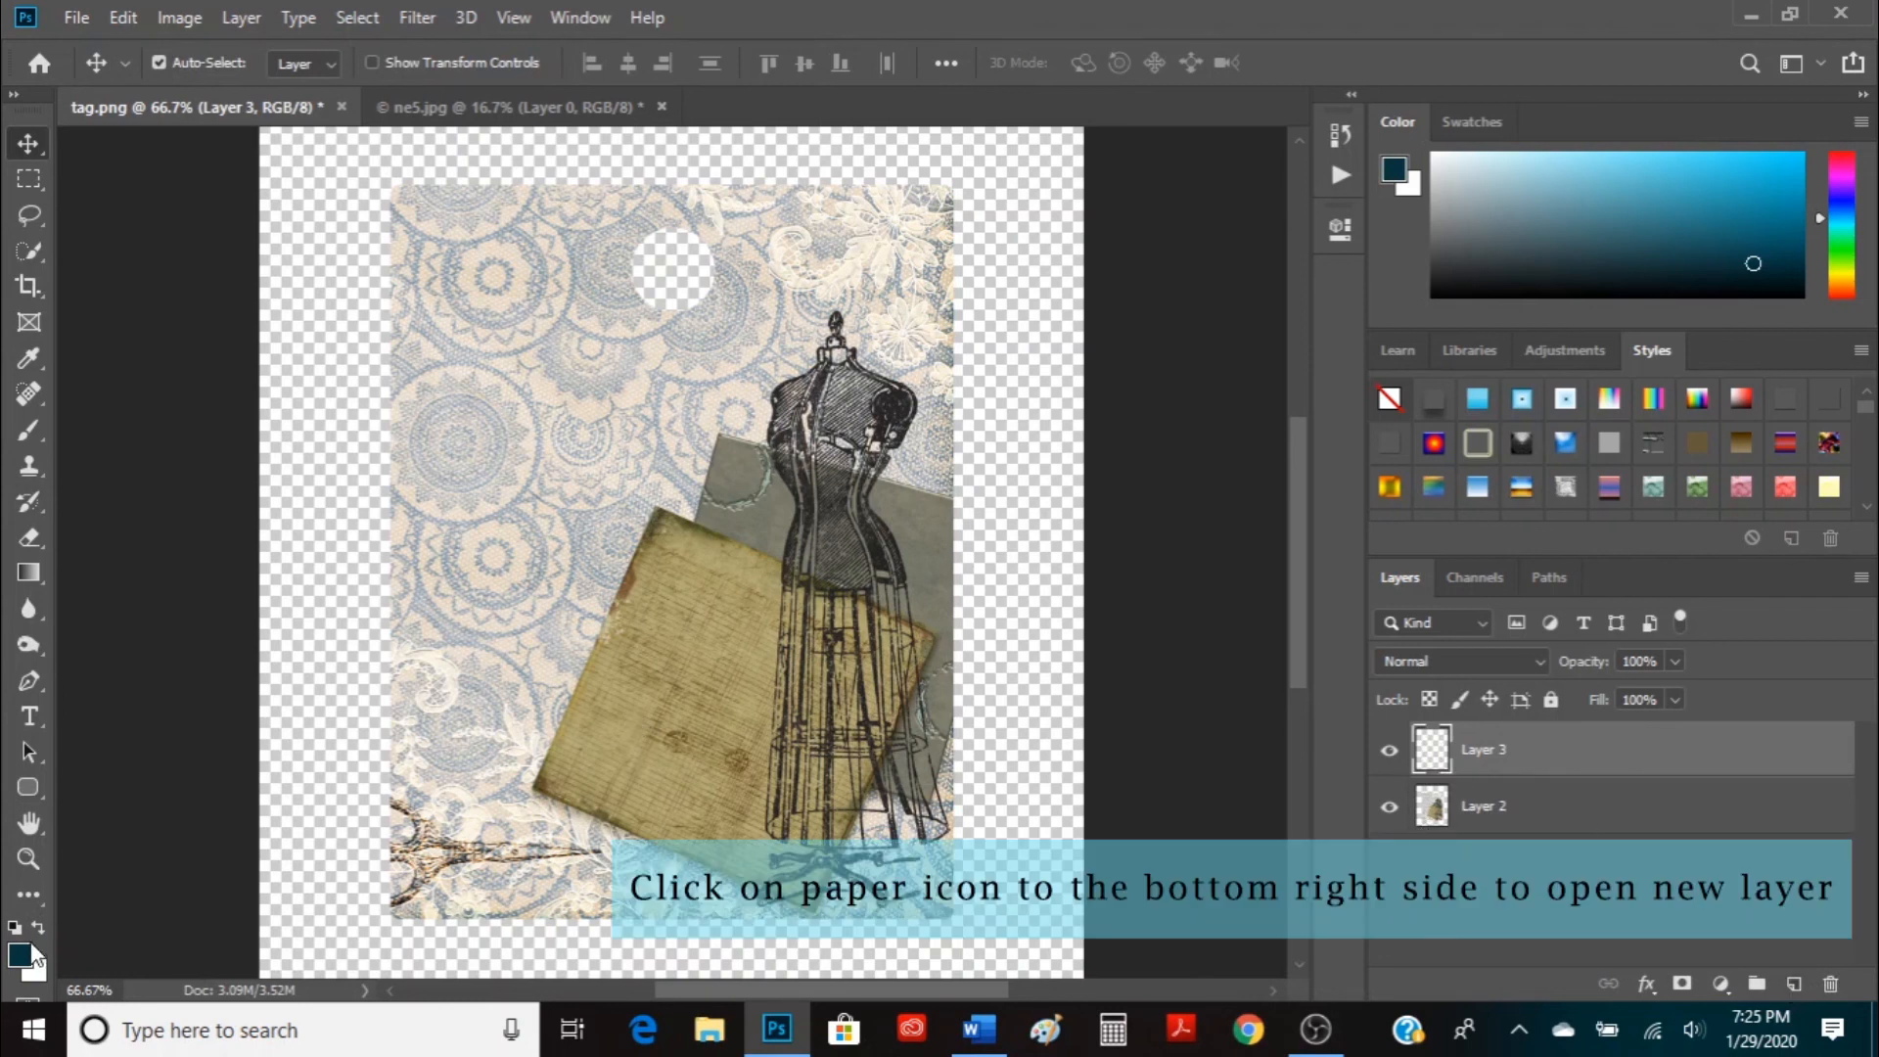
mouse_move(25, 957)
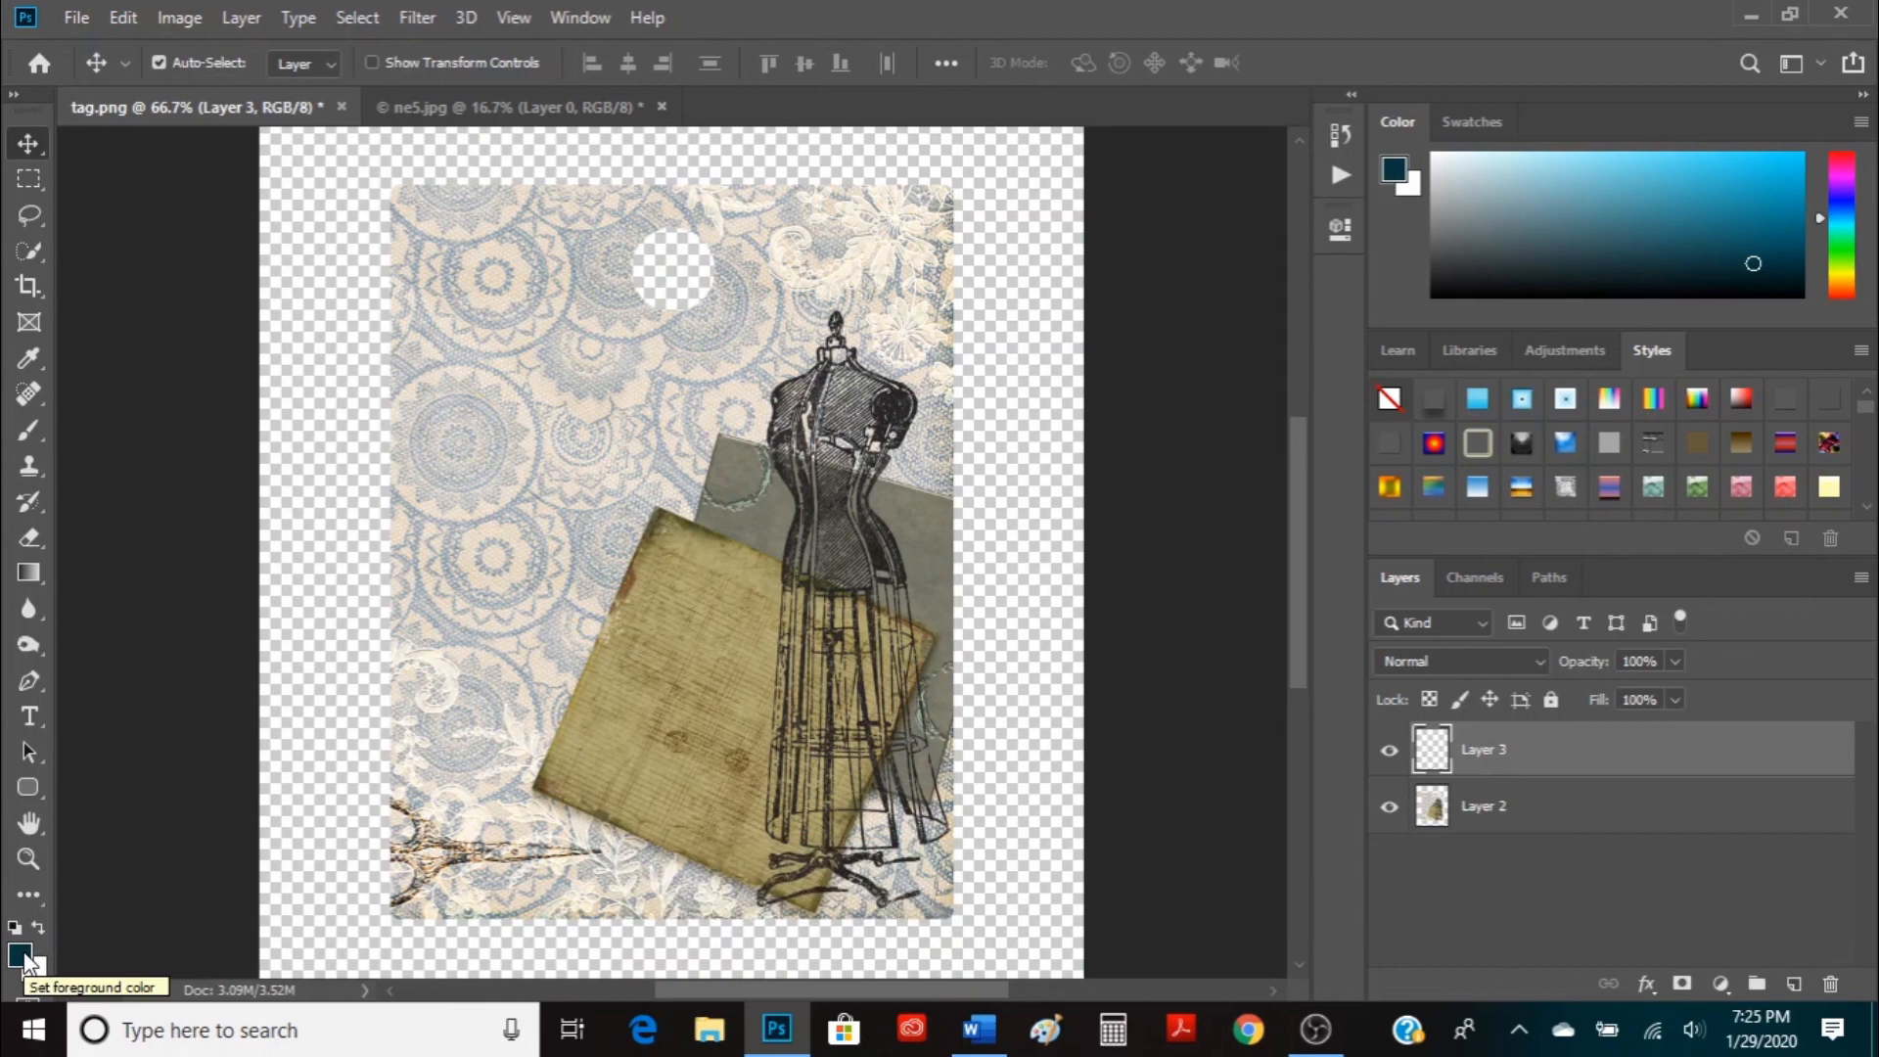
left_click(25, 953)
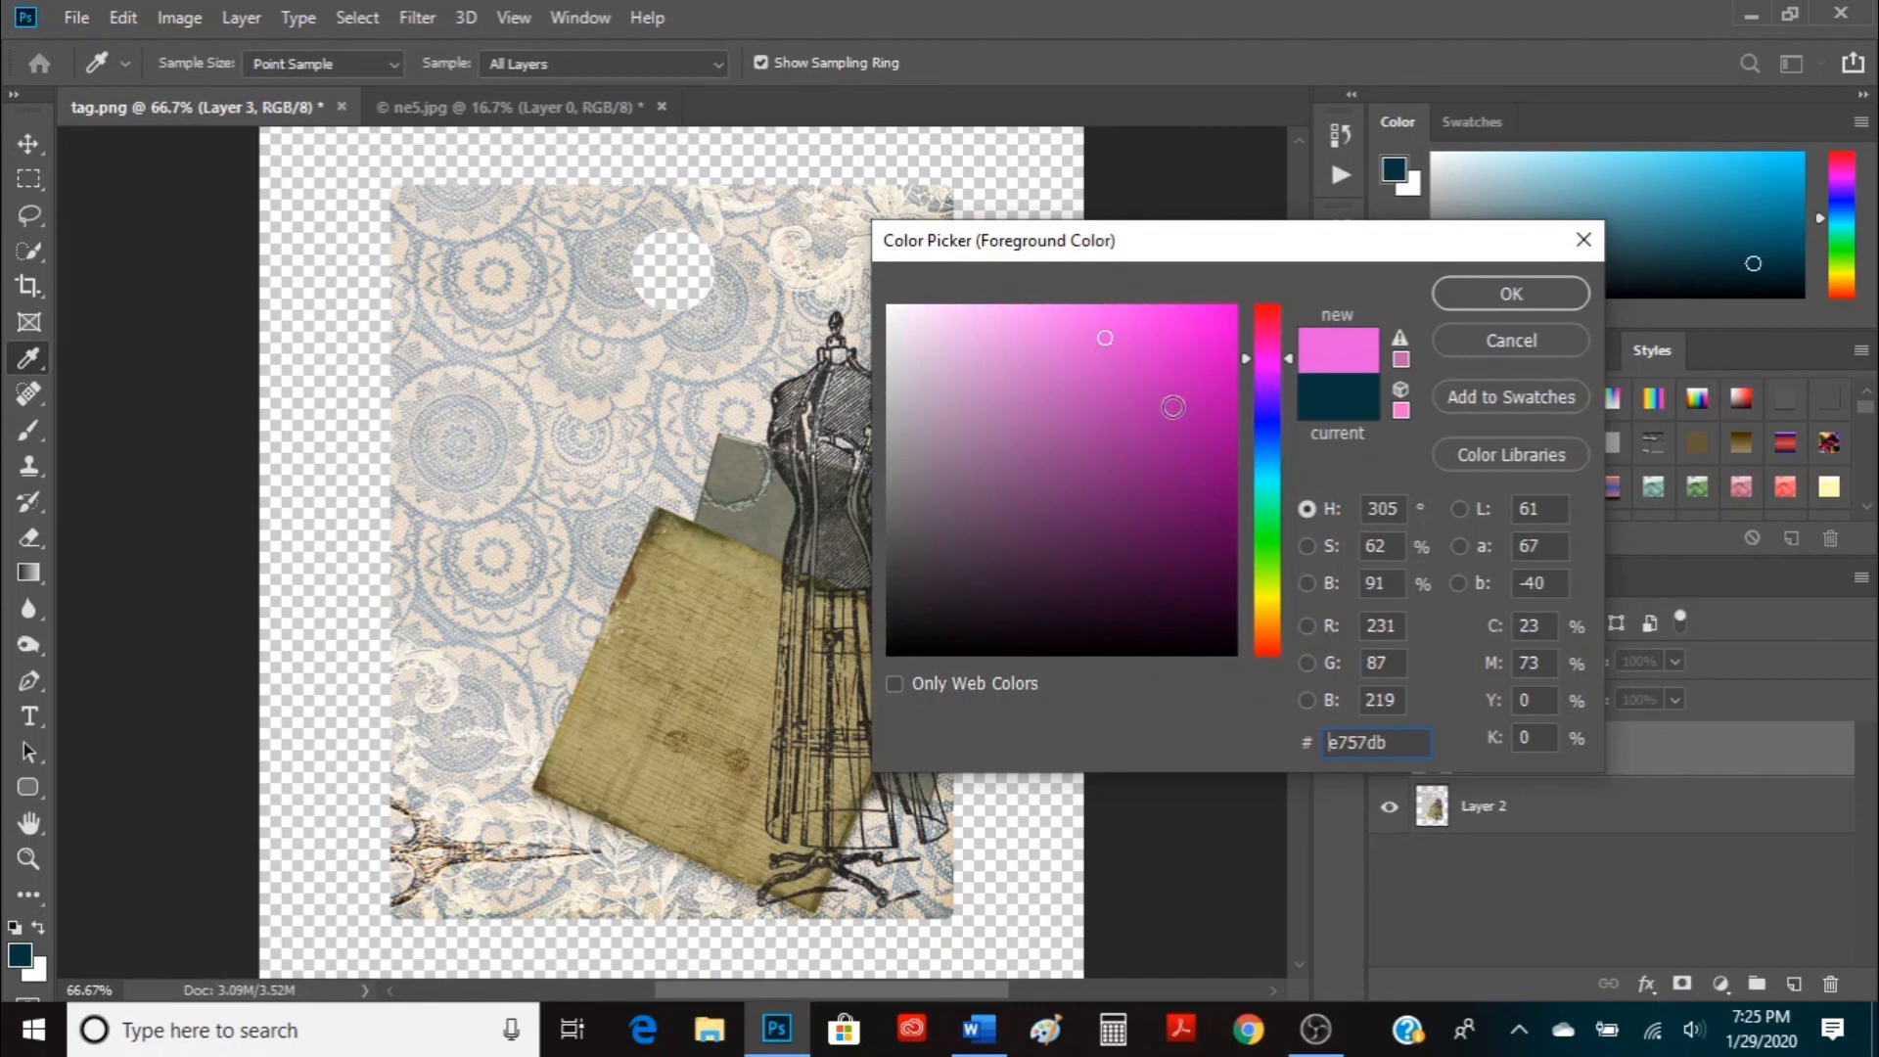
left_click(1034, 413)
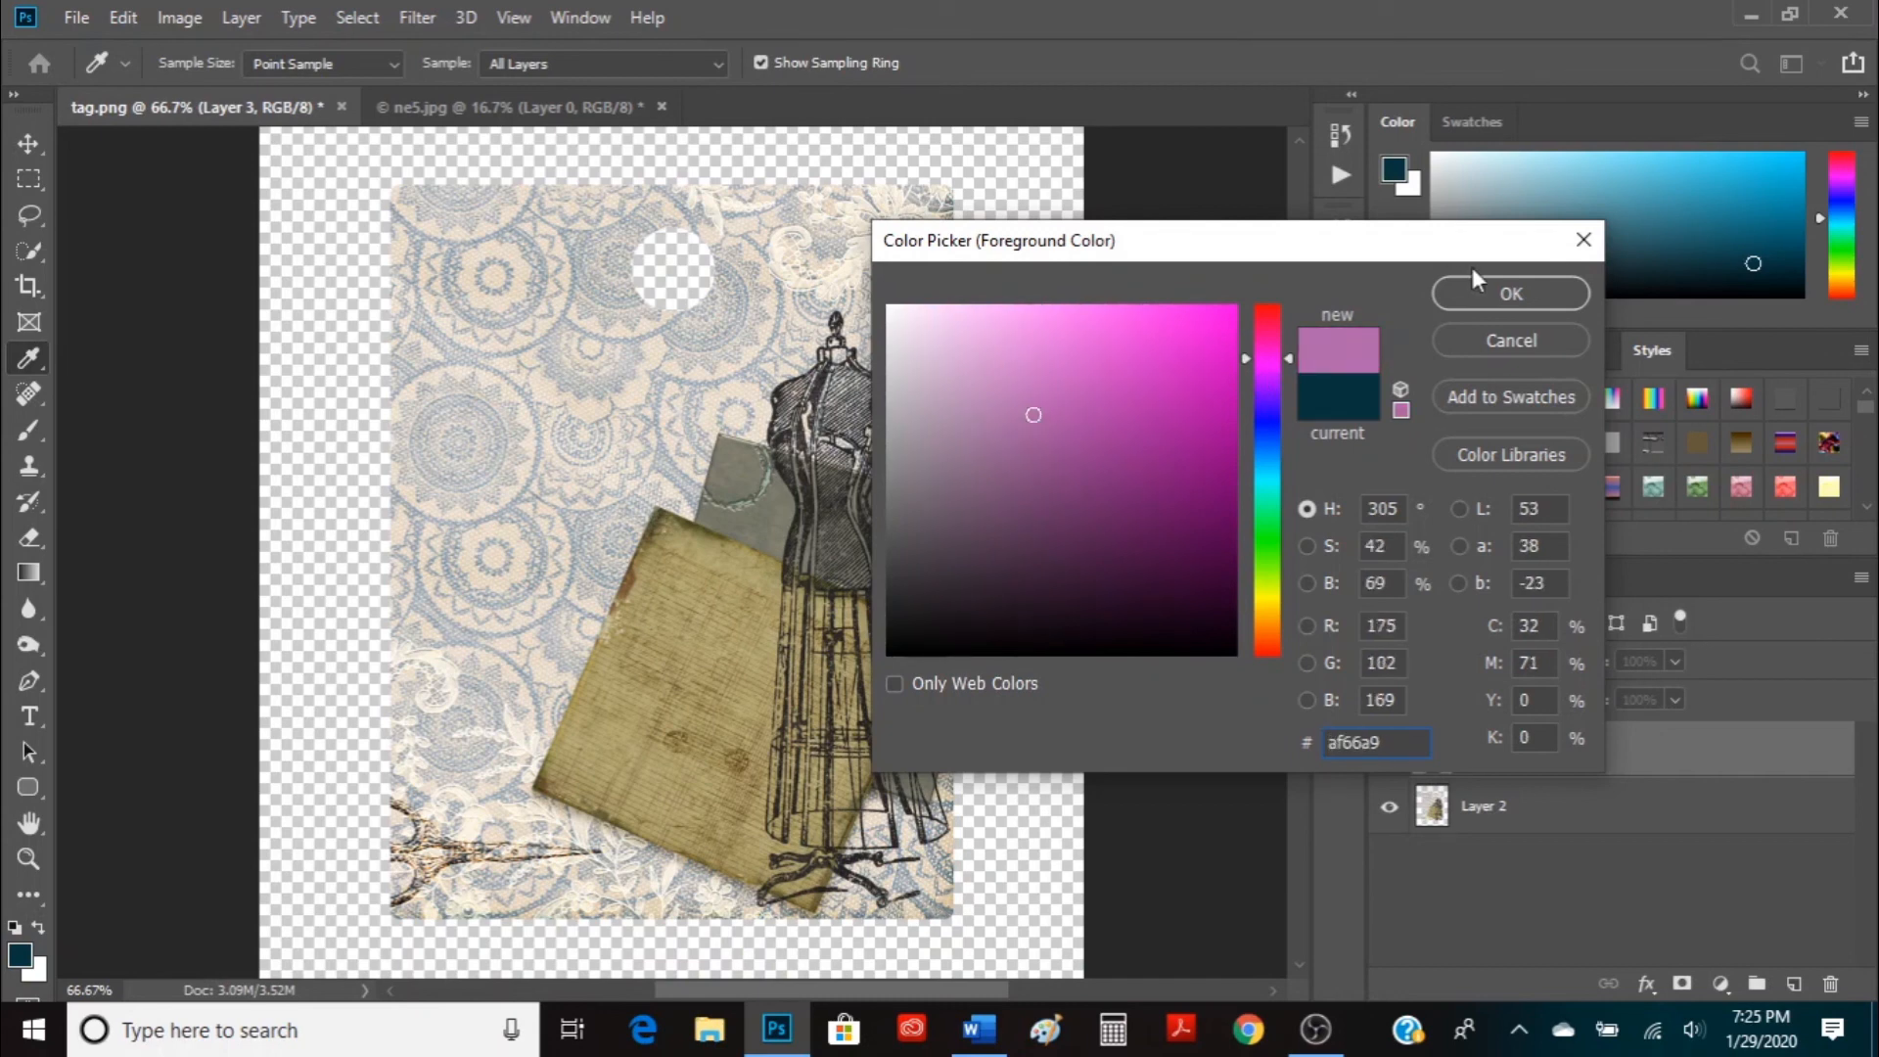
left_click(1510, 294)
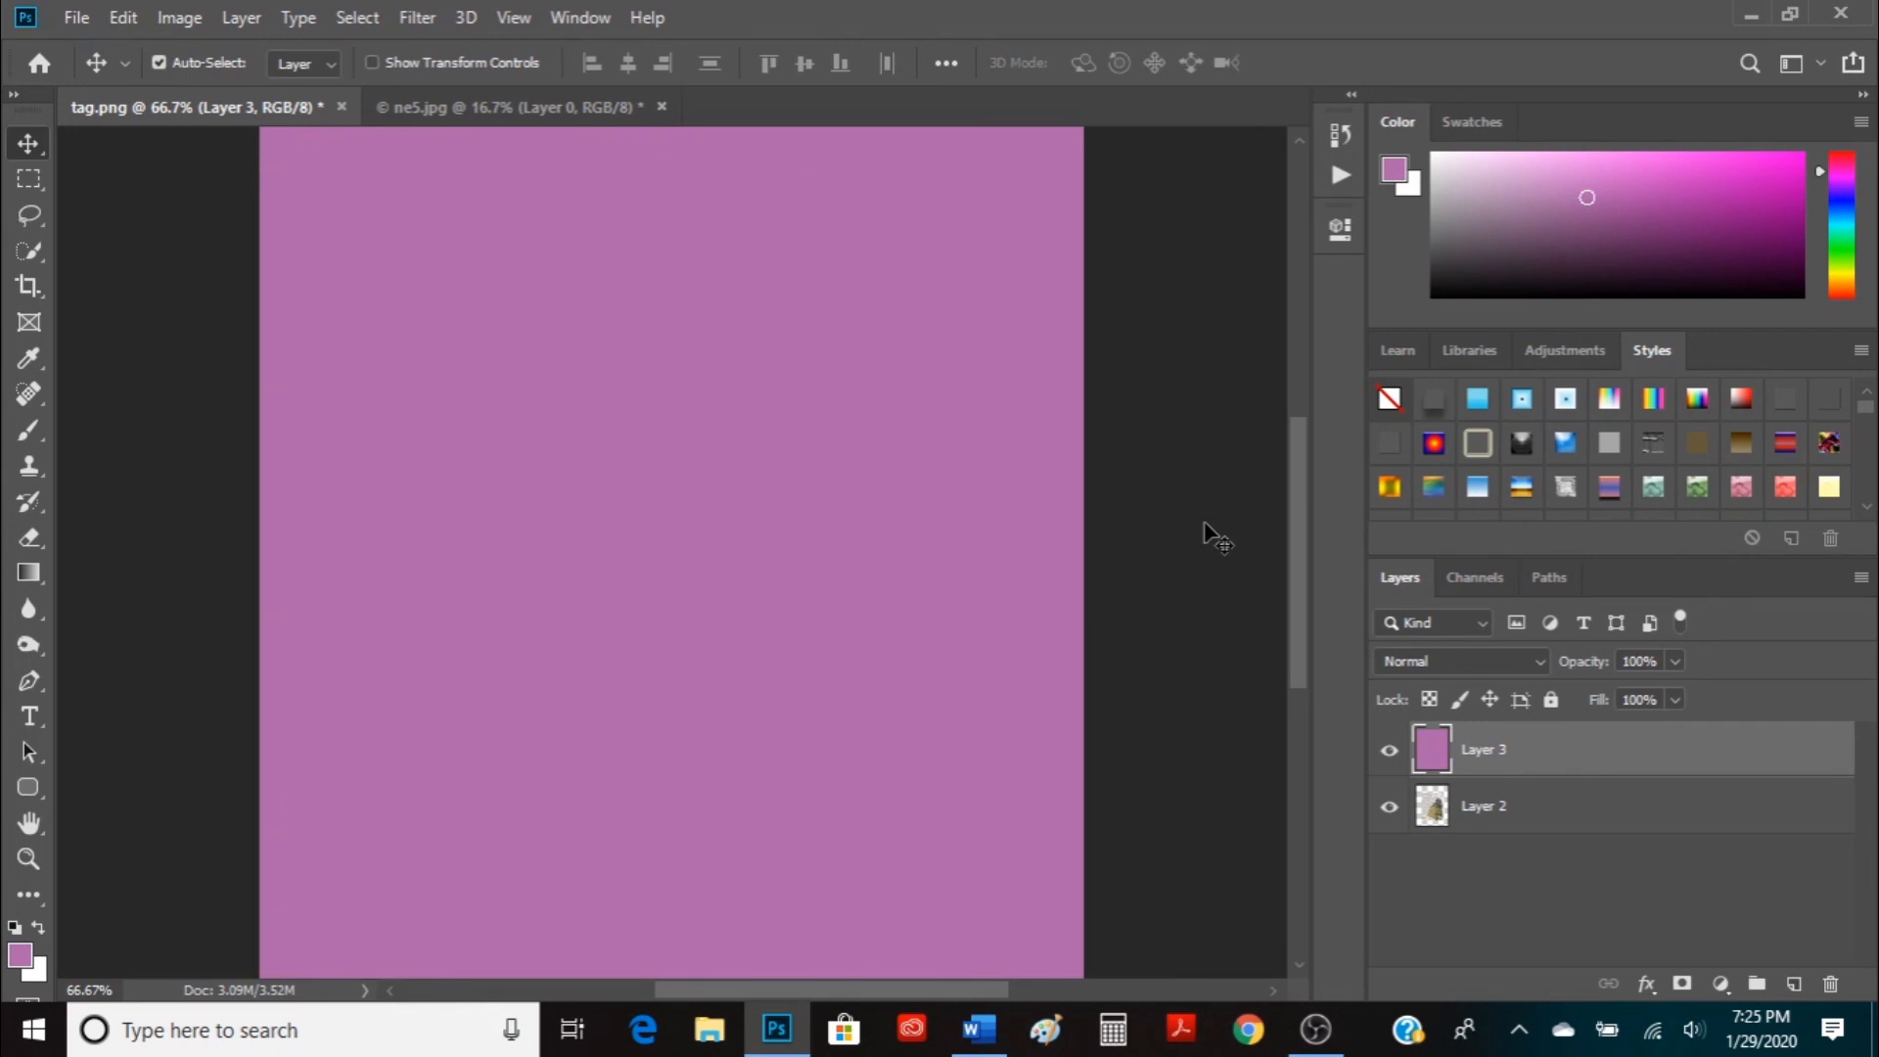
mouse_move(1439, 548)
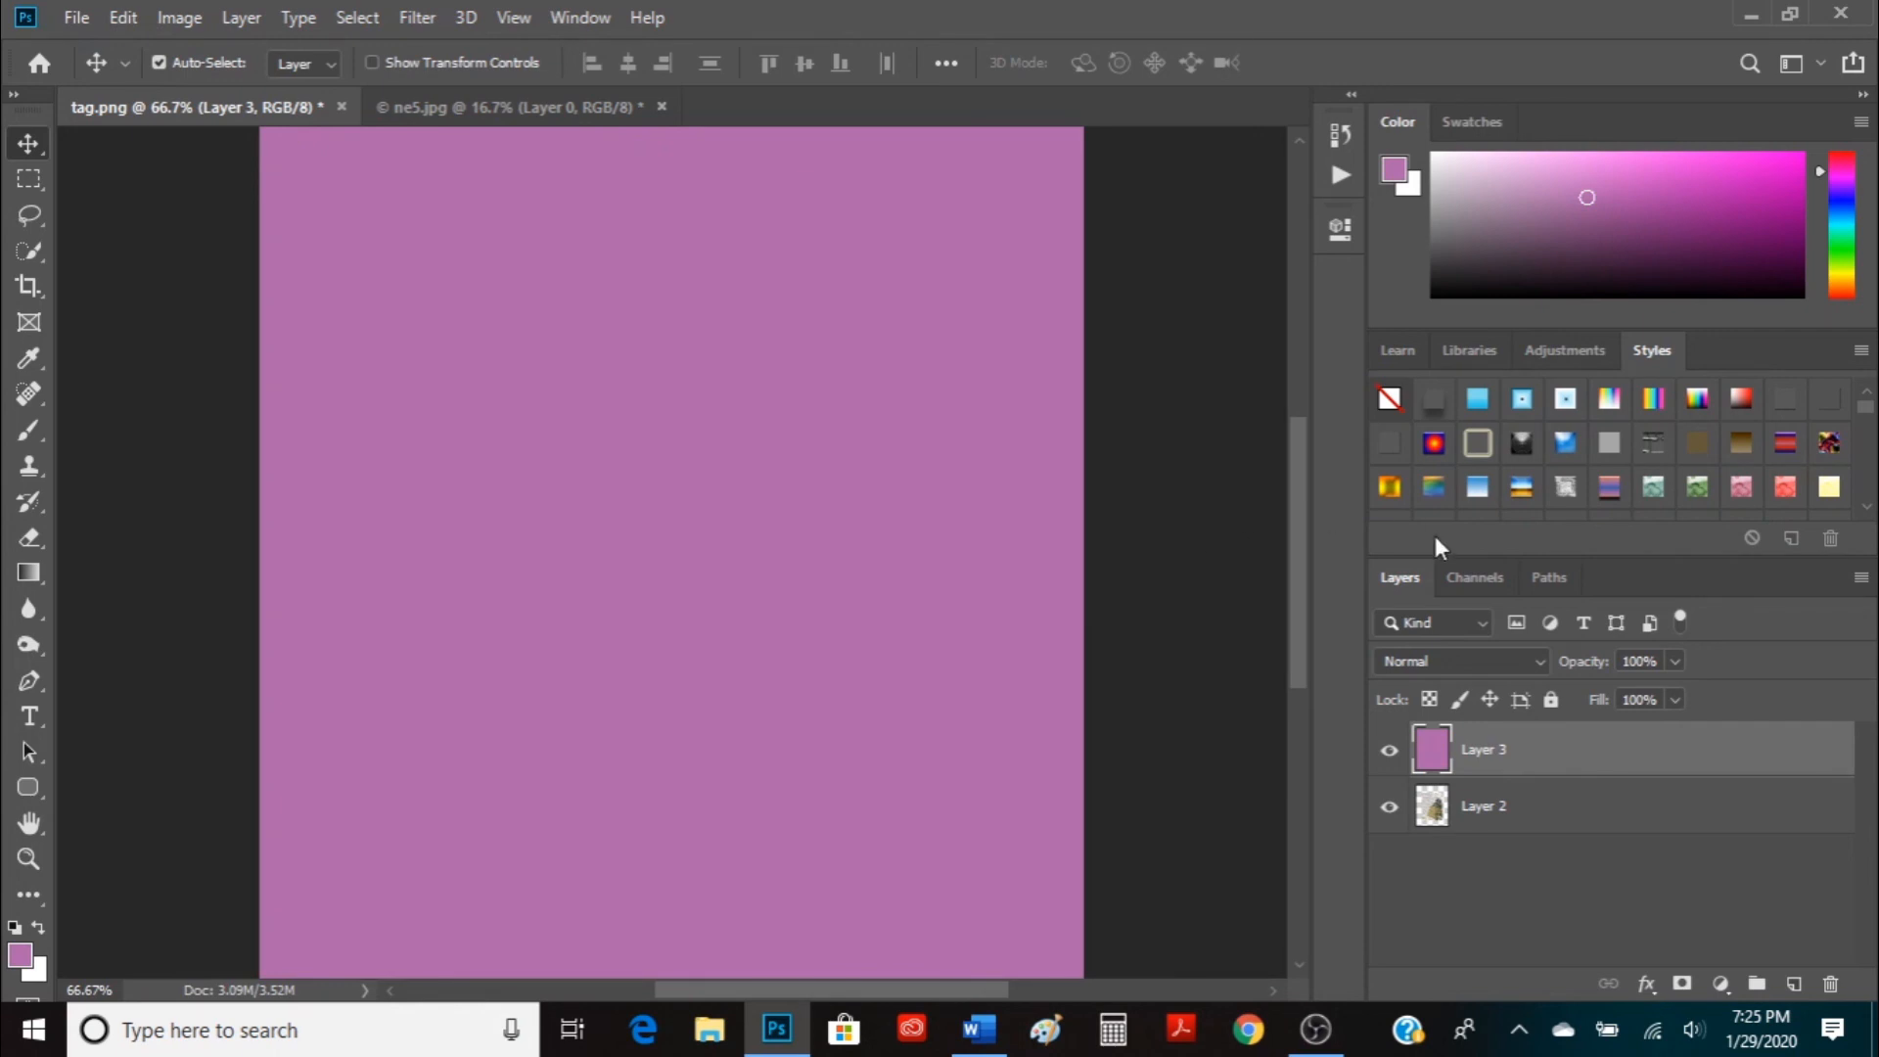
Create a clipping mask so Layer 3's purple shows only within the tag shape
right_click(1481, 750)
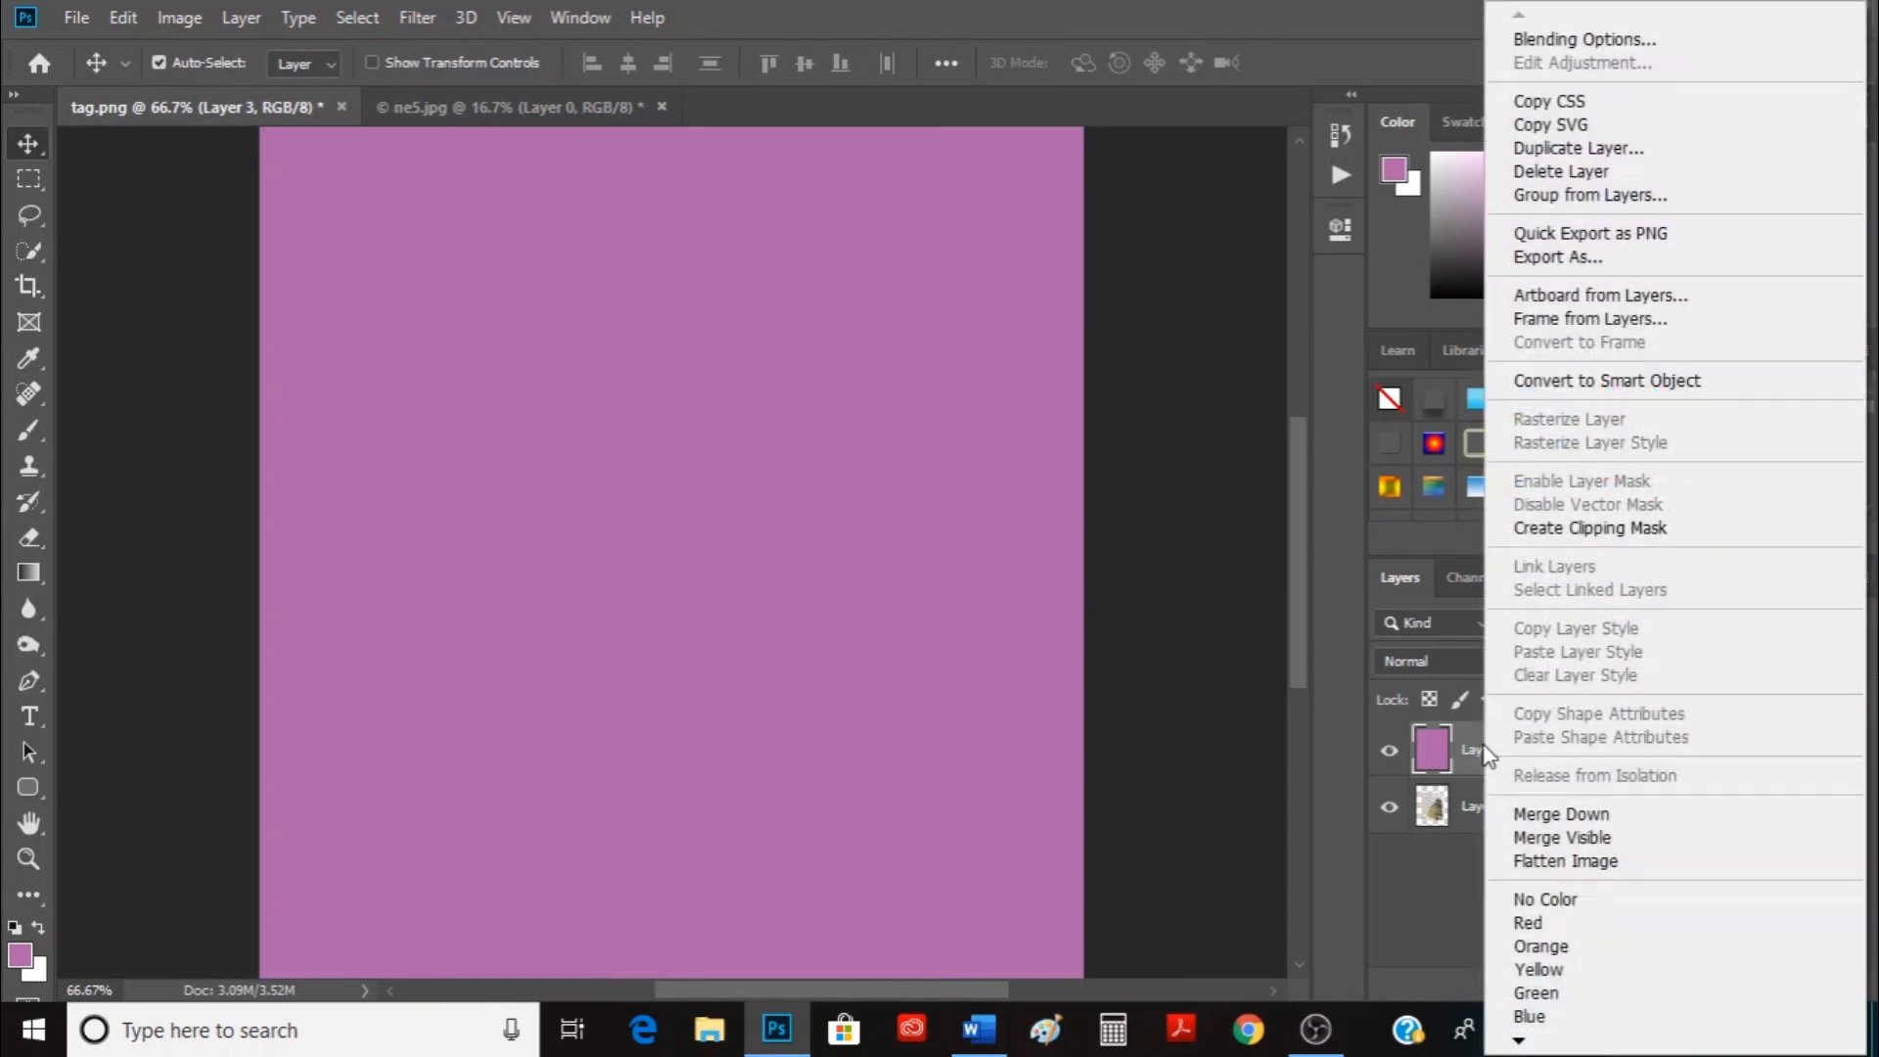
mouse_move(1593, 528)
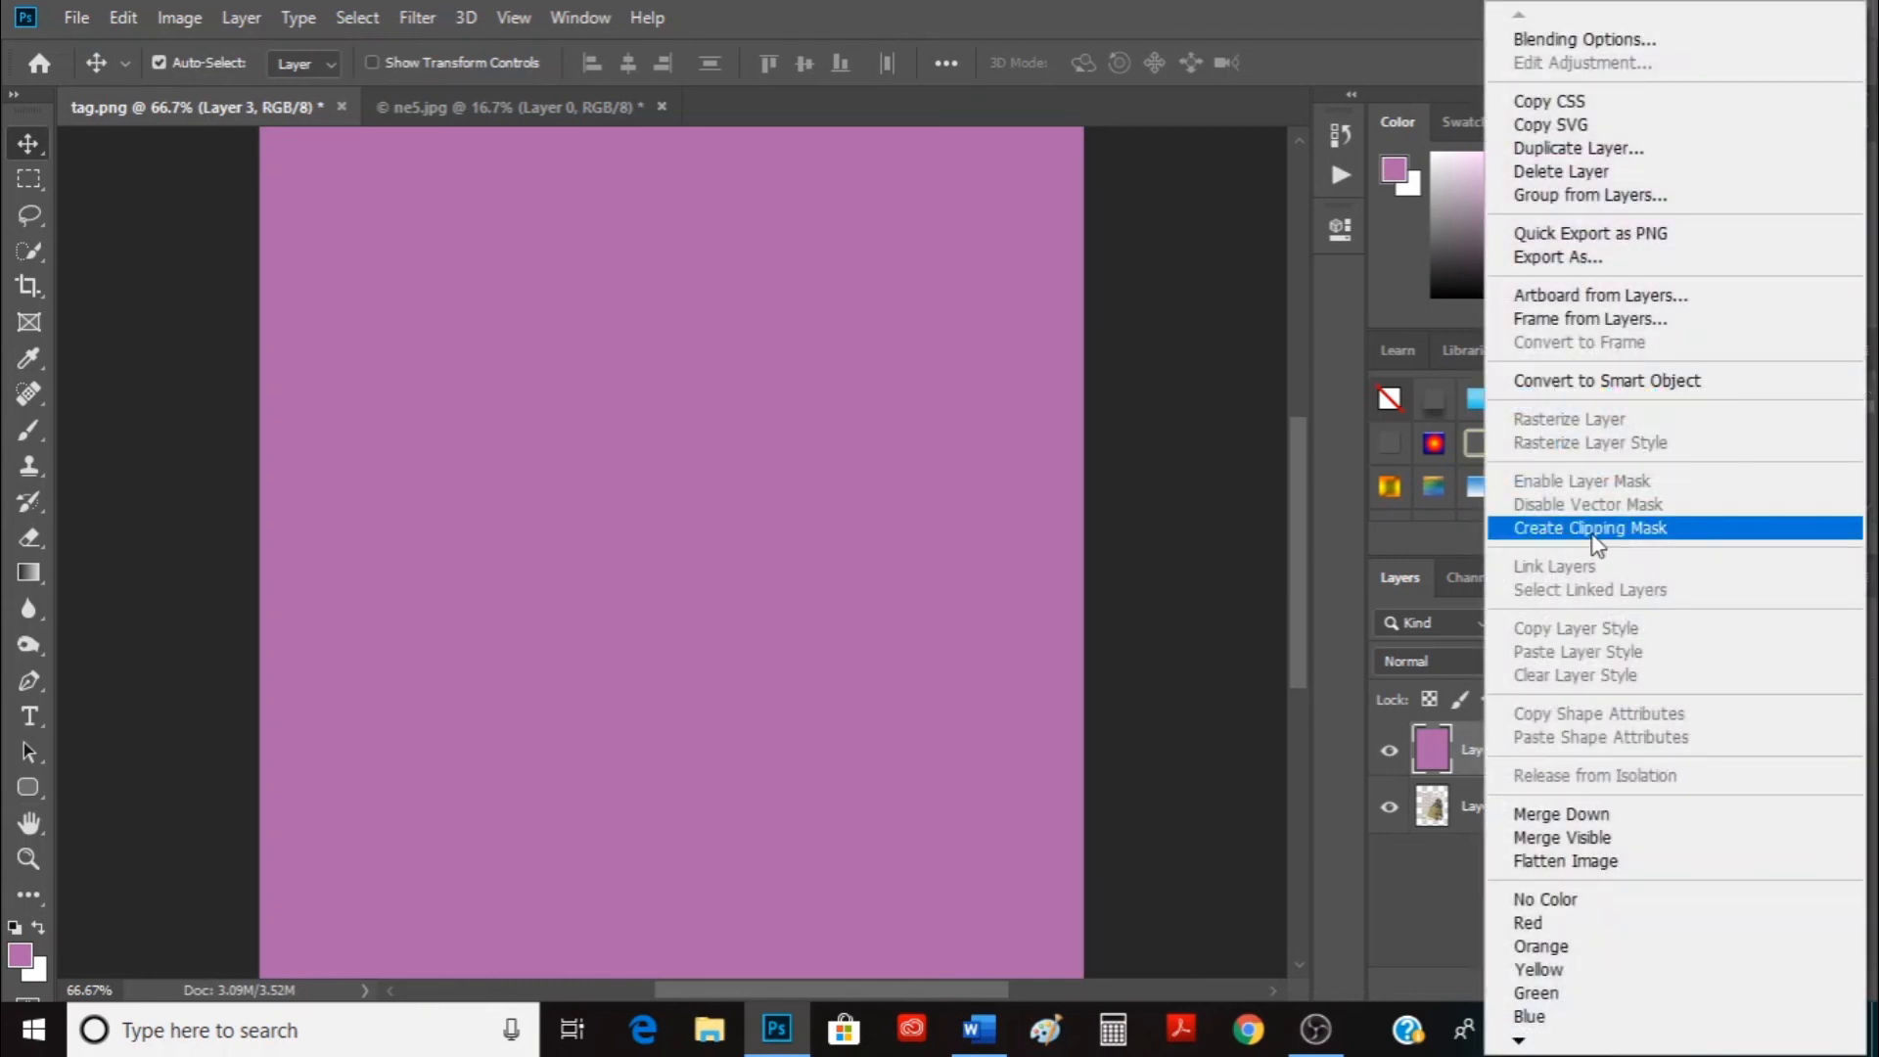
left_click(1587, 527)
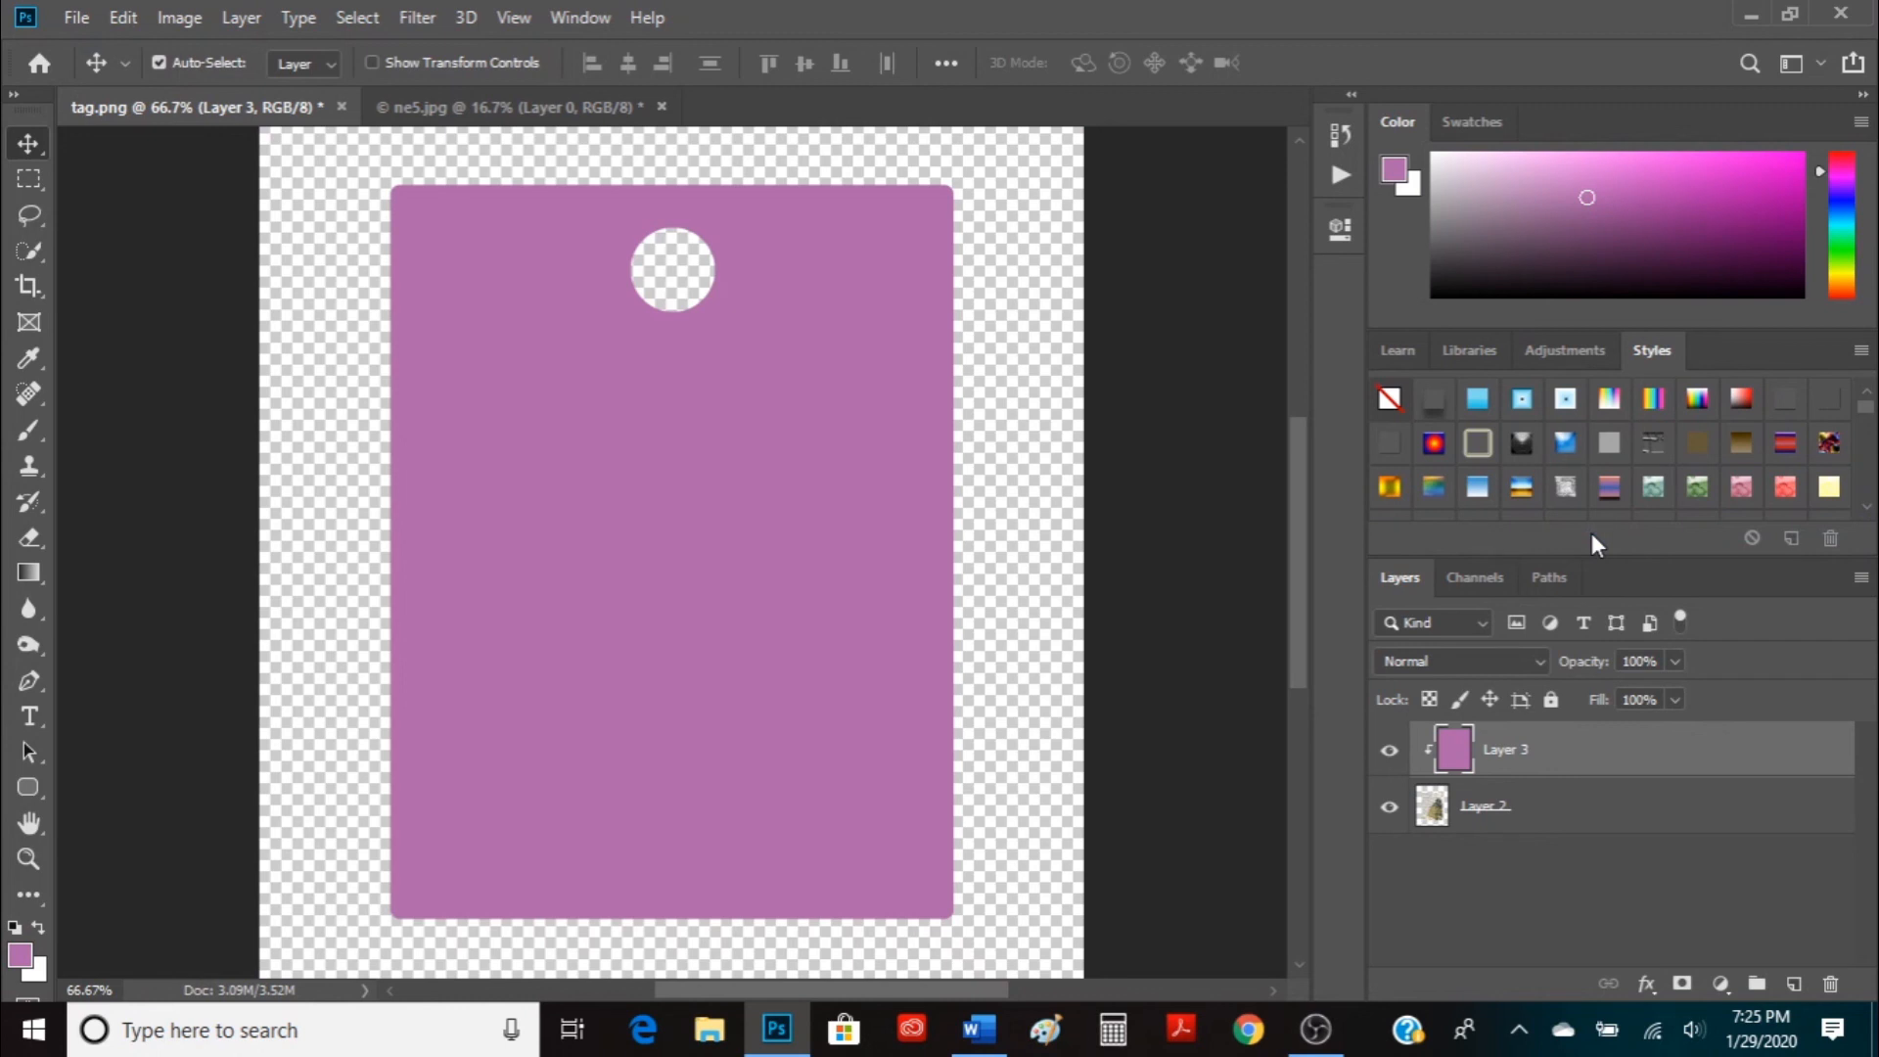
mouse_move(1560, 603)
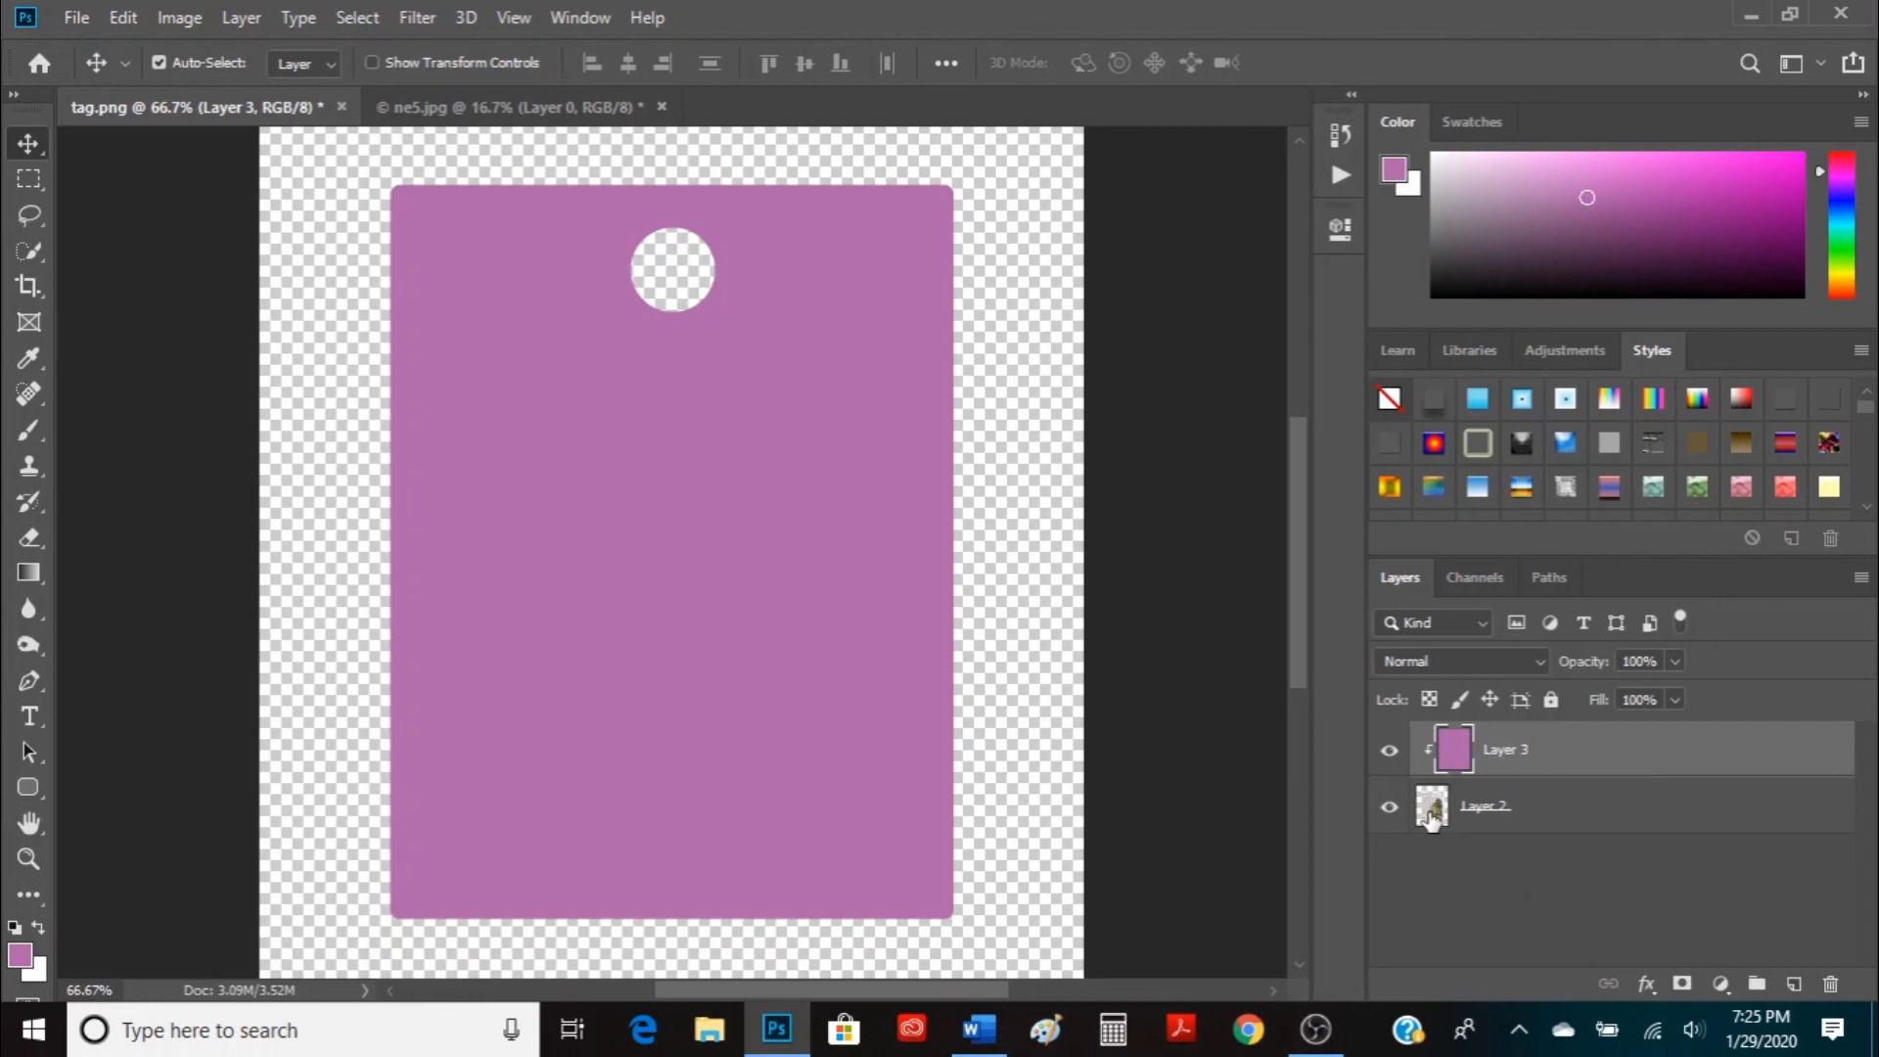
mouse_move(1433, 804)
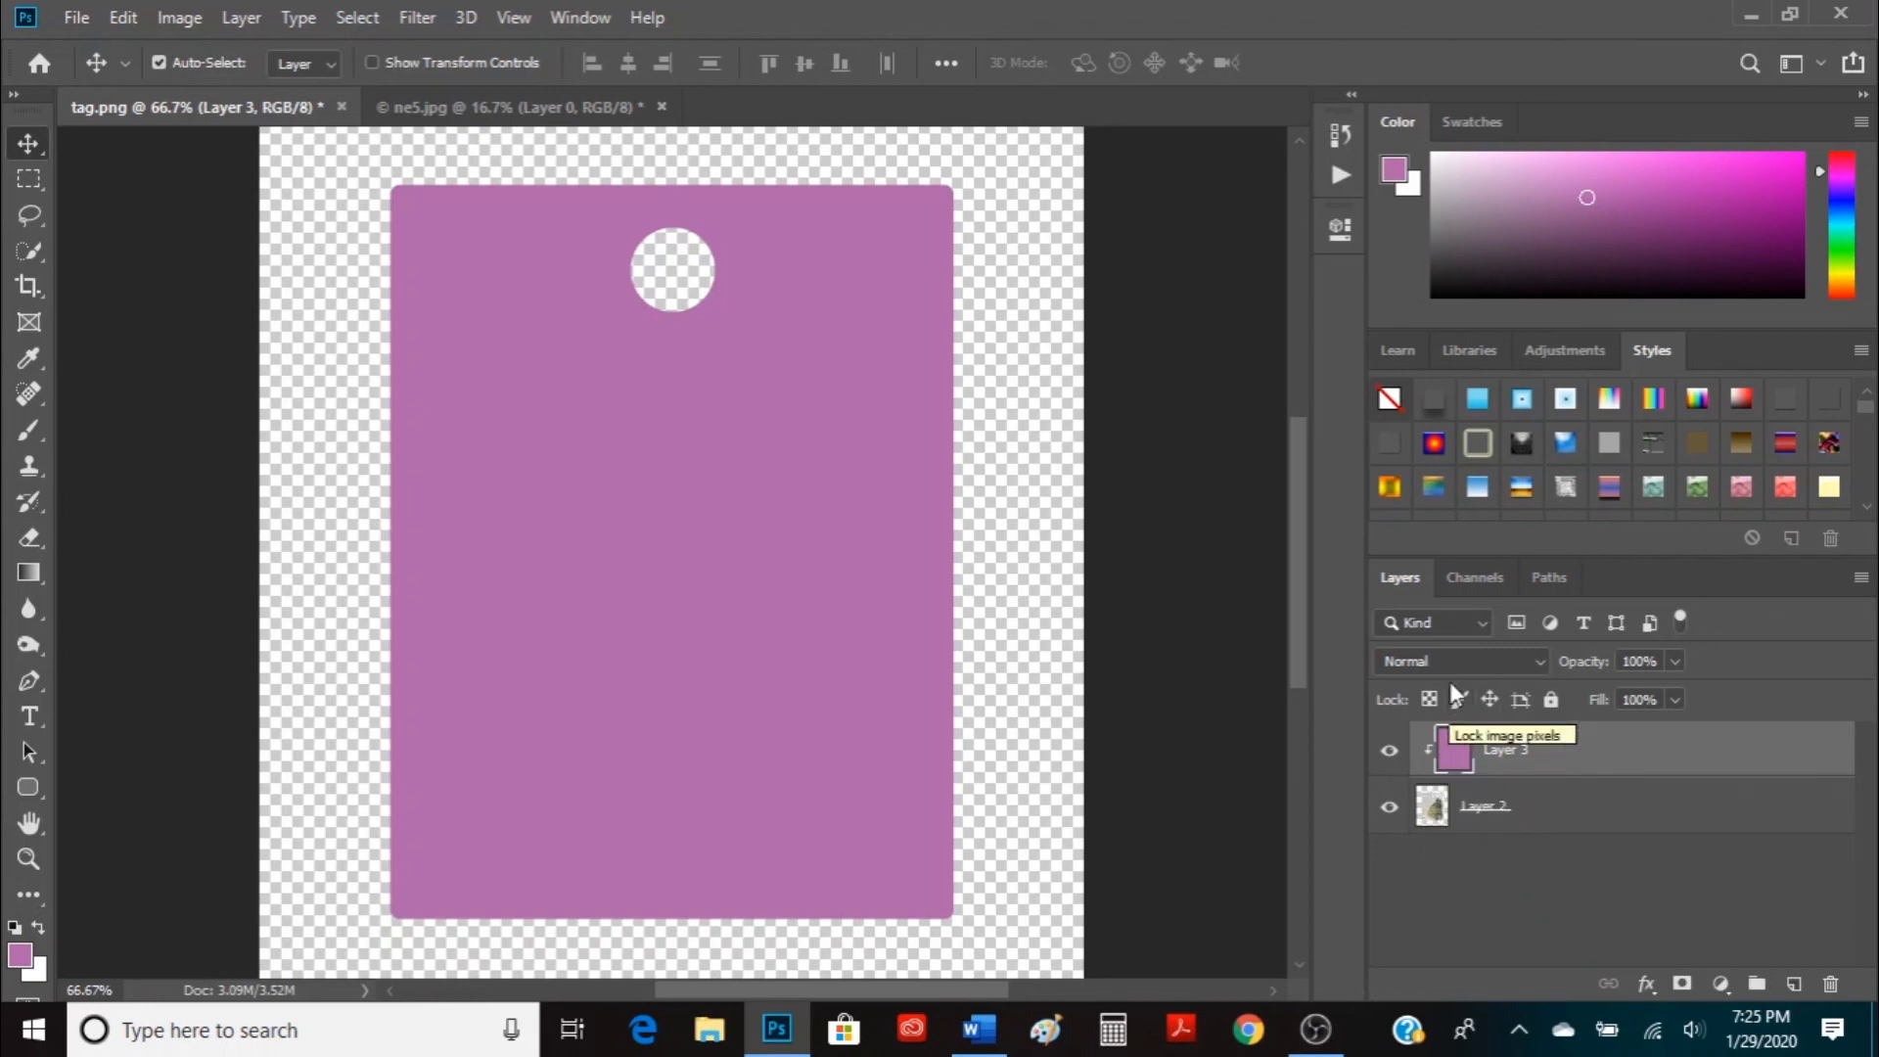
mouse_move(1451, 667)
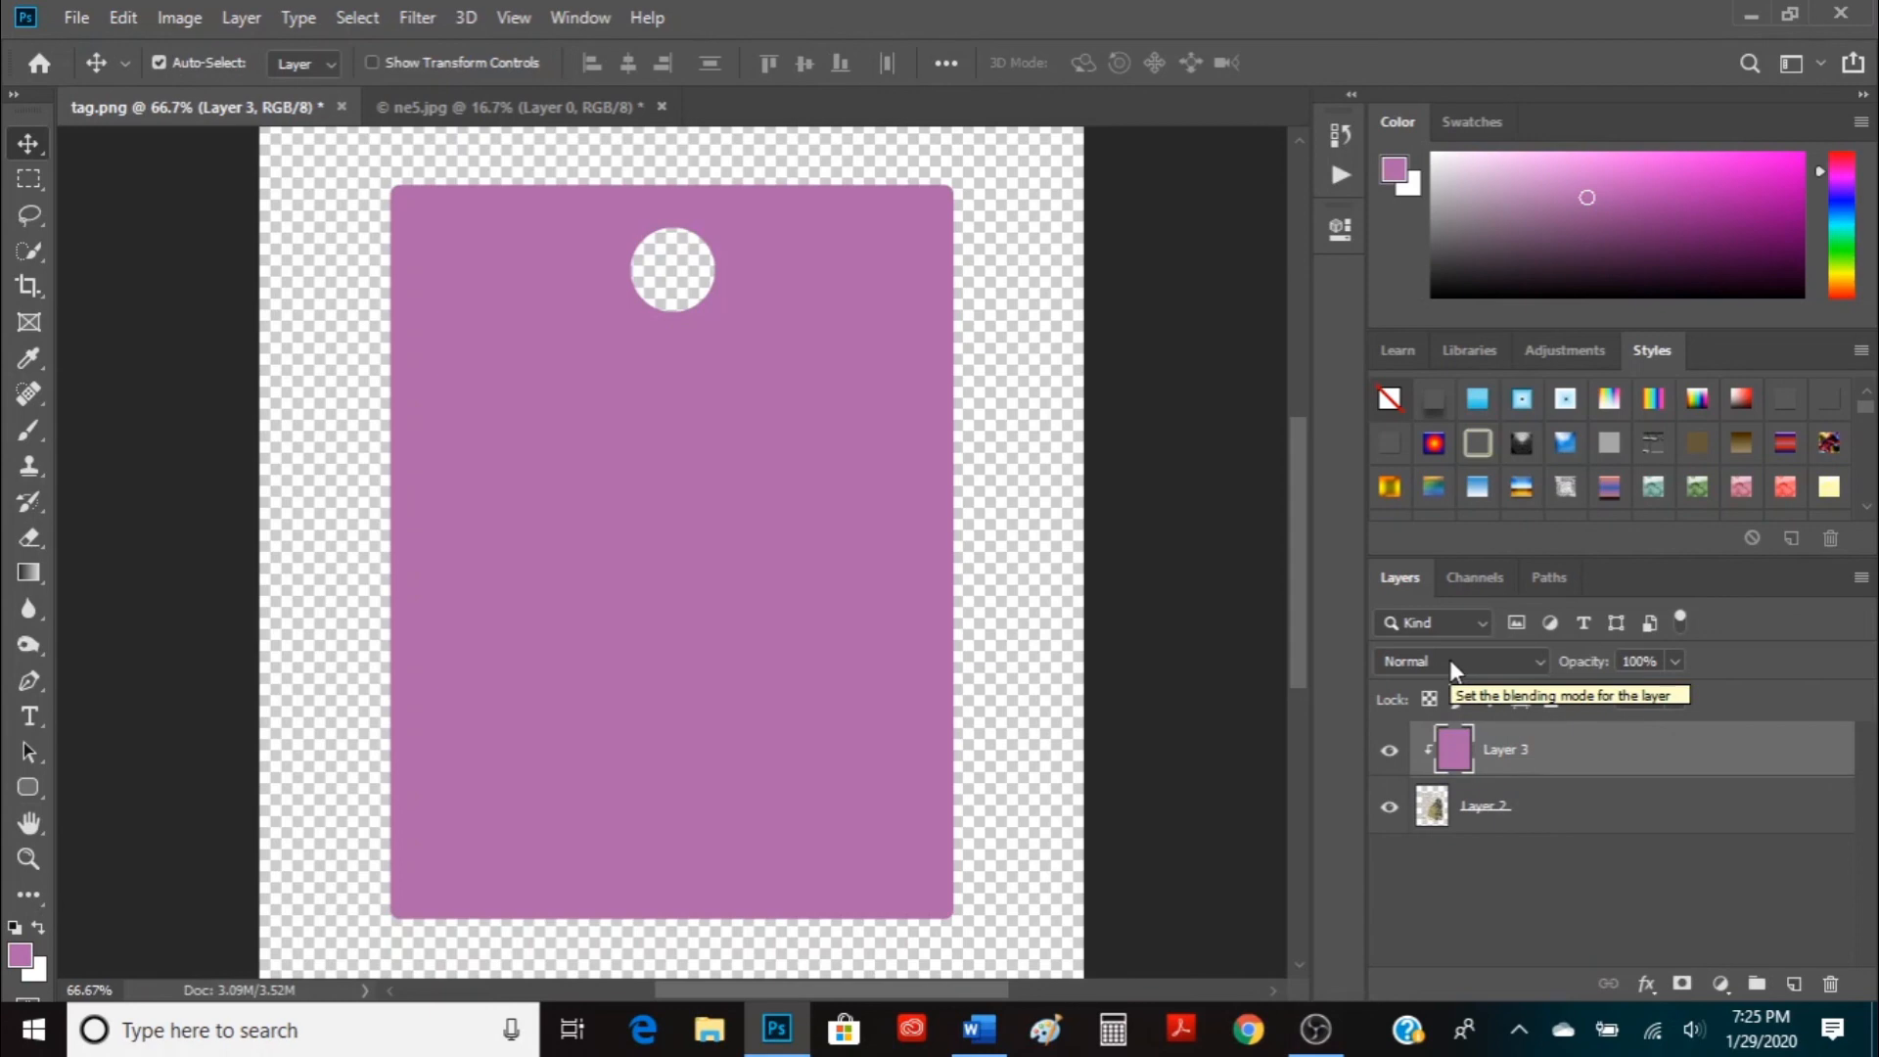
left_click(1460, 660)
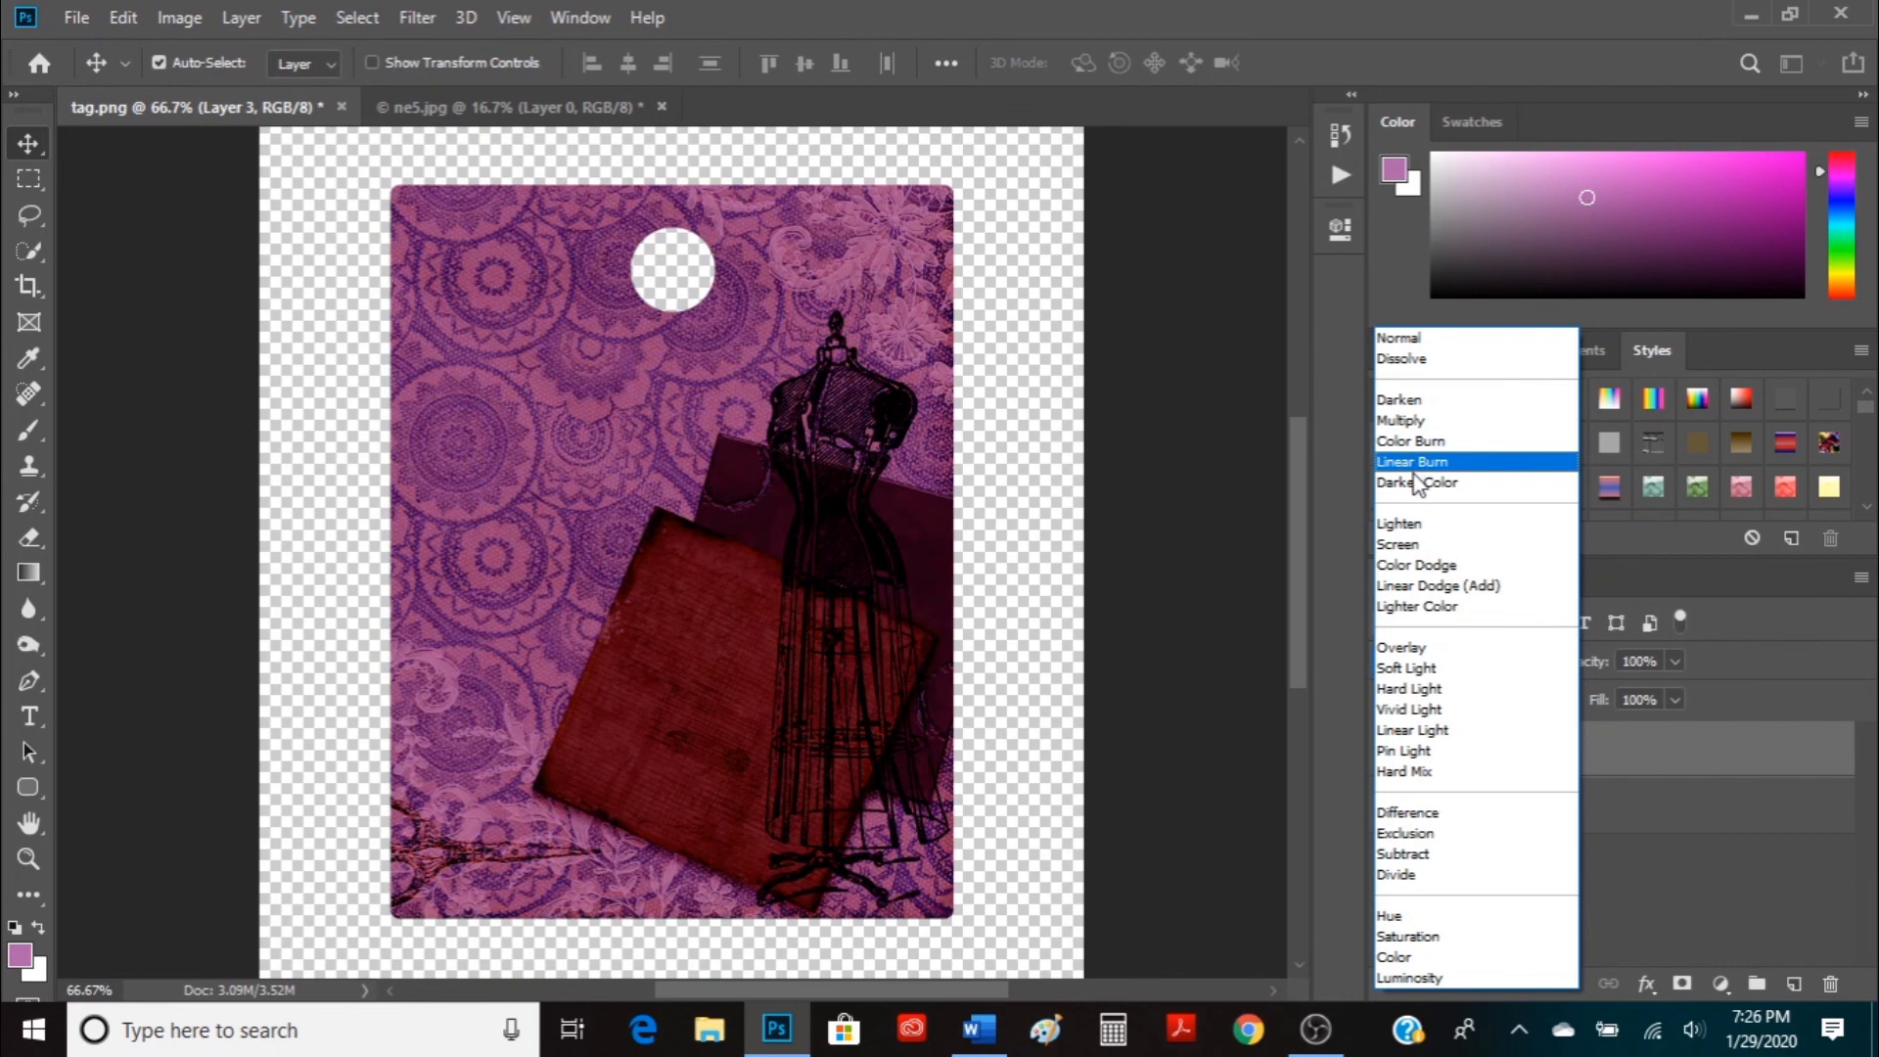
left_click(1416, 564)
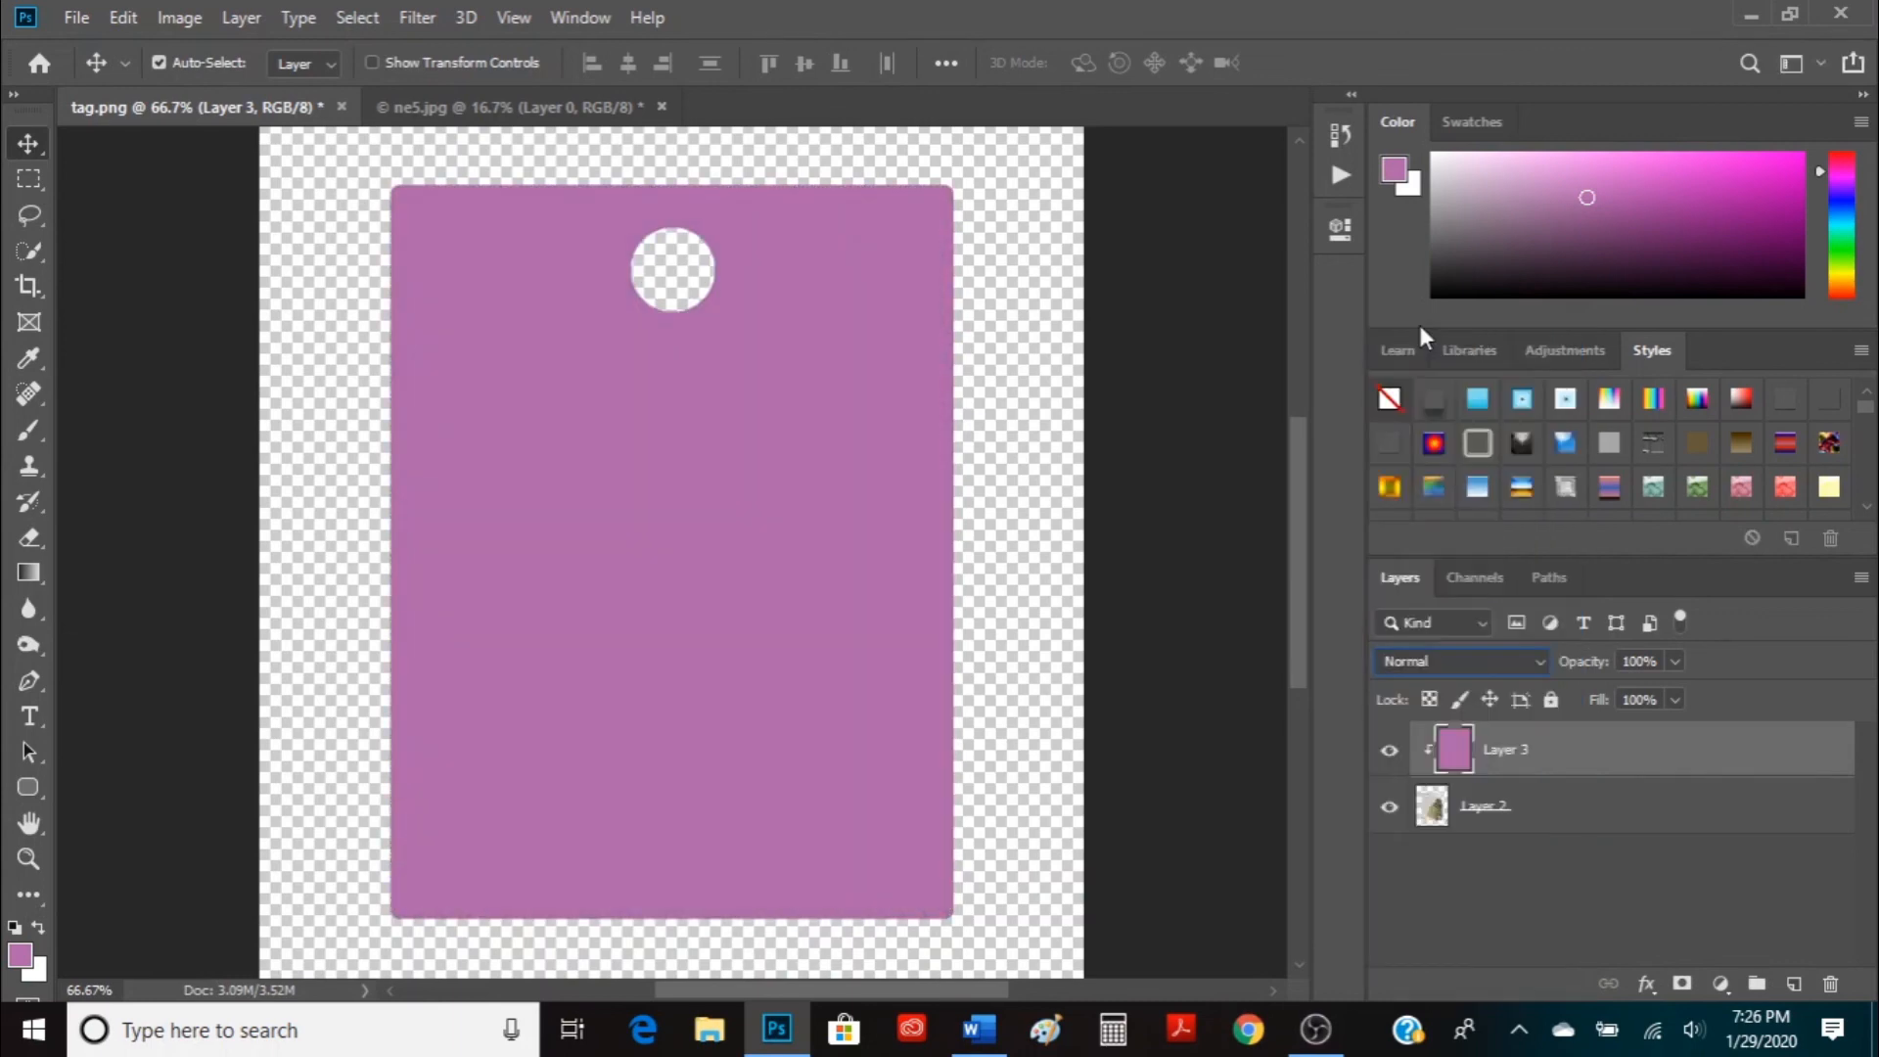
mouse_move(1529, 861)
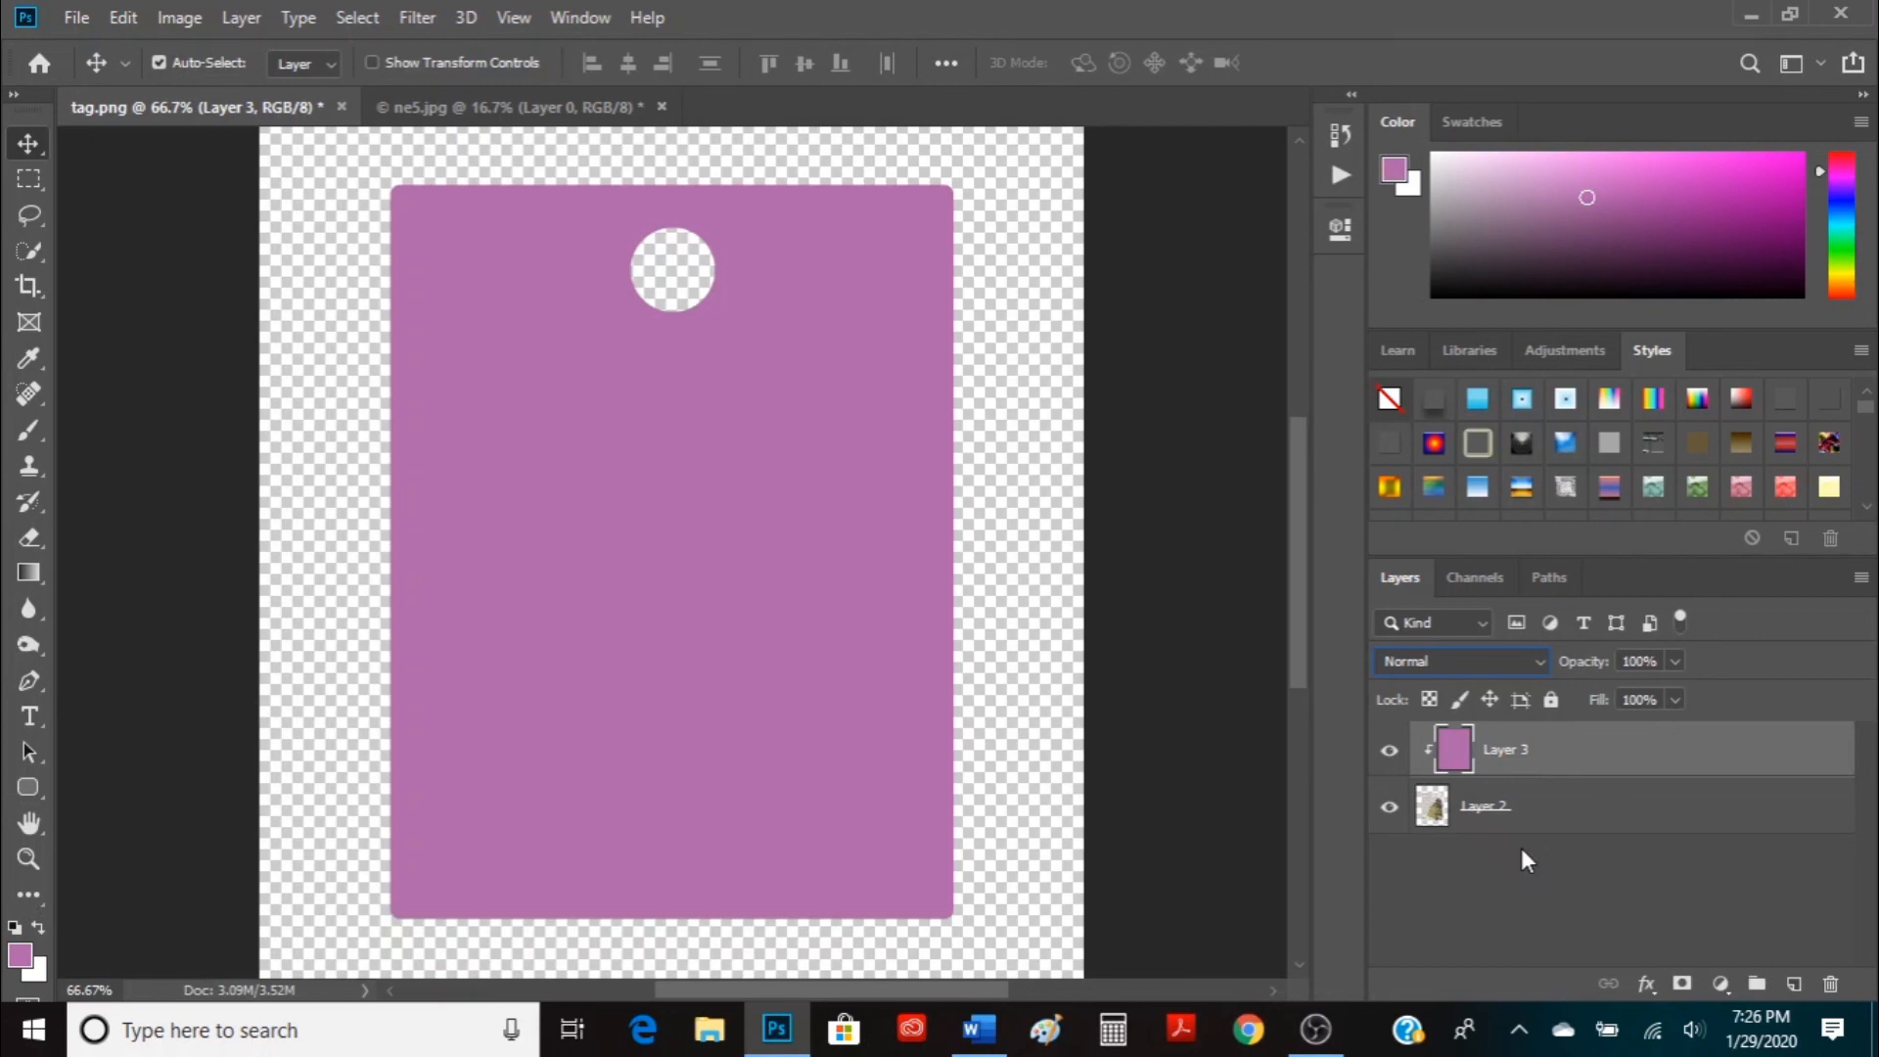
mouse_move(1503, 857)
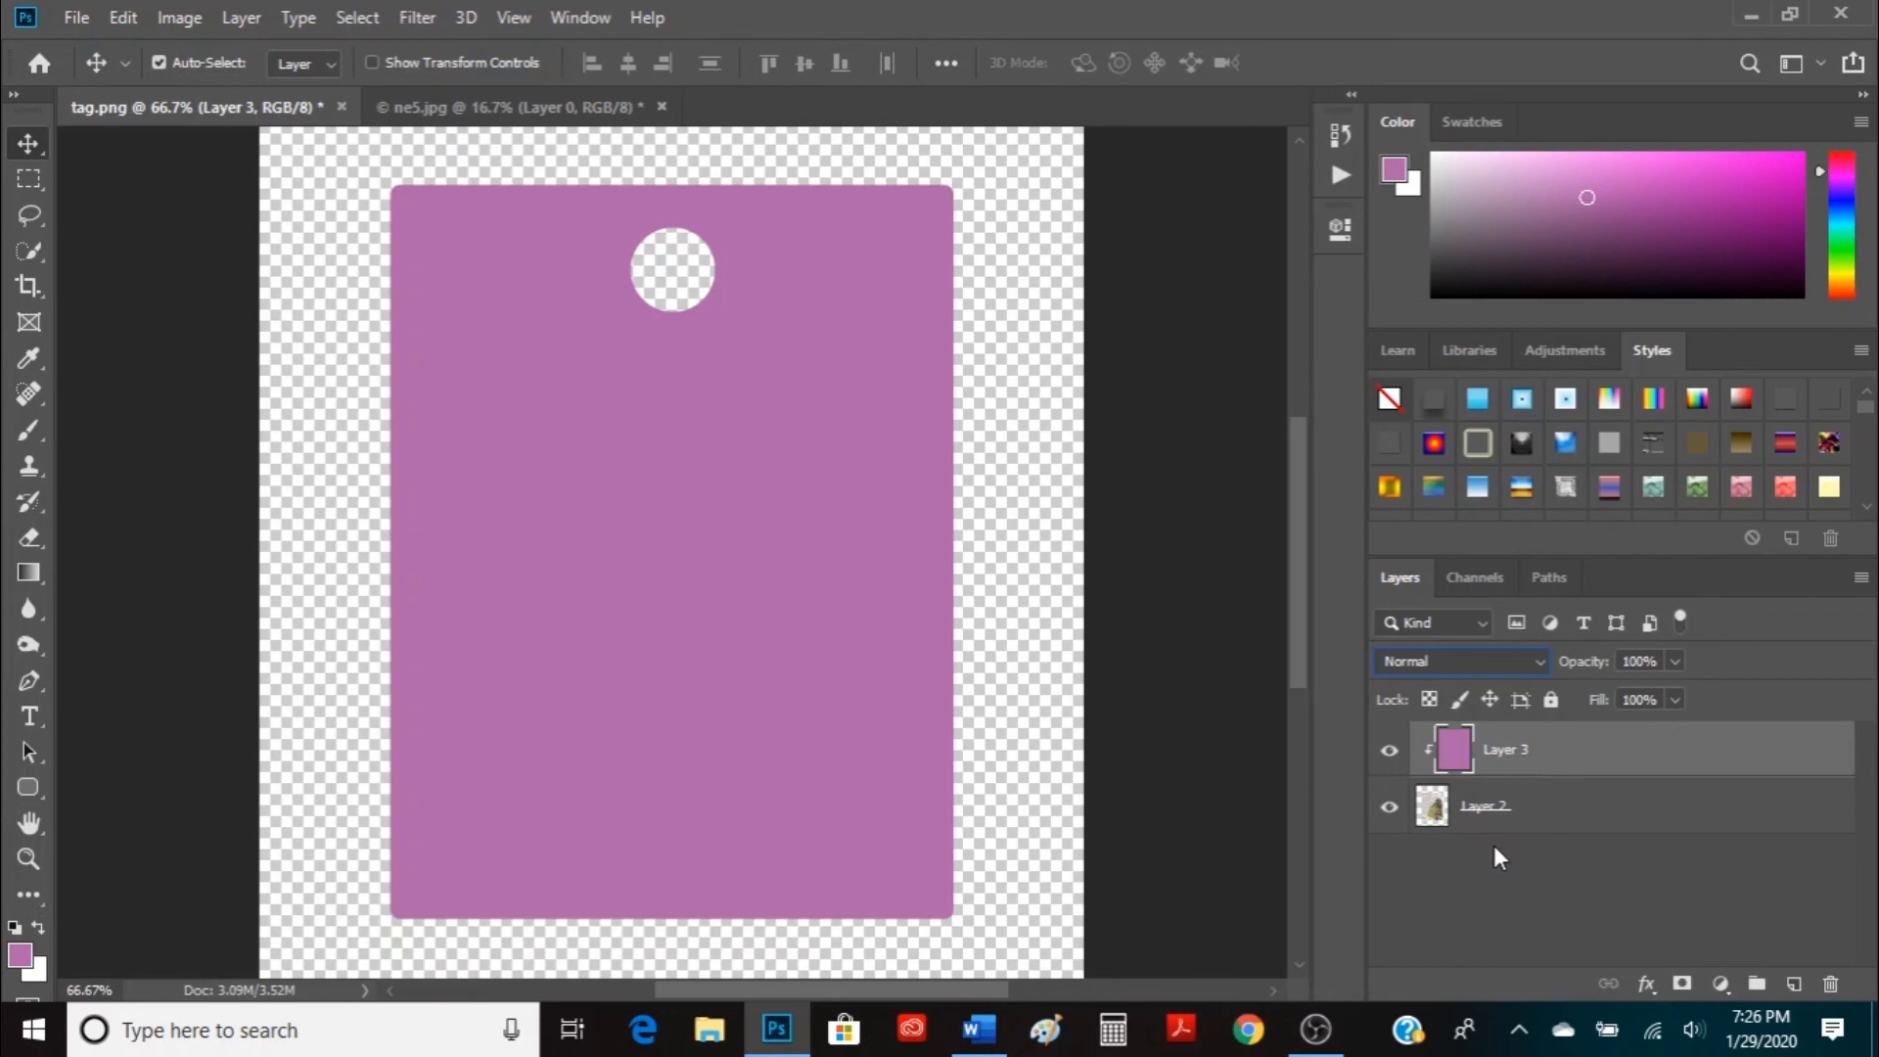